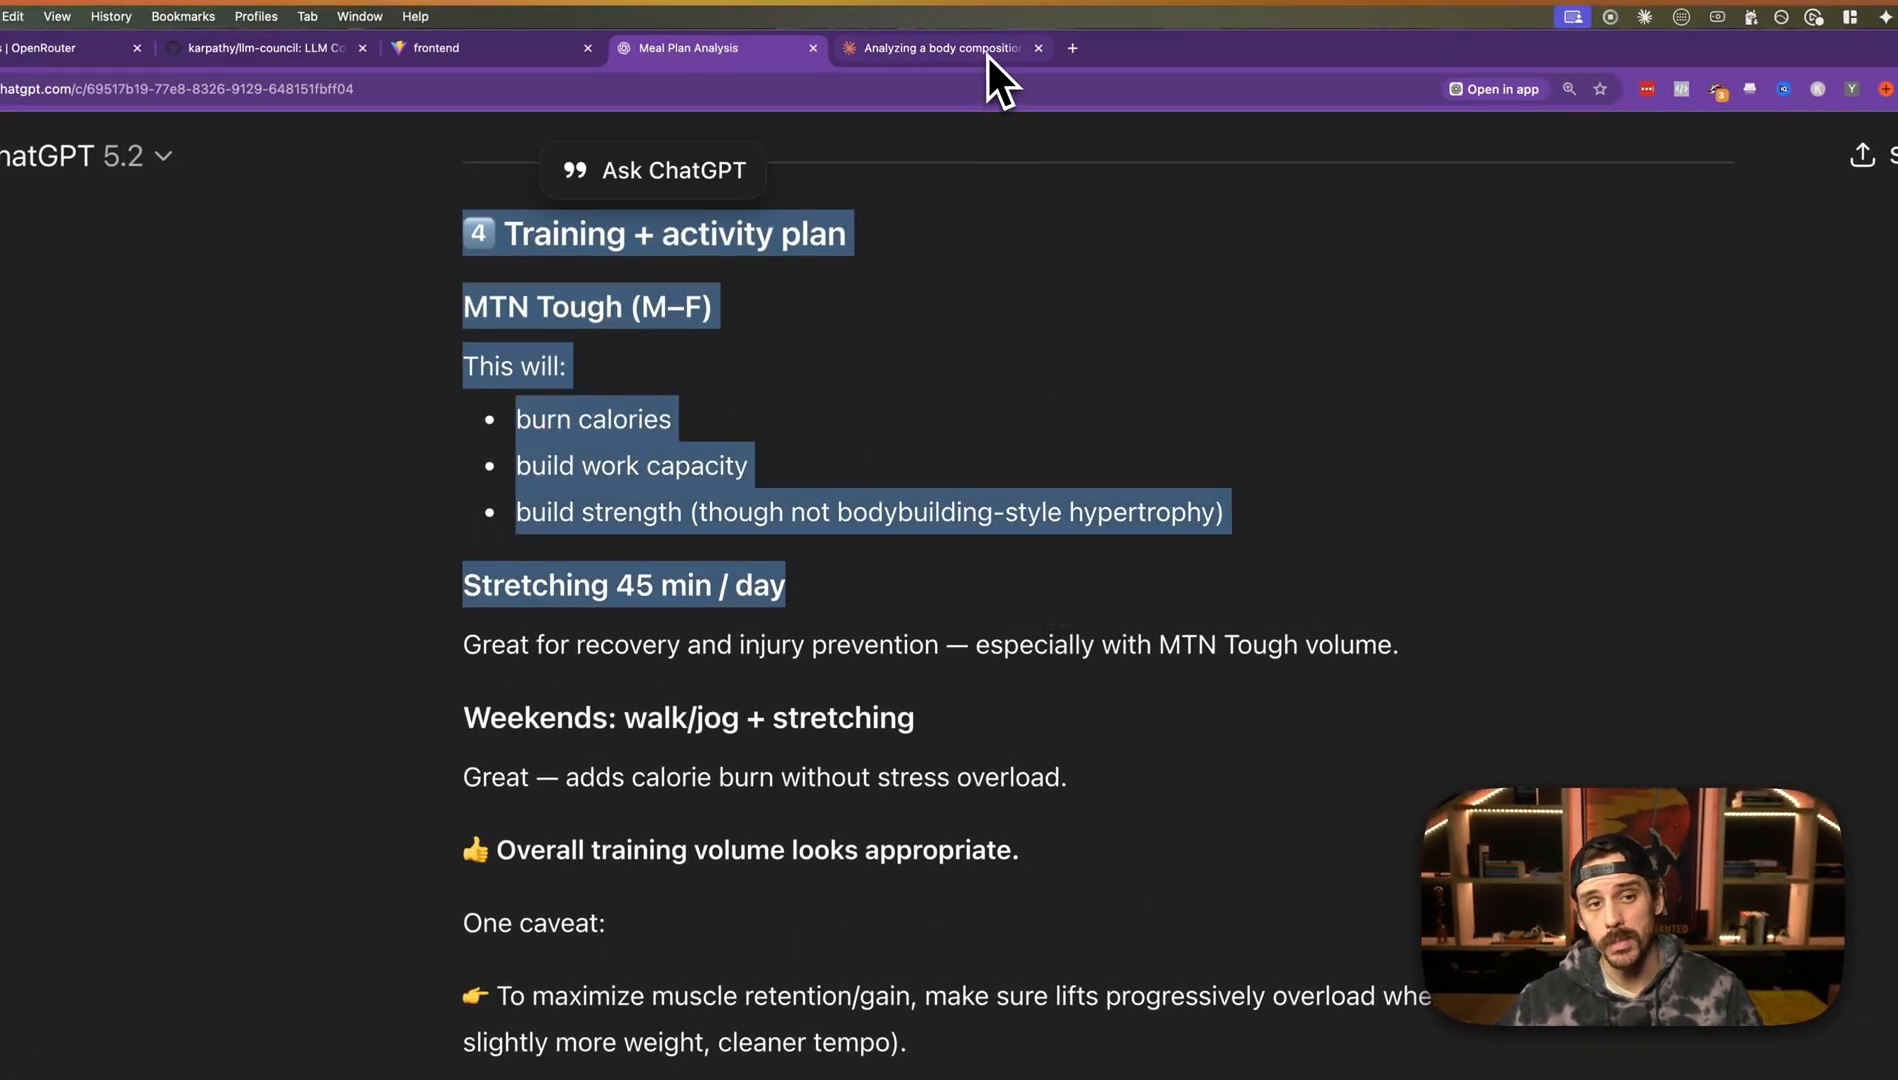
- Switch from the ChatGPT meal-plan conversation to the karpathy/llm-council GitHub repository
{"action": "left_click", "coordinate": [938, 48]}
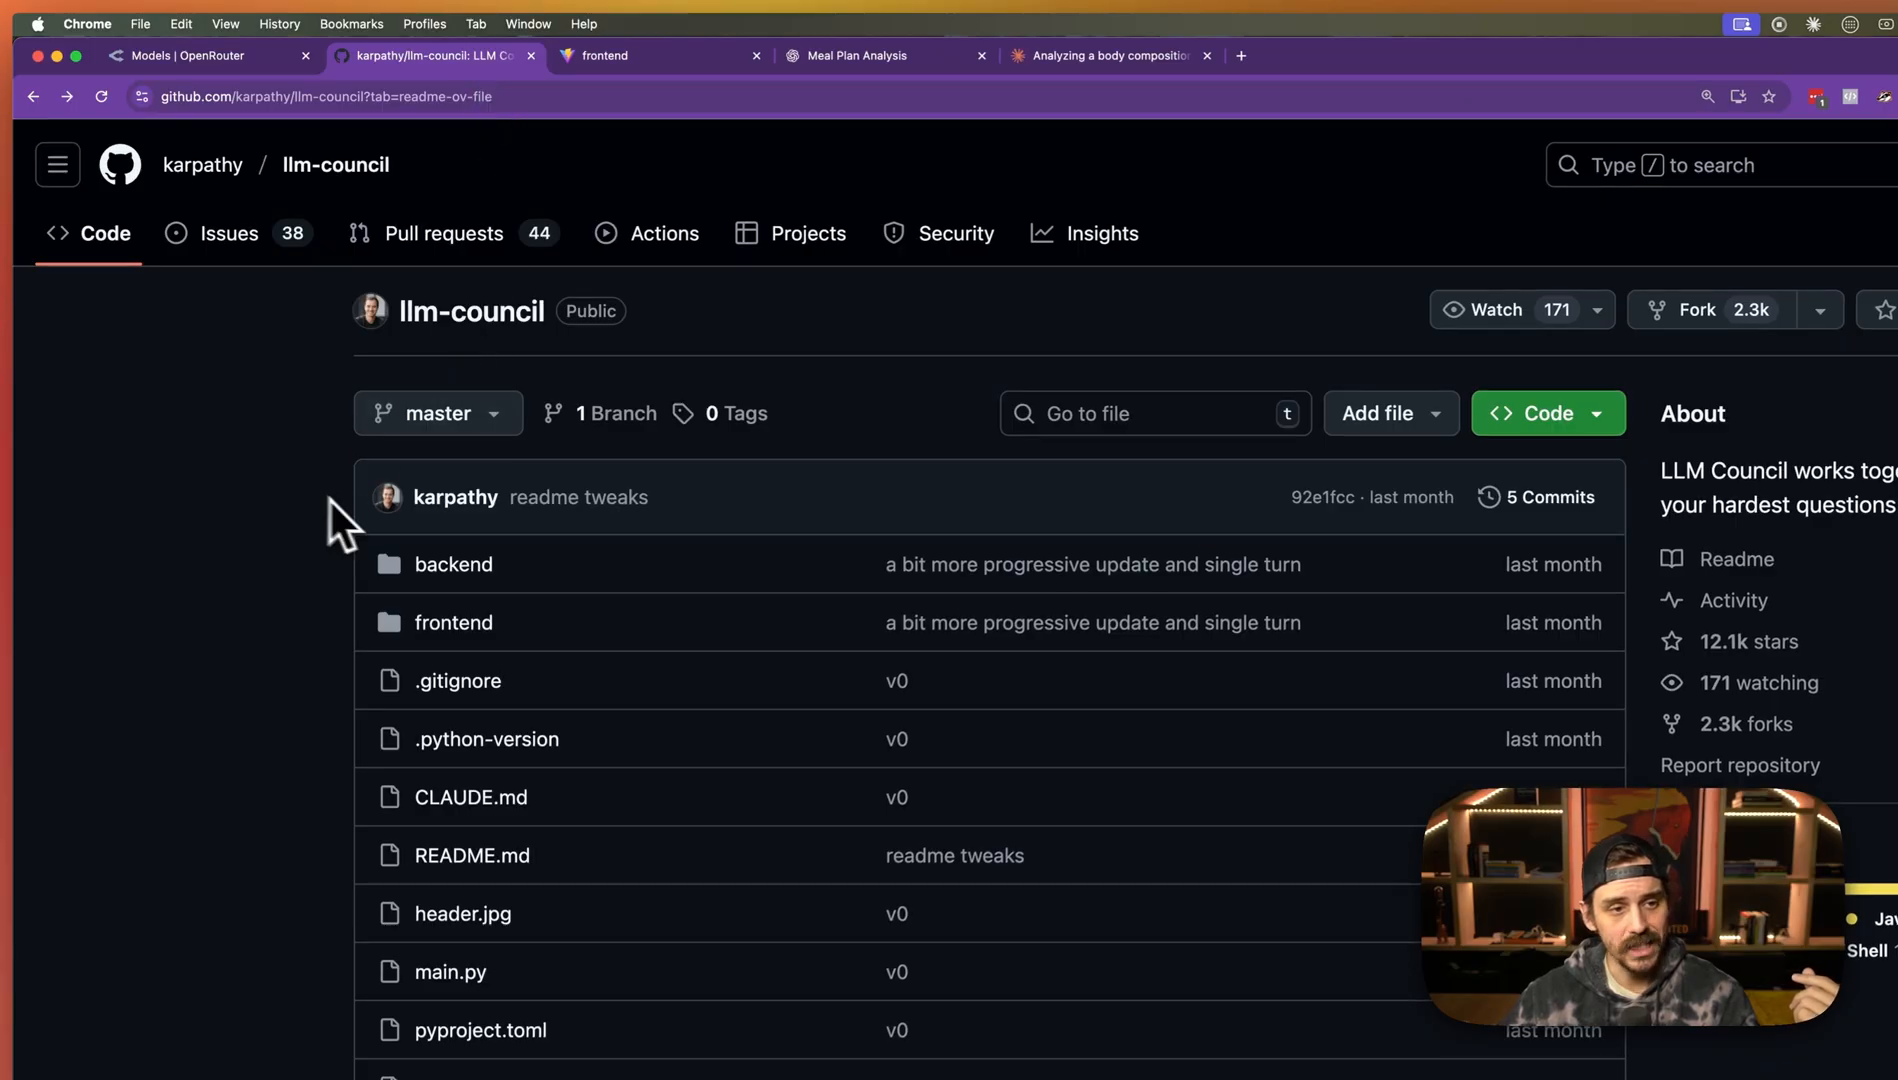
{"action": "mouse_move", "coordinate": [456, 496]}
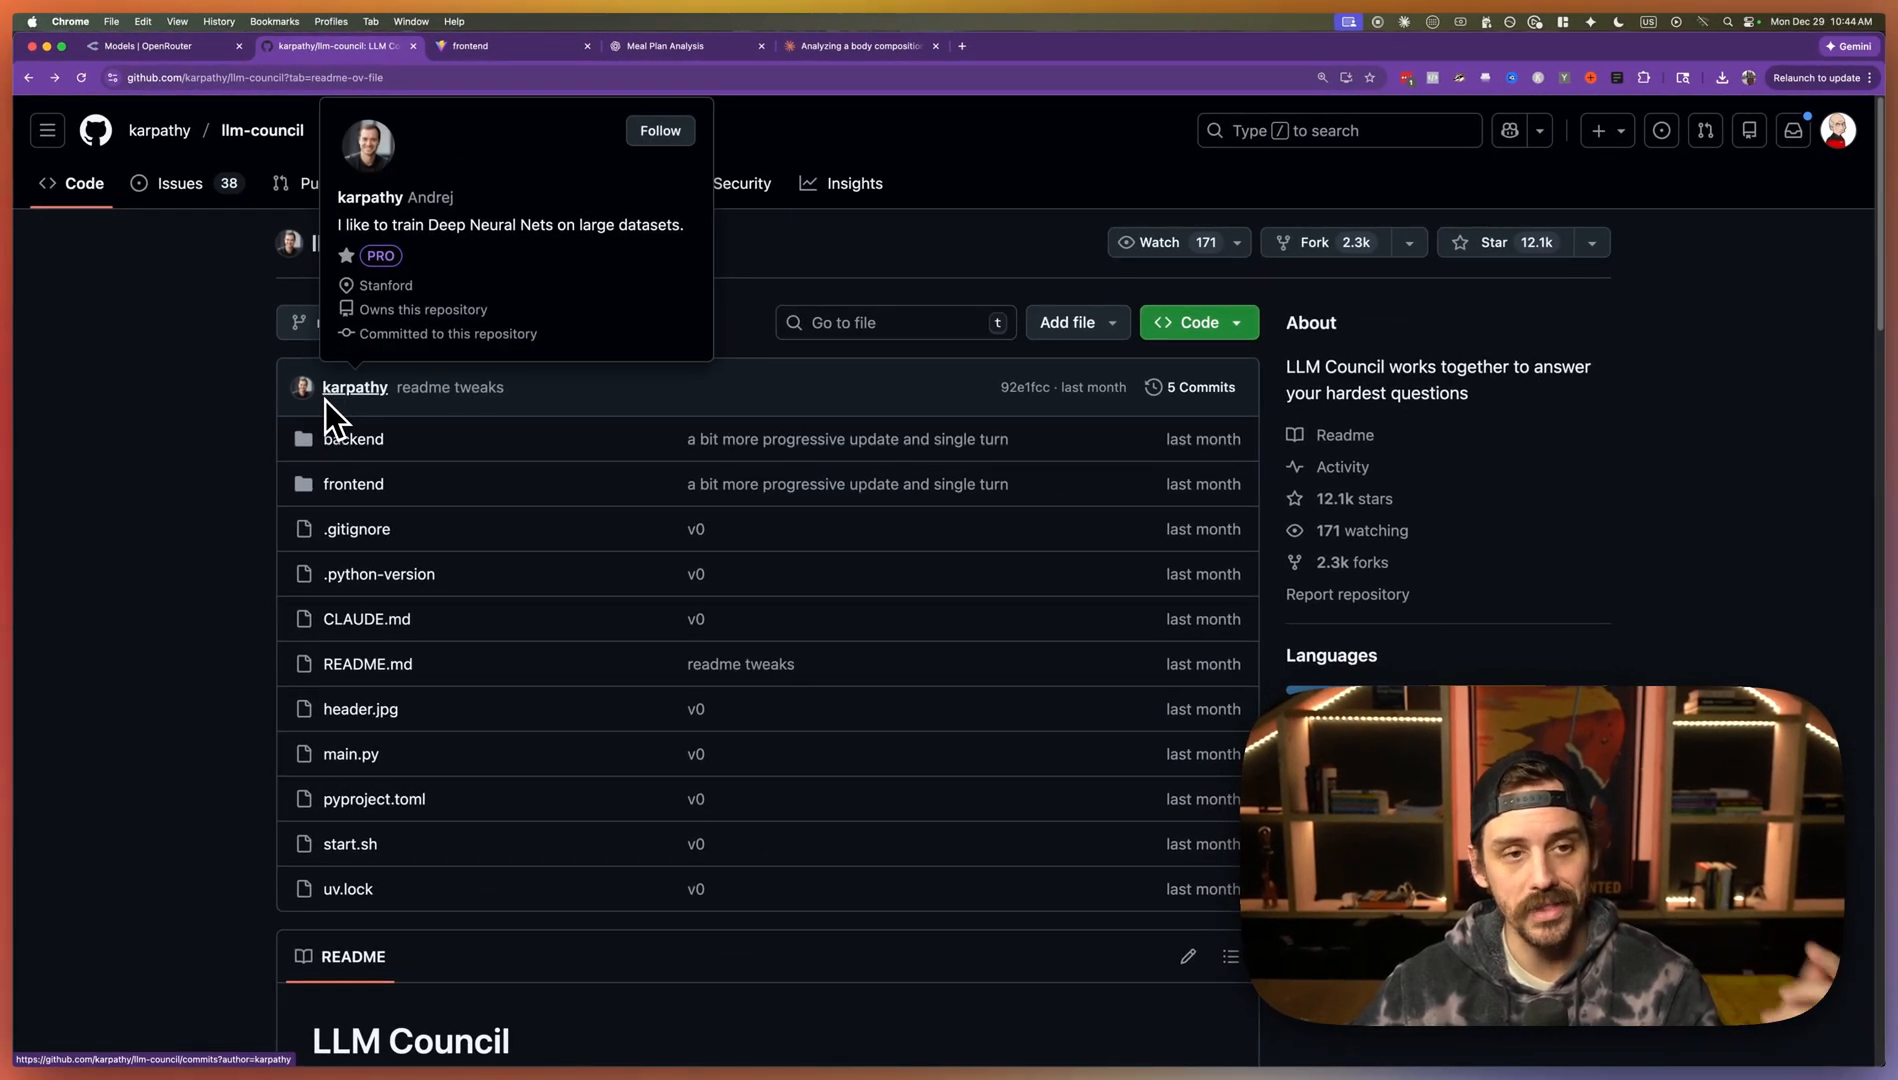
- Scroll the repository page down to the README's LLM Council introduction
{"action": "scroll", "scroll_direction": "down", "scroll_amount": 3}
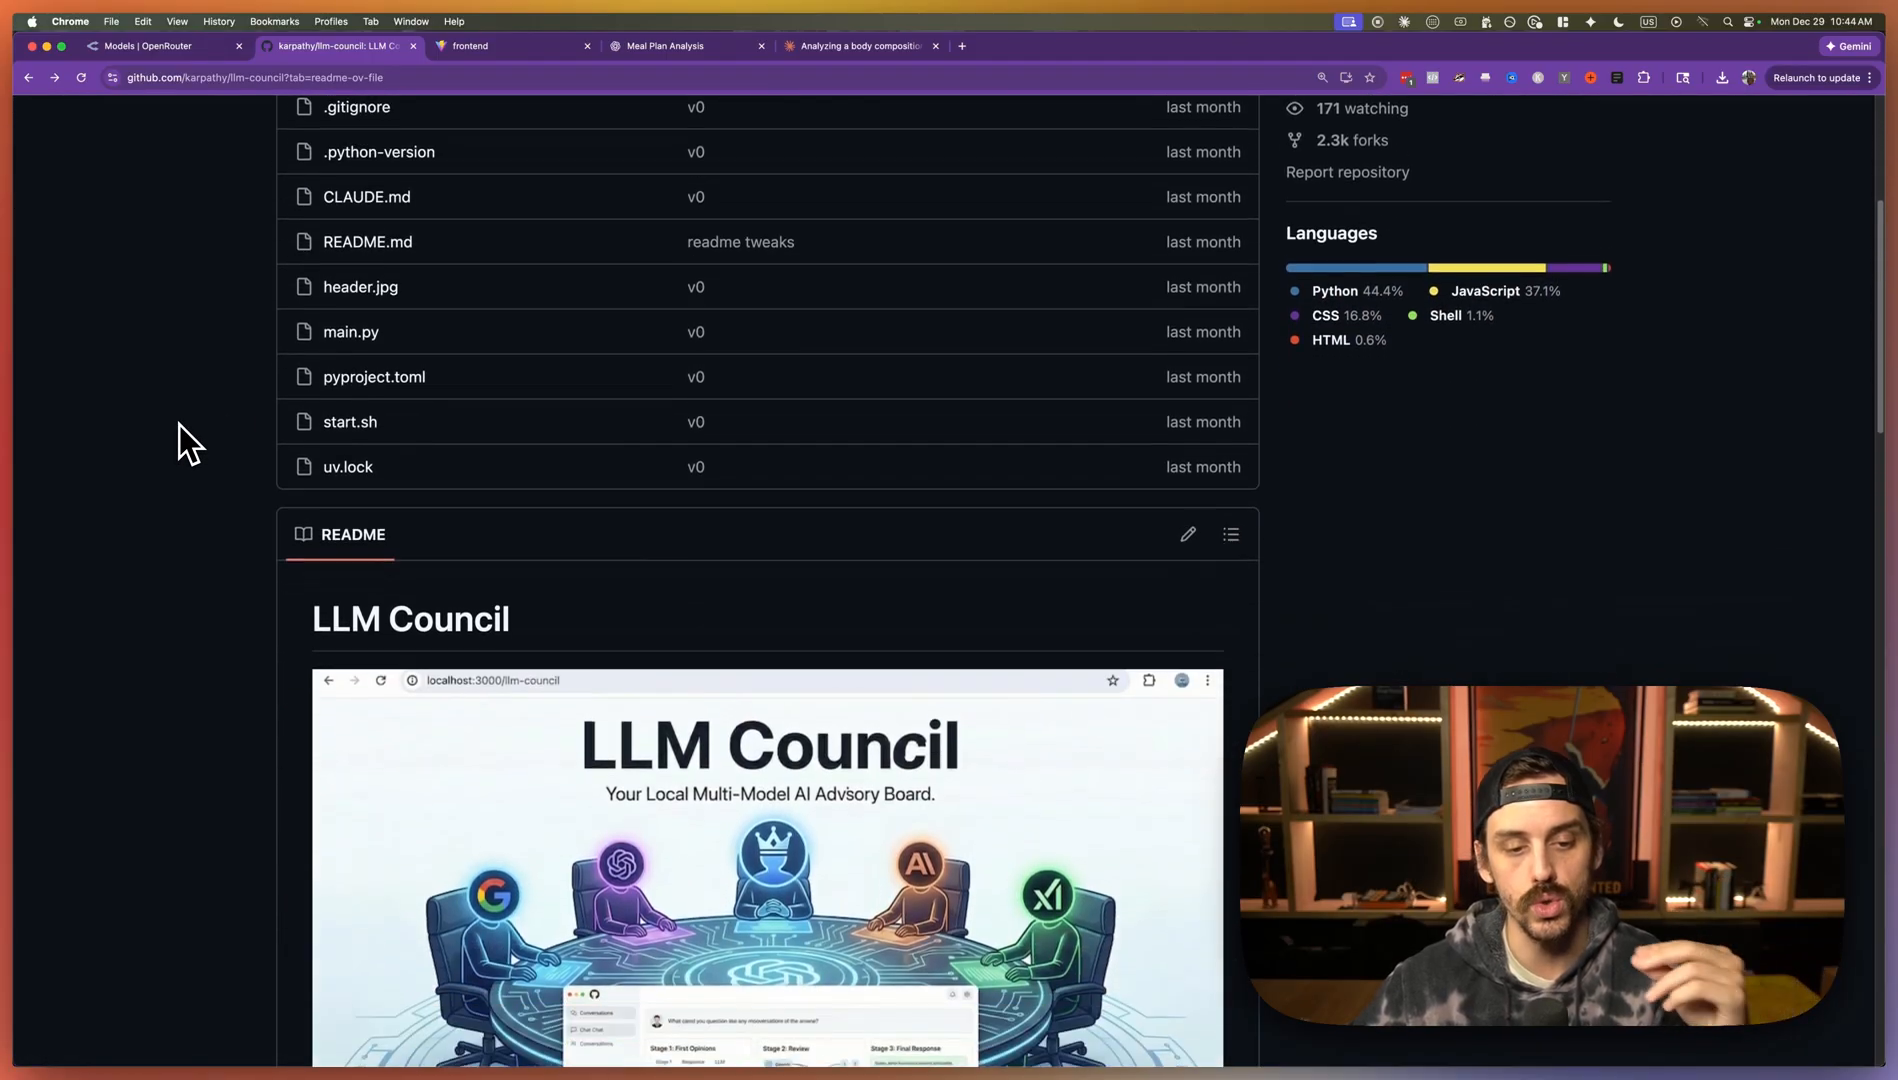
{"action": "scroll", "scroll_direction": "down", "scroll_amount": 3}
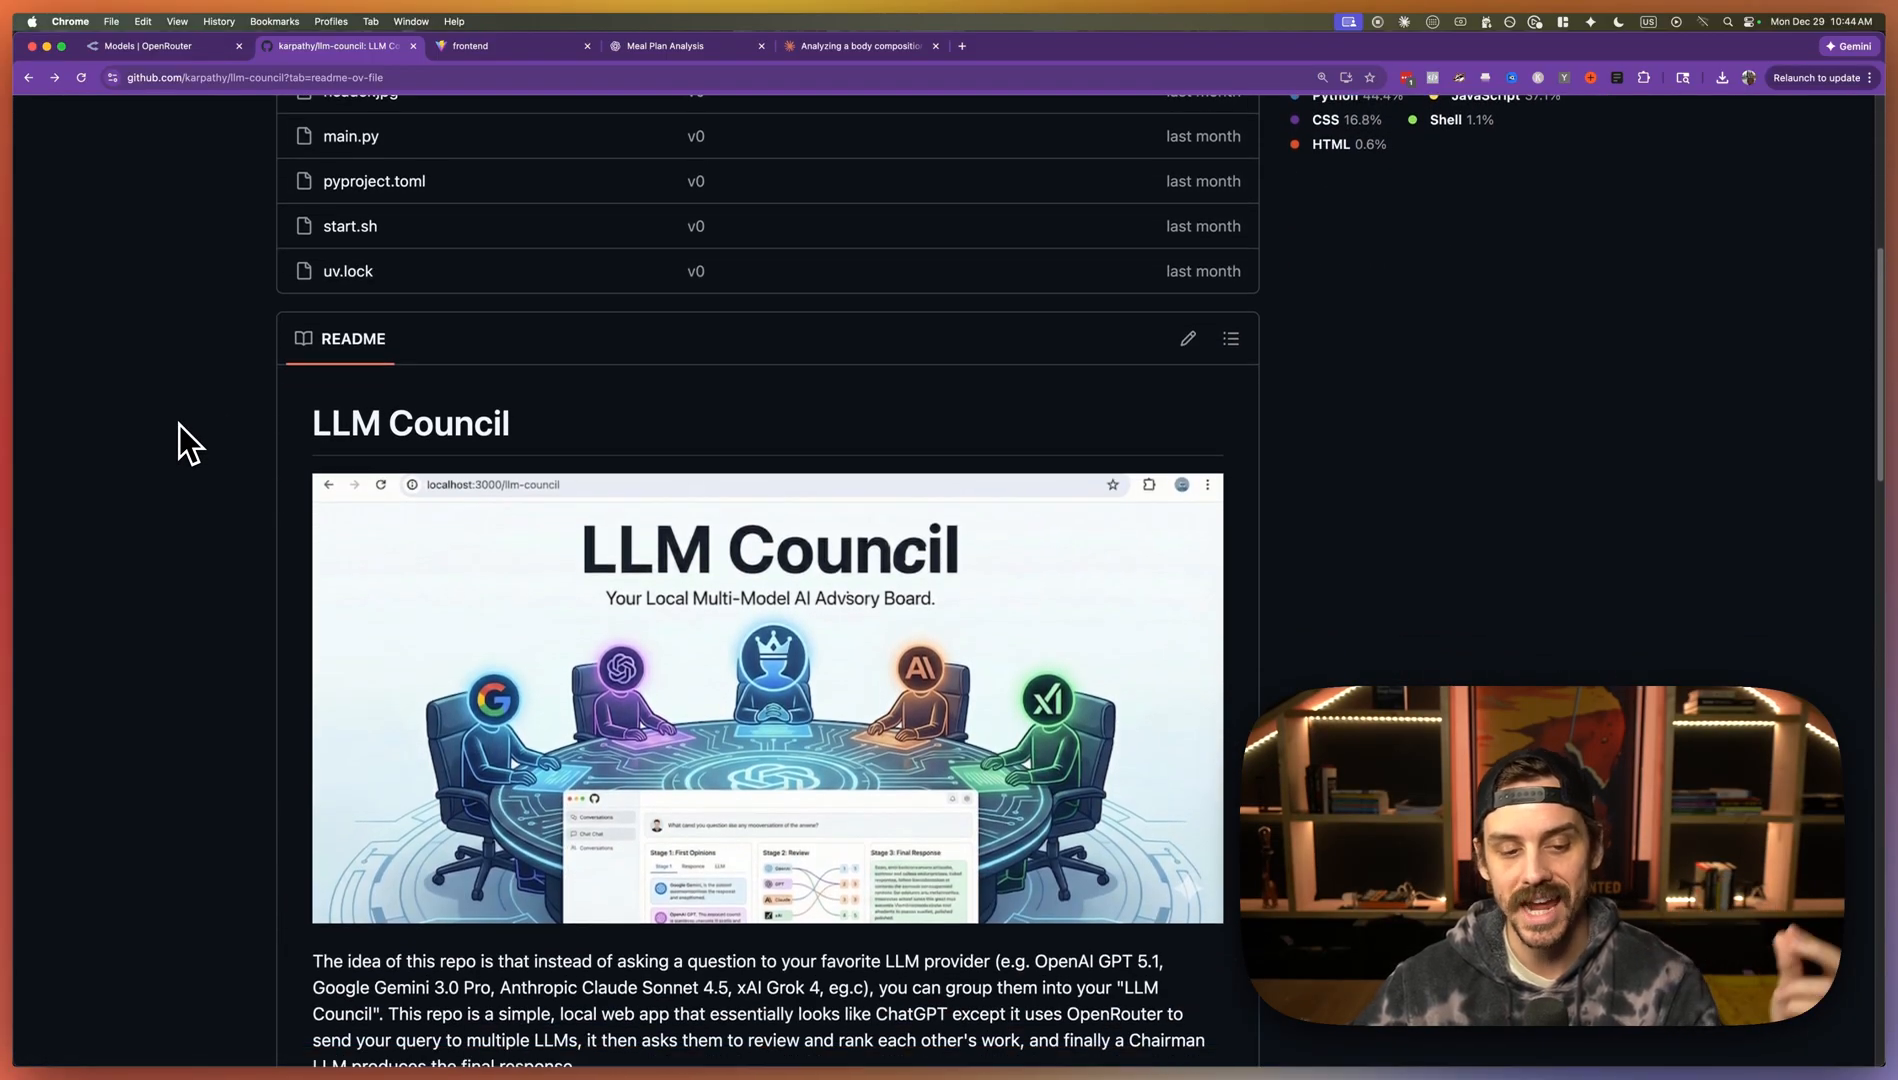
{"action": "scroll", "scroll_direction": "down", "scroll_amount": 3}
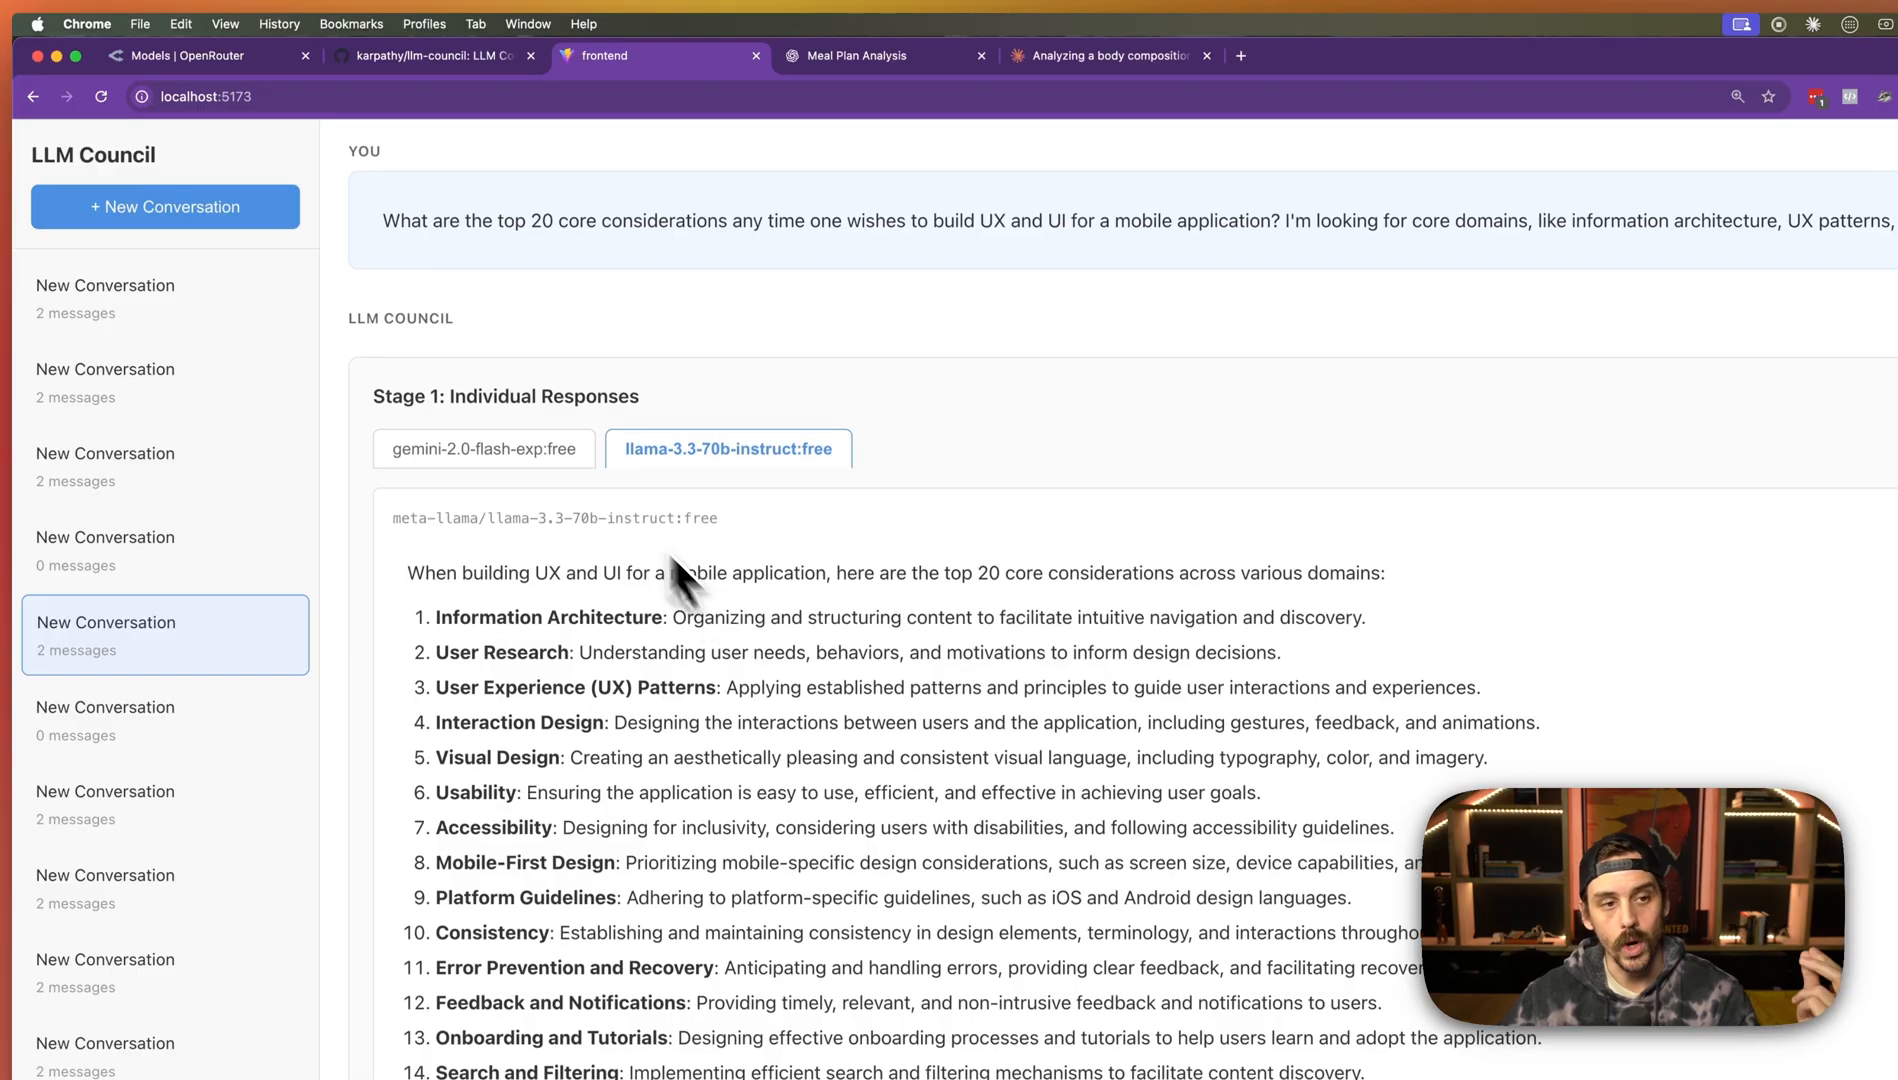
- Review Gemini's Stage 1 answer, the other model's Stage 2 peer evaluation, and the Stage 3 final council answer
{"action": "left_click", "coordinate": [482, 448]}
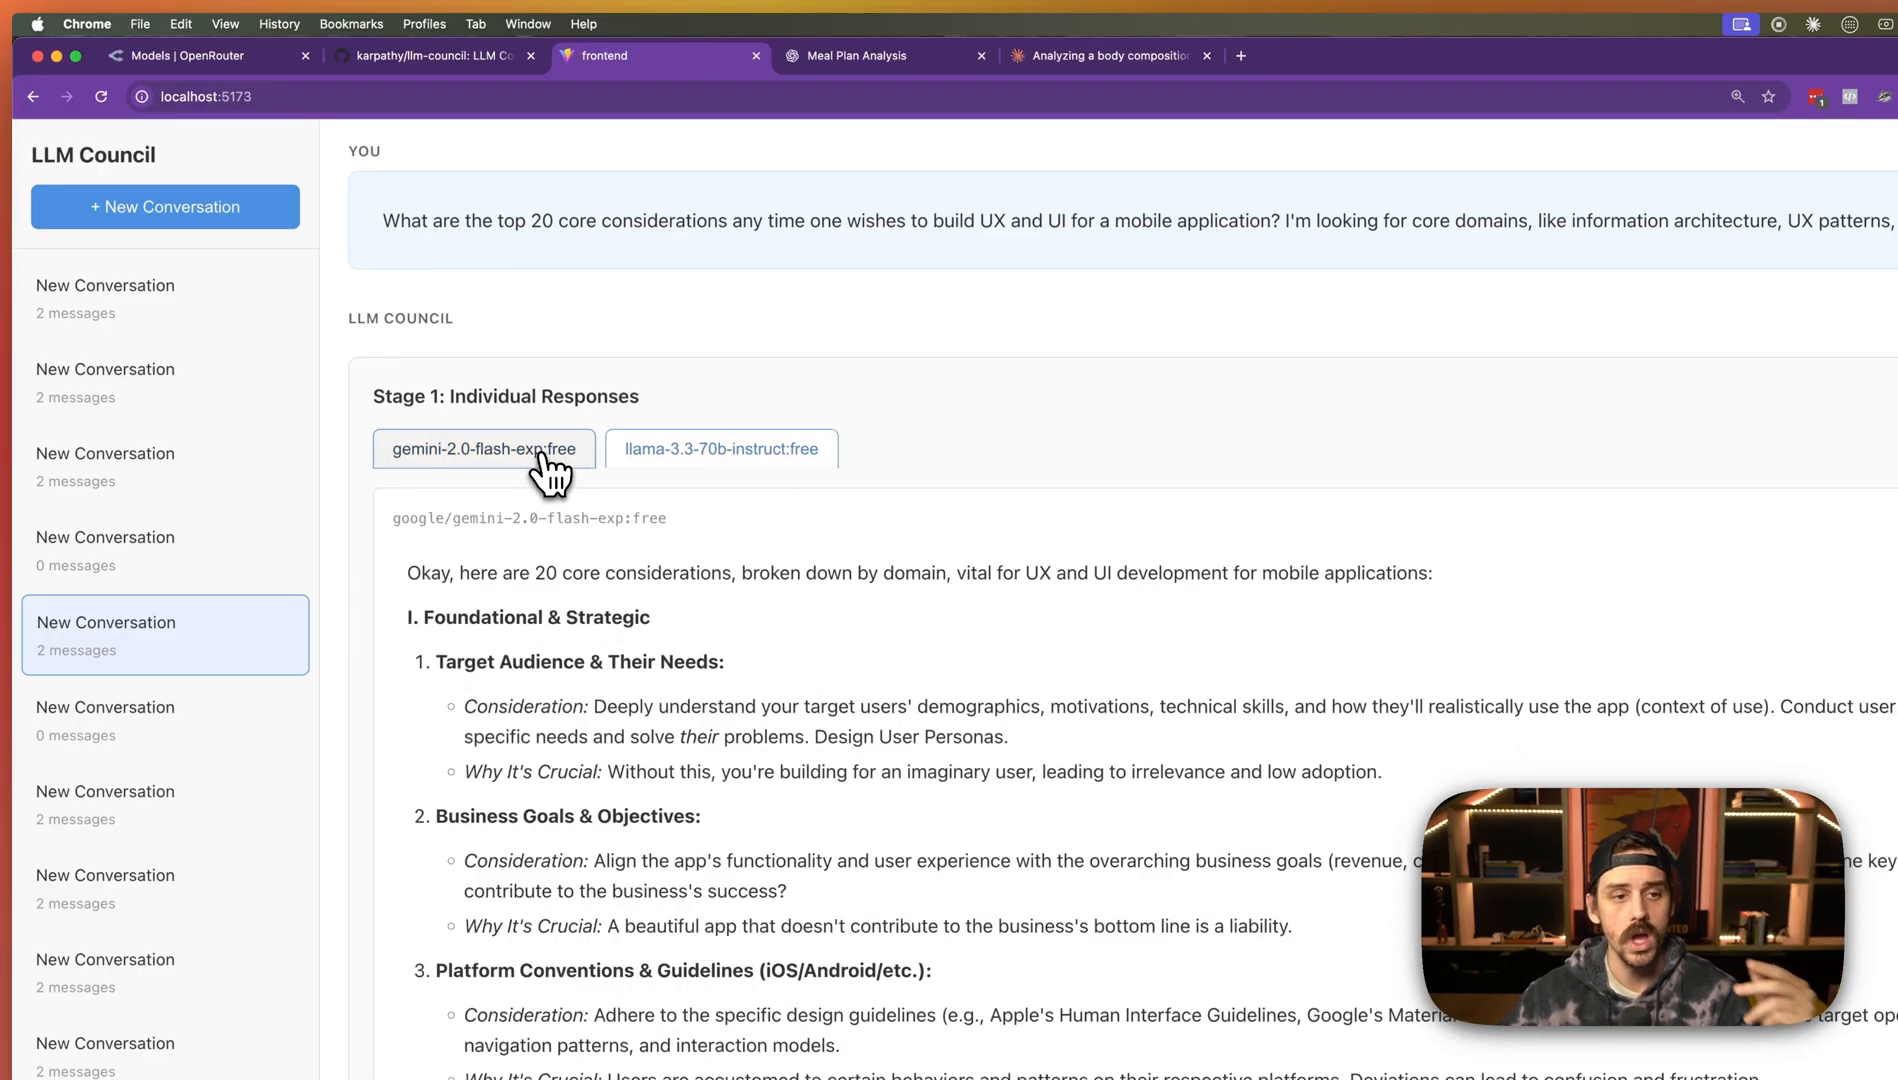
{"action": "scroll", "scroll_direction": "down", "scroll_amount": 3}
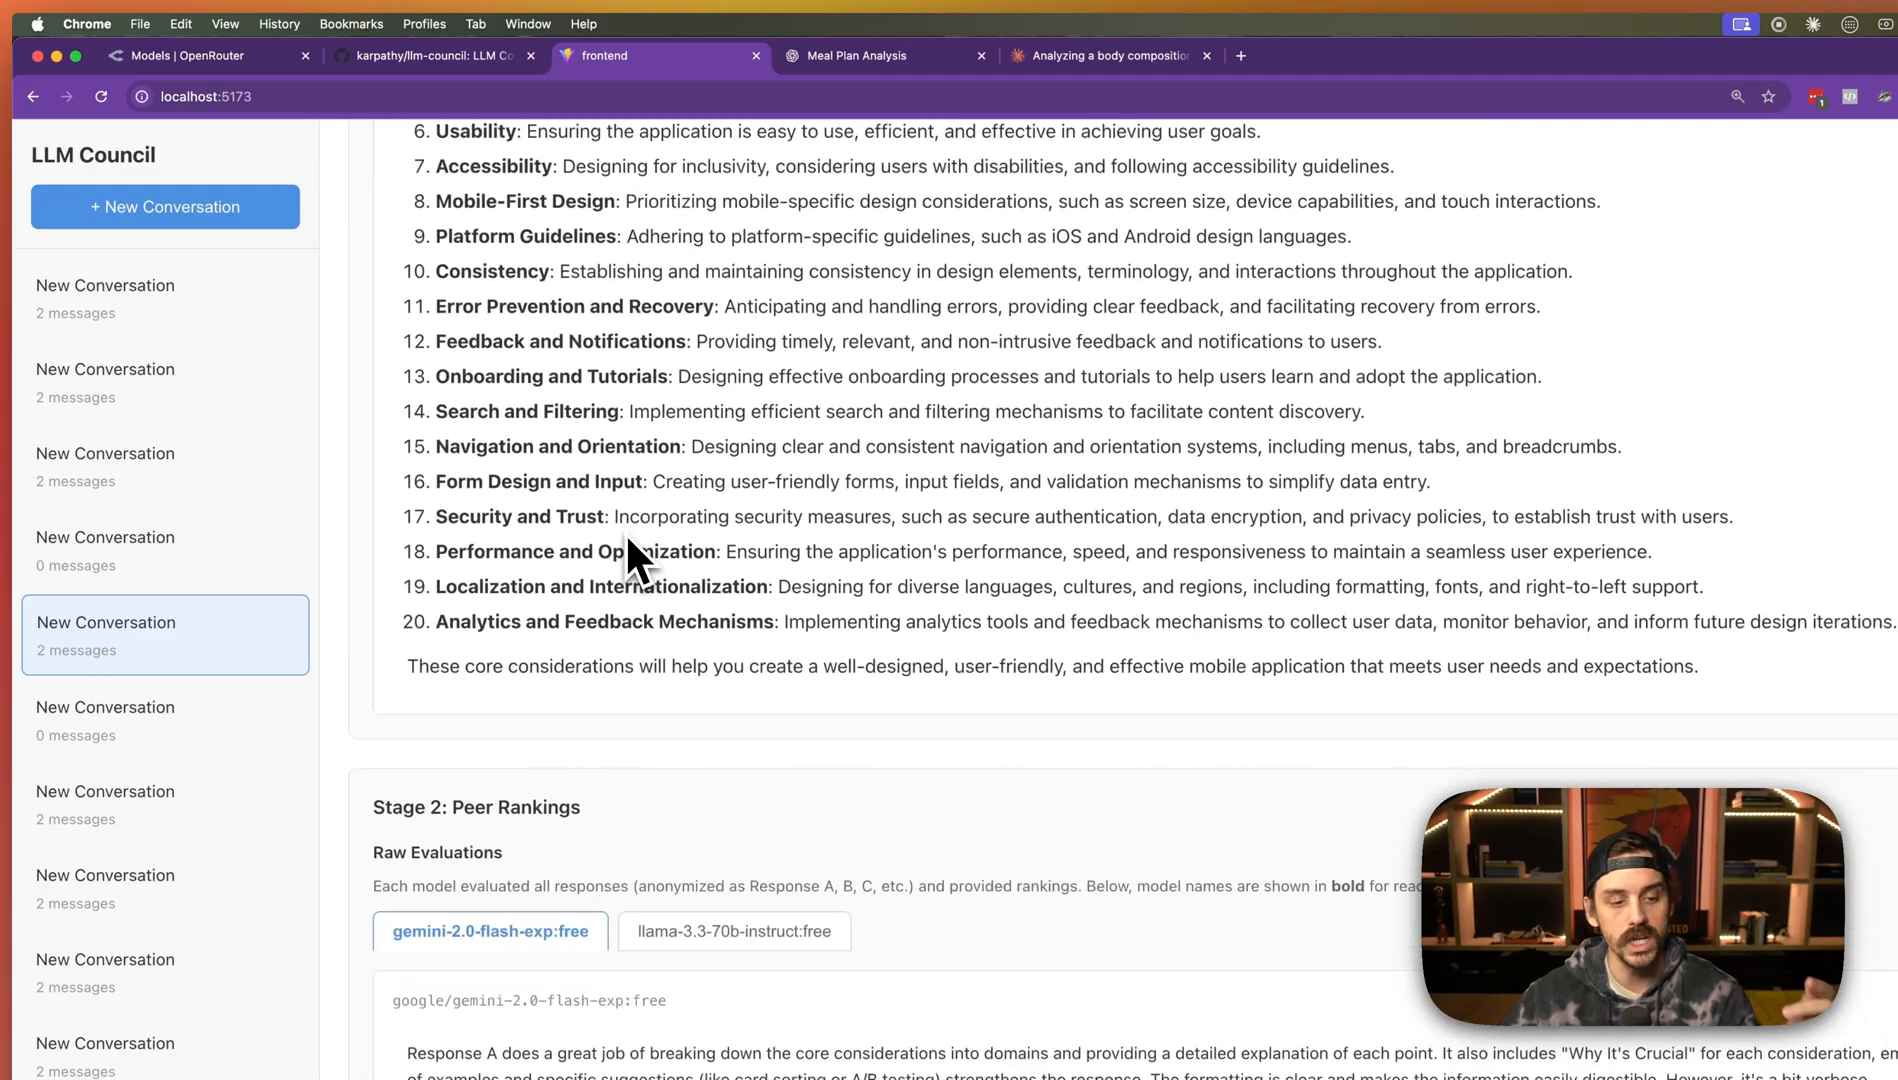
{"action": "left_click", "coordinate": [732, 624]}
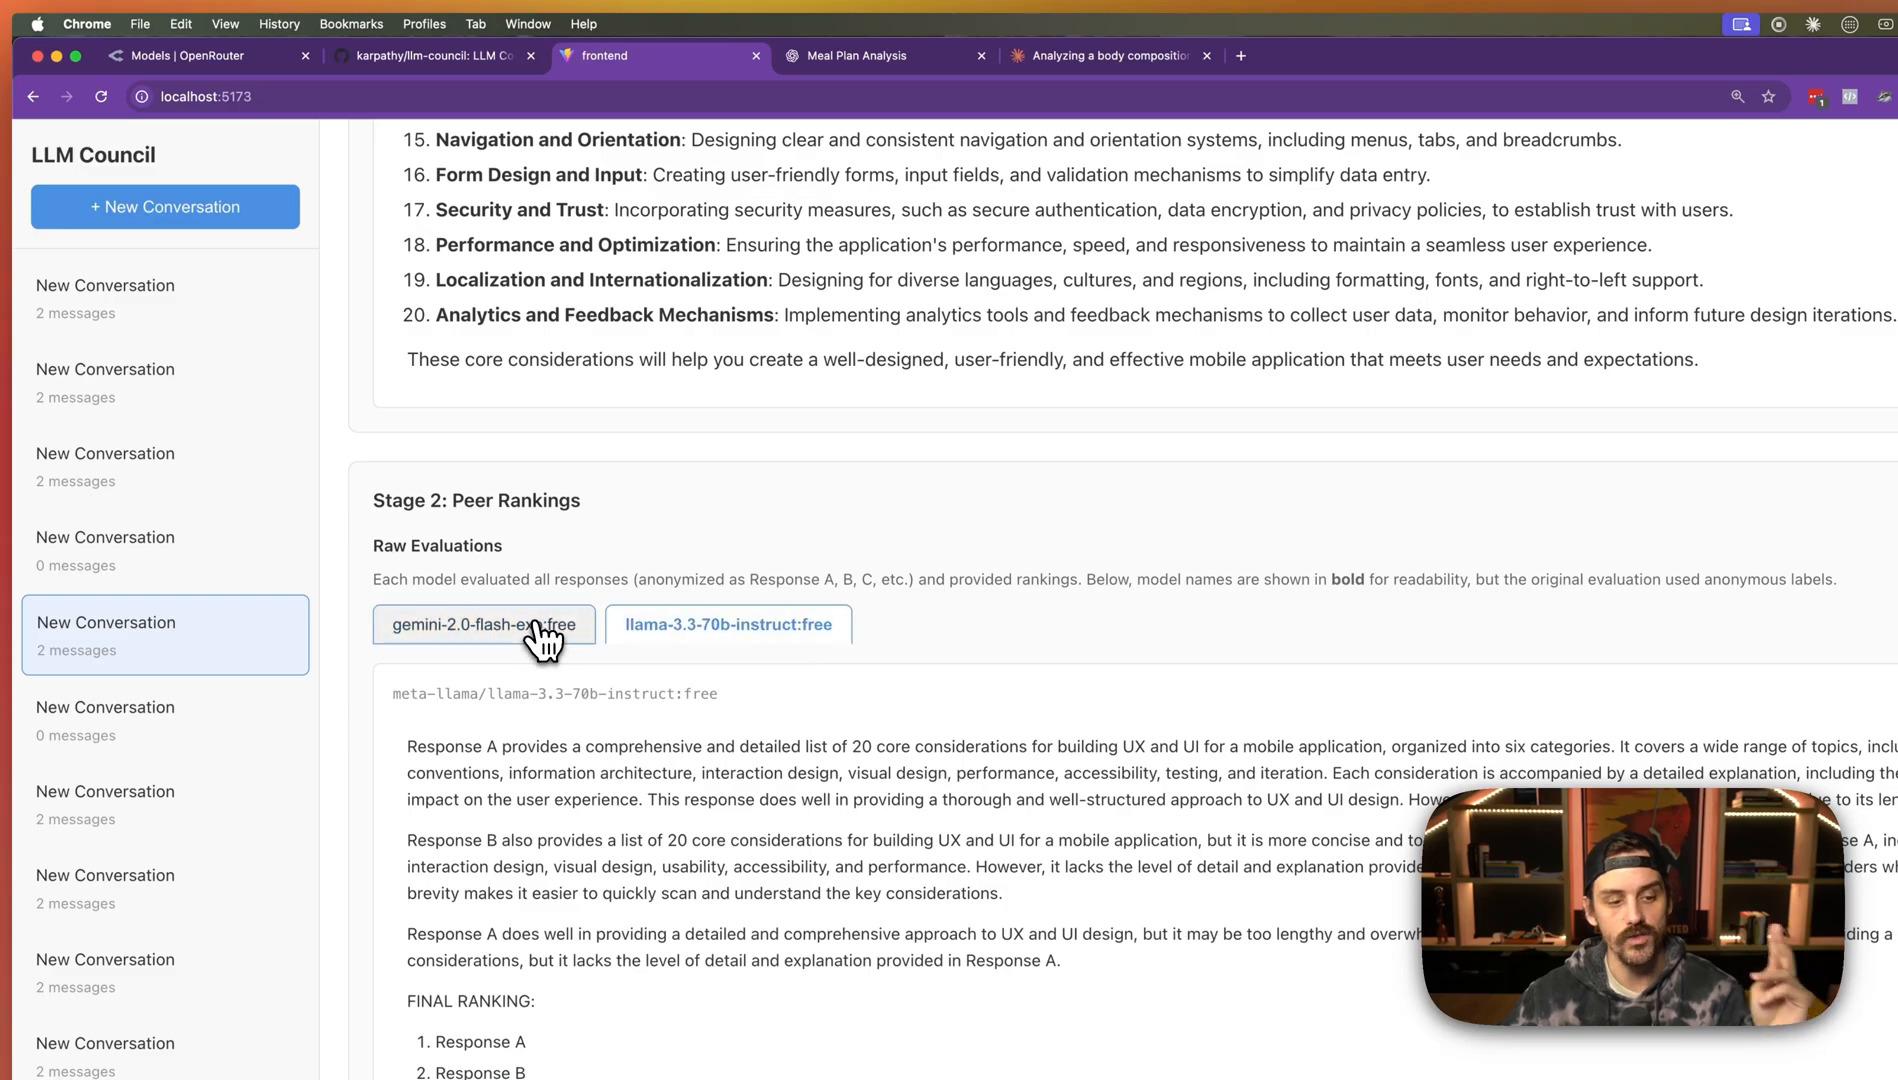
{"action": "scroll", "scroll_direction": "down", "scroll_amount": 3}
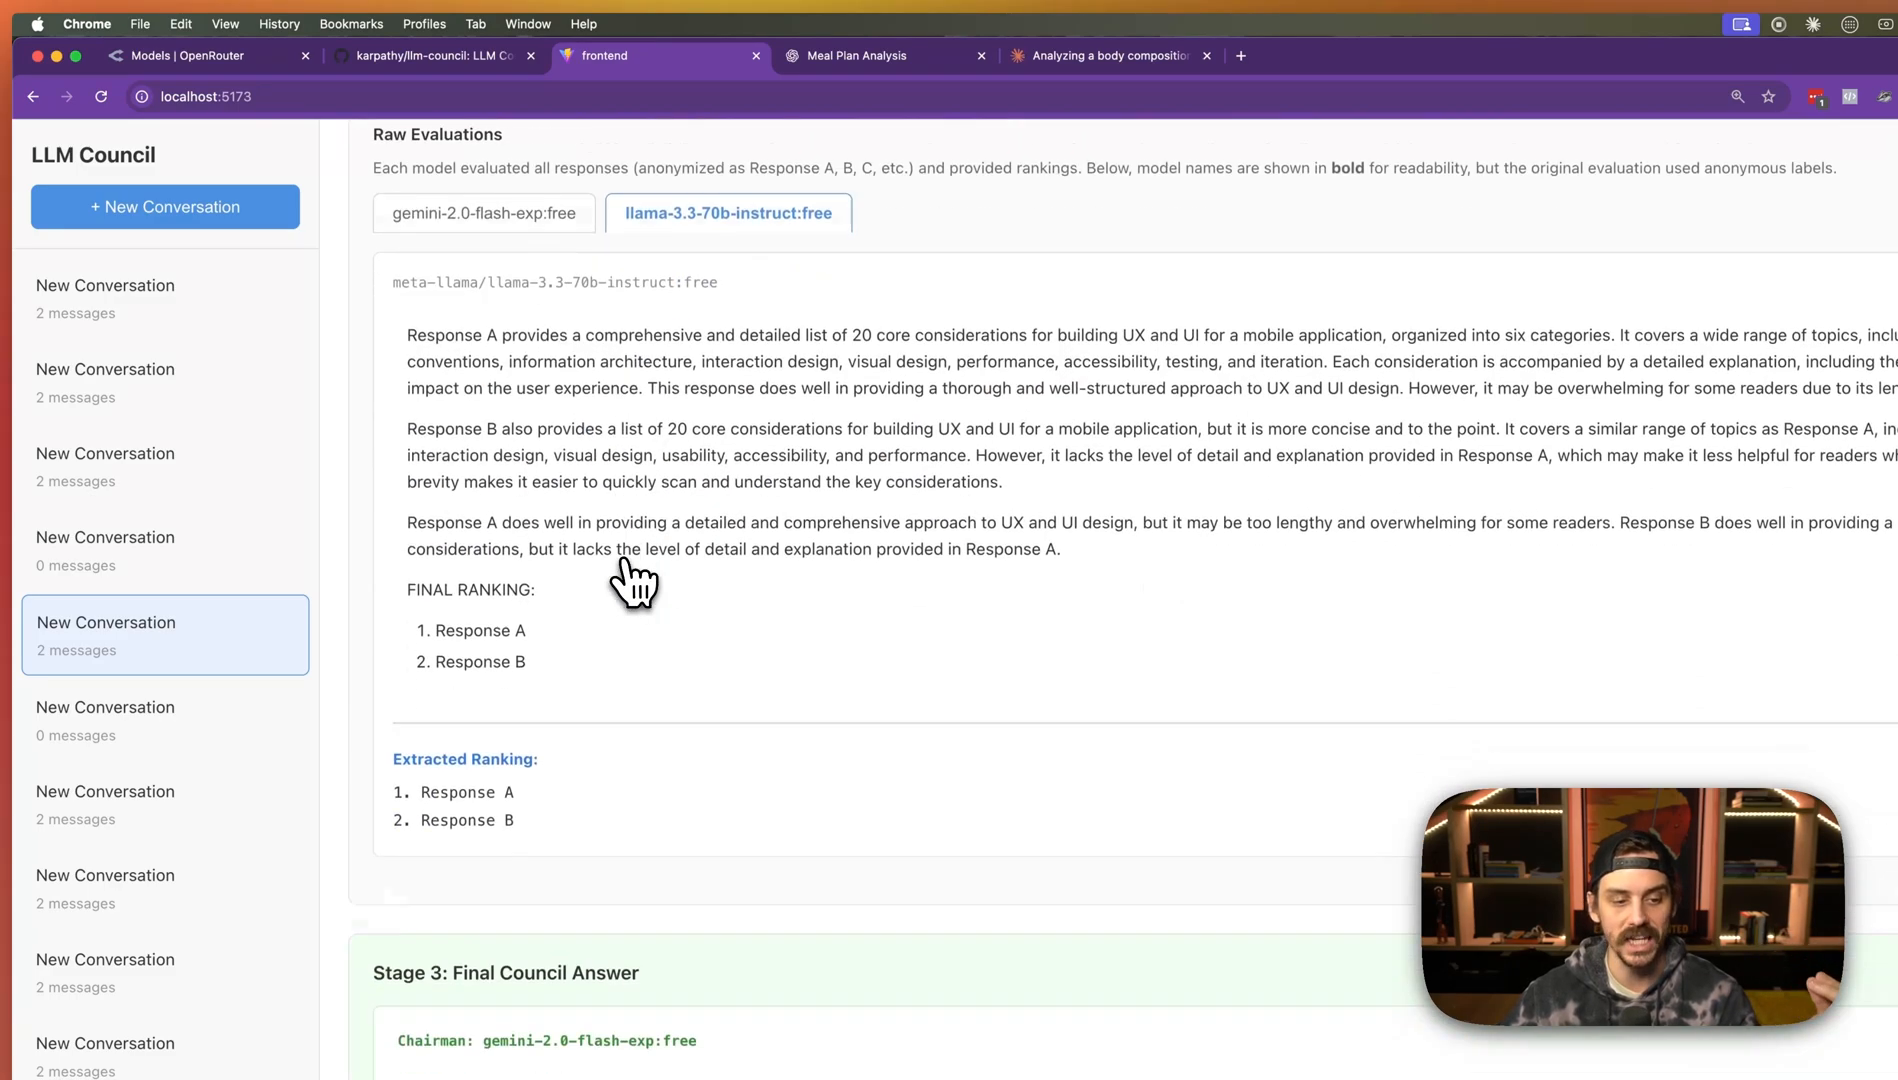
{"action": "scroll", "scroll_direction": "down", "scroll_amount": 3}
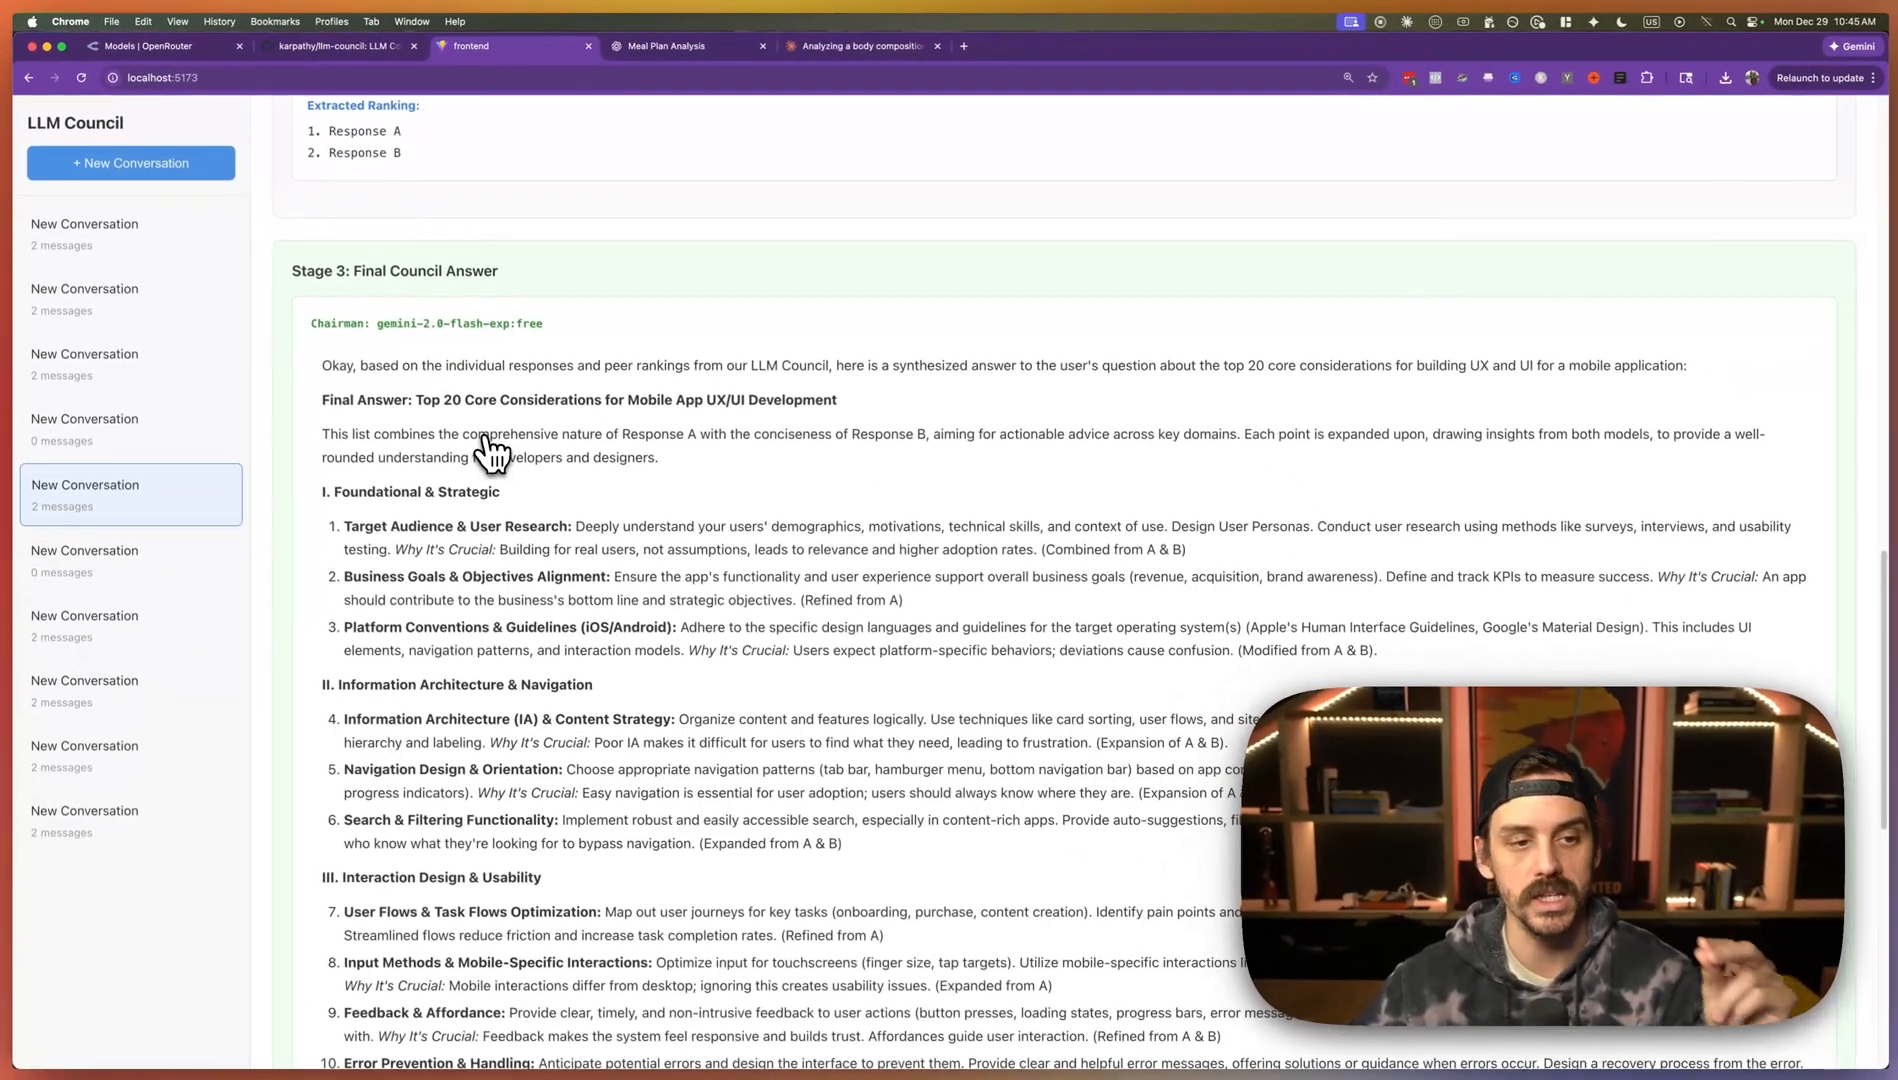
{"action": "scroll", "scroll_direction": "down", "scroll_amount": 3}
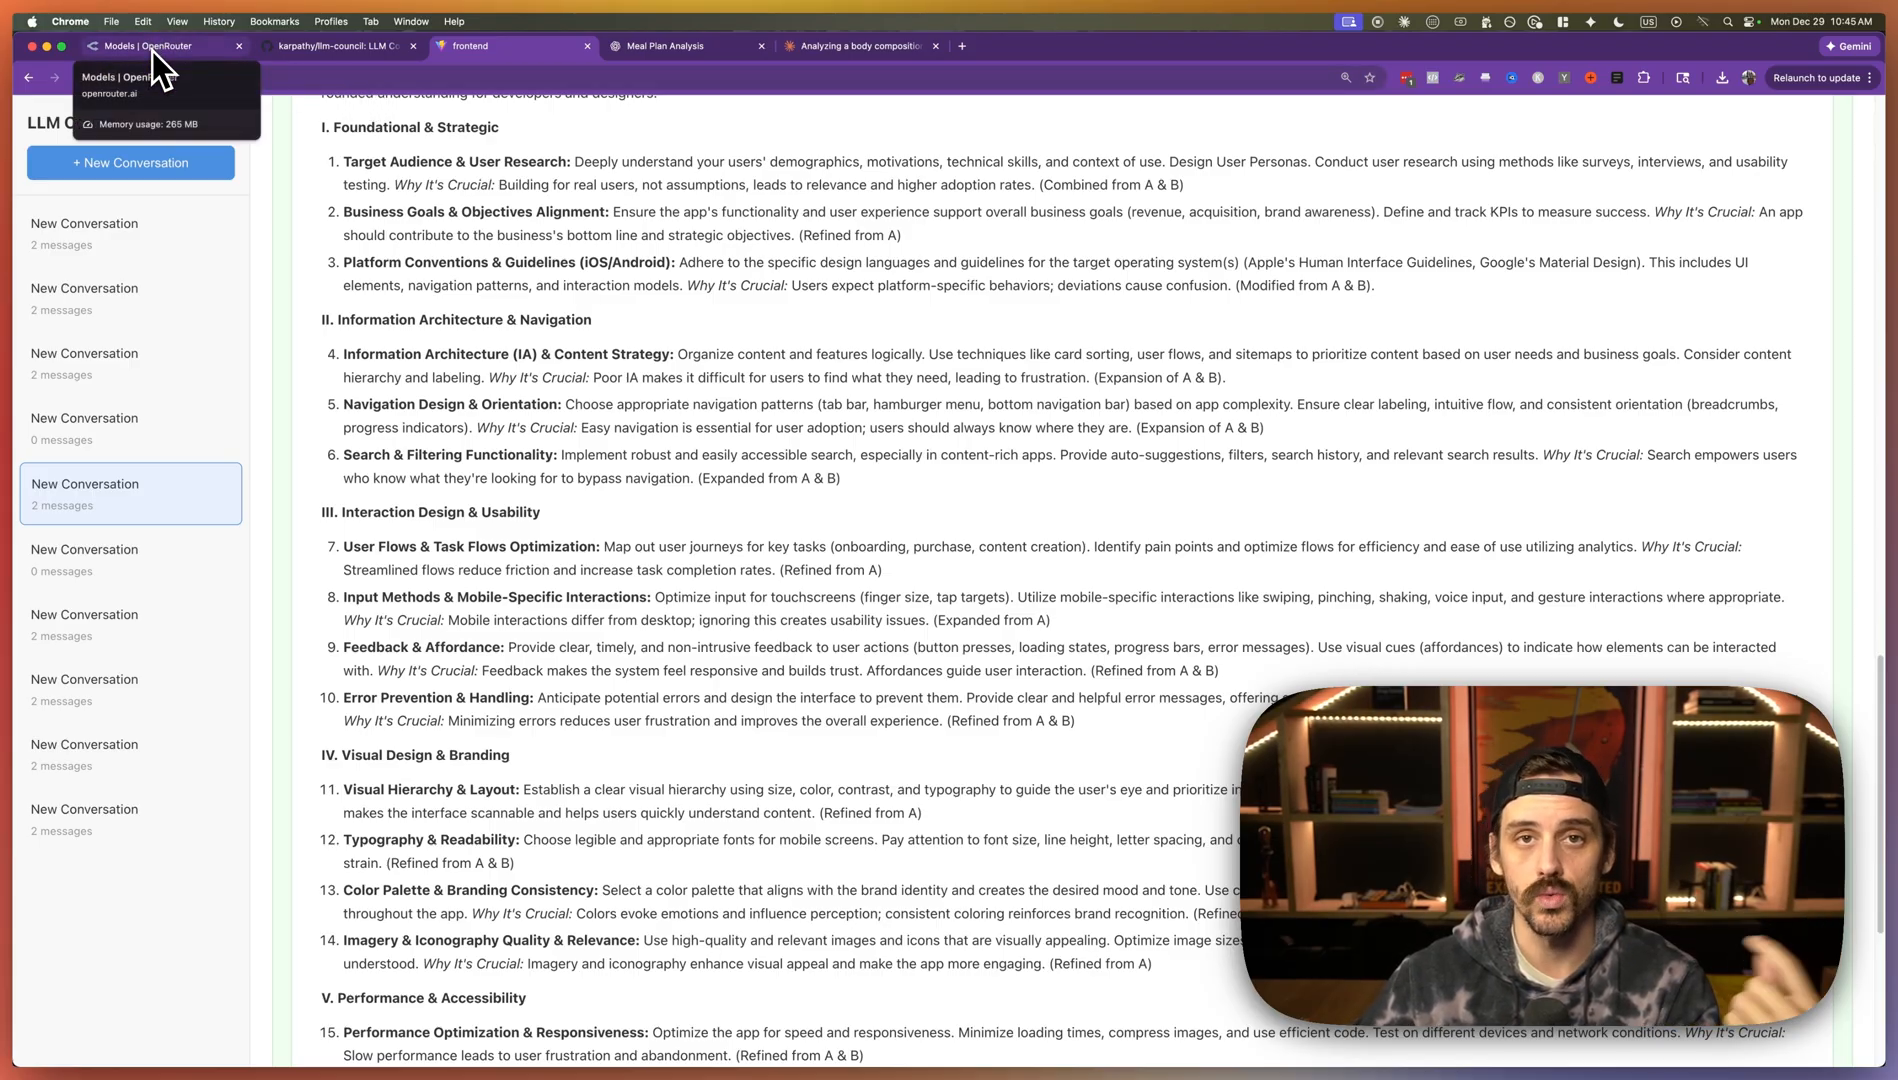
- Switch to the OpenRouter Models page listing free models by weekly usage
{"action": "left_click", "coordinate": [154, 46]}
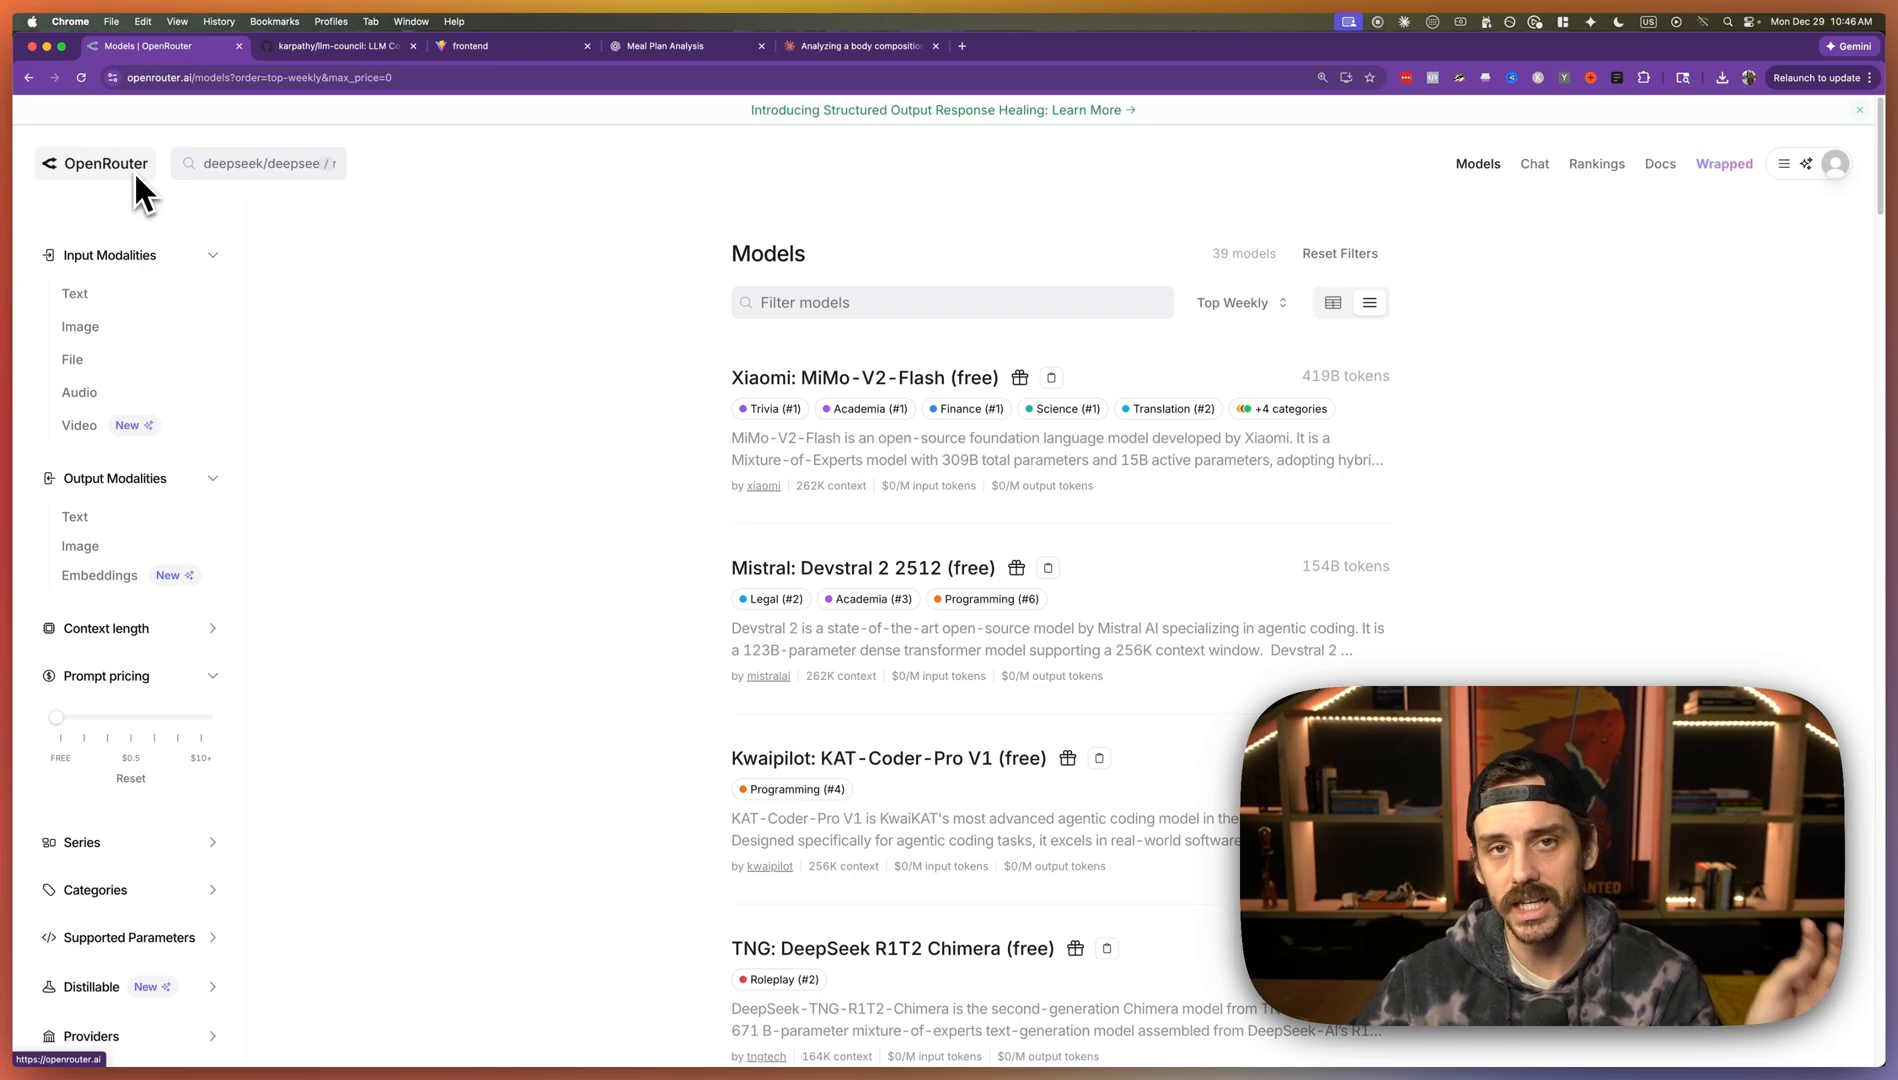
{"action": "mouse_move", "coordinate": [520, 372]}
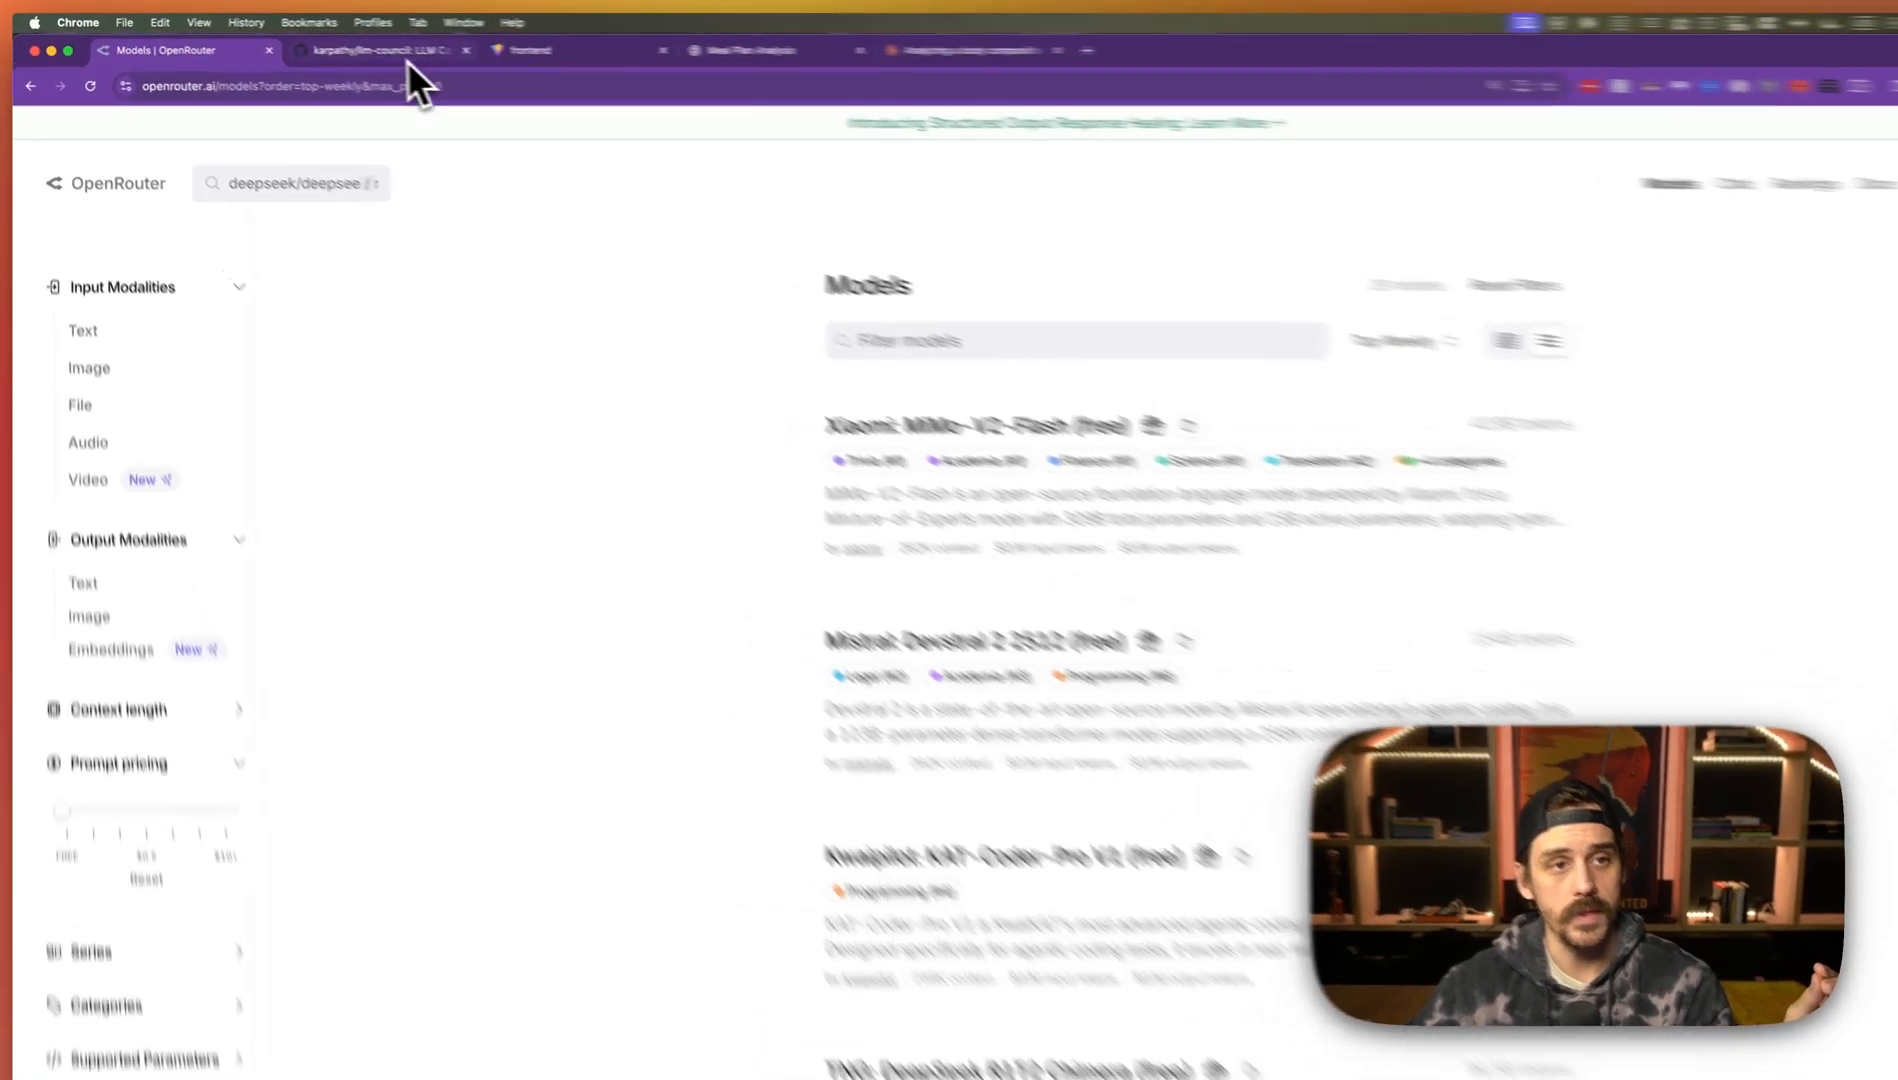
- Review the README's Setup section on dependencies and the OpenRouter API key, then return to OpenRouter
{"action": "left_click", "coordinate": [382, 54]}
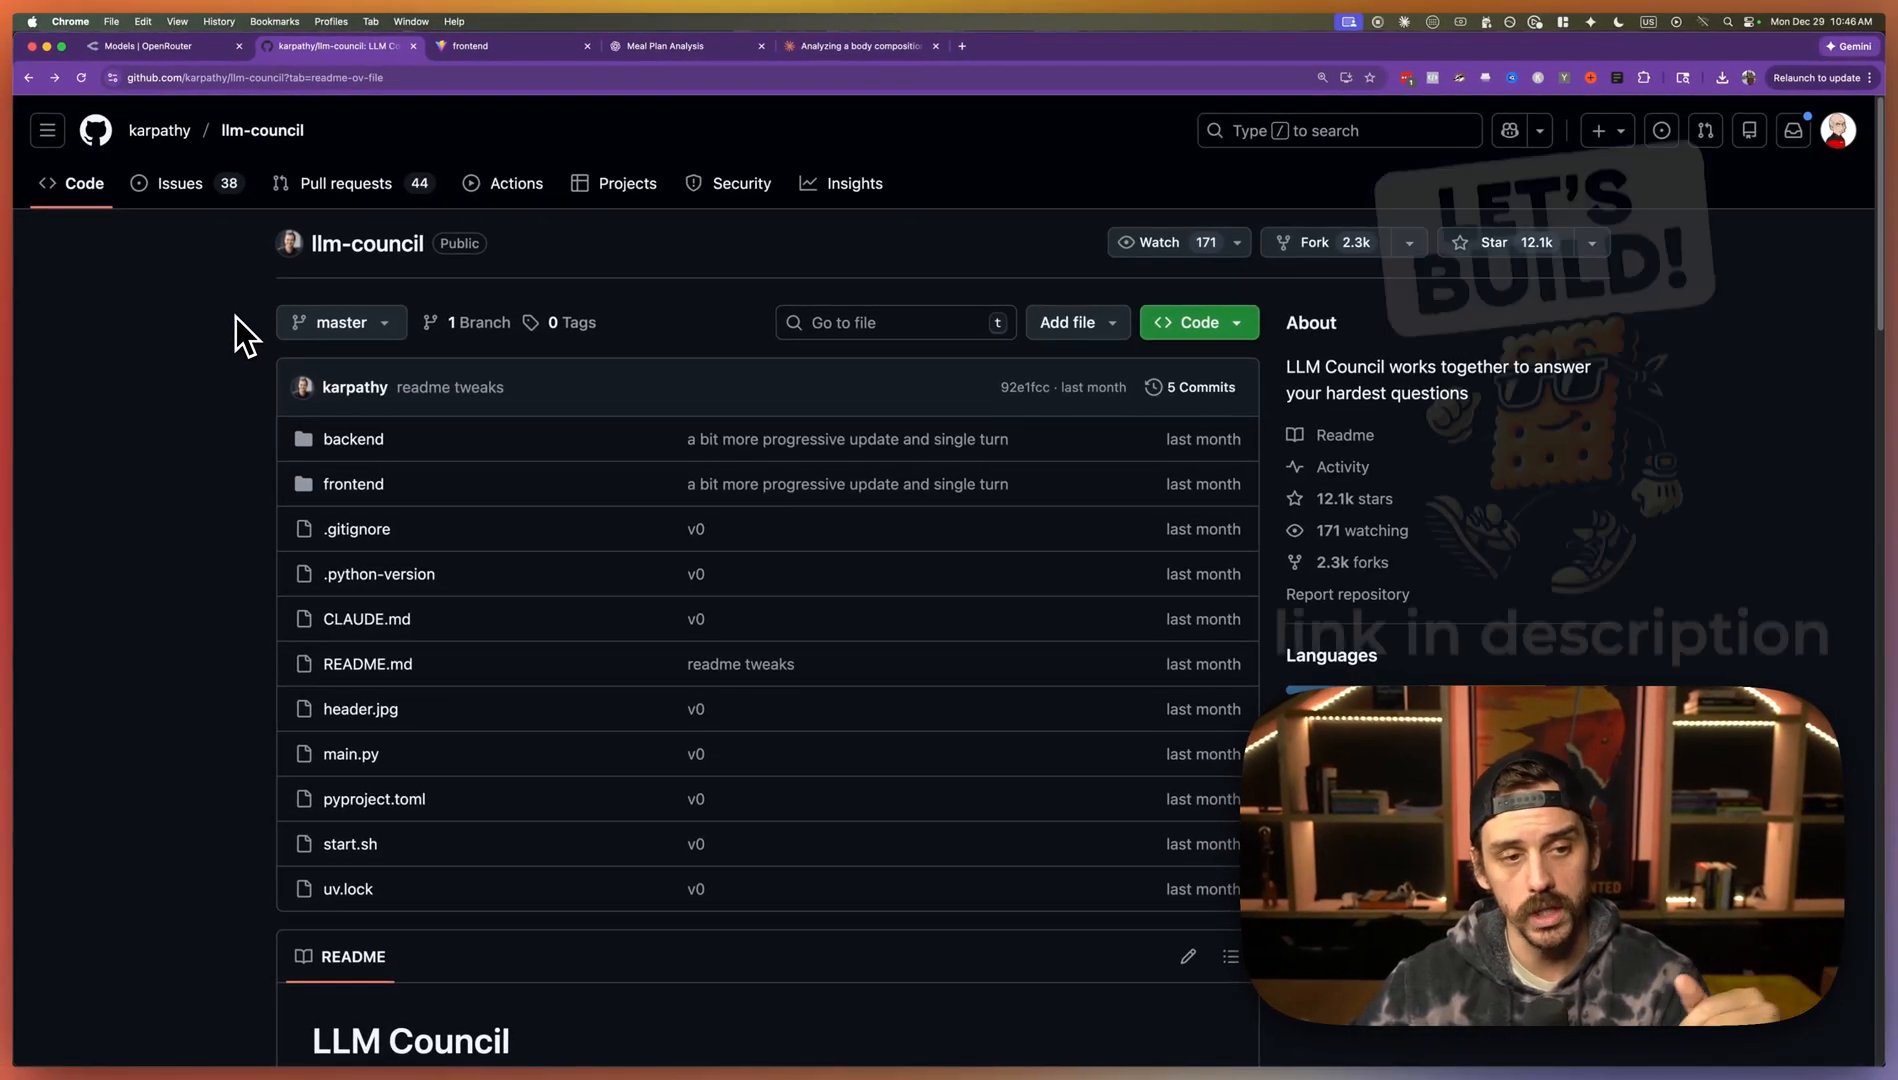
{"action": "scroll", "scroll_direction": "down", "scroll_amount": 3}
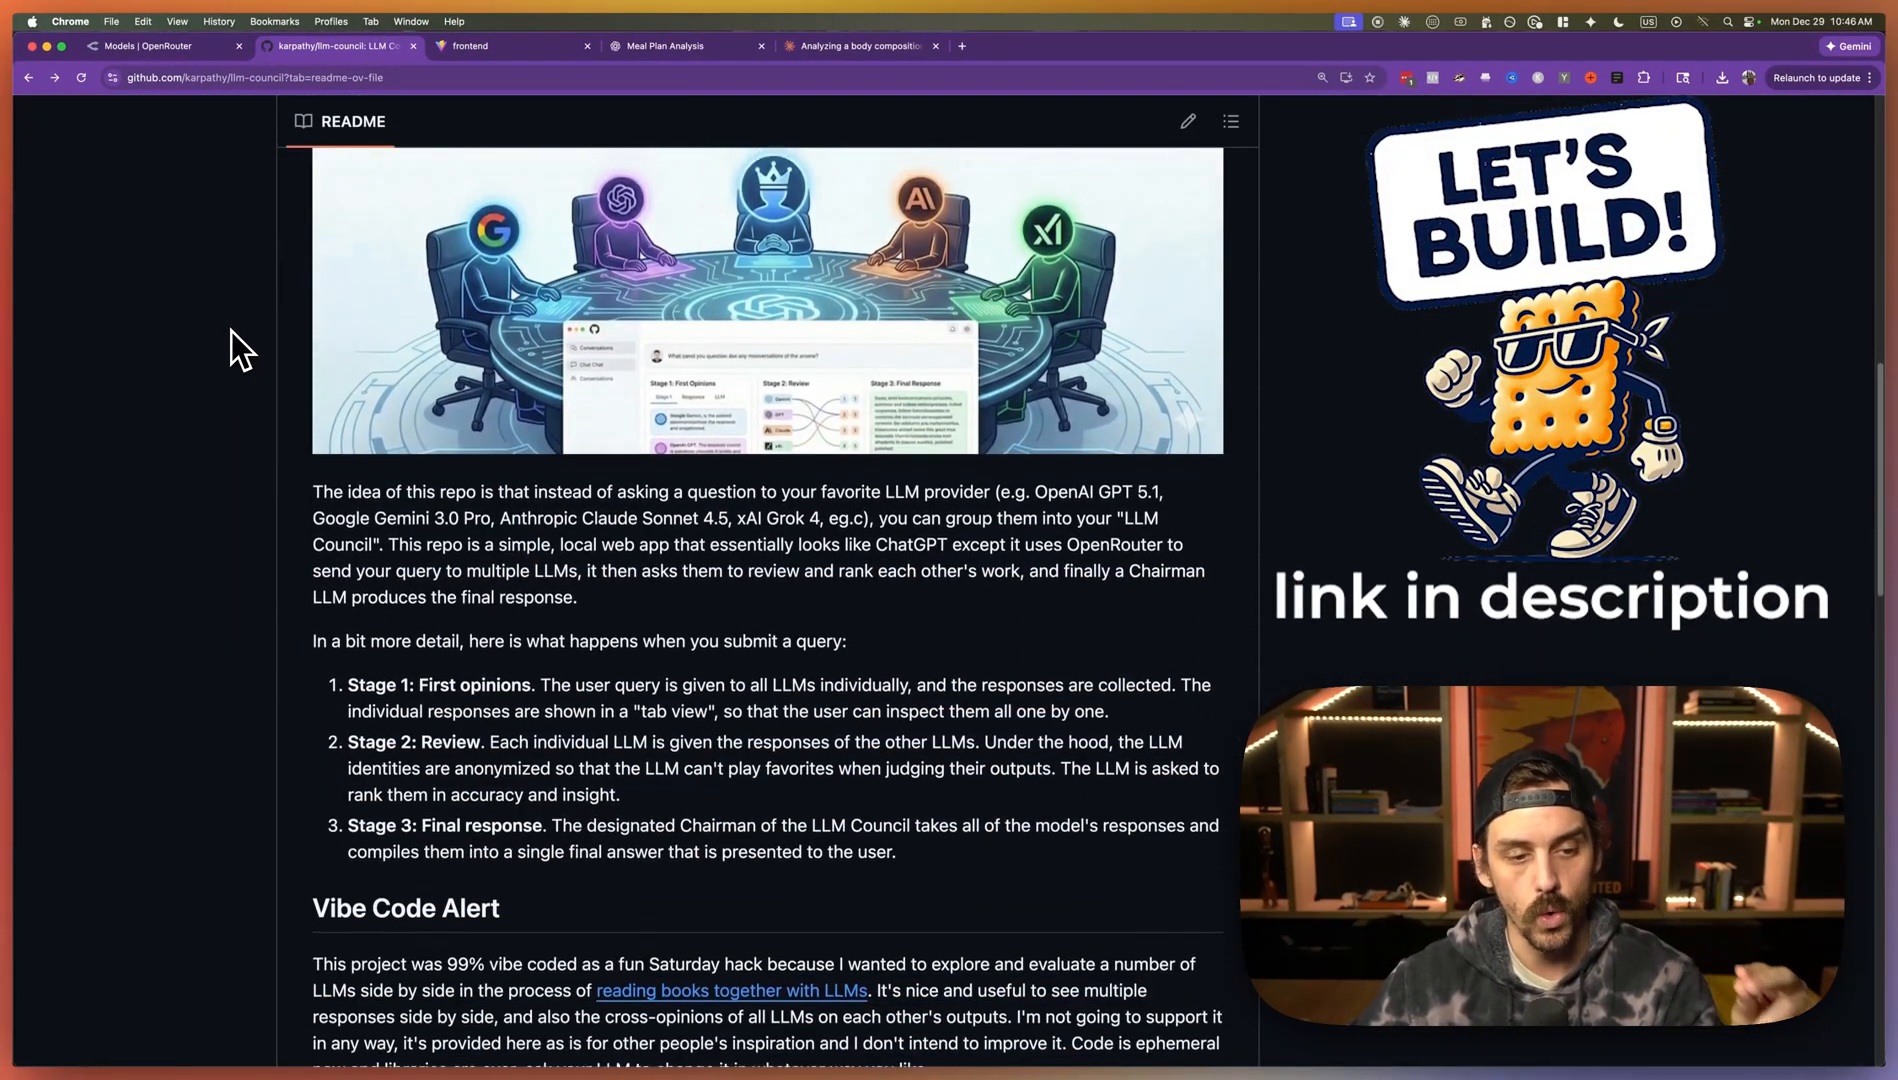
{"action": "scroll", "scroll_direction": "down", "scroll_amount": 3}
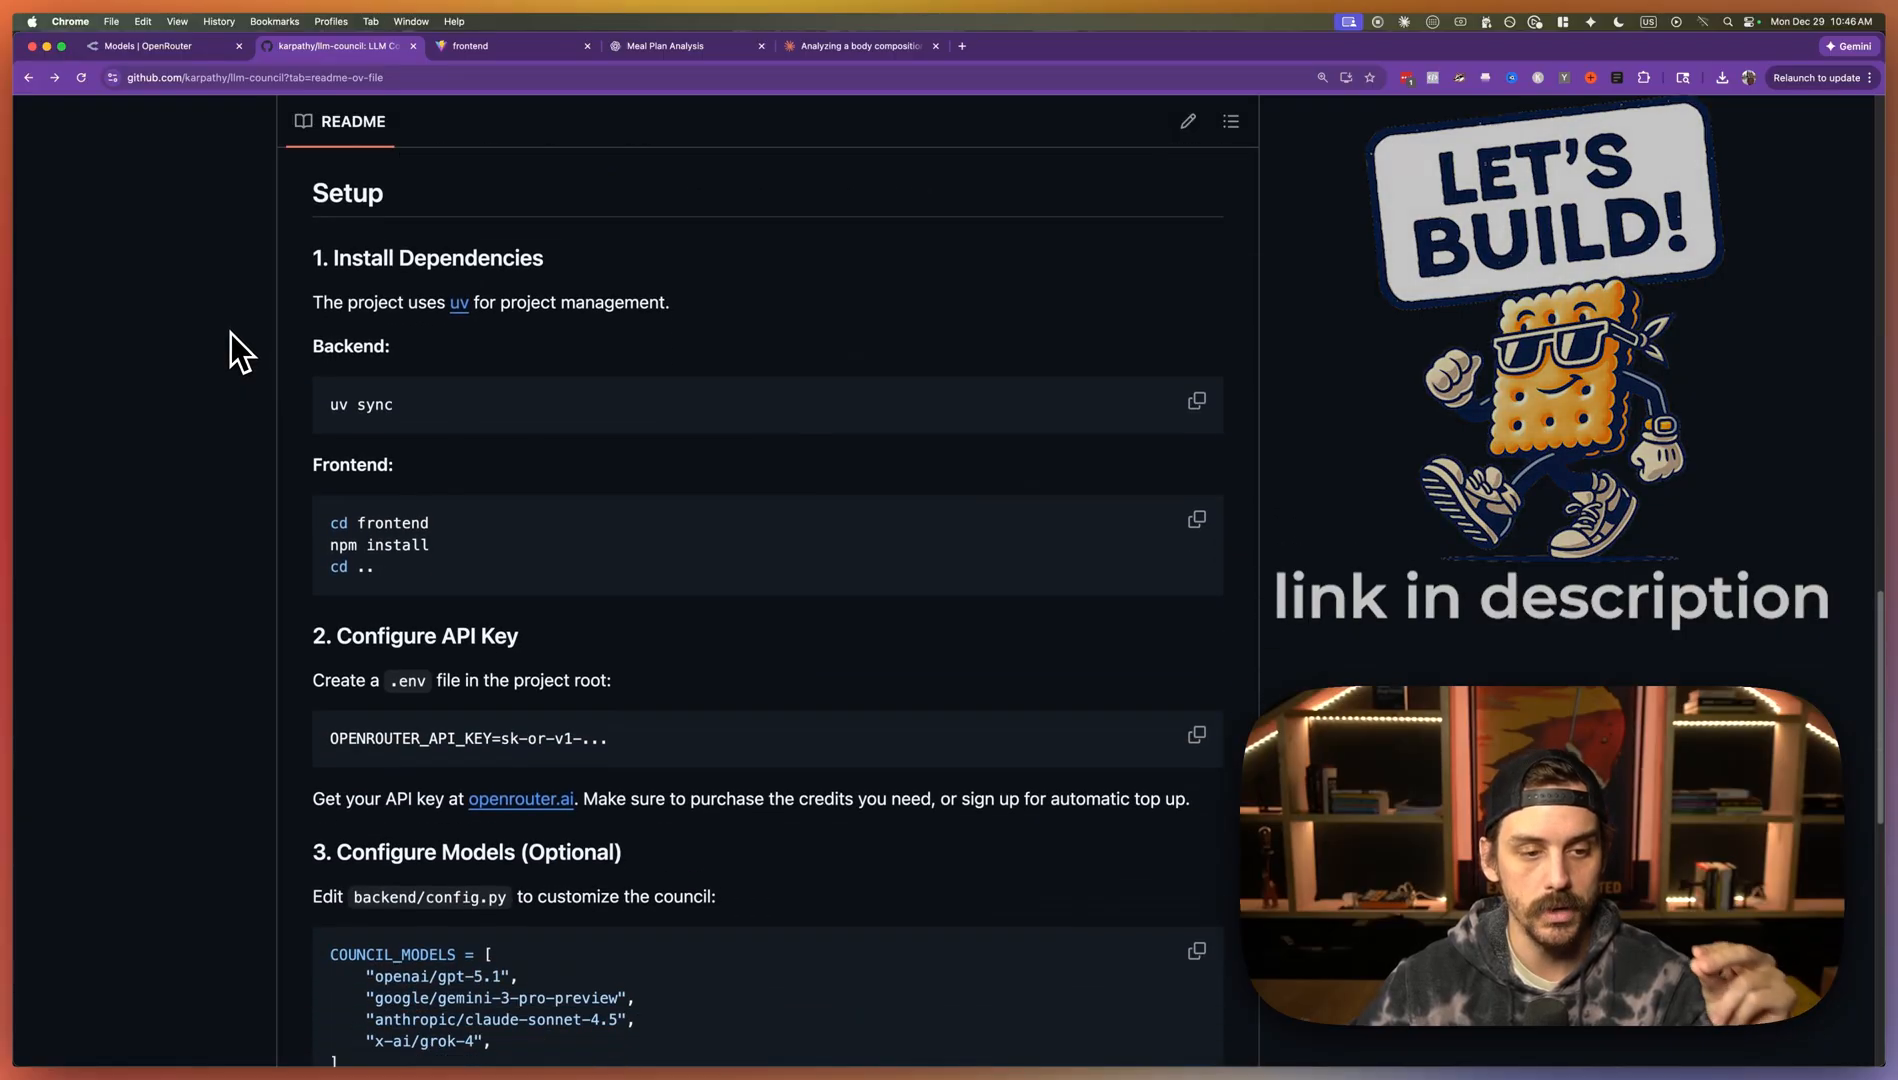
{"action": "left_click", "coordinate": [152, 44]}
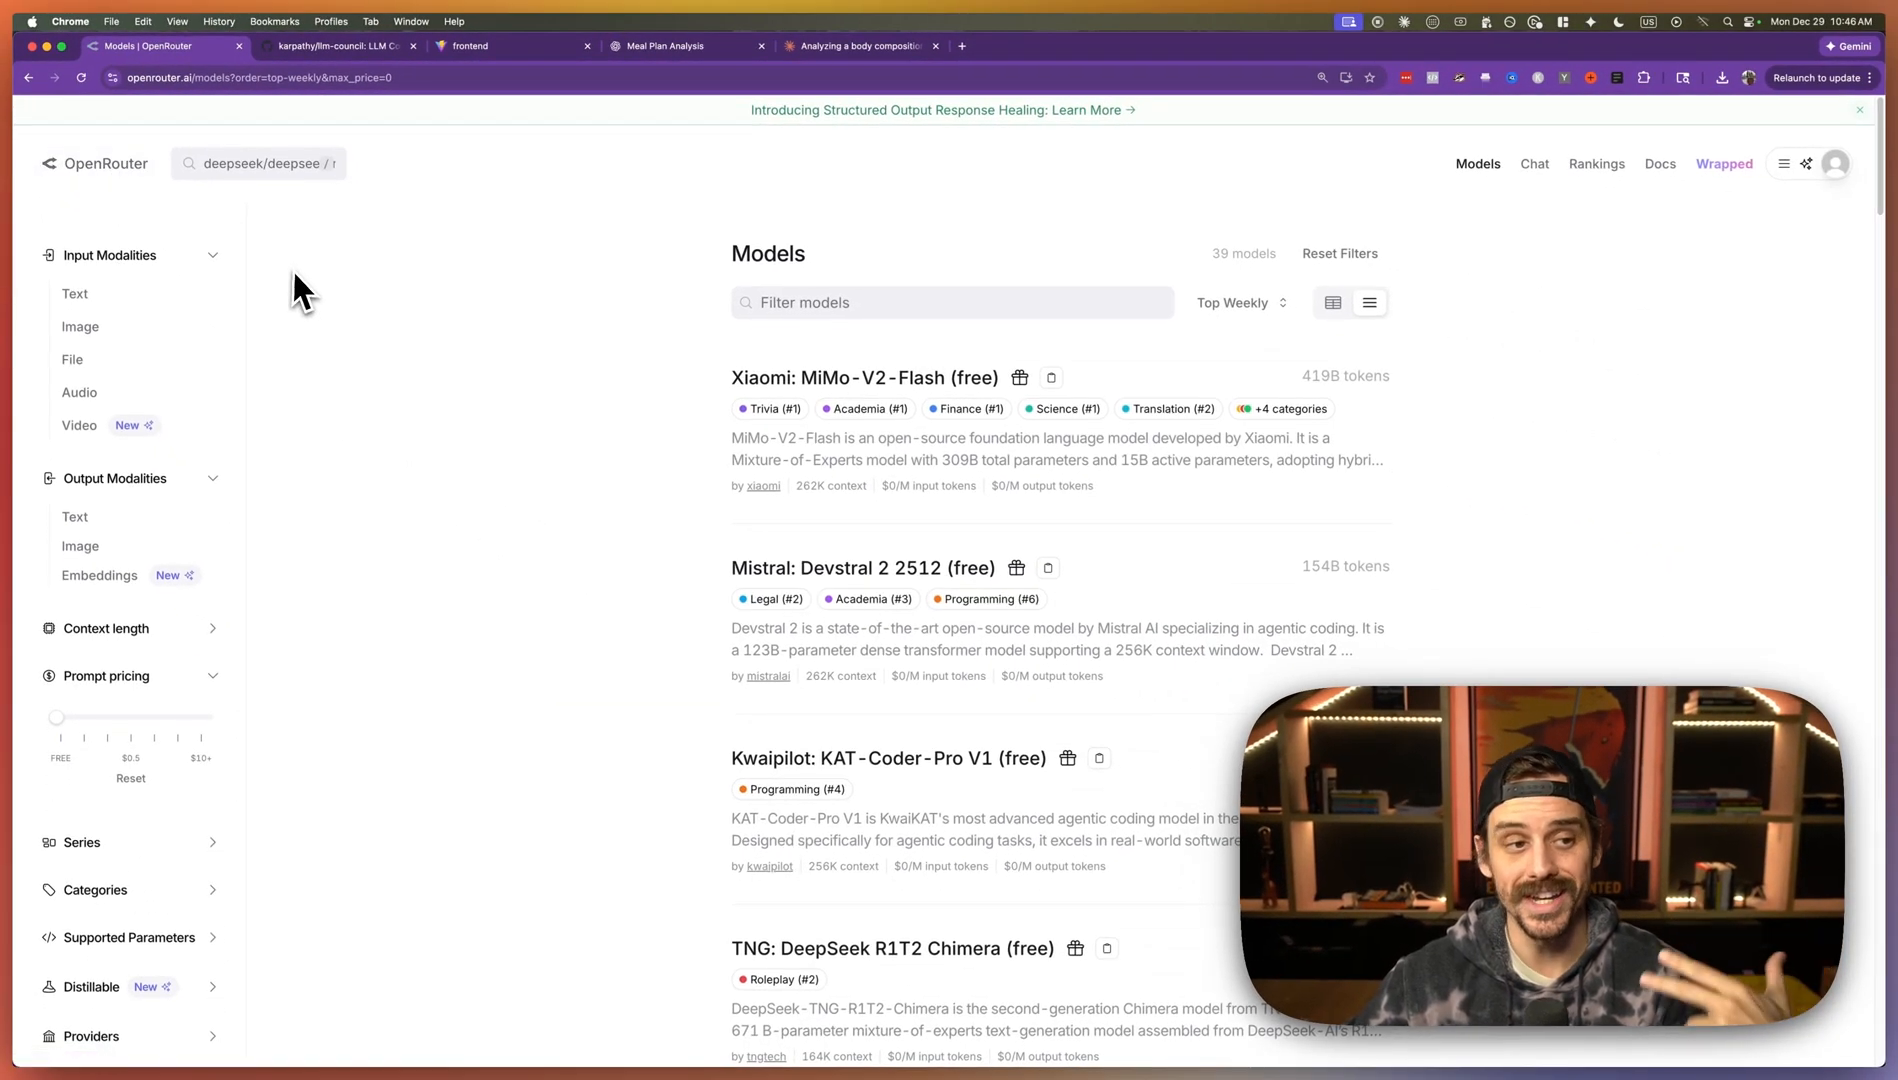
{"action": "mouse_move", "coordinate": [434, 440]}
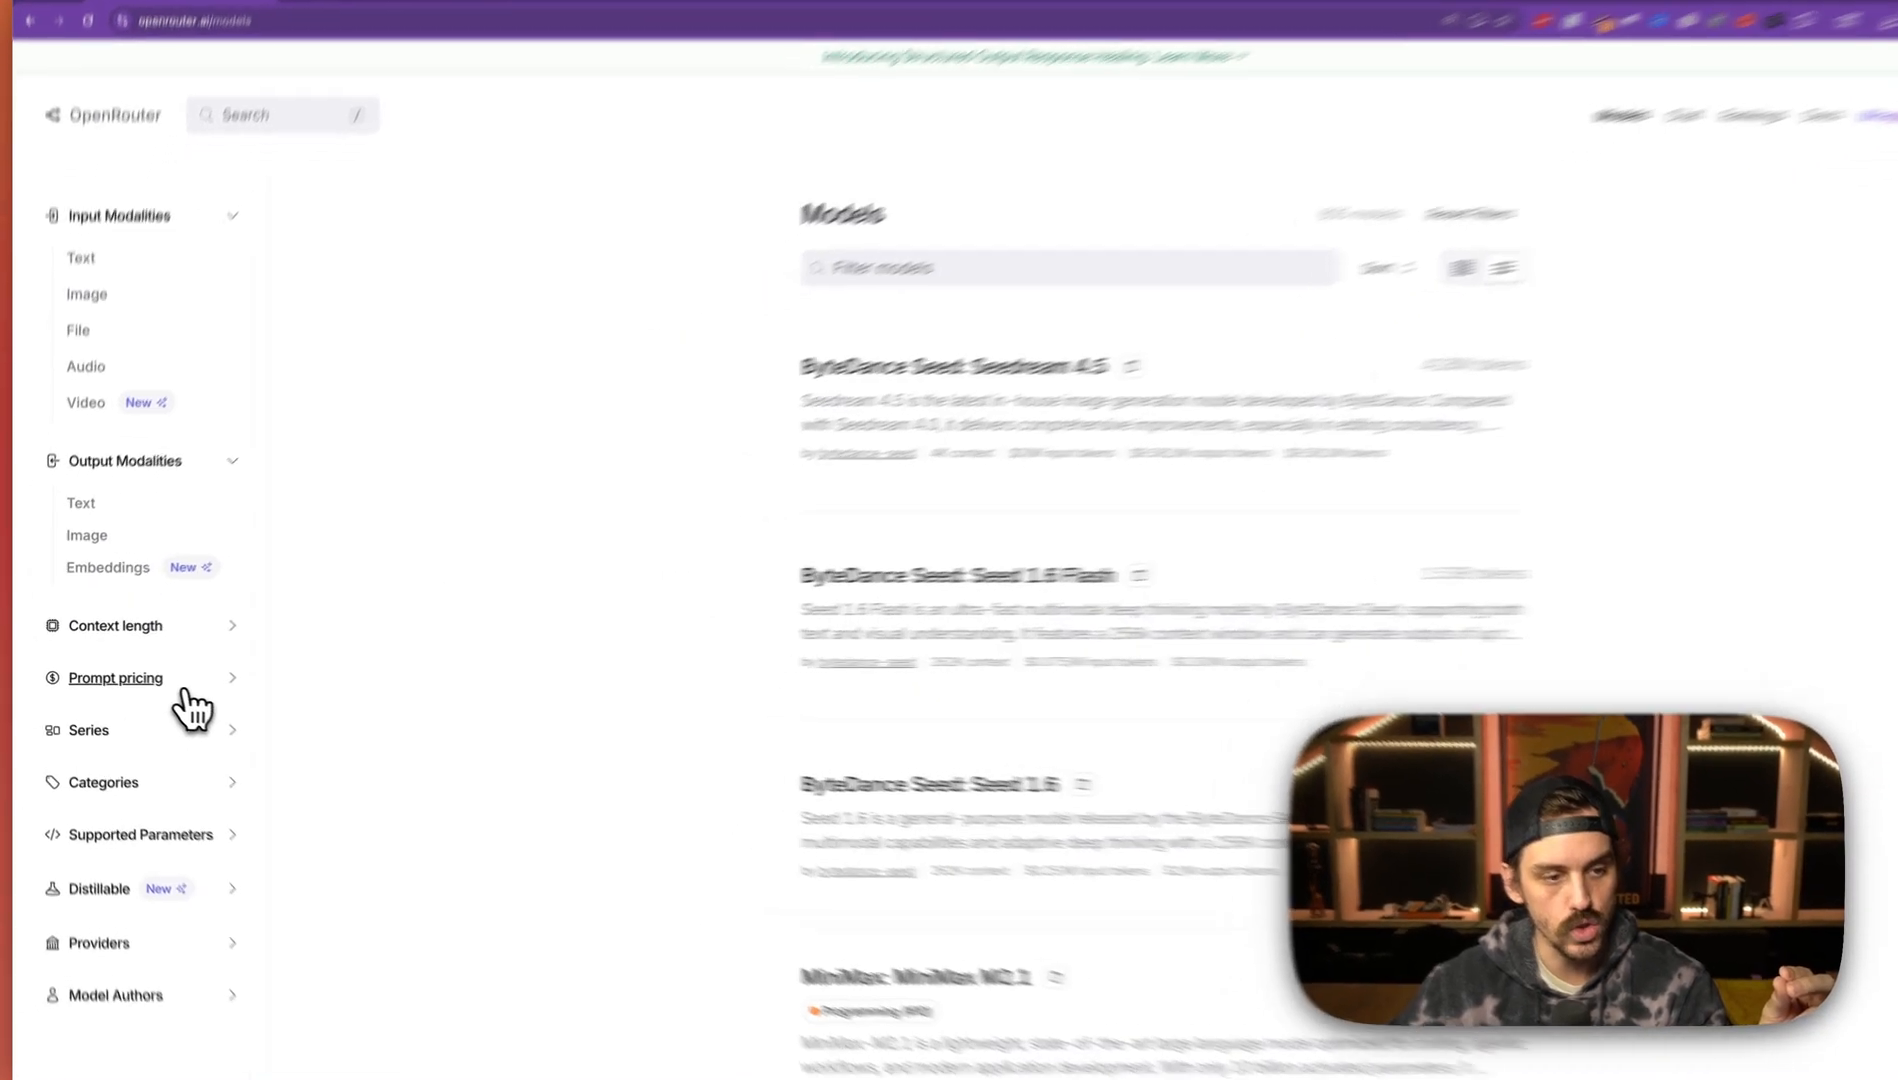
- Filter the 605-model catalogue by free prompt pricing down to 39 models
{"action": "left_click", "coordinate": [114, 676]}
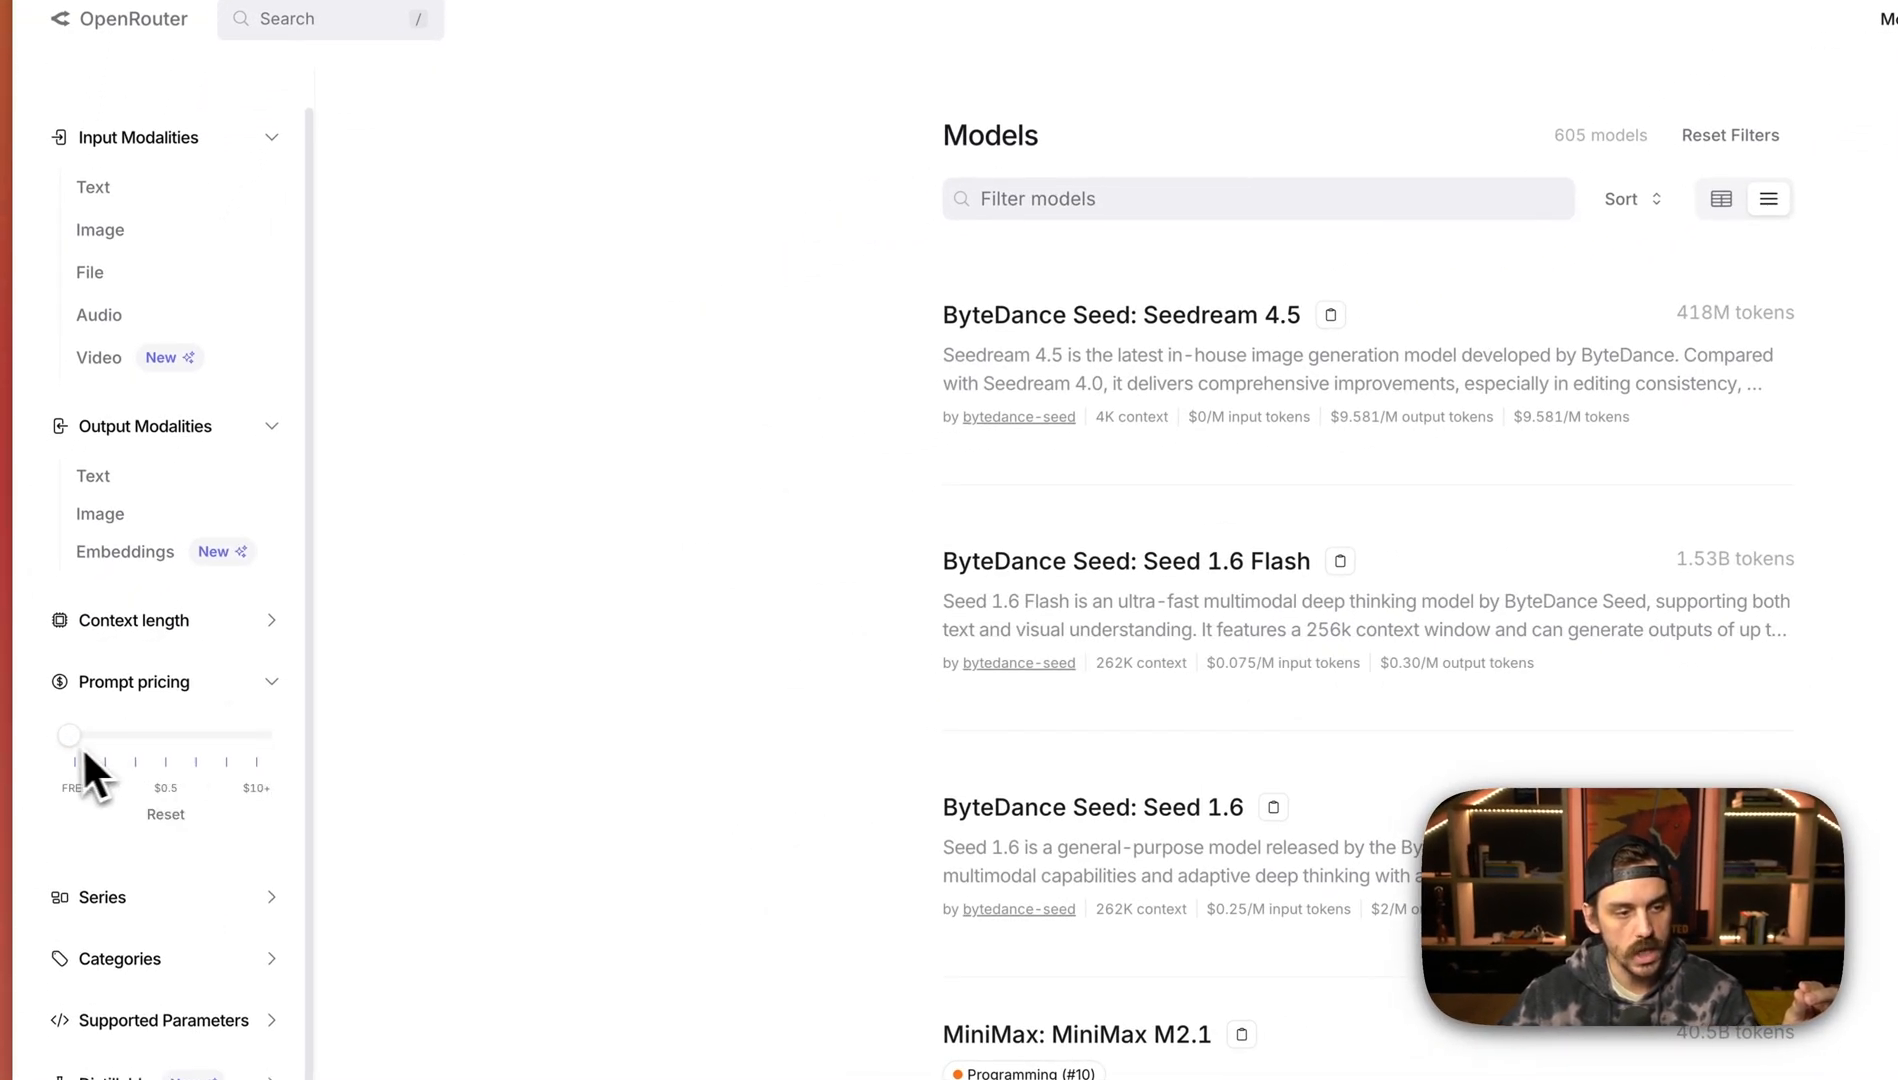
{"action": "left_click_drag", "start_coordinate": [70, 734], "coordinate": [70, 734]}
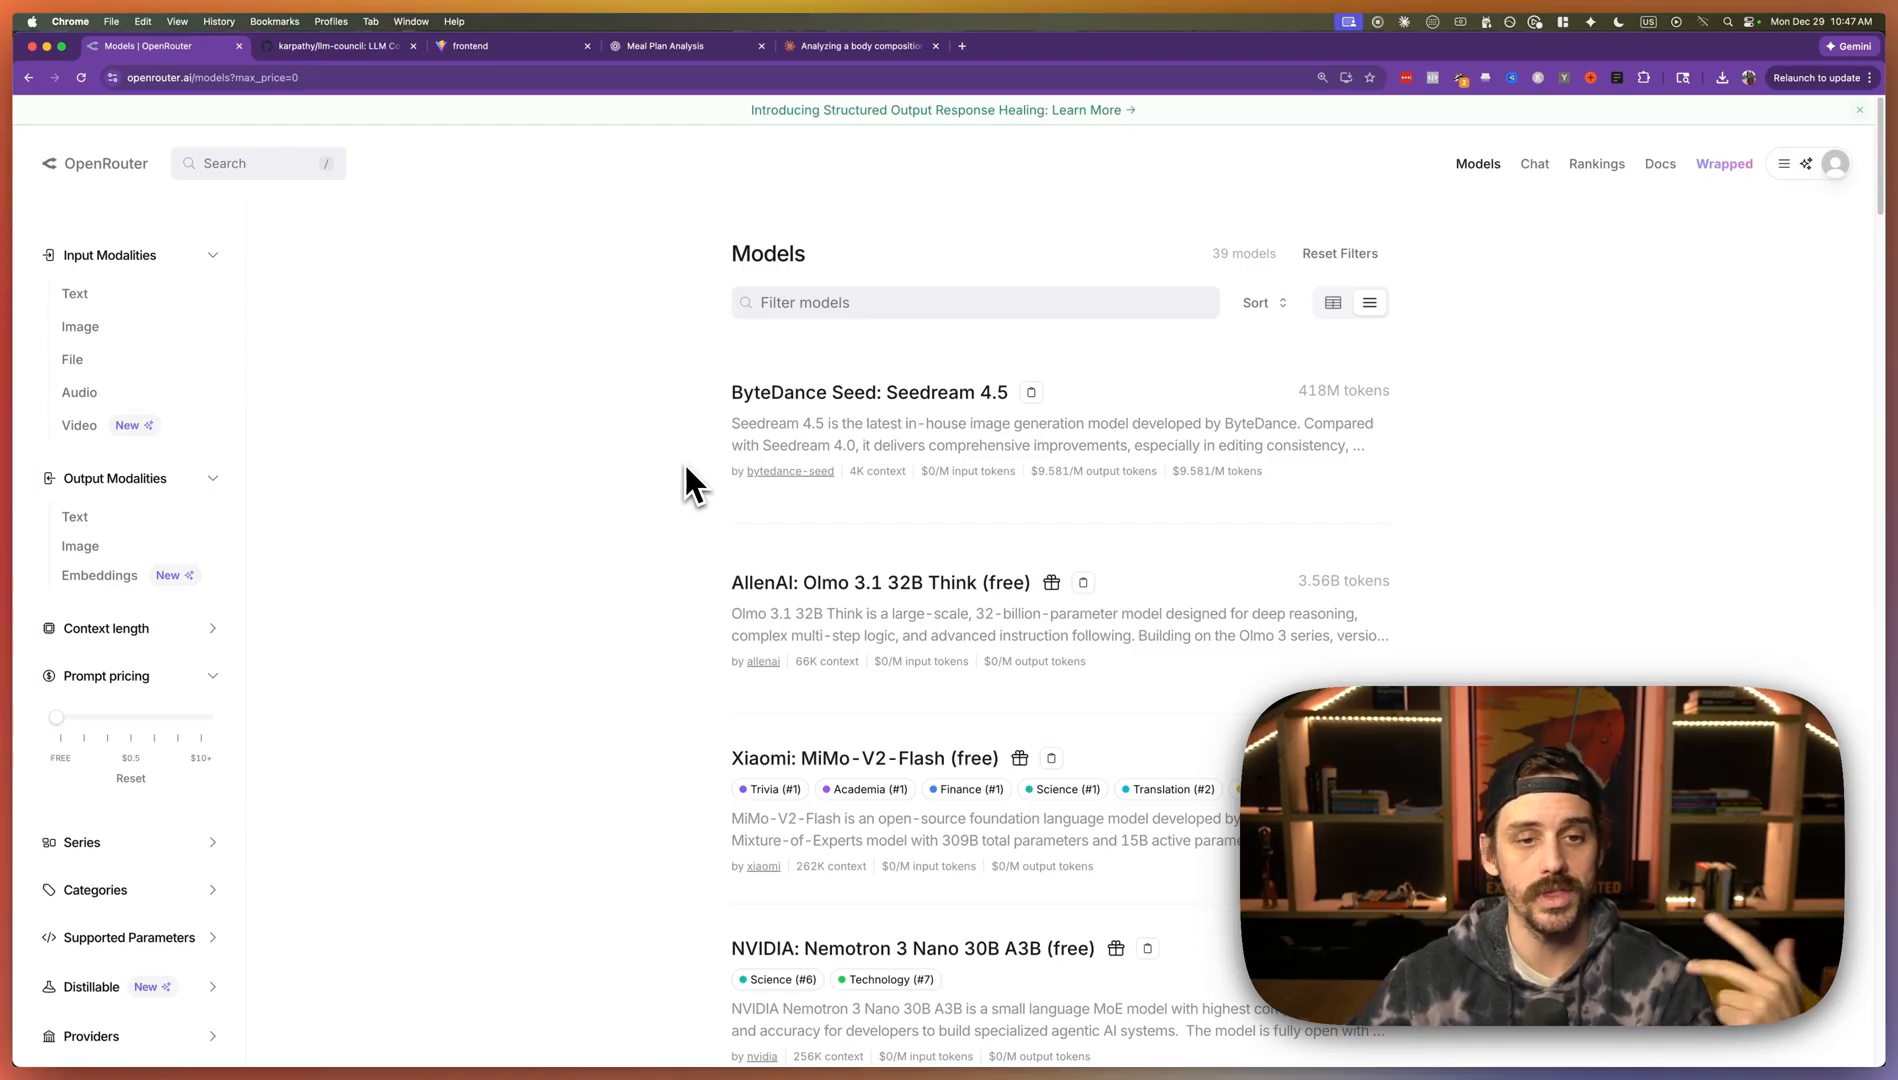
{"action": "mouse_move", "coordinate": [788, 470]}
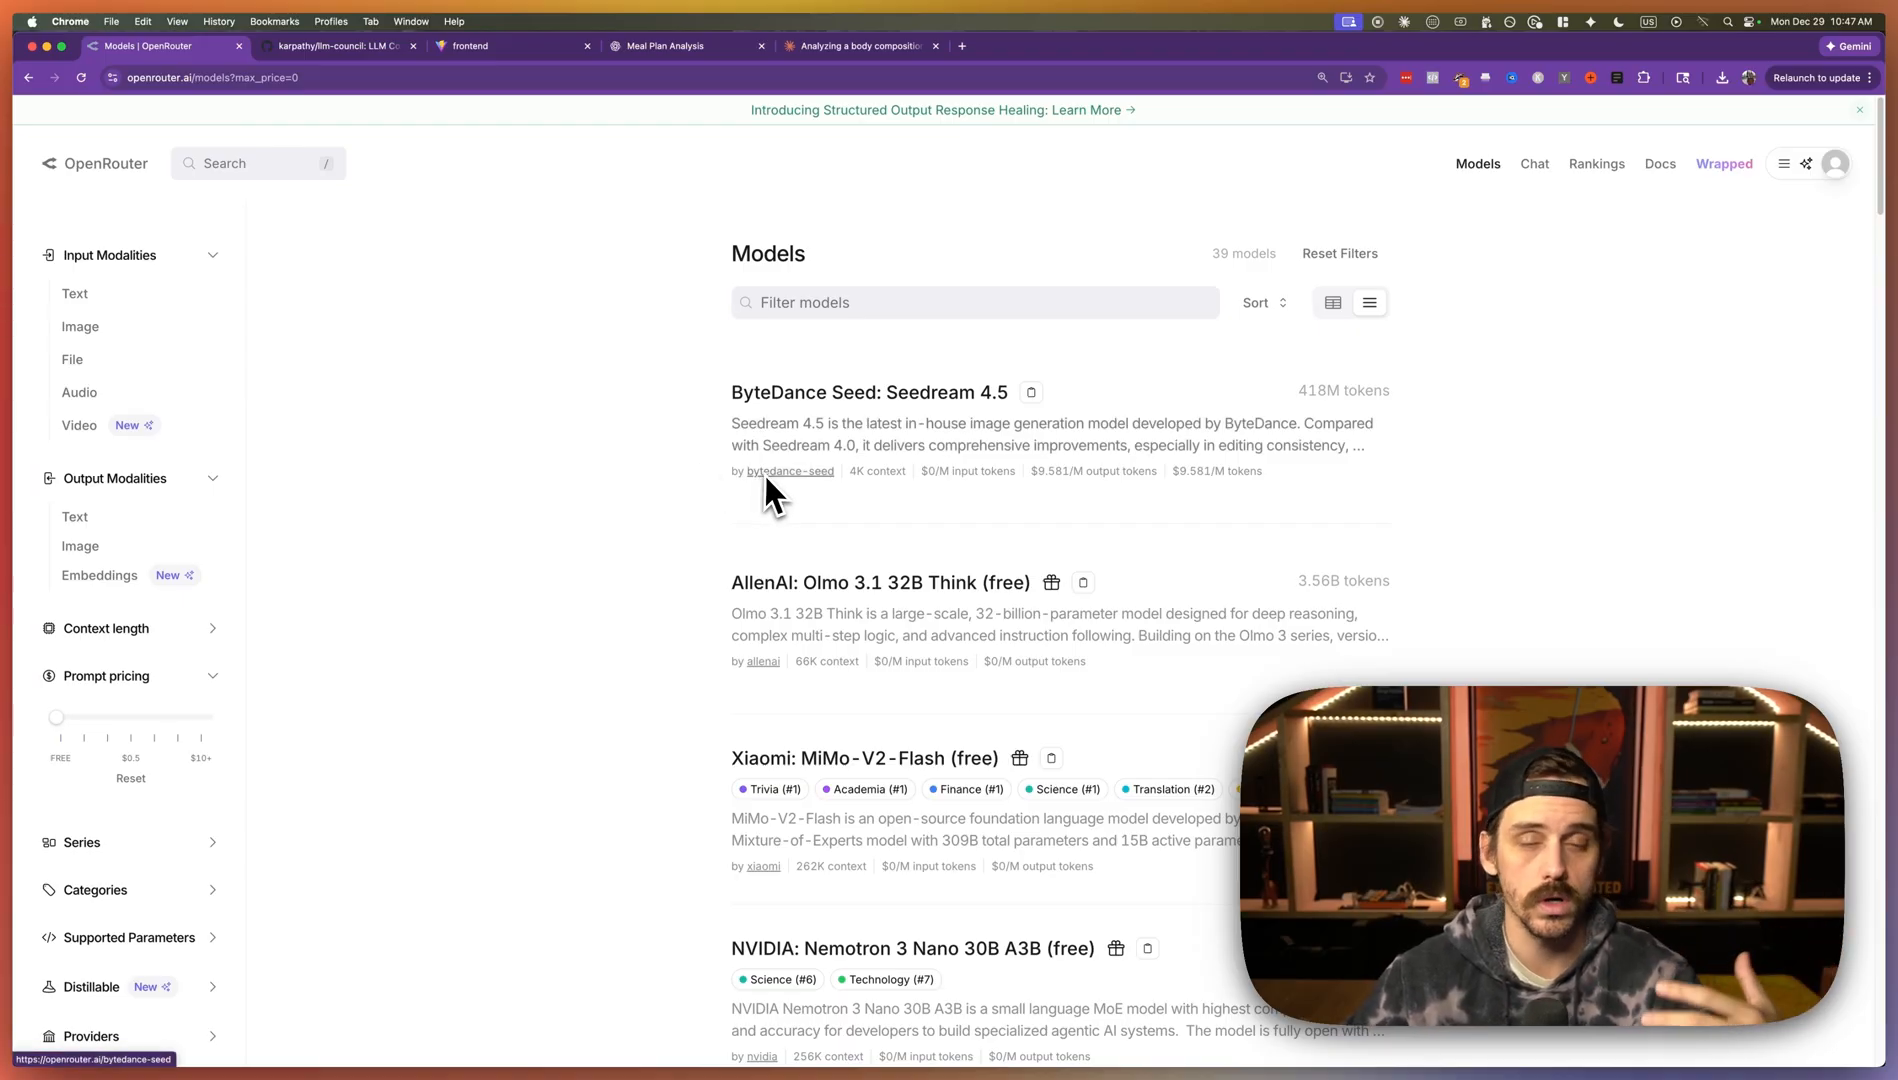
{"action": "mouse_move", "coordinate": [418, 582]}
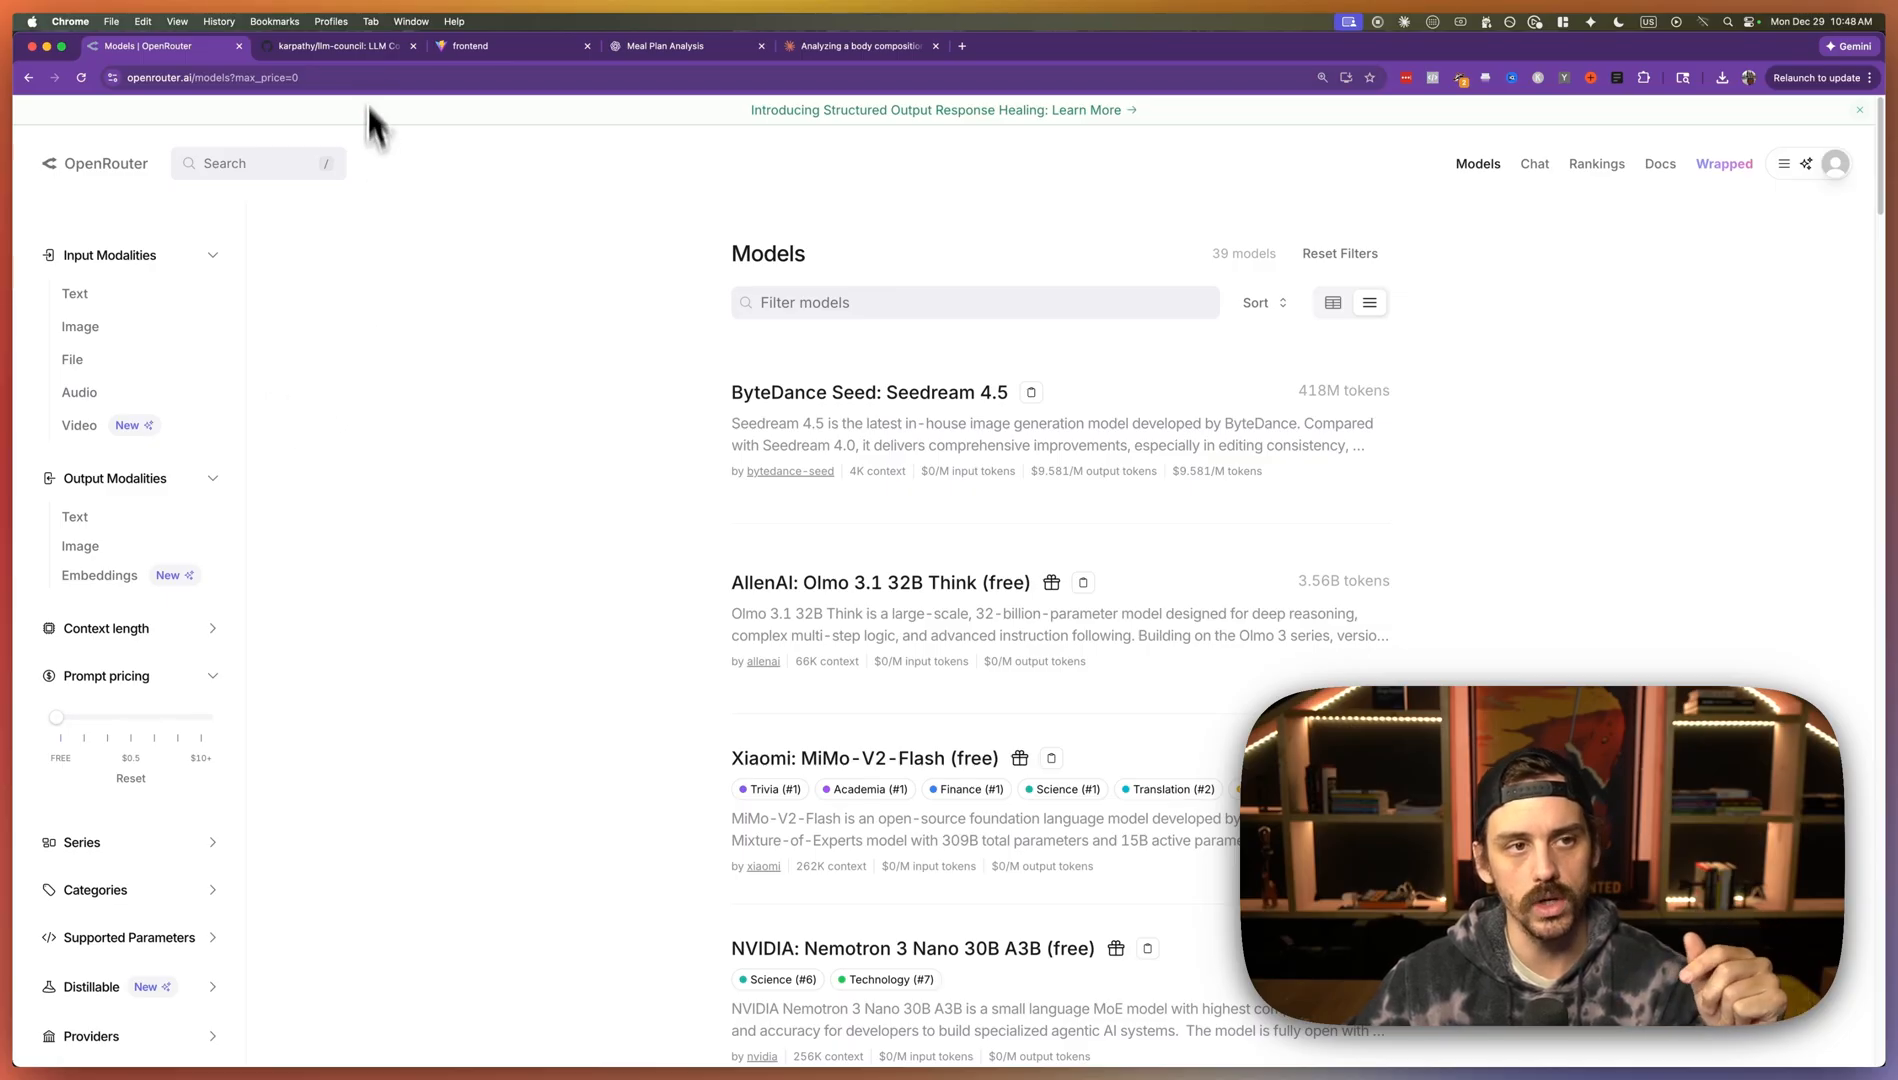
- Copy the llm-council repository's HTTPS clone URL from the Code menu
{"action": "left_click", "coordinate": [330, 44]}
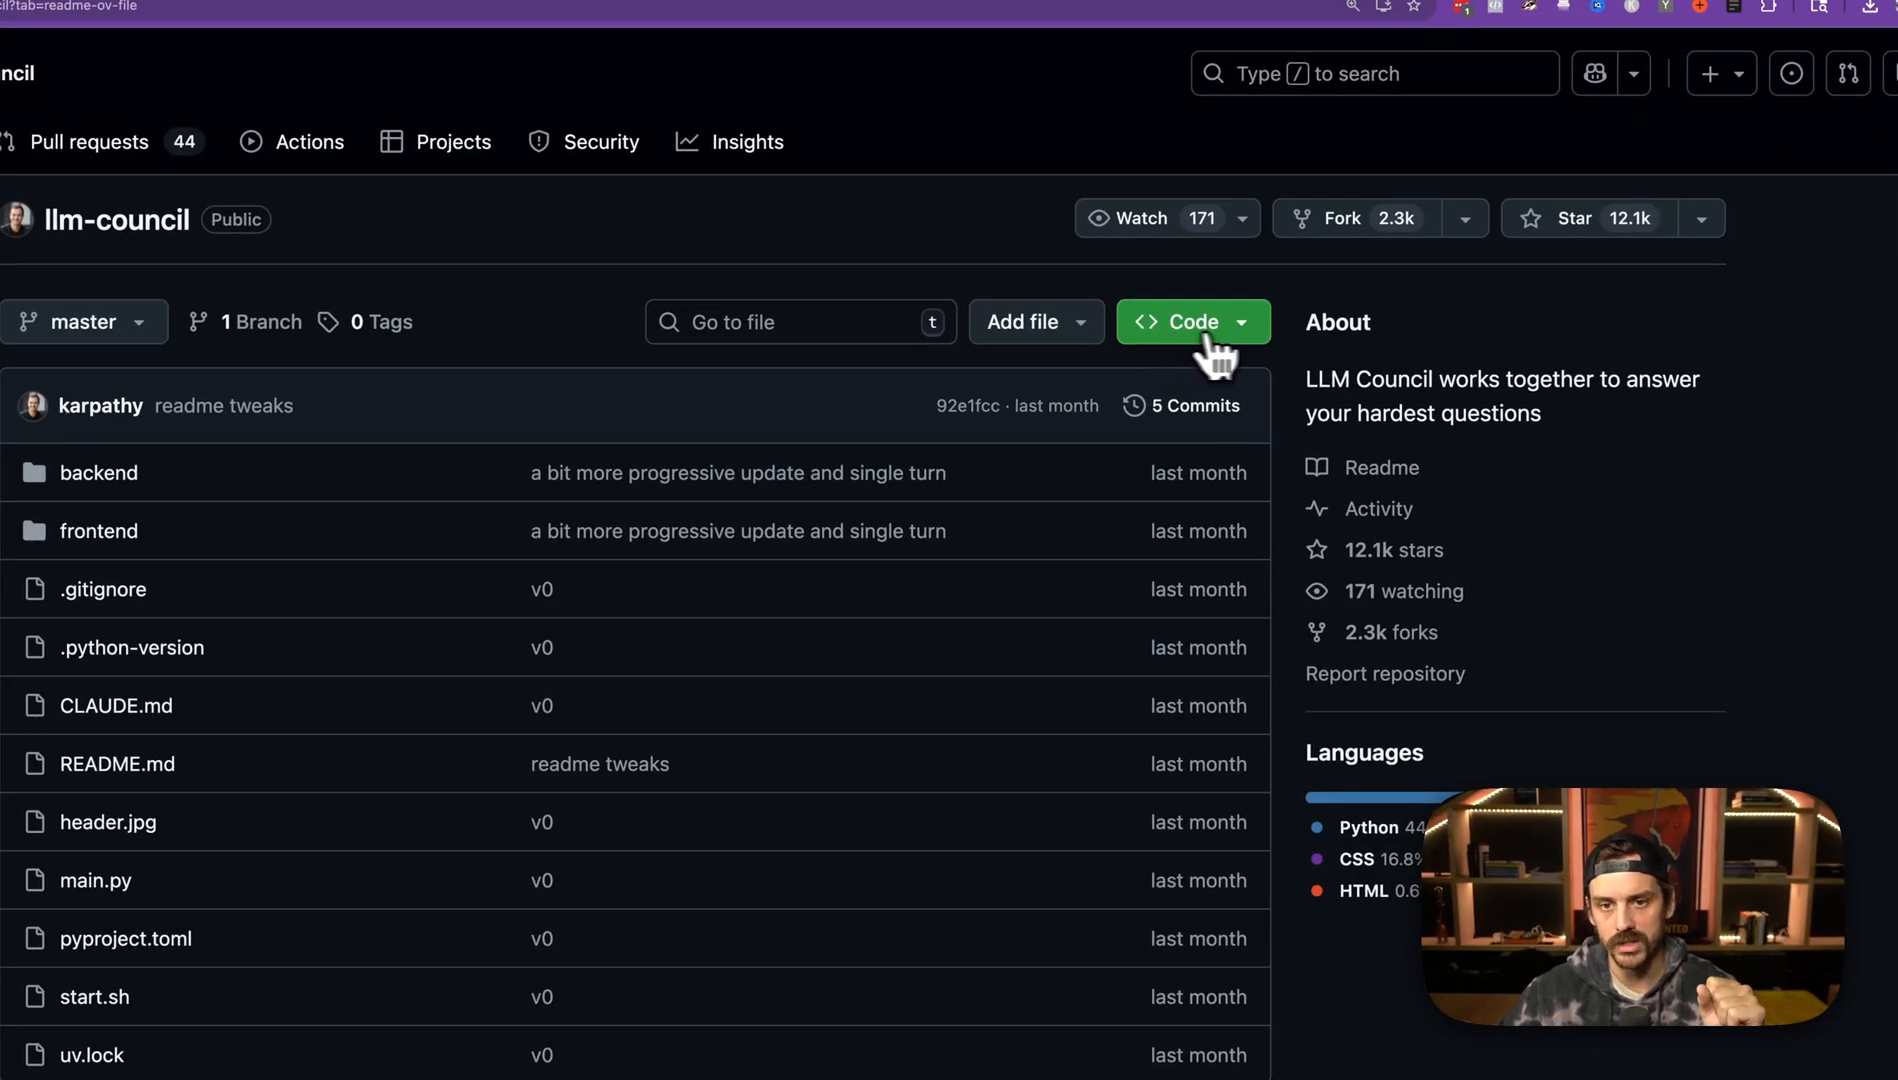
{"action": "left_click", "coordinate": [1190, 320]}
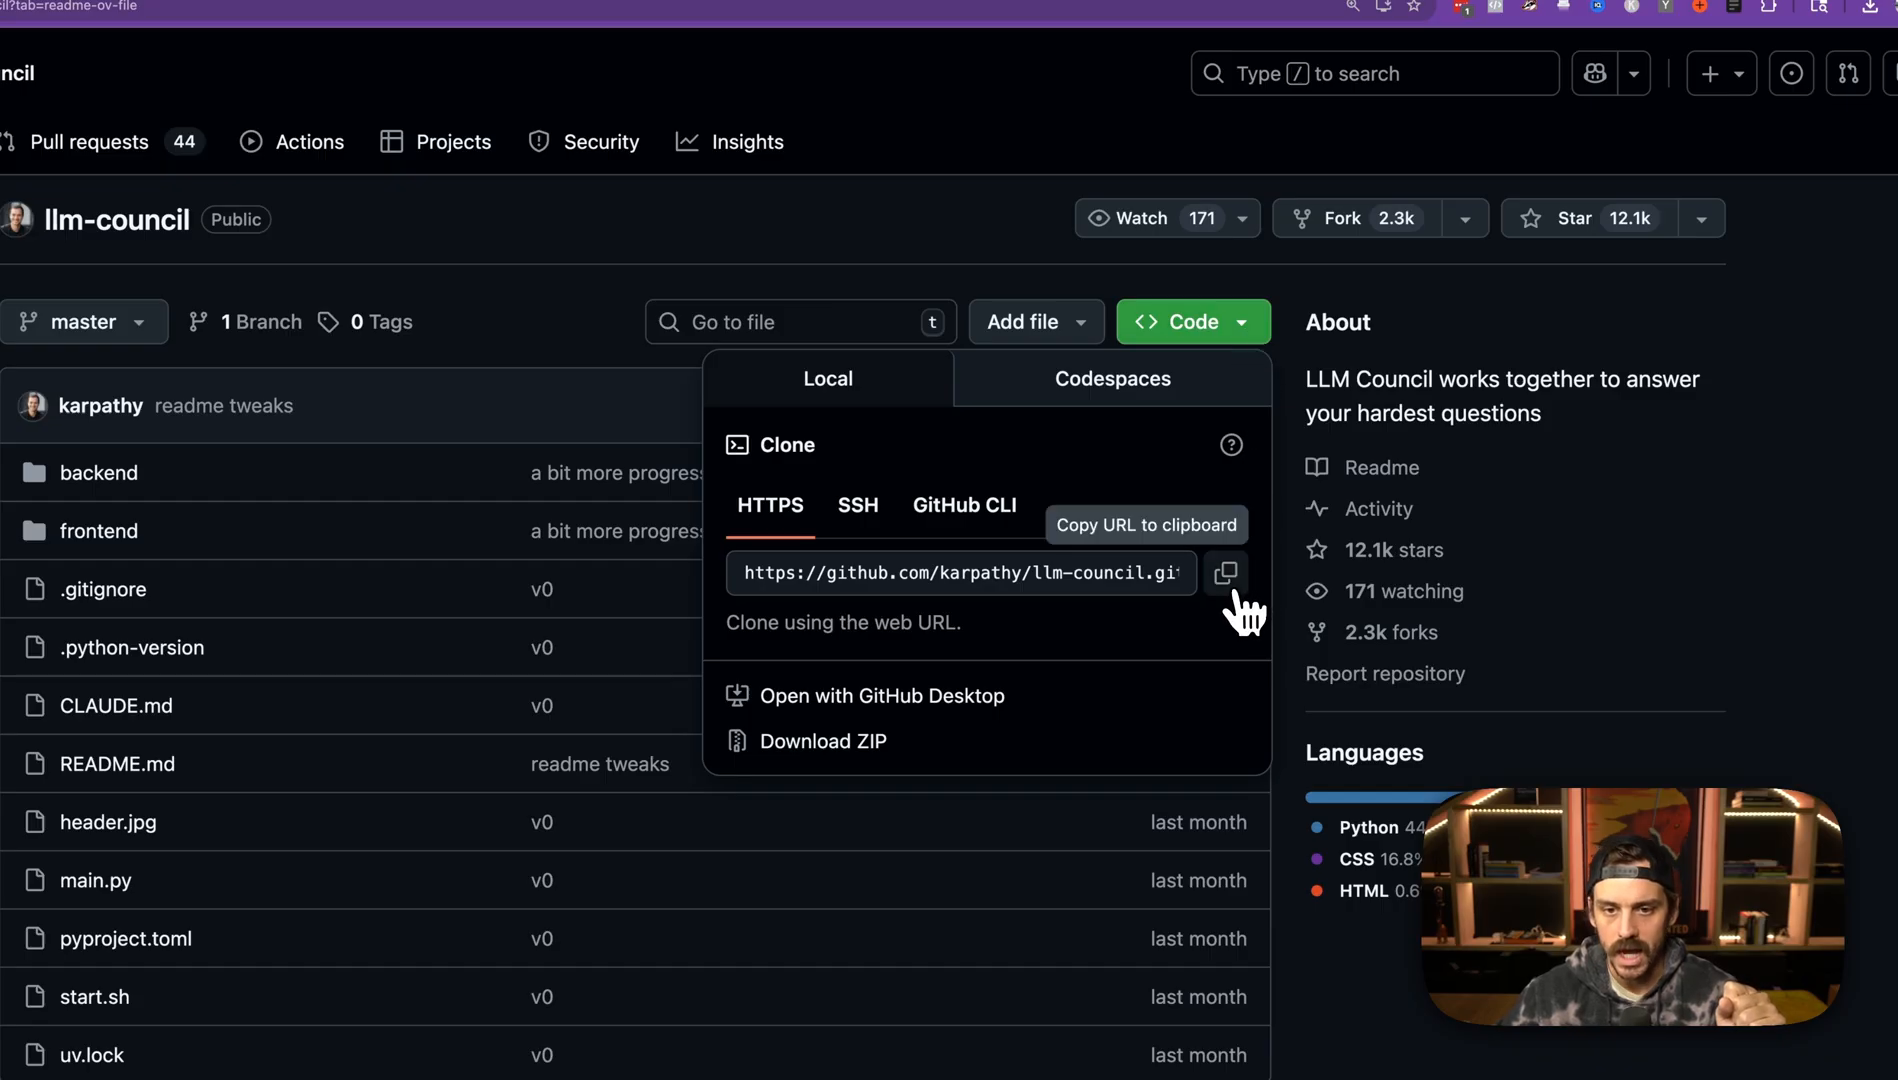
{"action": "left_click", "coordinate": [1224, 572]}
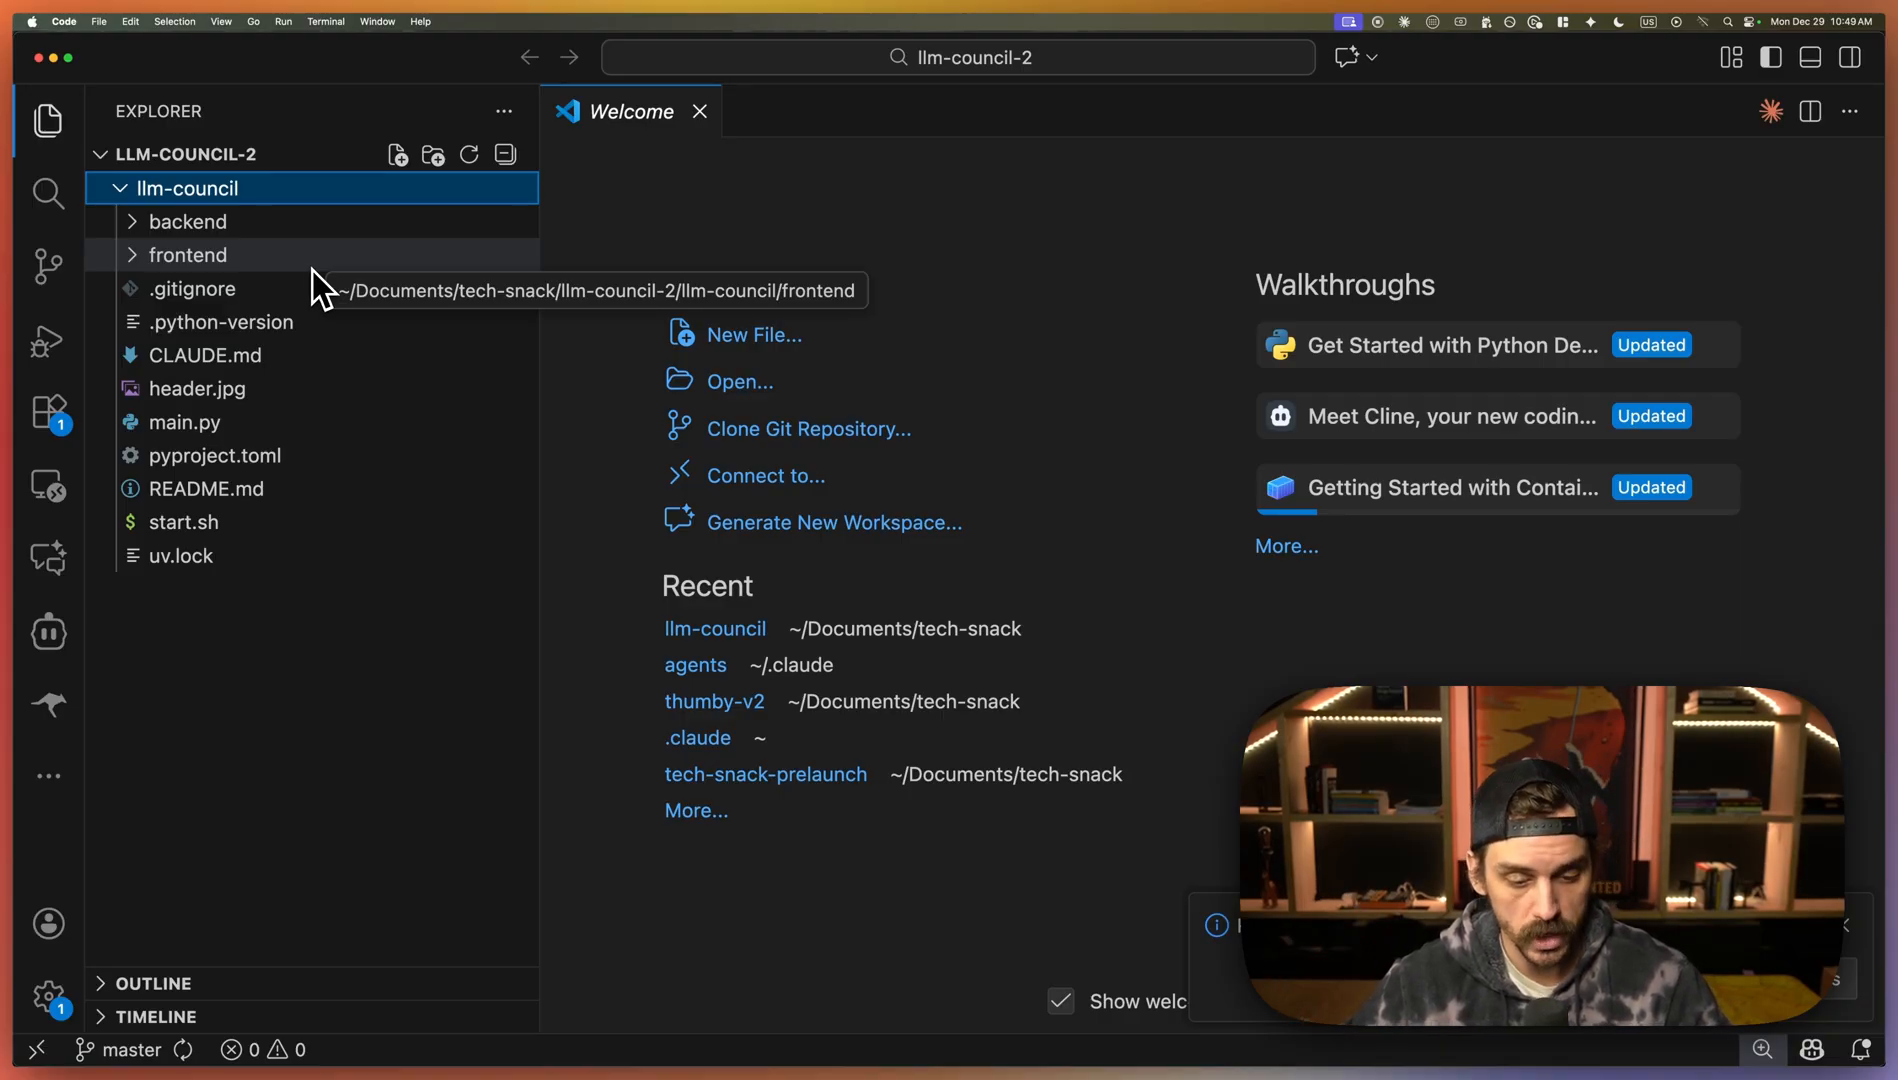
- Create a .env file in the project root with an empty OPENROUTER_API_KEY= entry
{"action": "right_click", "coordinate": [188, 188]}
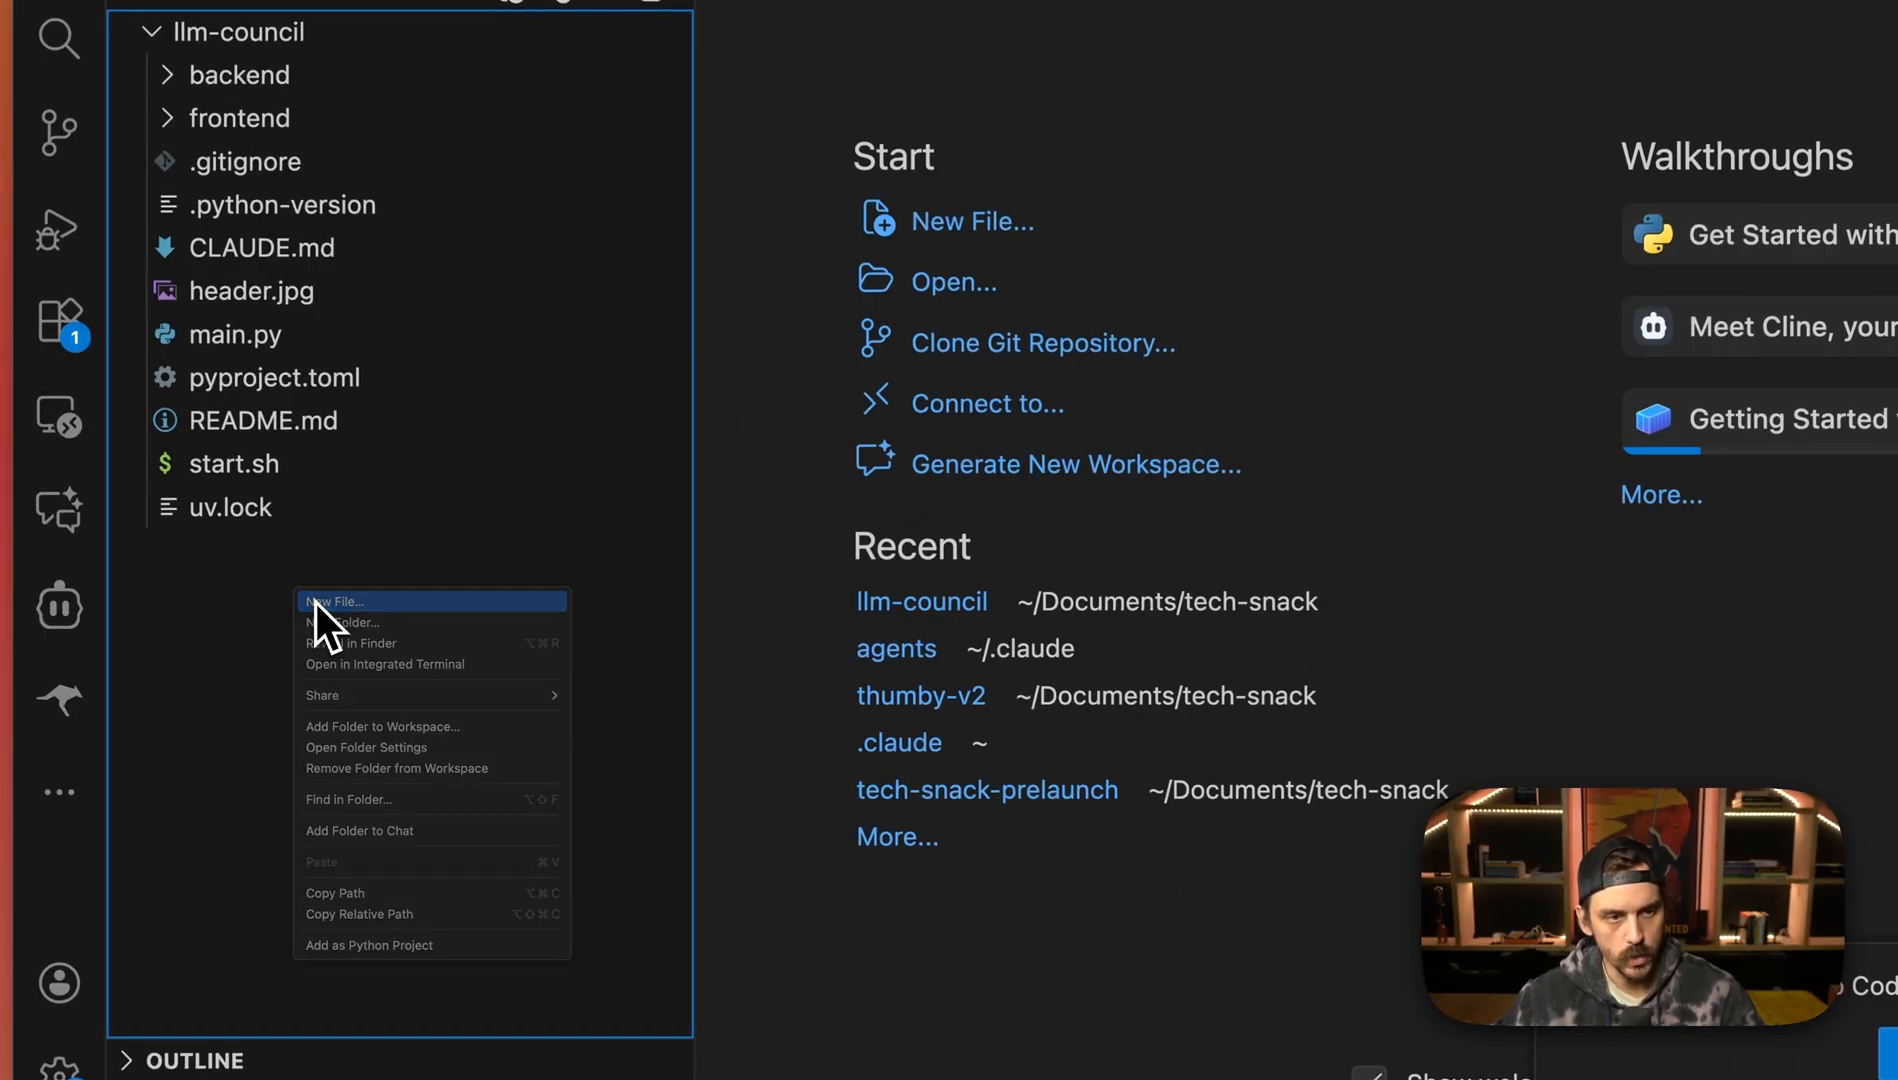
{"action": "left_click", "coordinate": [336, 602]}
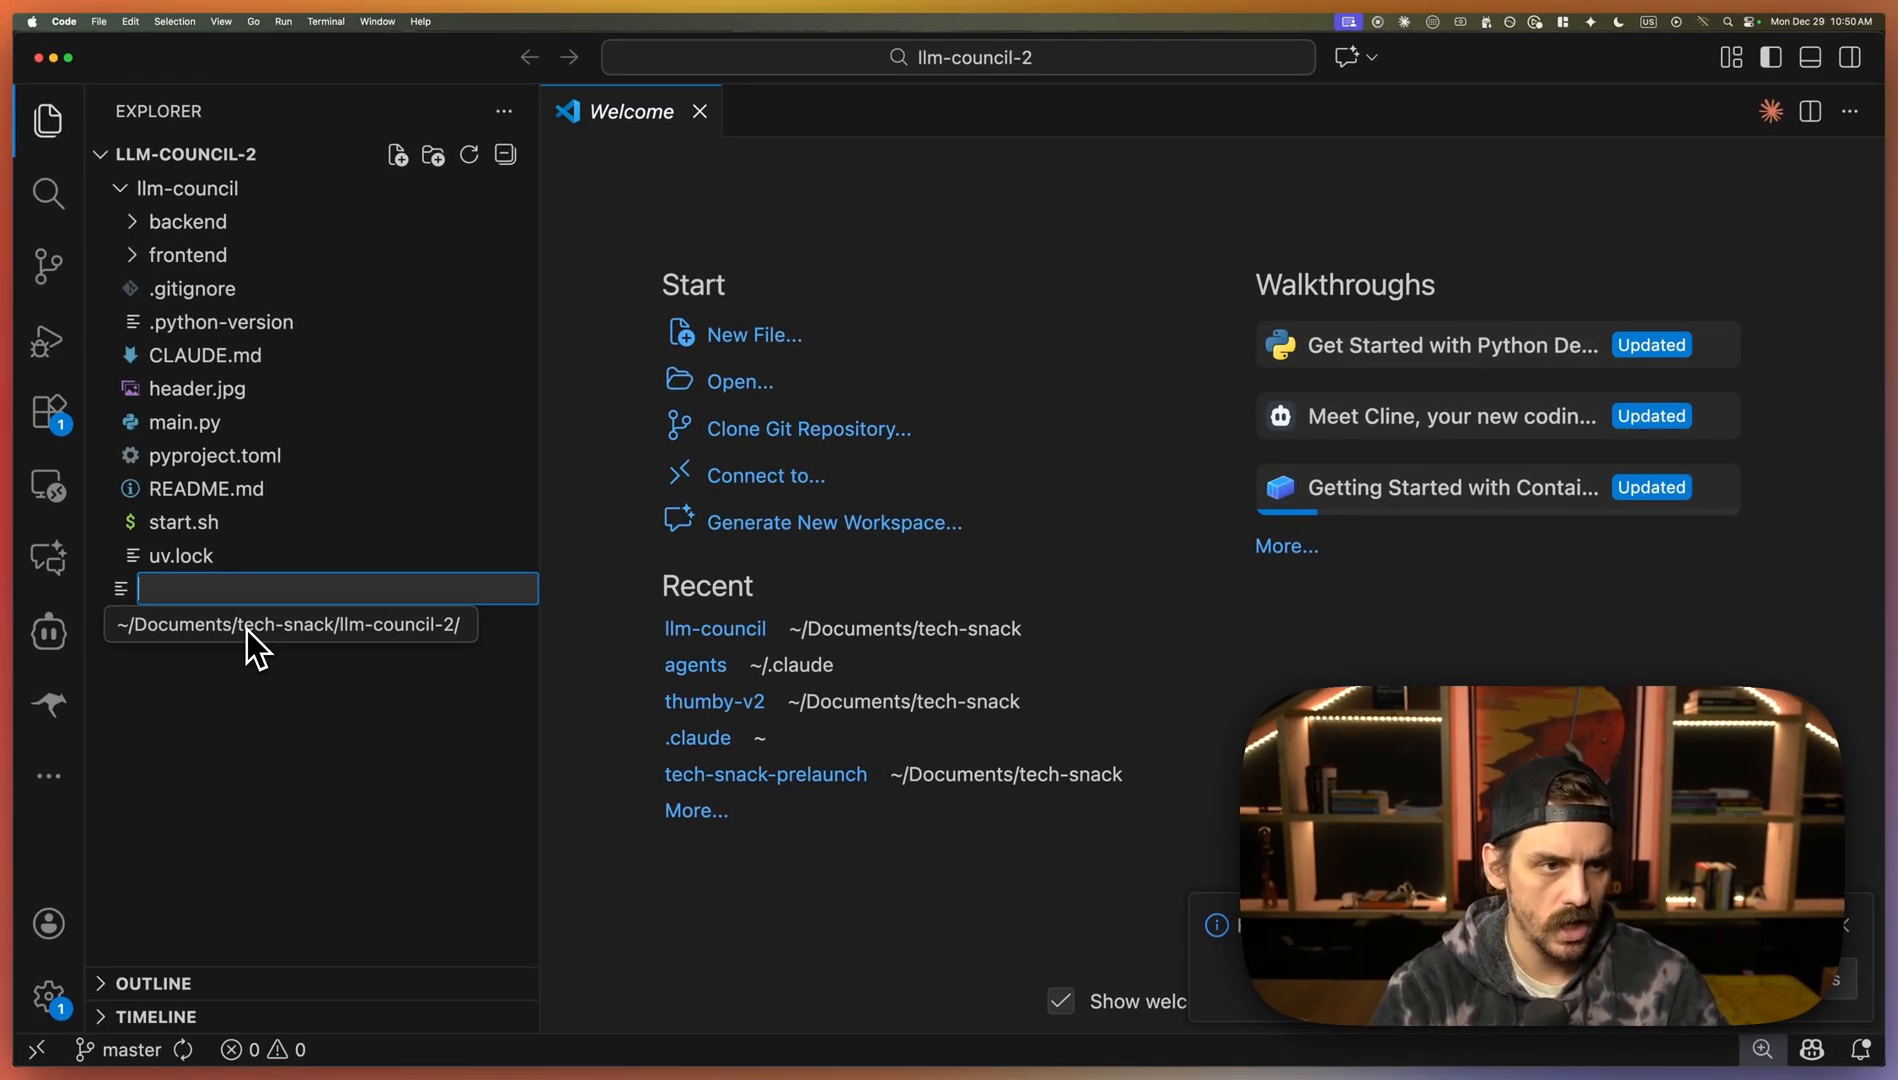
{"action": "type", "text": ".en"}
{"action": "type", "text": "OPENROUTER_API_KEY="}
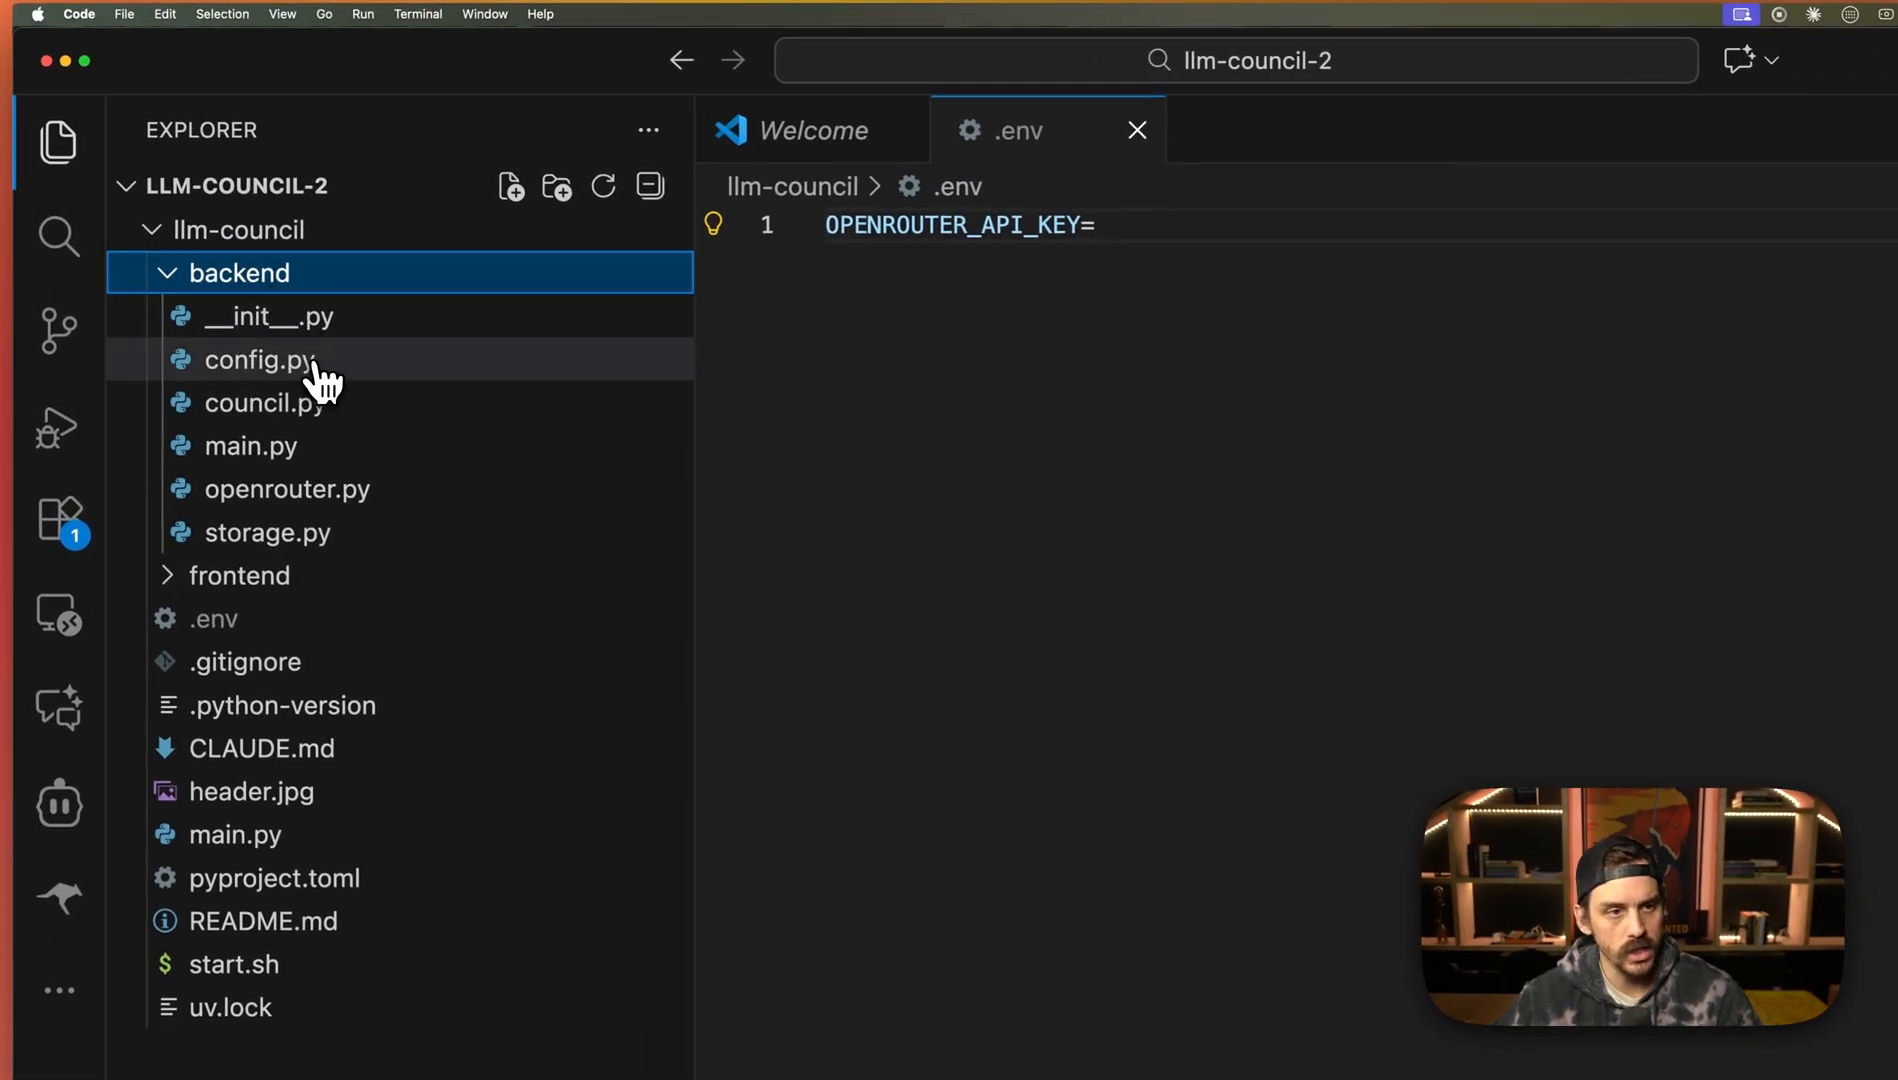
- Open backend/config.py and select the COUNCIL_MODELS list with the chairman model settings
{"action": "left_click", "coordinate": [256, 360]}
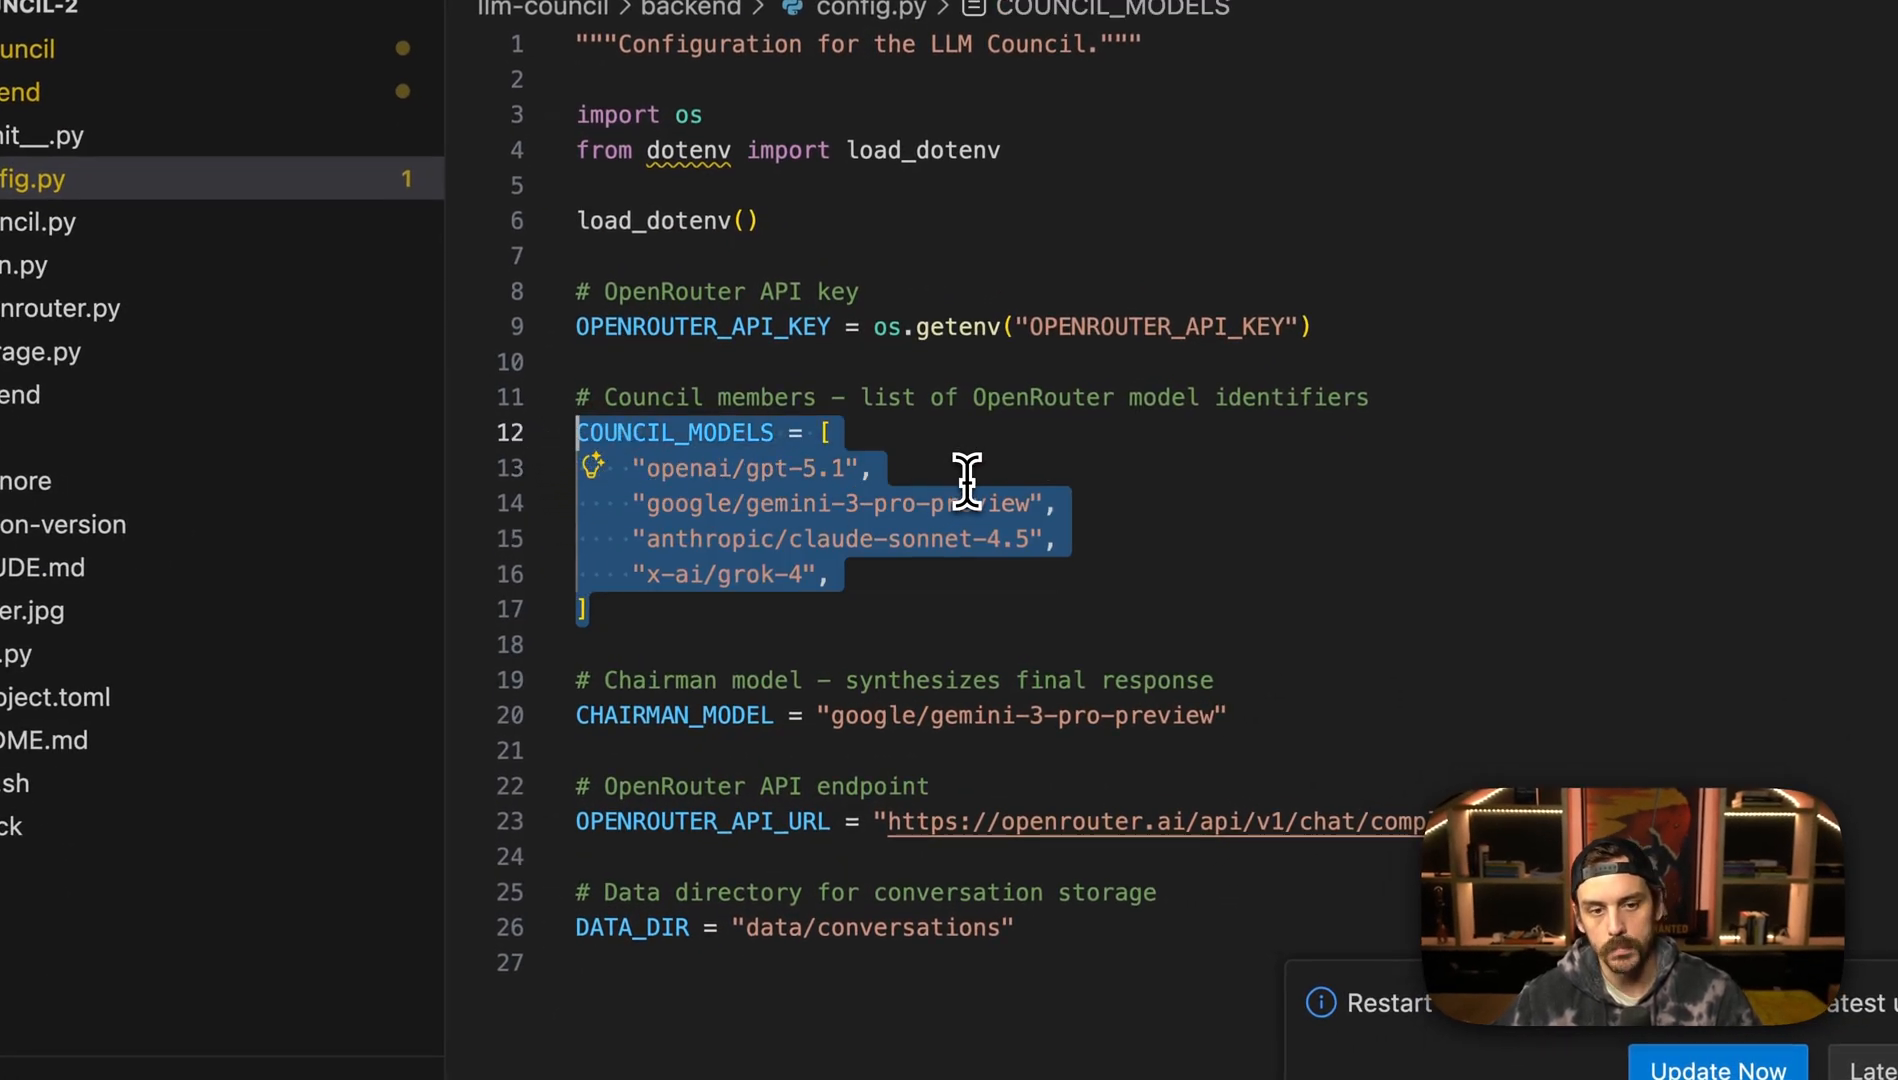
{"action": "left_click", "coordinate": [836, 574]}
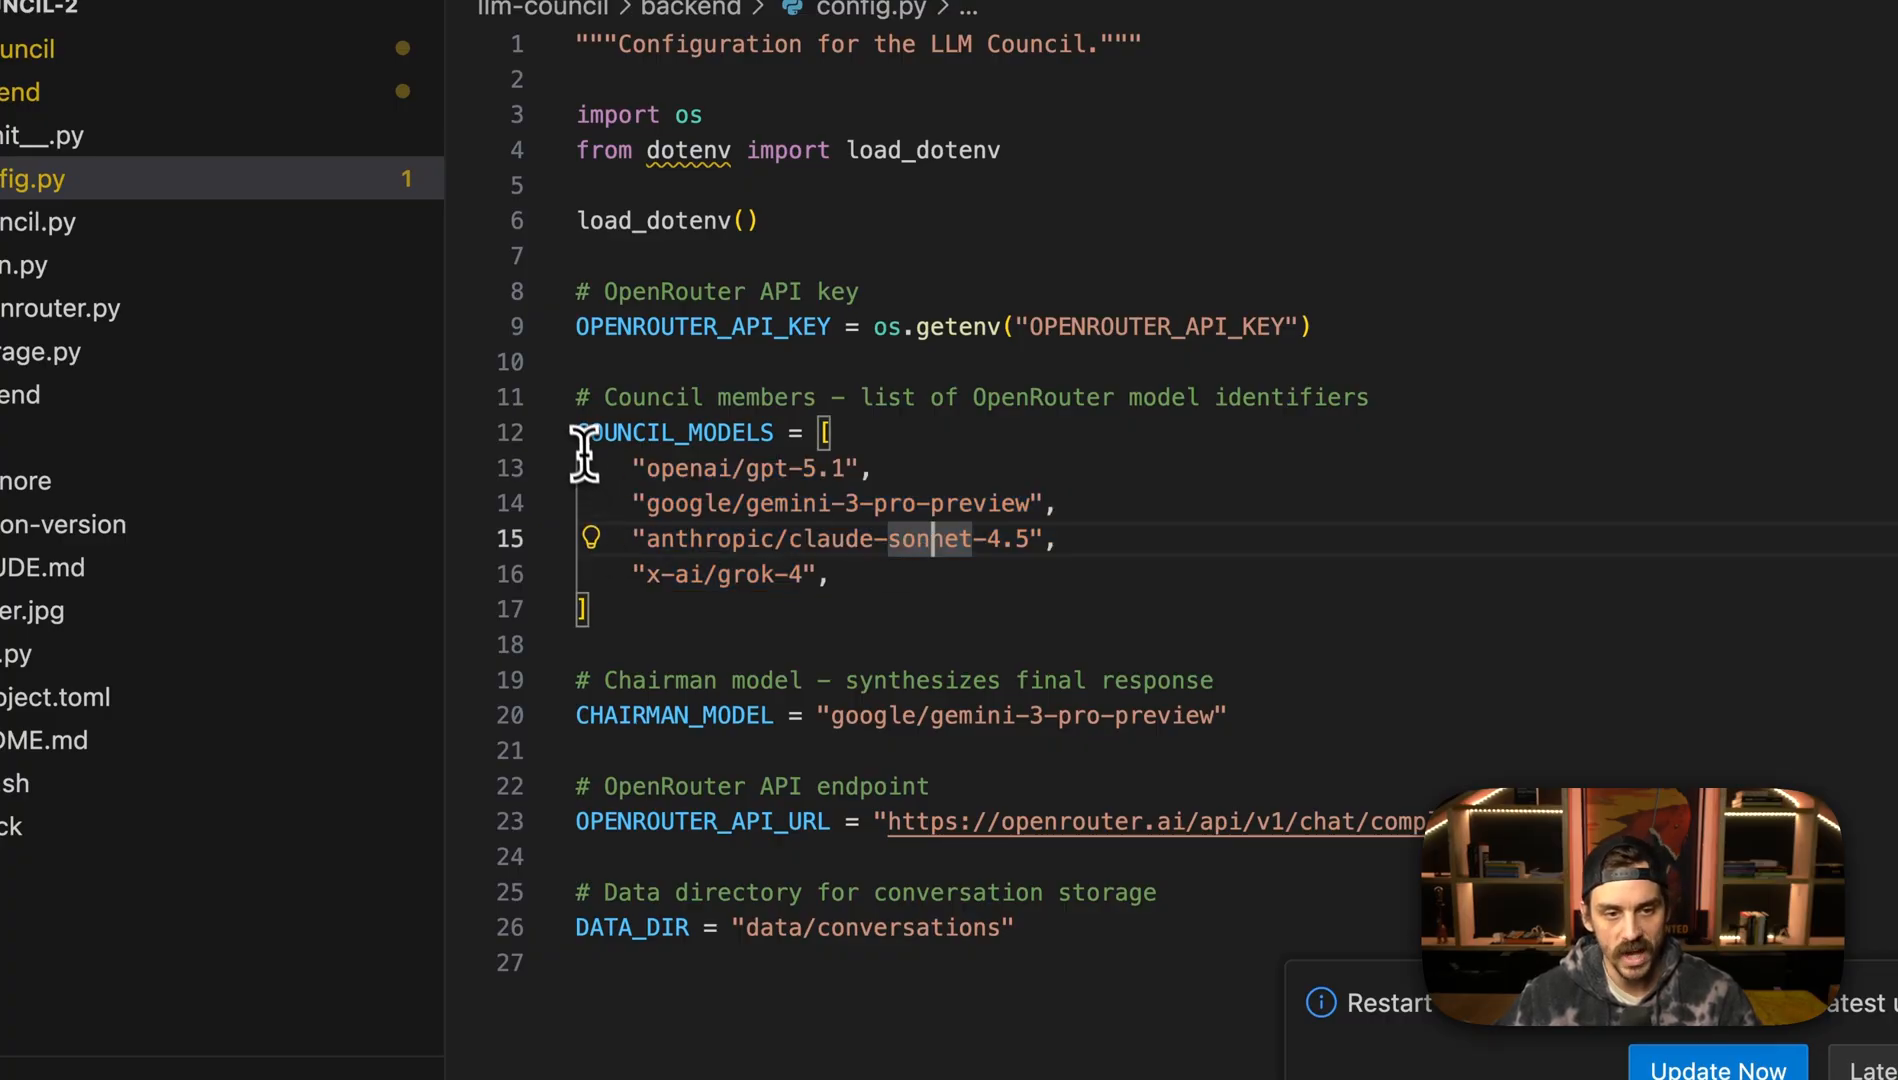
{"action": "double_click", "coordinate": [678, 432]}
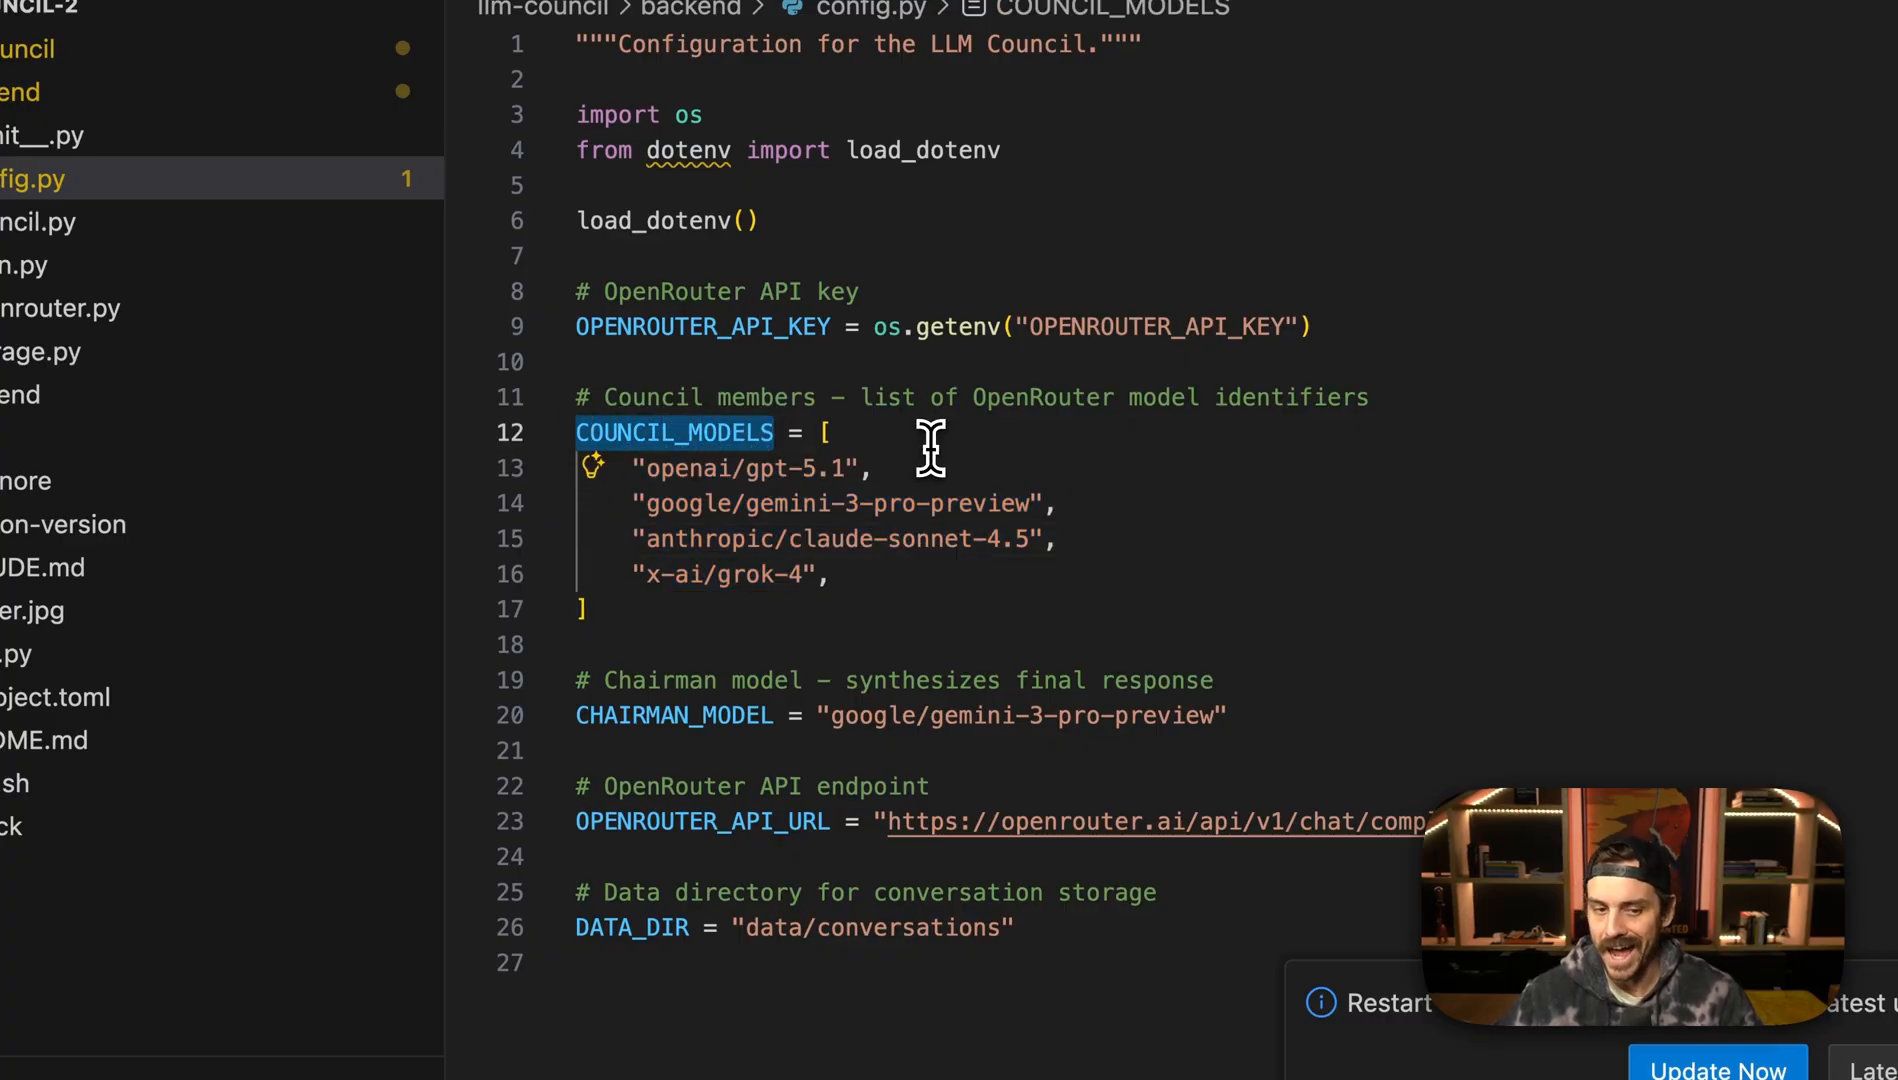
{"action": "mouse_move", "coordinate": [798, 702]}
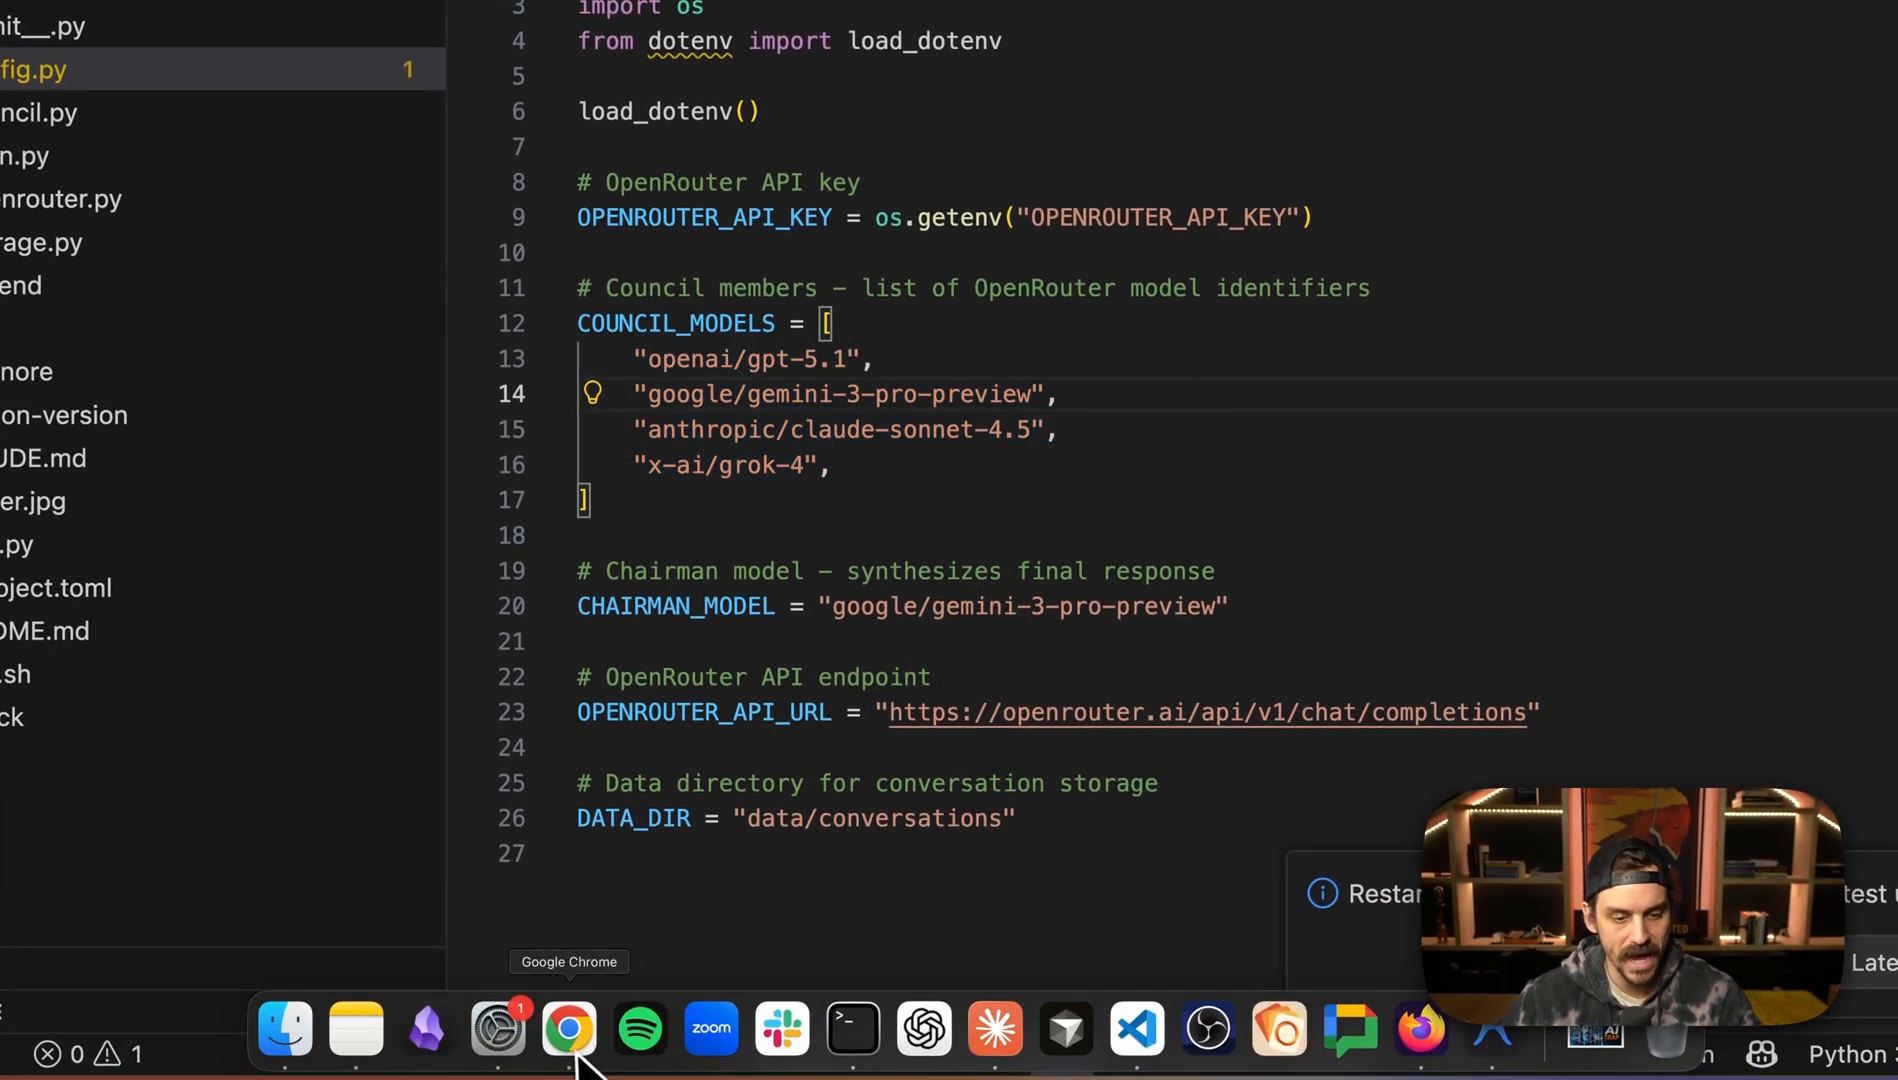
- Copy the bytedance-seed/seedream-4.5 model id from OpenRouter to replace openai/gpt-5.1
{"action": "left_click", "coordinate": [566, 1030]}
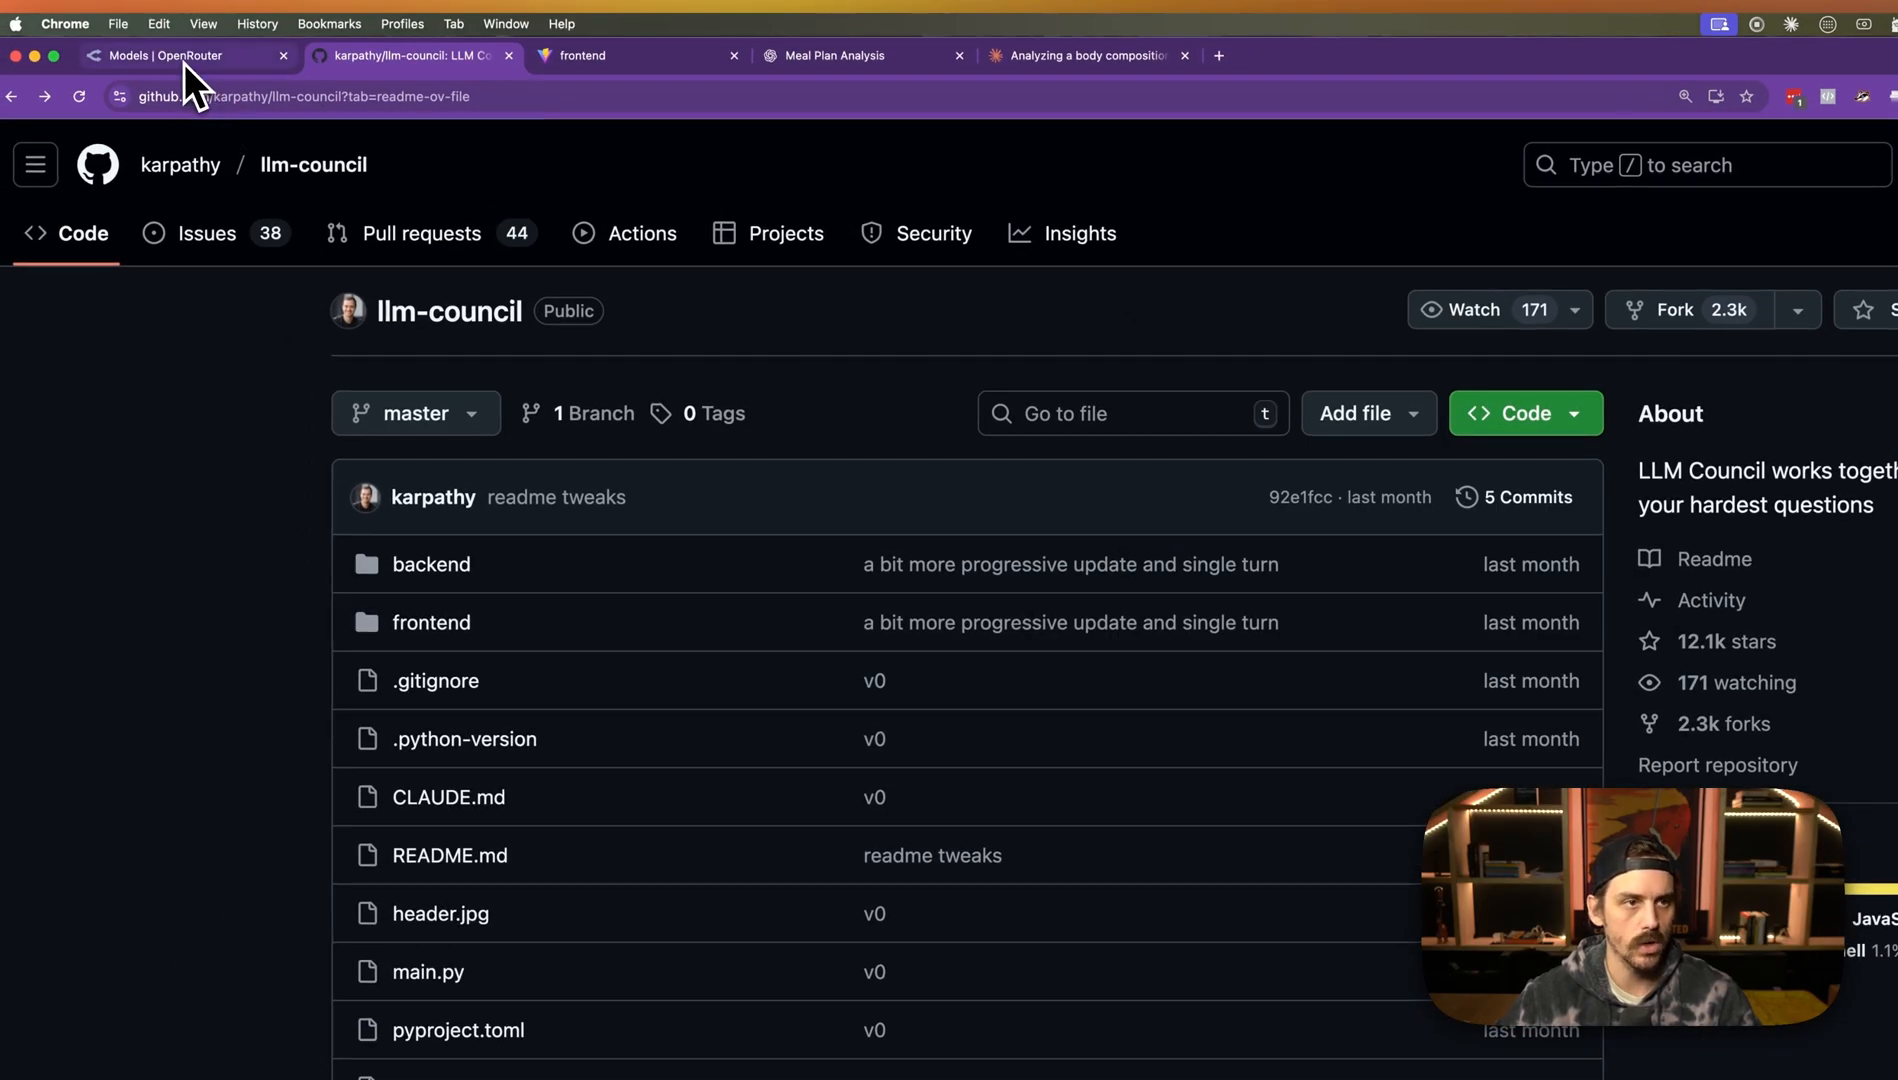
{"action": "left_click", "coordinate": [158, 56]}
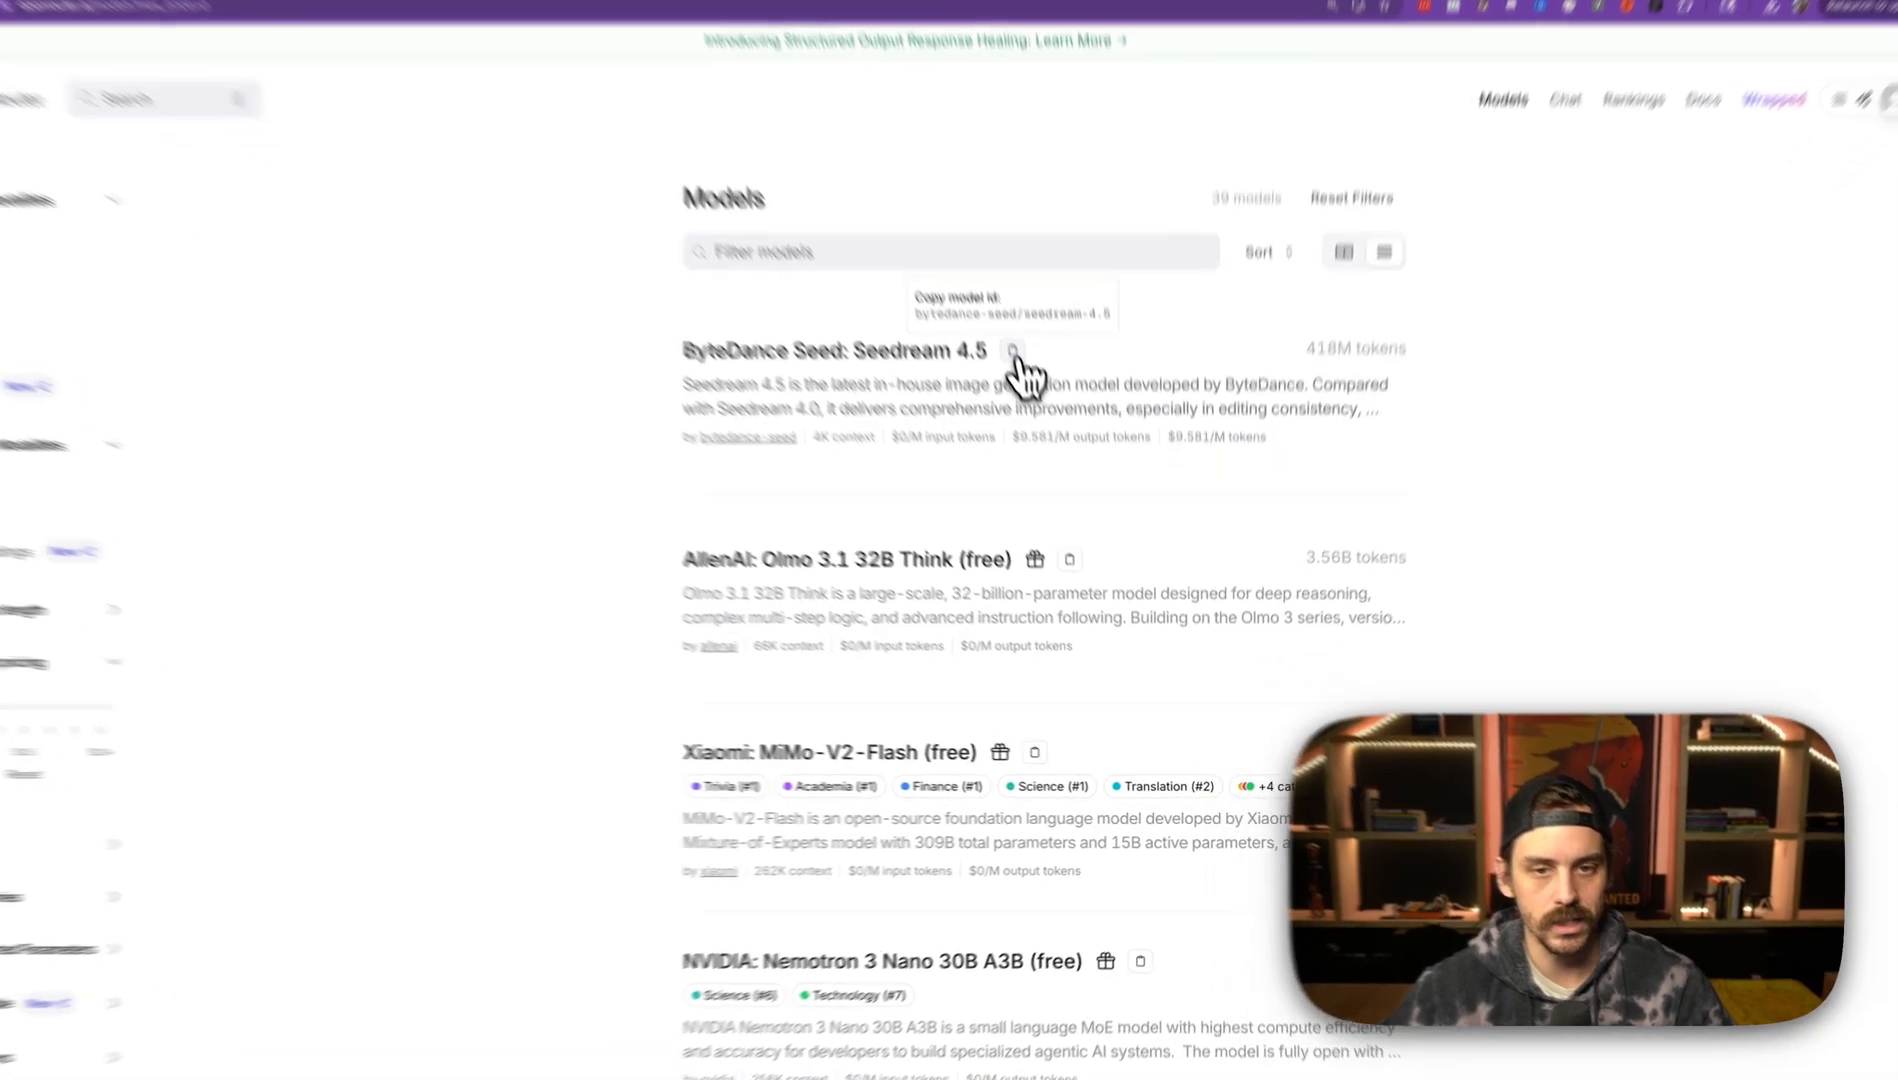
{"action": "left_click", "coordinate": [1010, 350]}
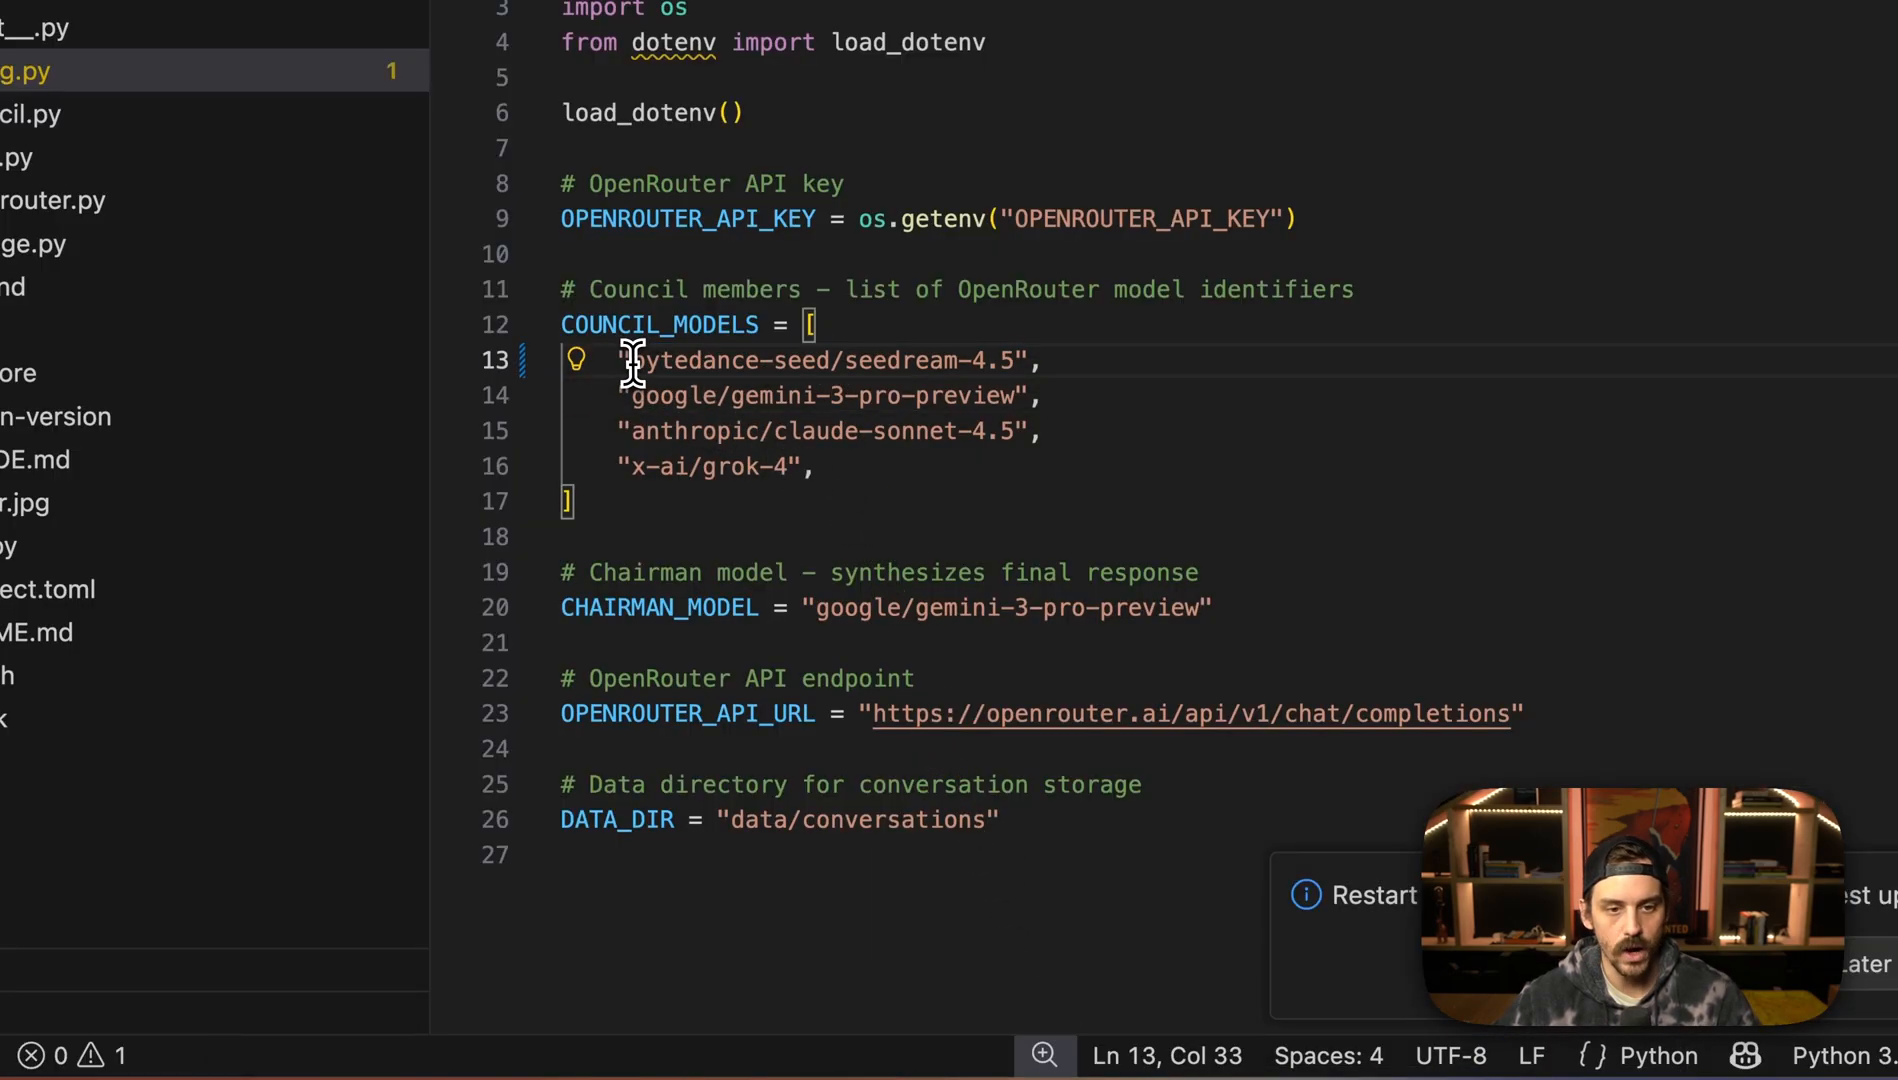
{"action": "left_click", "coordinate": [1044, 432]}
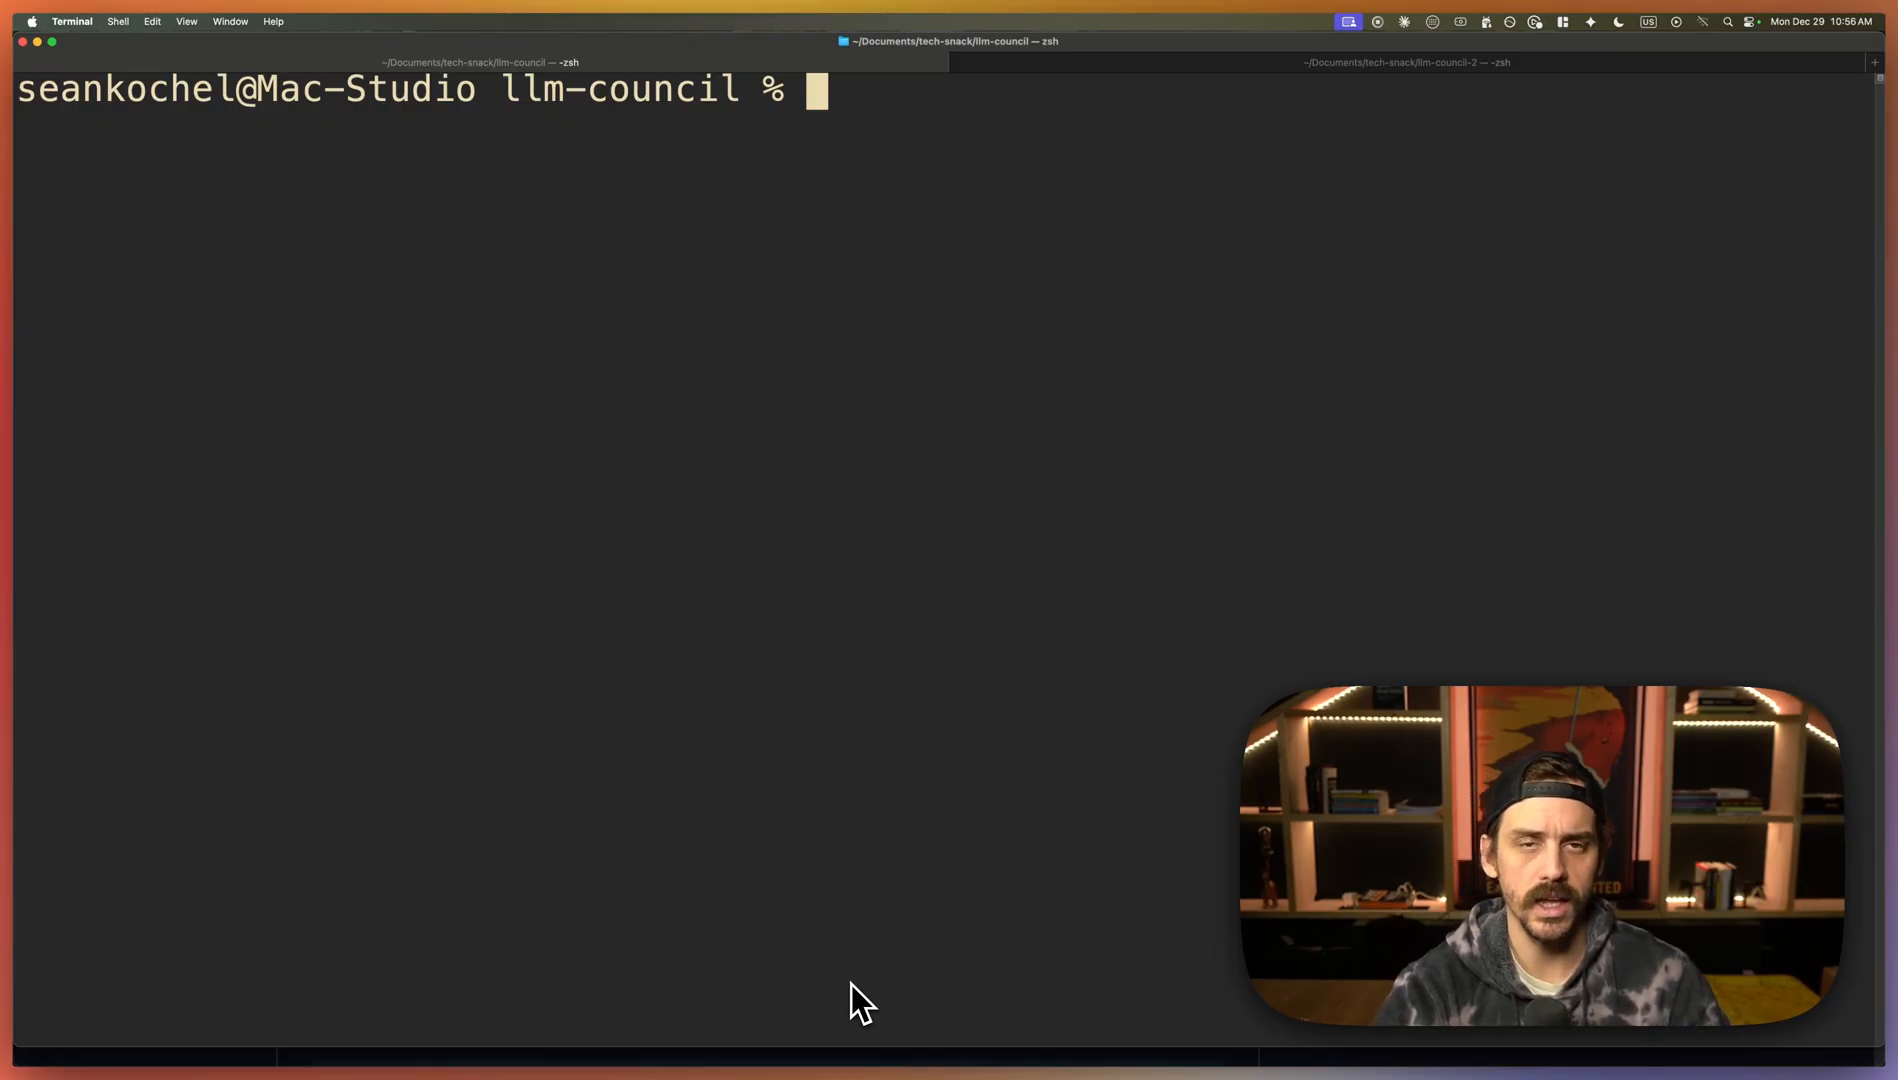
- Run uv sync, npm install in frontend, then launch llm-council with ./start.sh
{"action": "type", "text": "uv sync"}
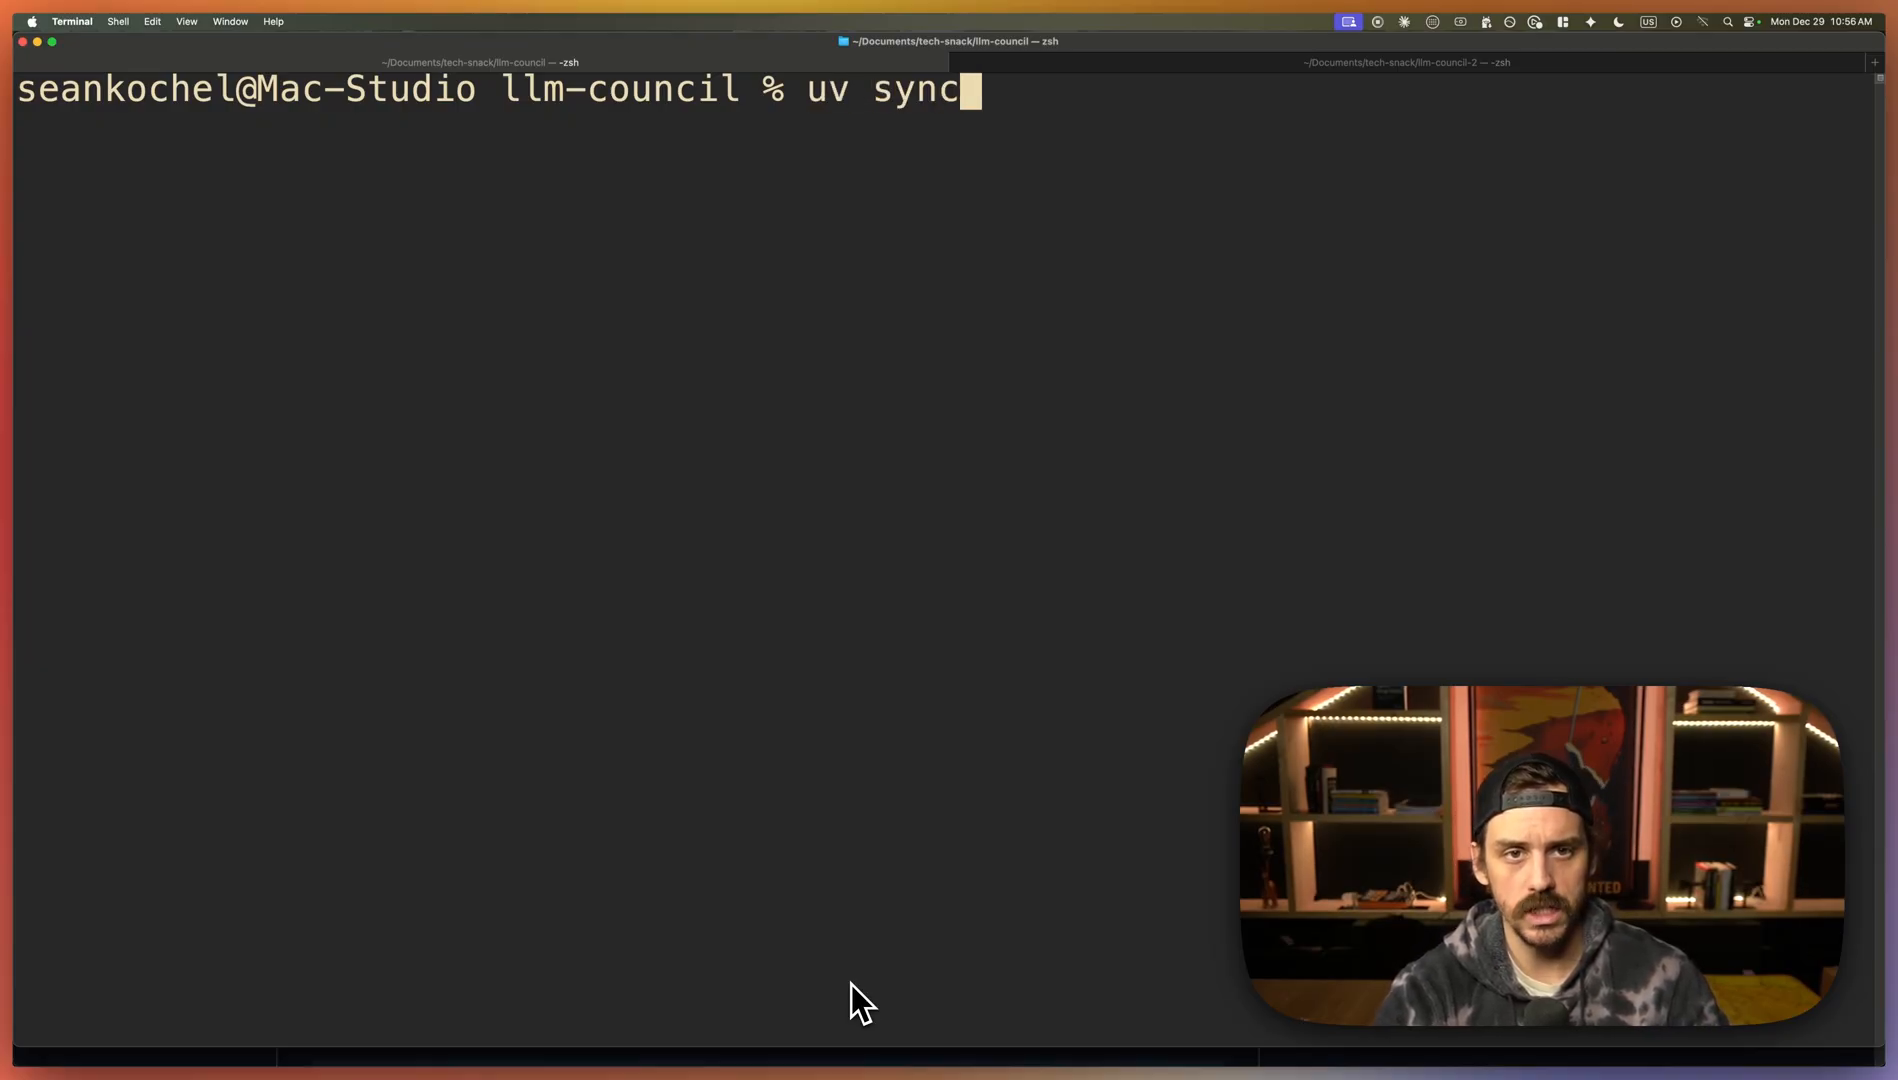
{"action": "key", "text": "Return"}
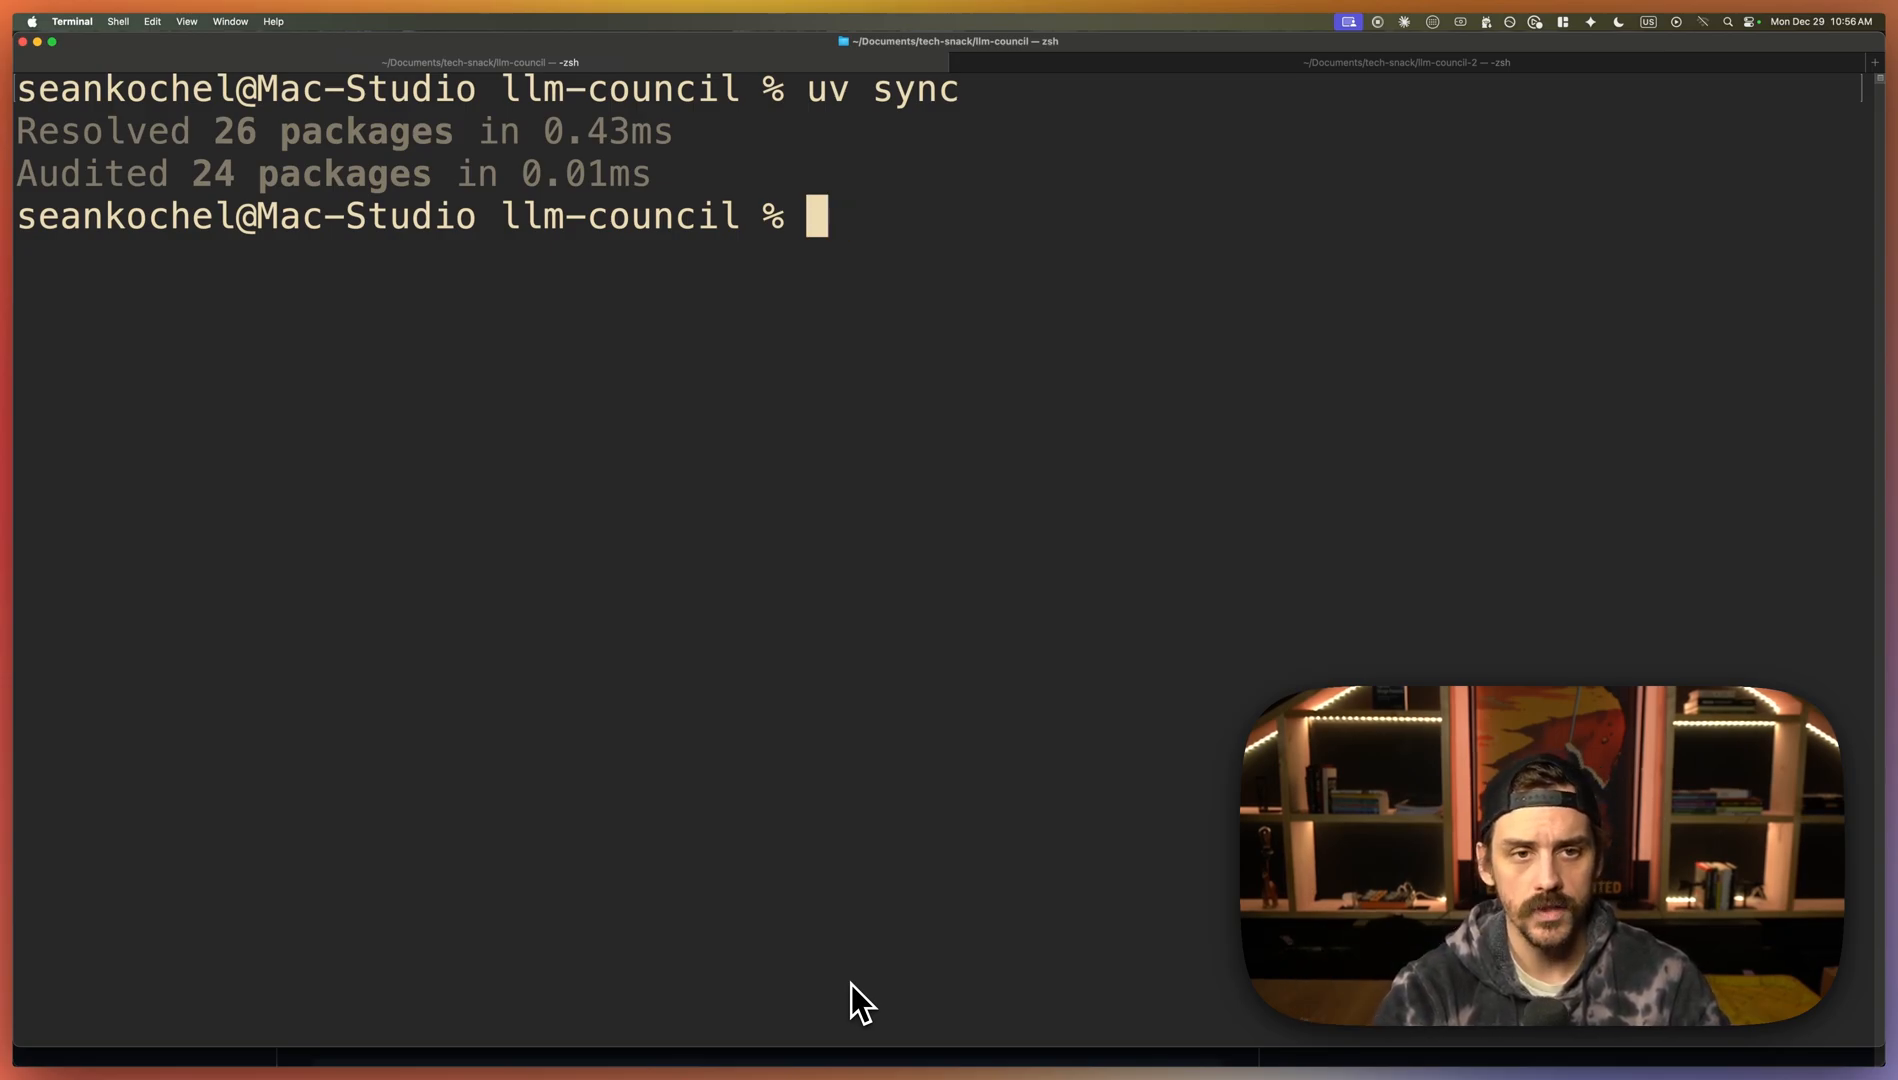
{"action": "type", "text": "cd frontend"}
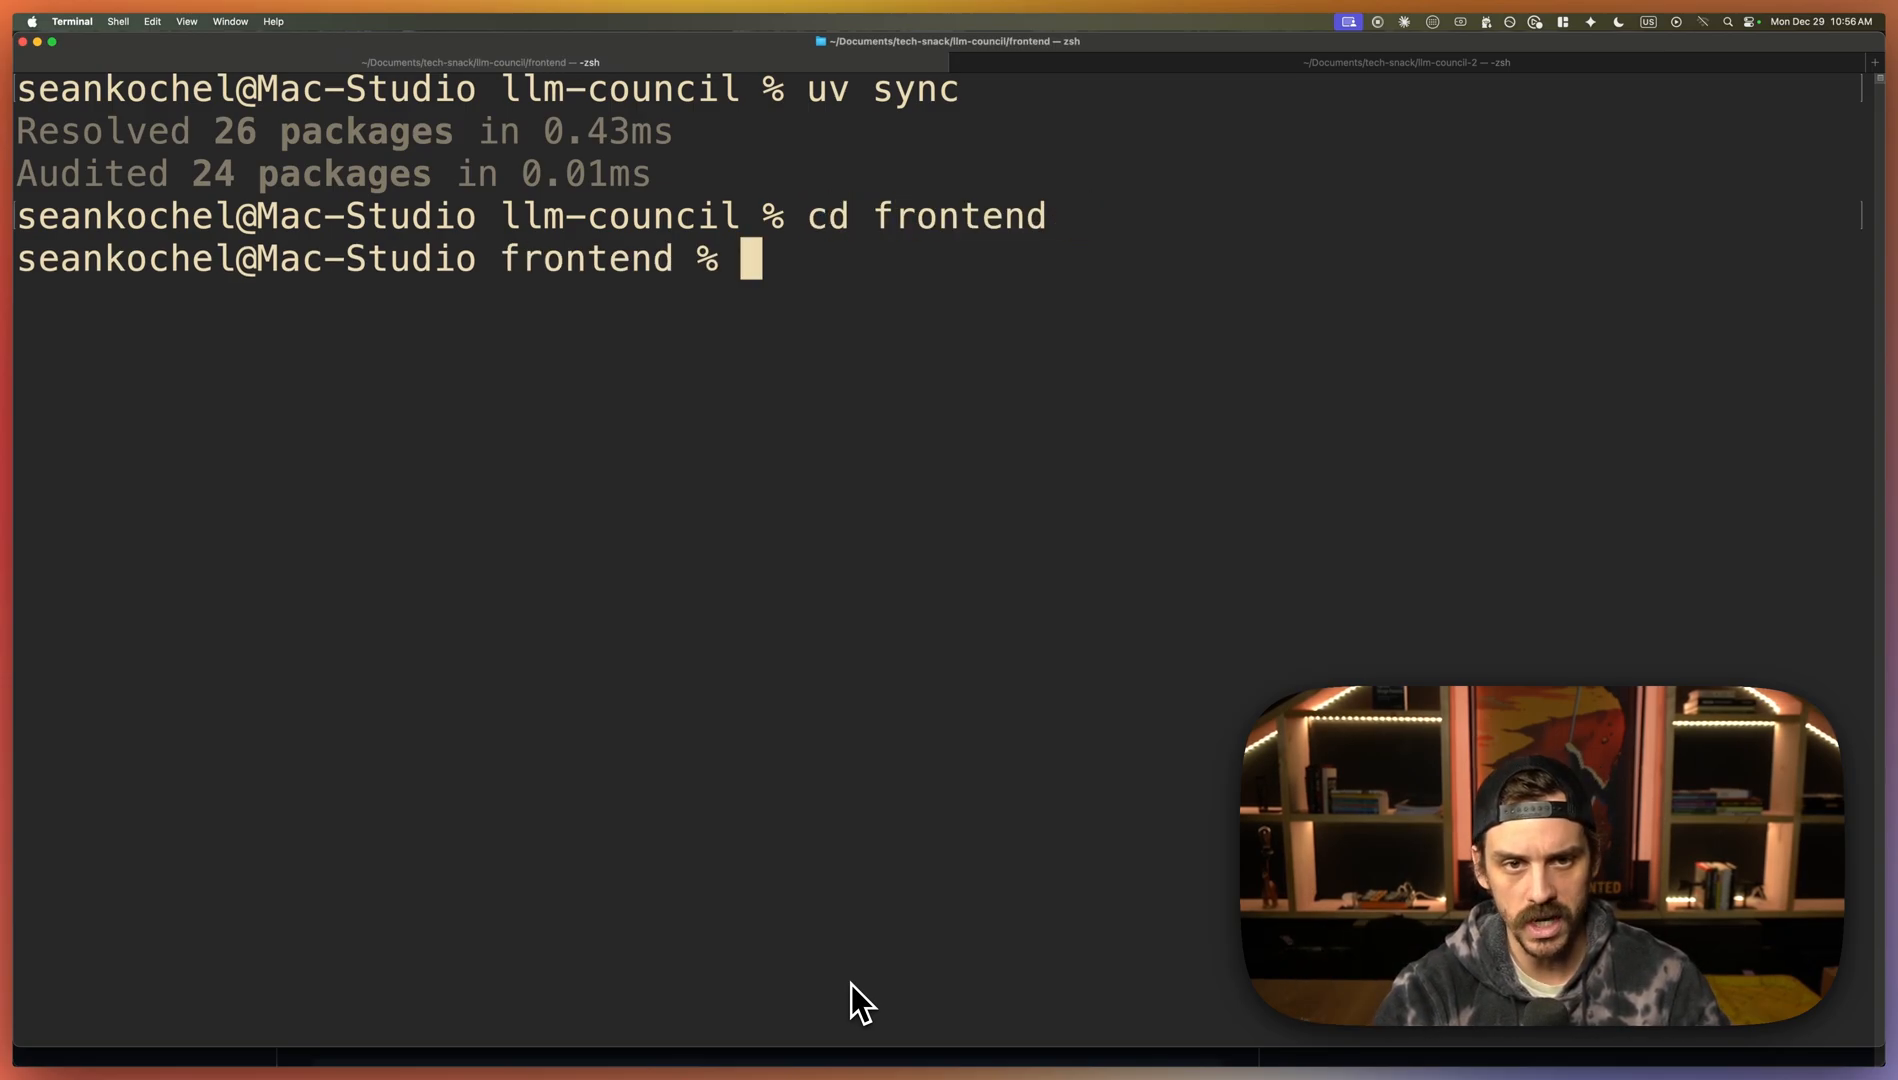
{"action": "type", "text": "npm install"}
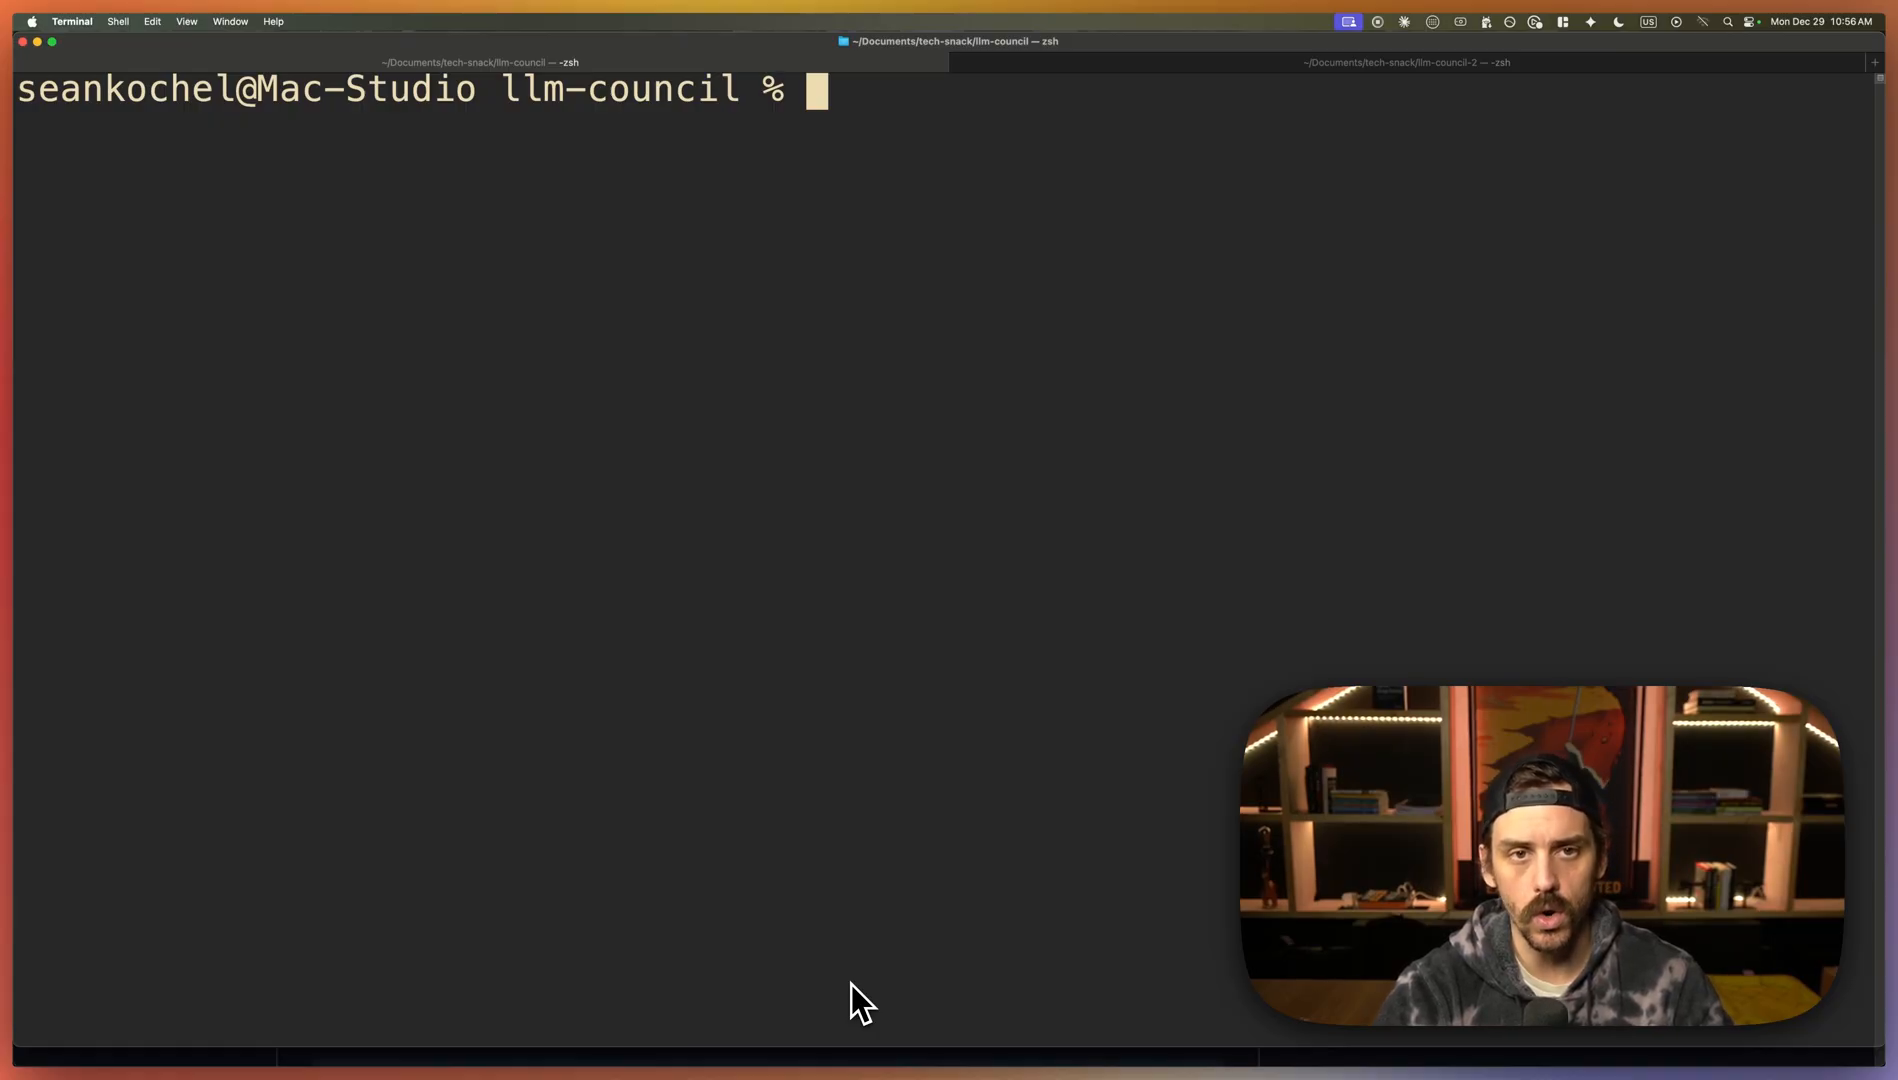
{"action": "type", "text": "./star"}
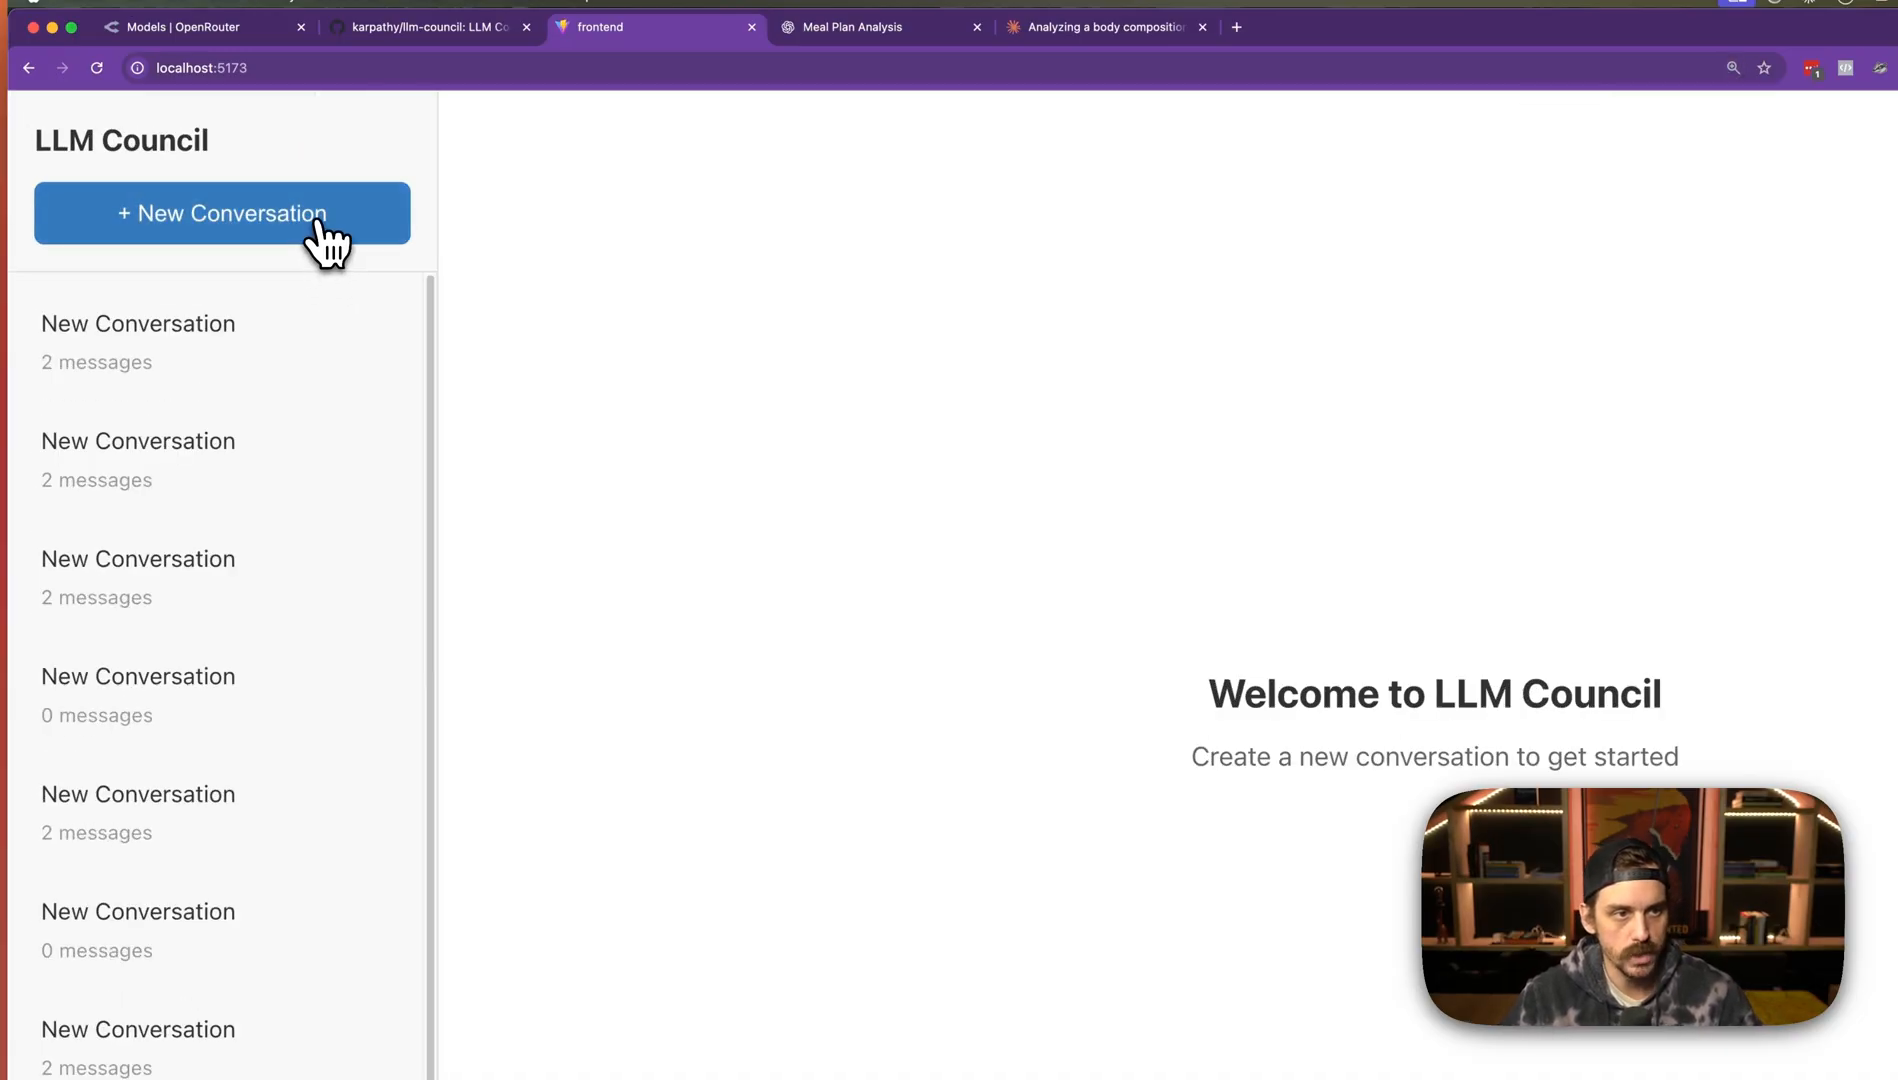
- Start a new council conversation and copy the meal plan prompt from ChatGPT into it
{"action": "left_click", "coordinate": [222, 214]}
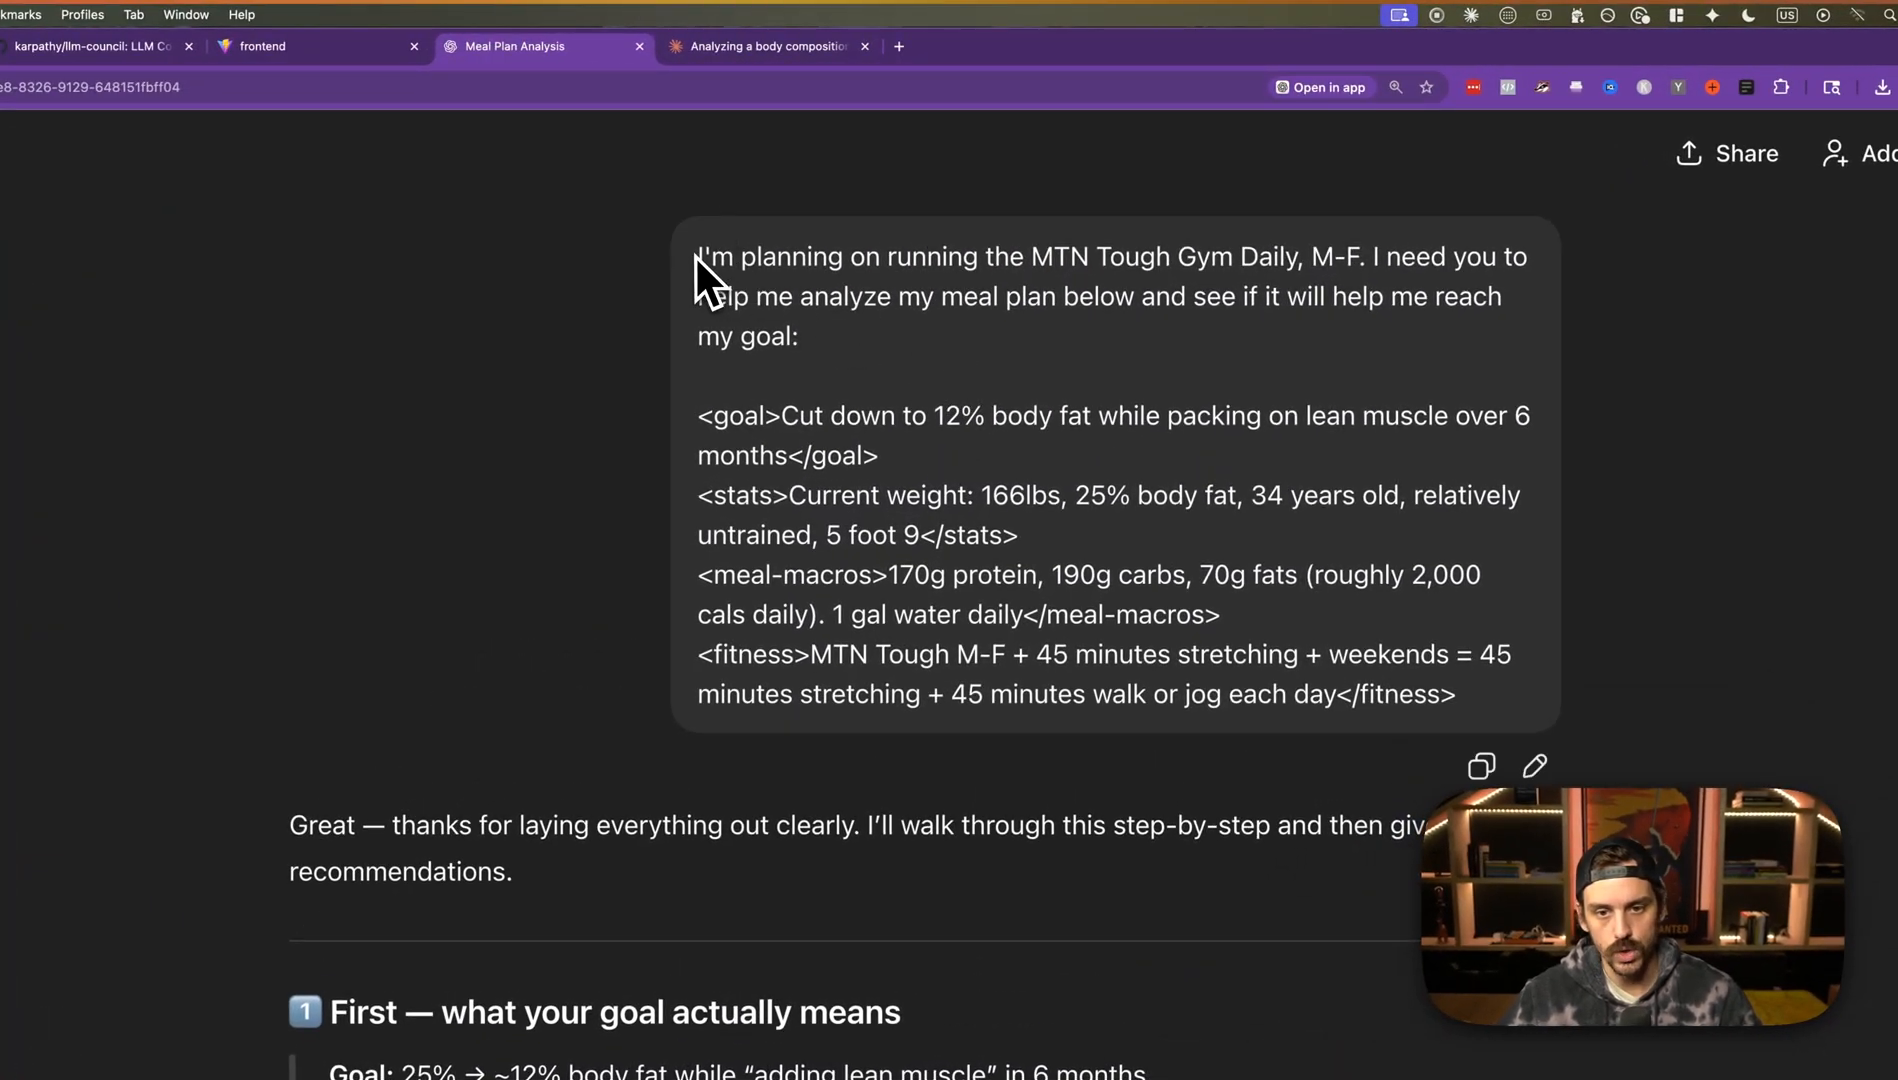
{"action": "left_click_drag", "start_coordinate": [702, 256], "coordinate": [1452, 694]}
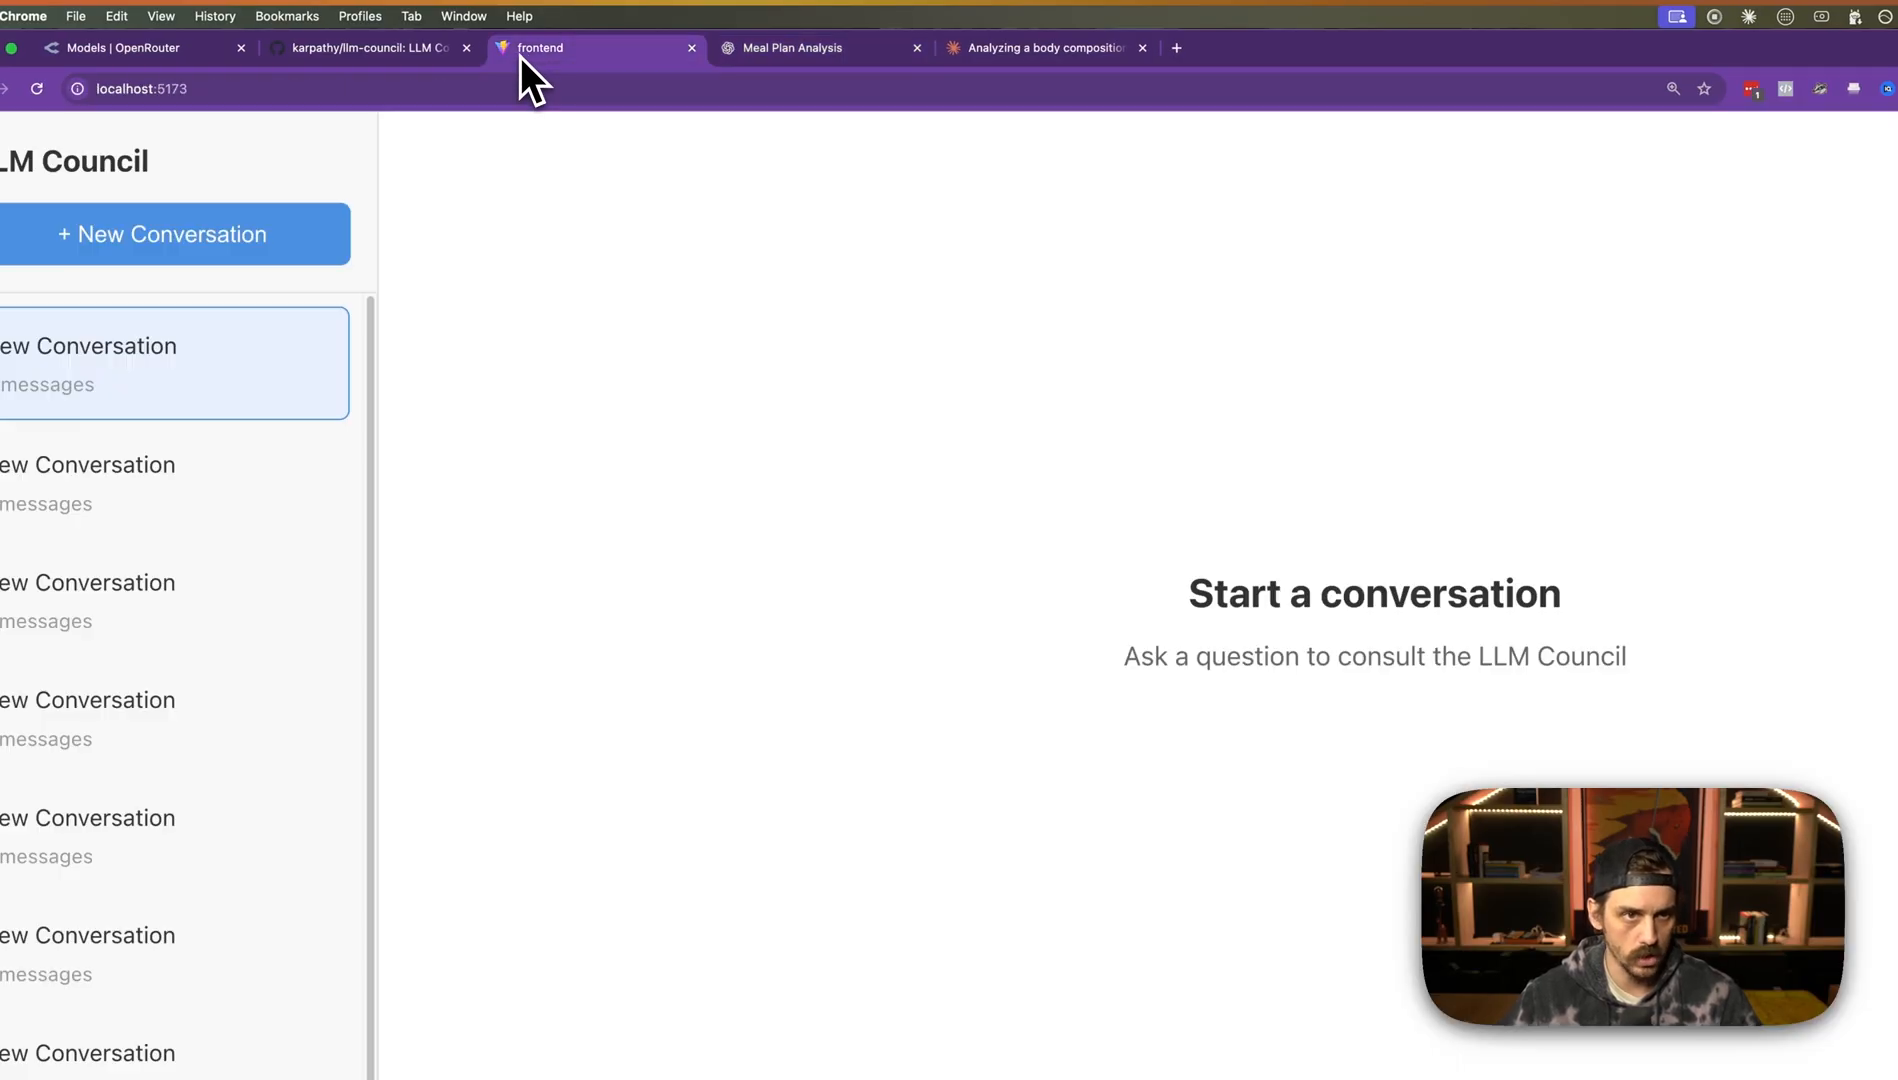
{"action": "left_click", "coordinate": [662, 960]}
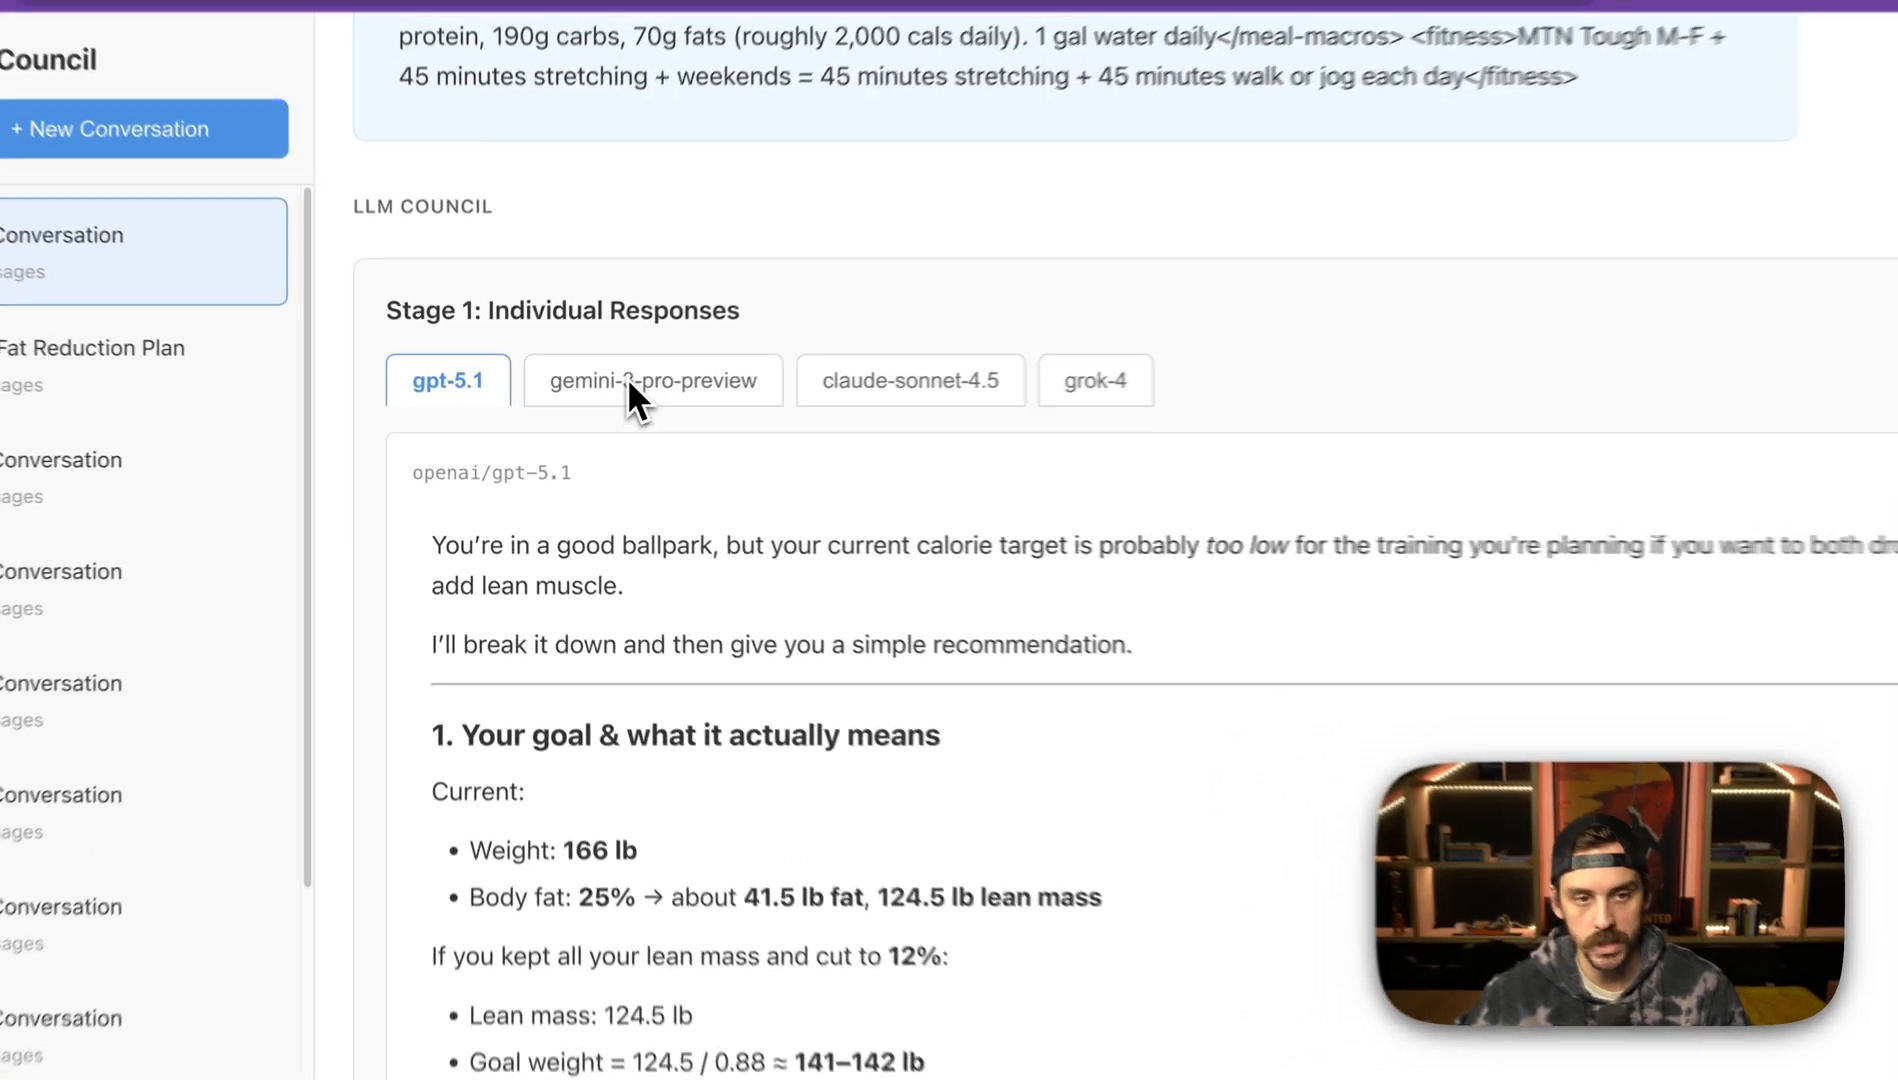
{"action": "left_click", "coordinate": [652, 380]}
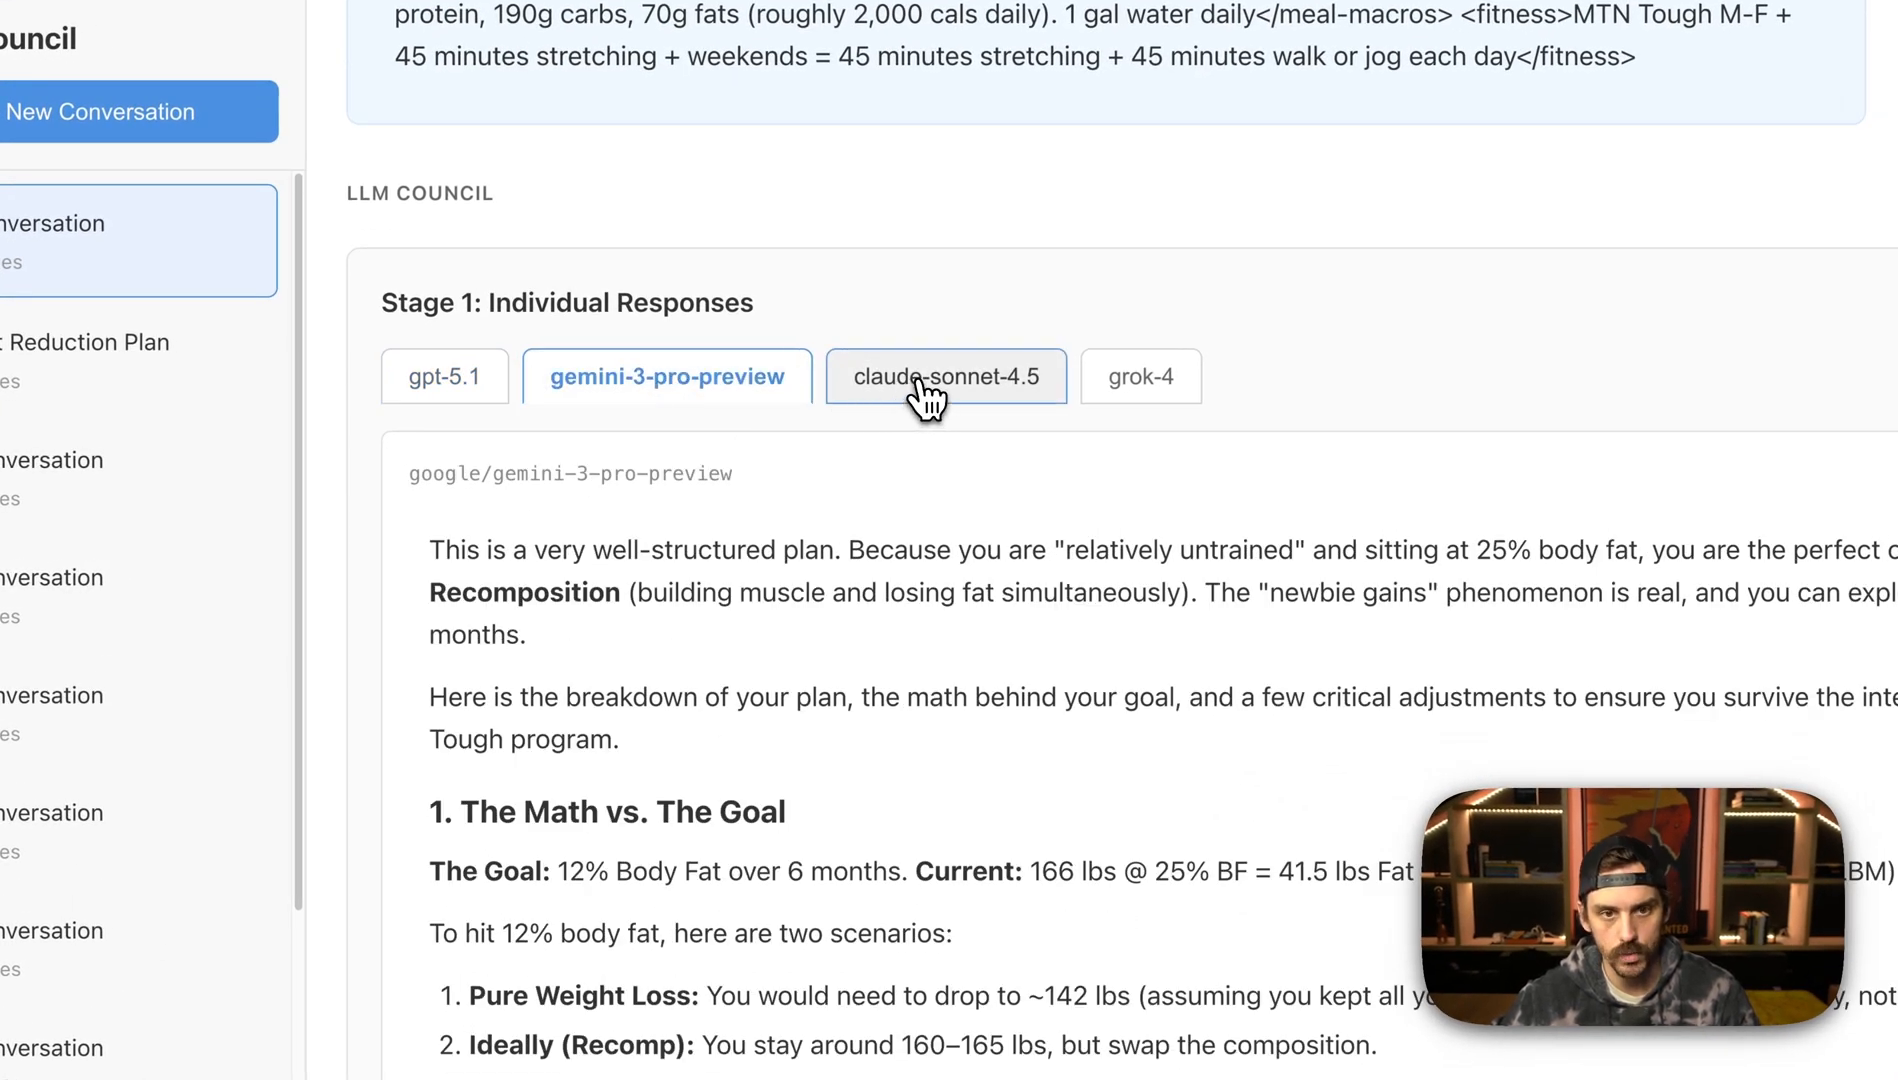
{"action": "left_click", "coordinate": [1136, 376]}
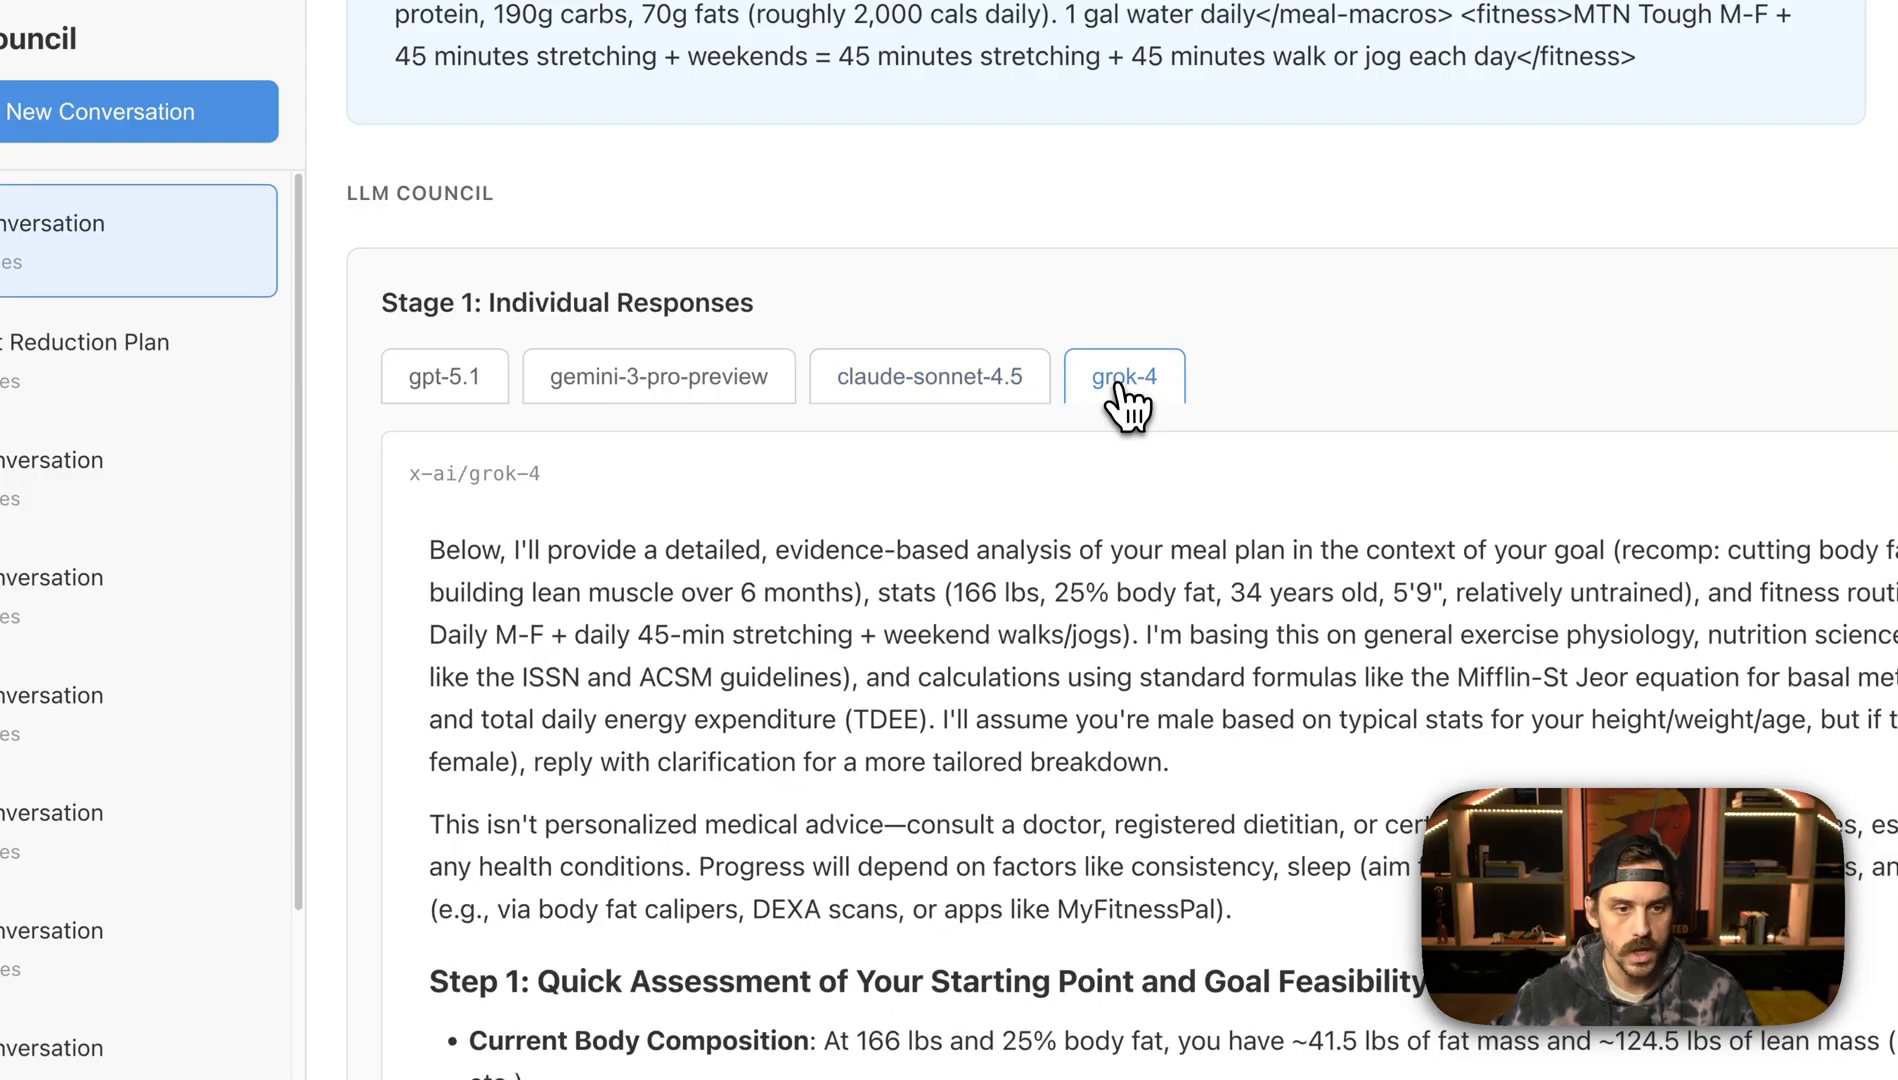
{"action": "scroll", "scroll_direction": "down", "scroll_amount": 3}
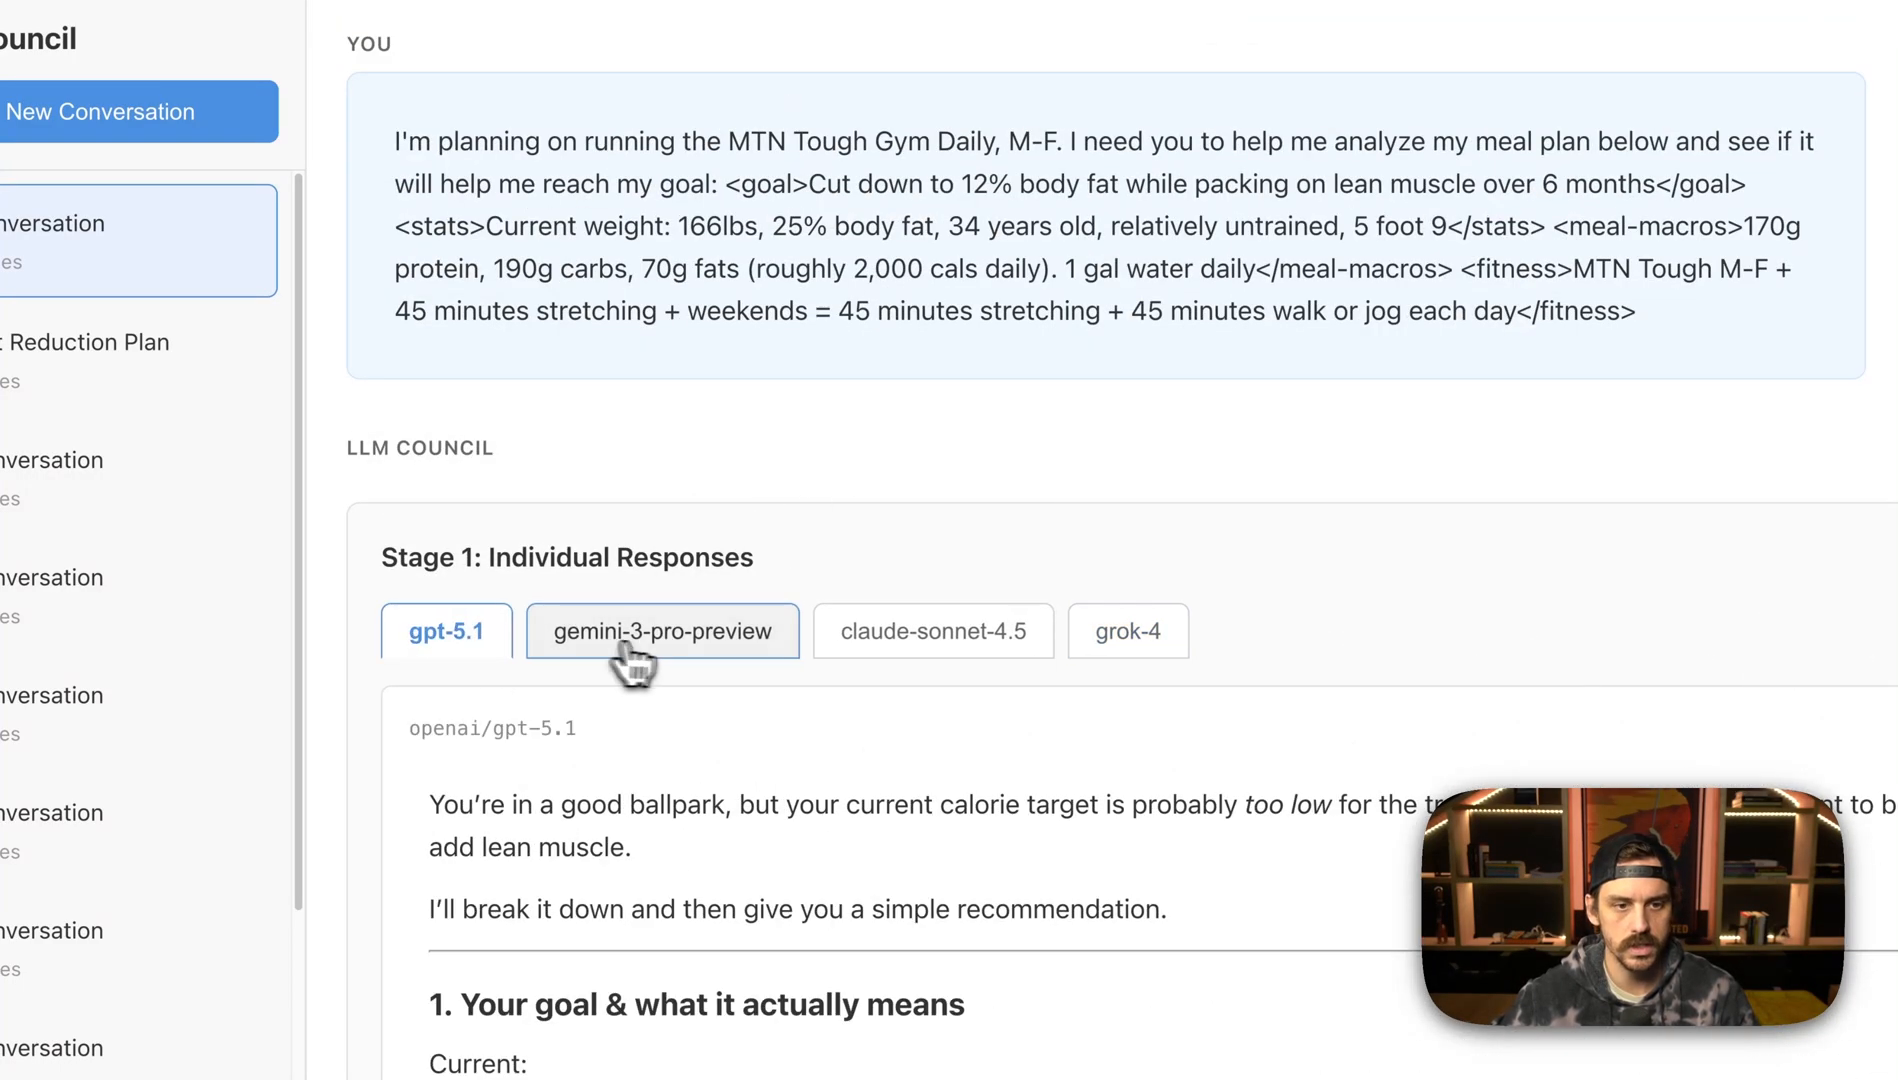
{"action": "scroll", "scroll_direction": "down", "scroll_amount": 3}
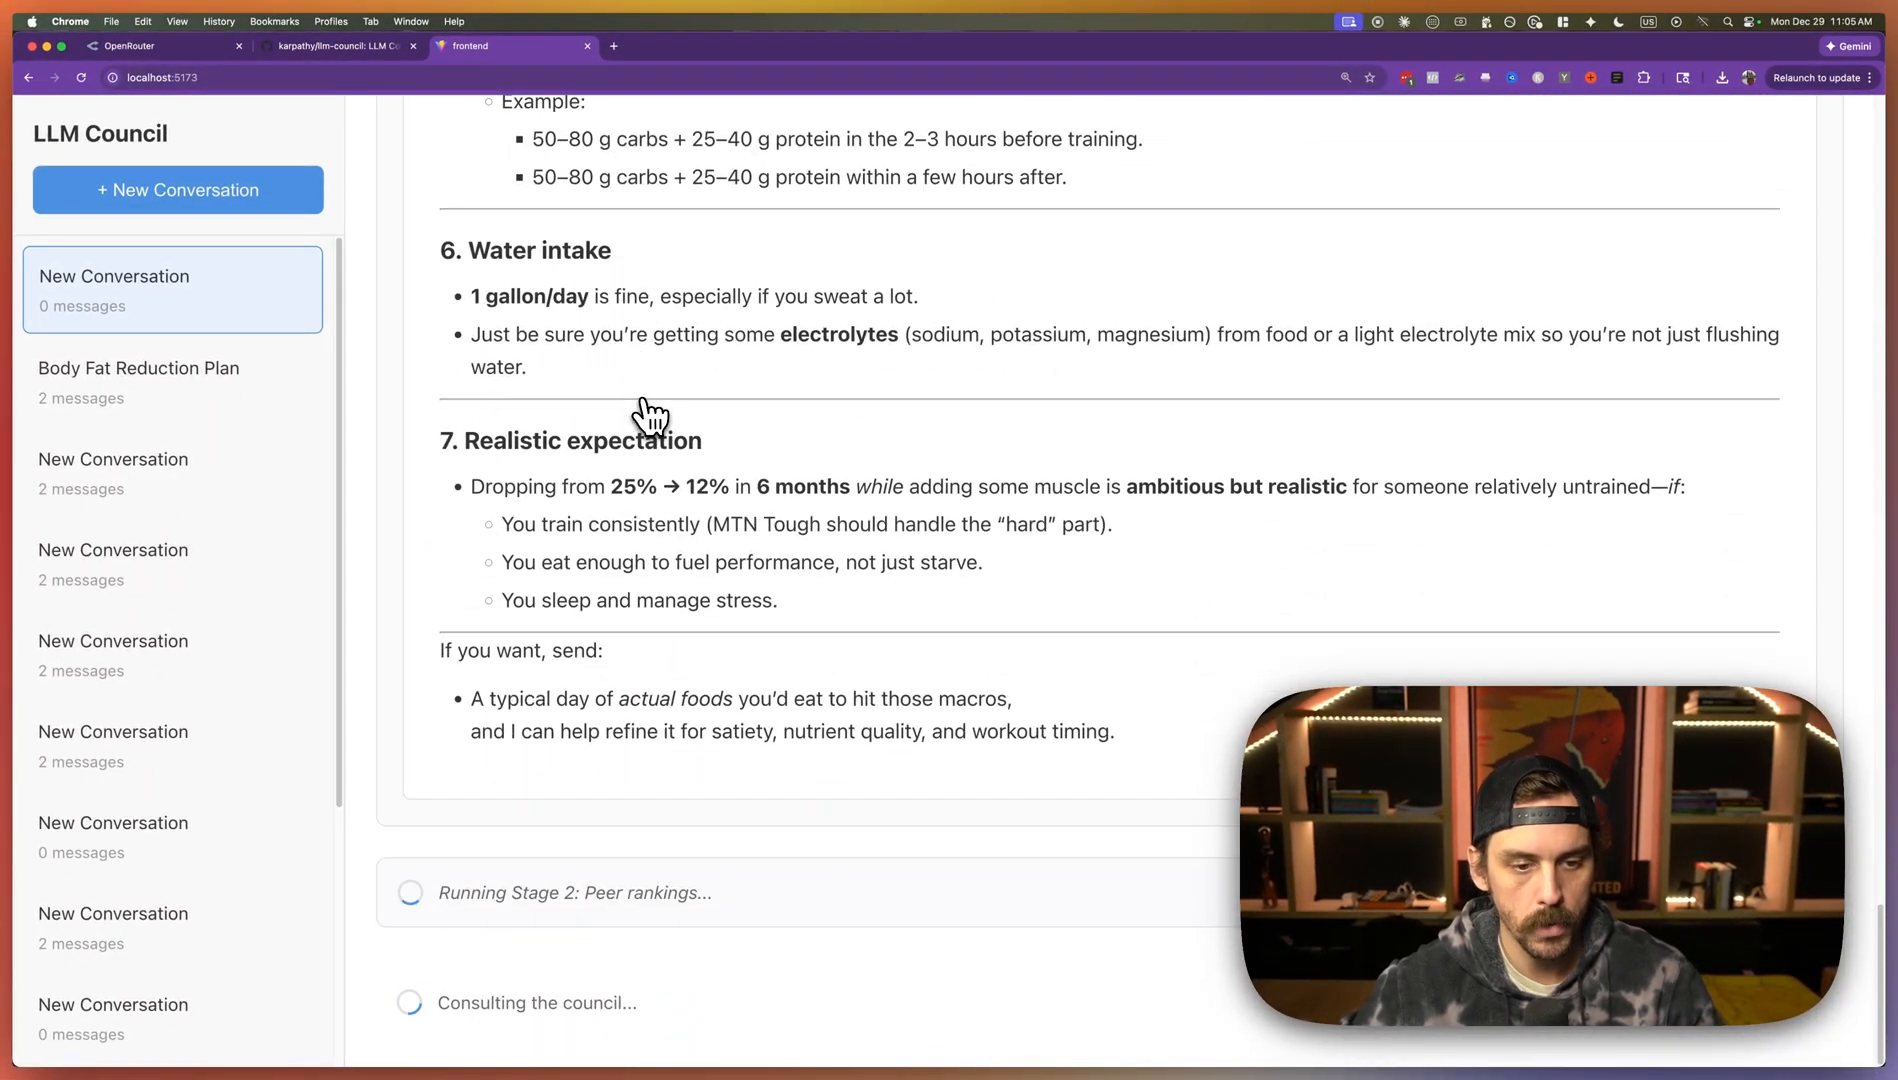
{"action": "mouse_move", "coordinate": [602, 920]}
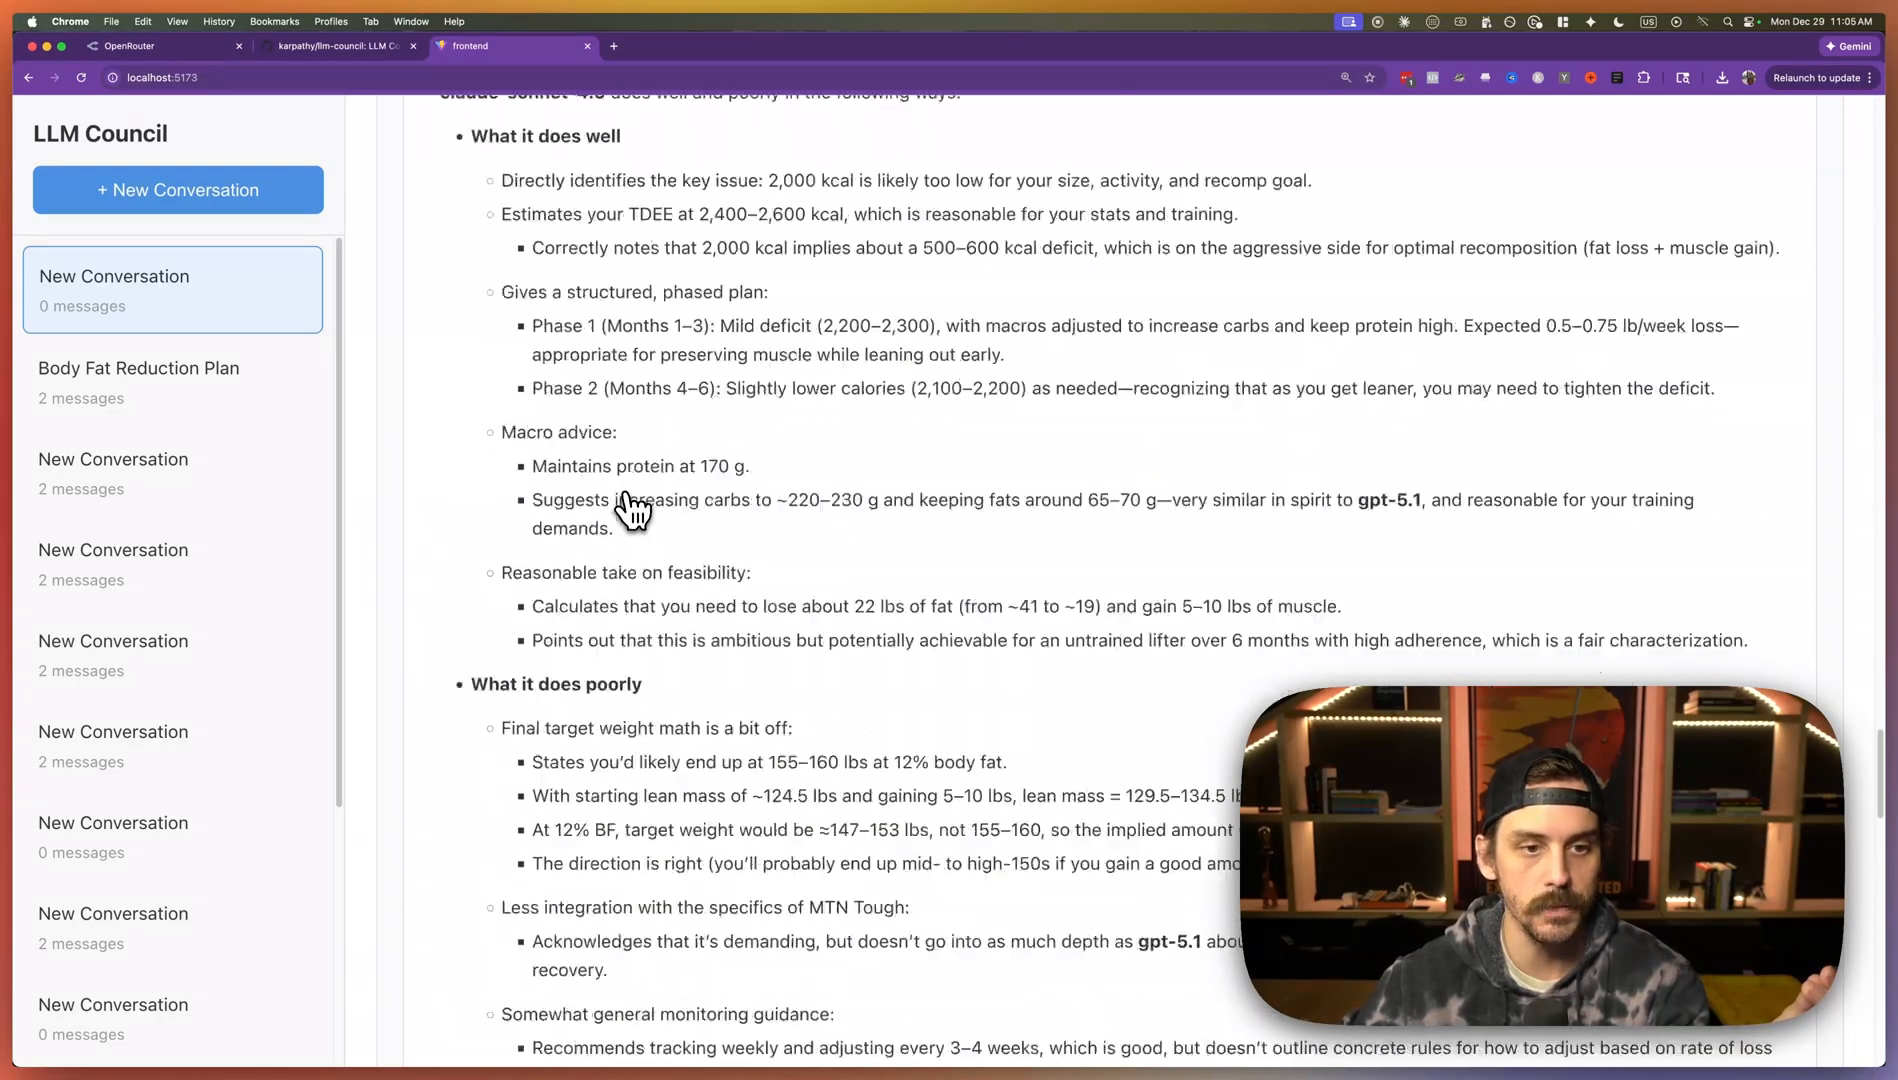
- Scroll through Stage 2 raw evaluations and switch to gemini-3-pro-preview's evaluation
{"action": "scroll", "scroll_direction": "down", "scroll_amount": 3}
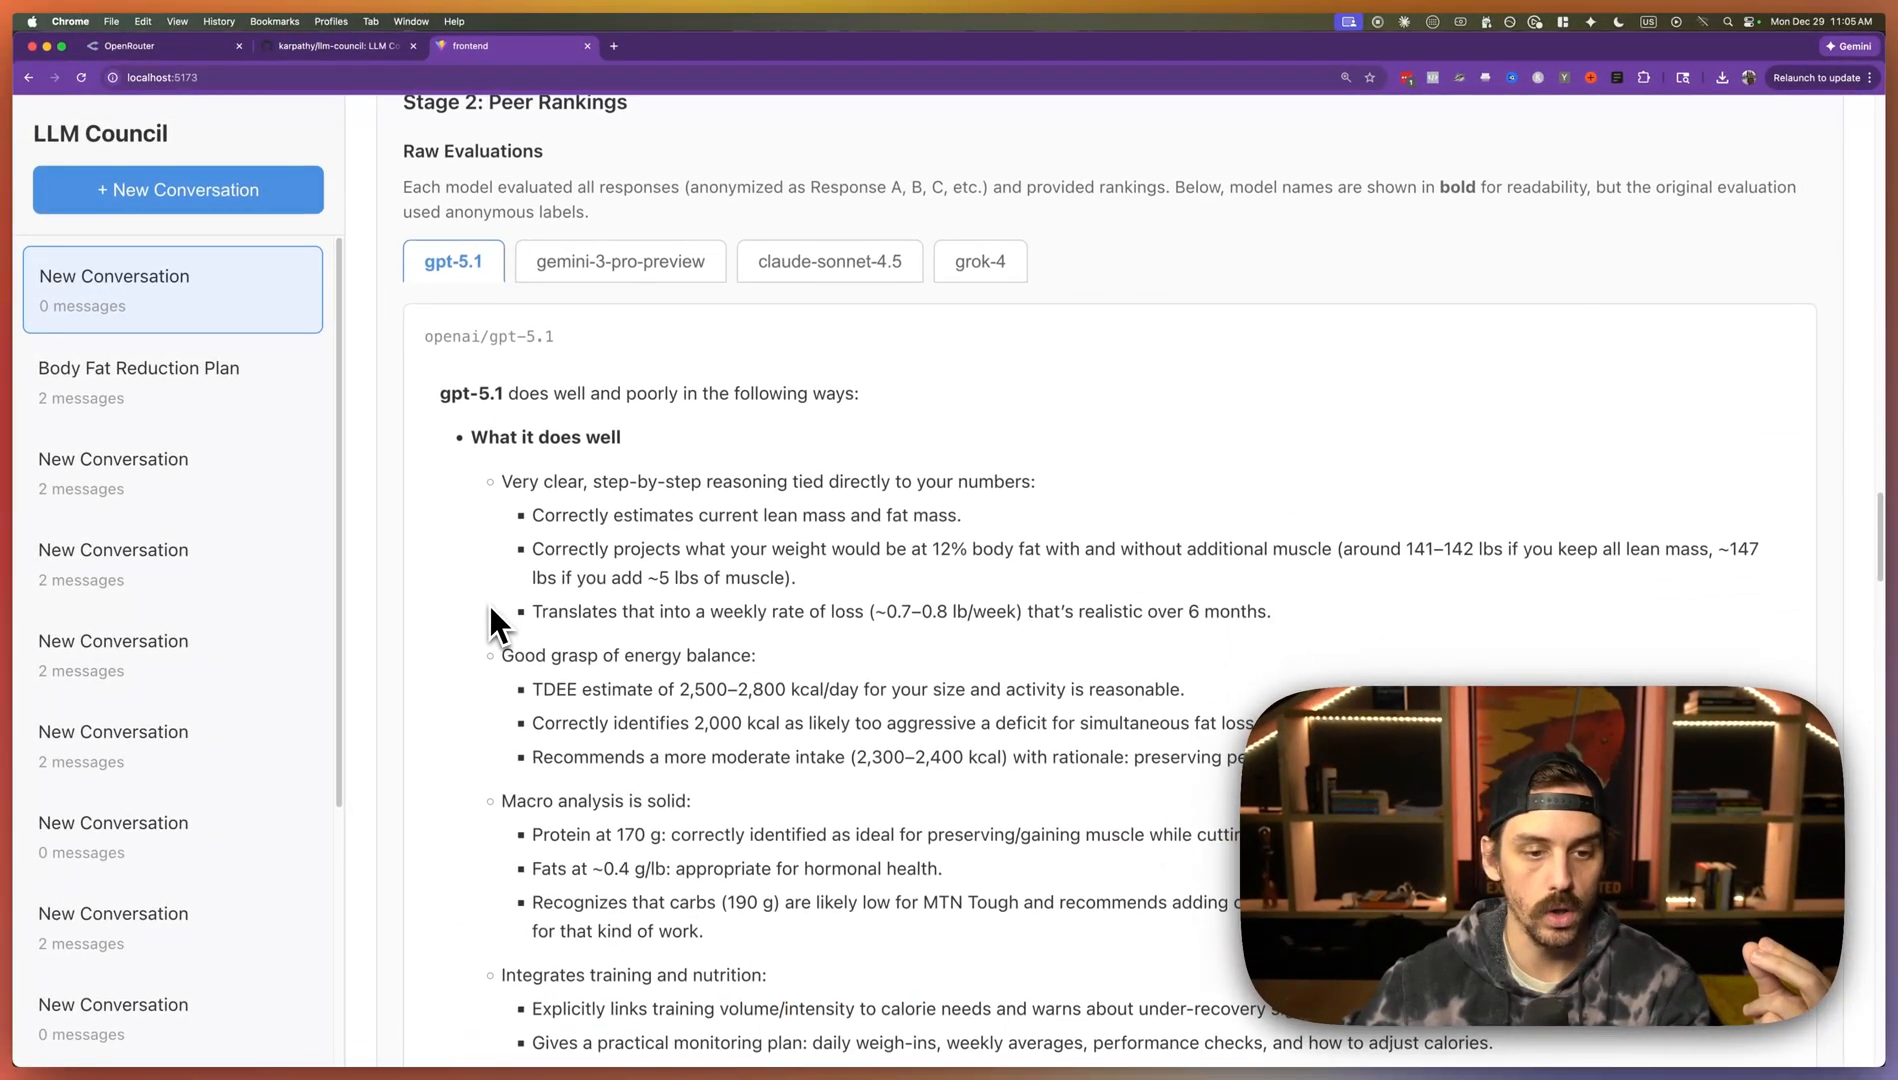
{"action": "scroll", "scroll_direction": "down", "scroll_amount": 3}
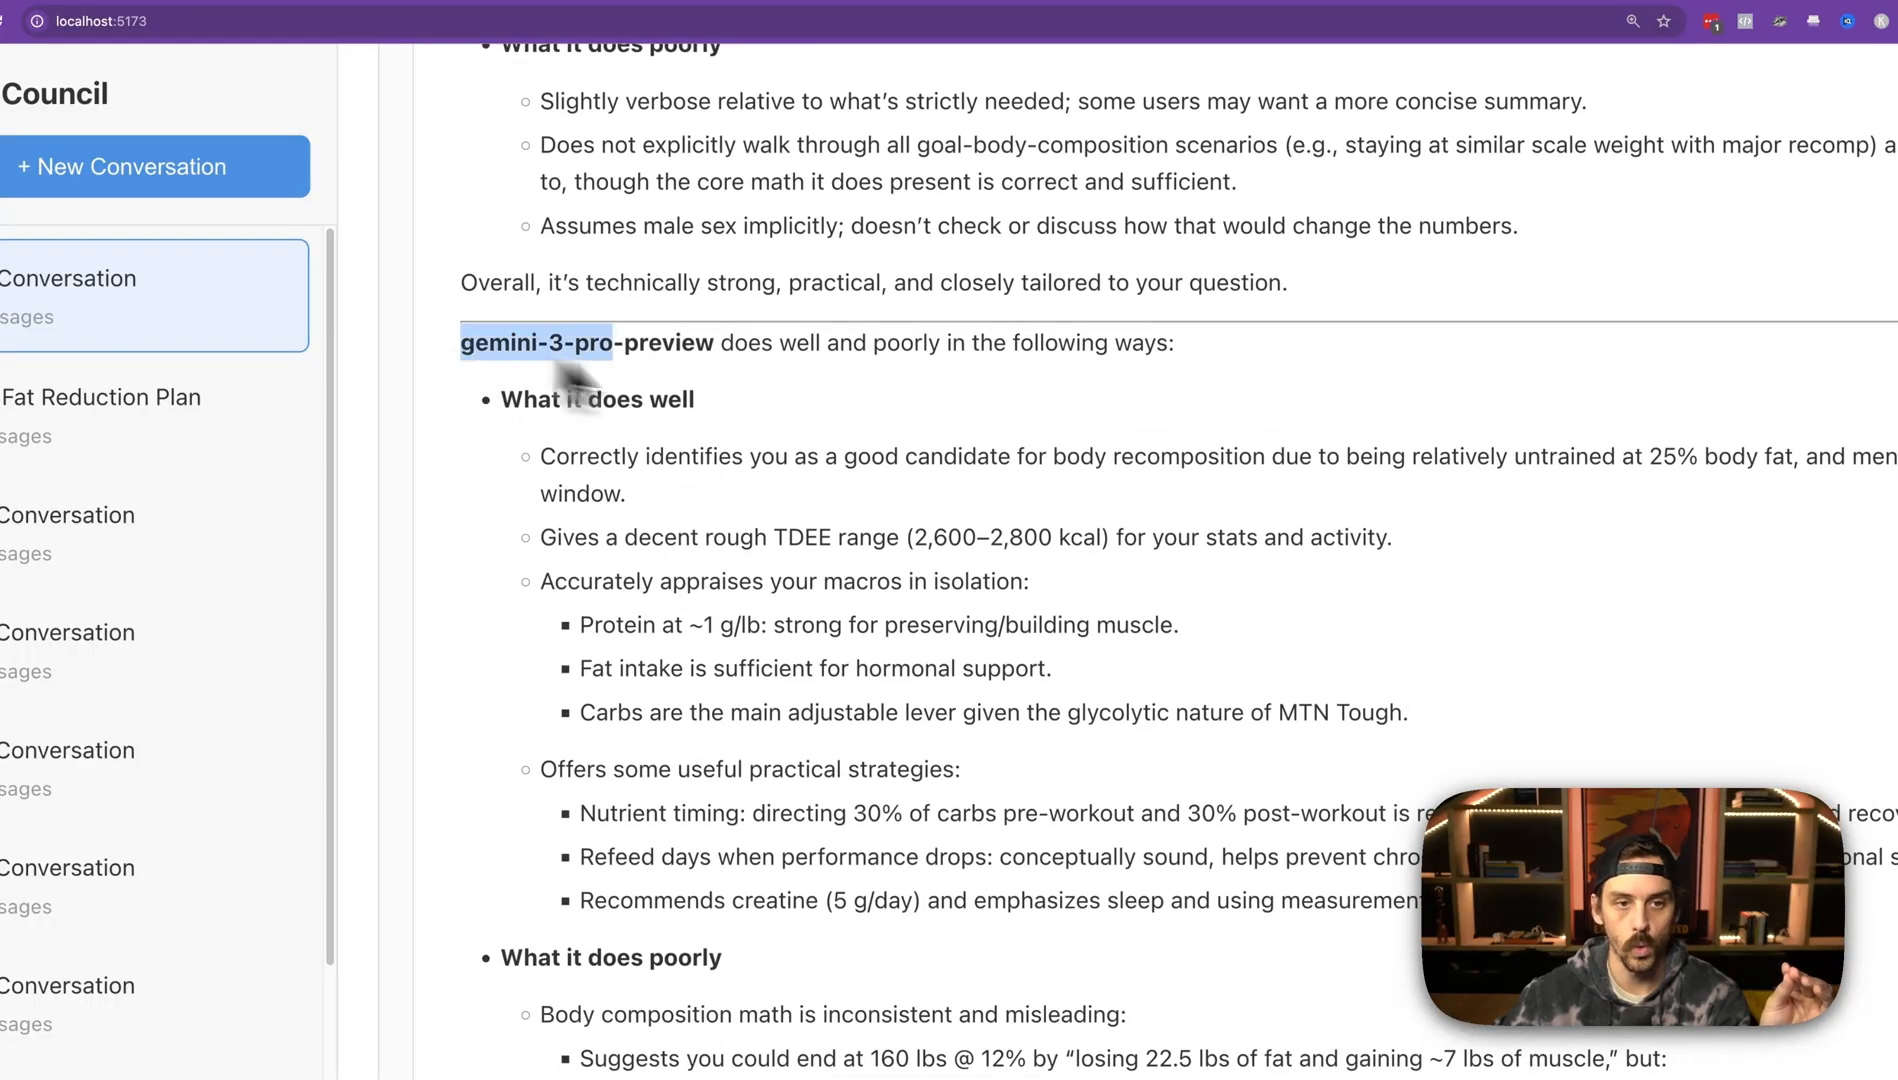
{"action": "scroll", "scroll_direction": "down", "scroll_amount": 3}
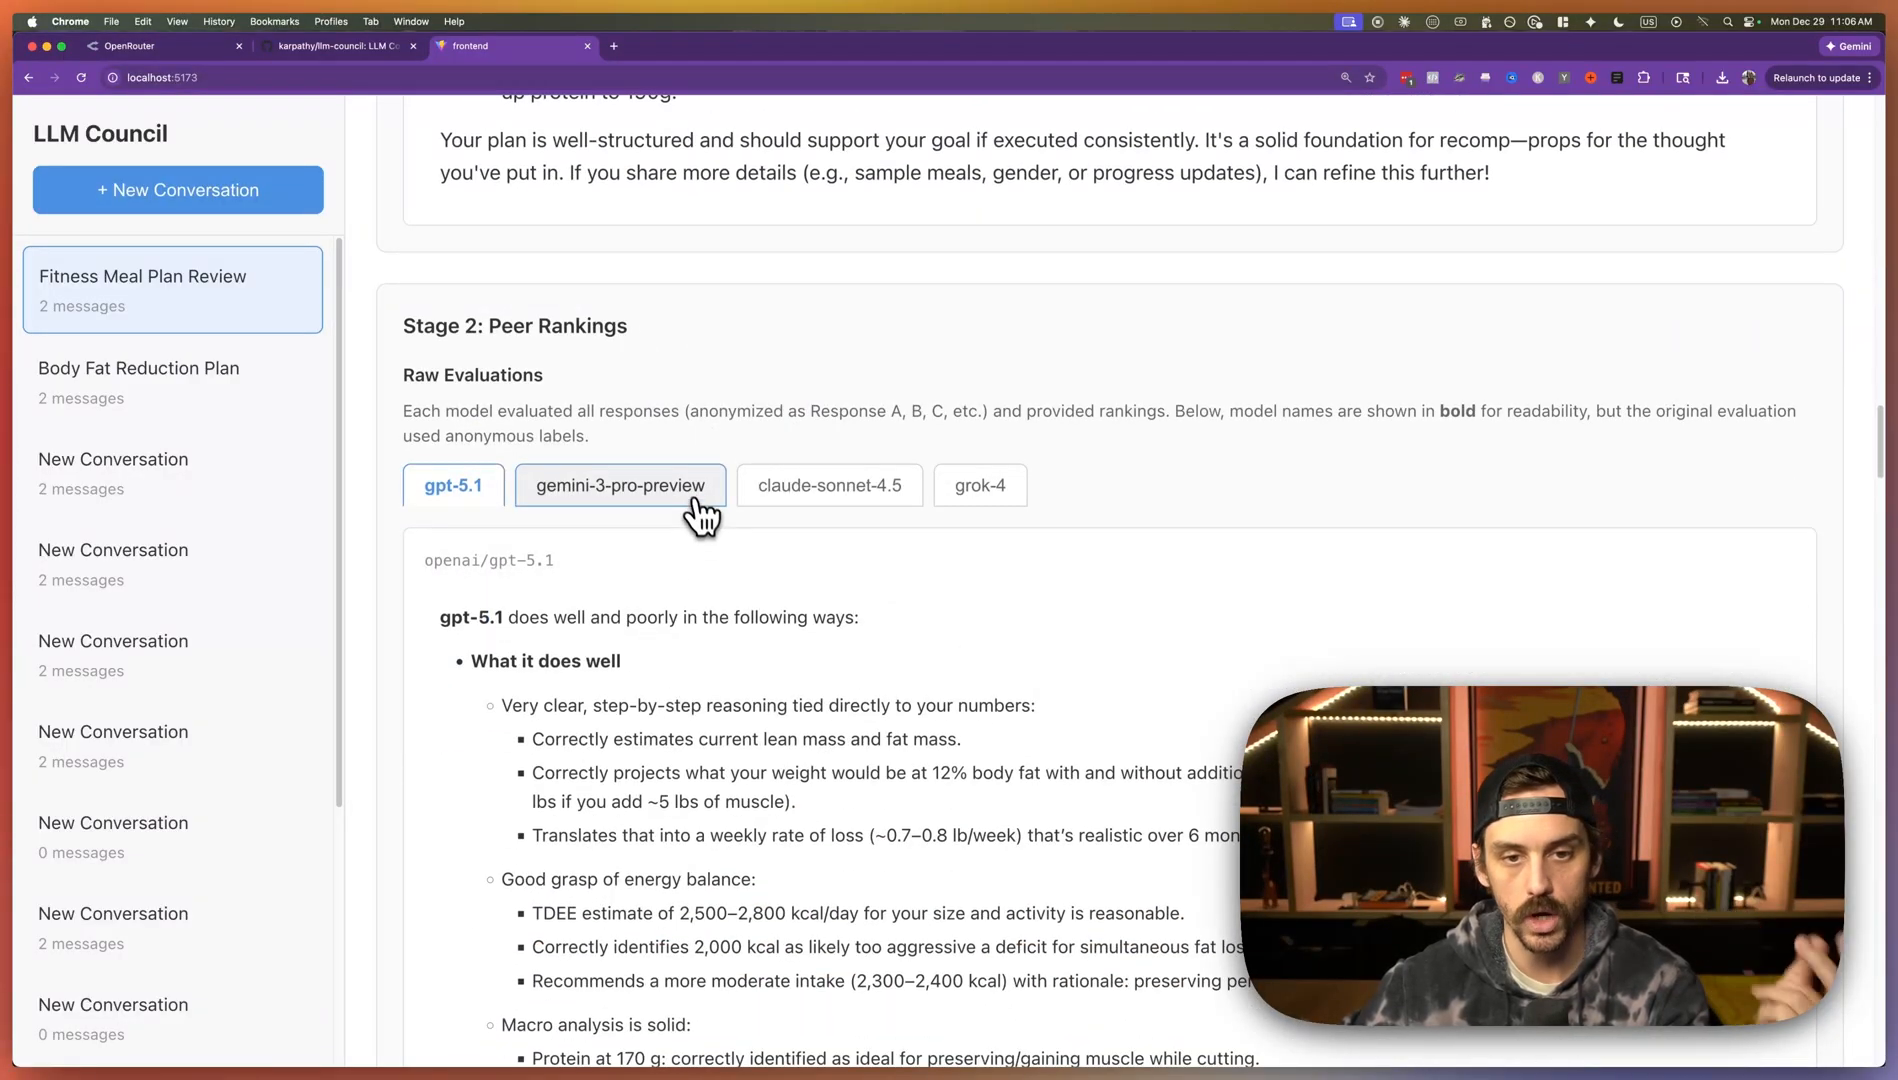
{"action": "left_click", "coordinate": [980, 486]}
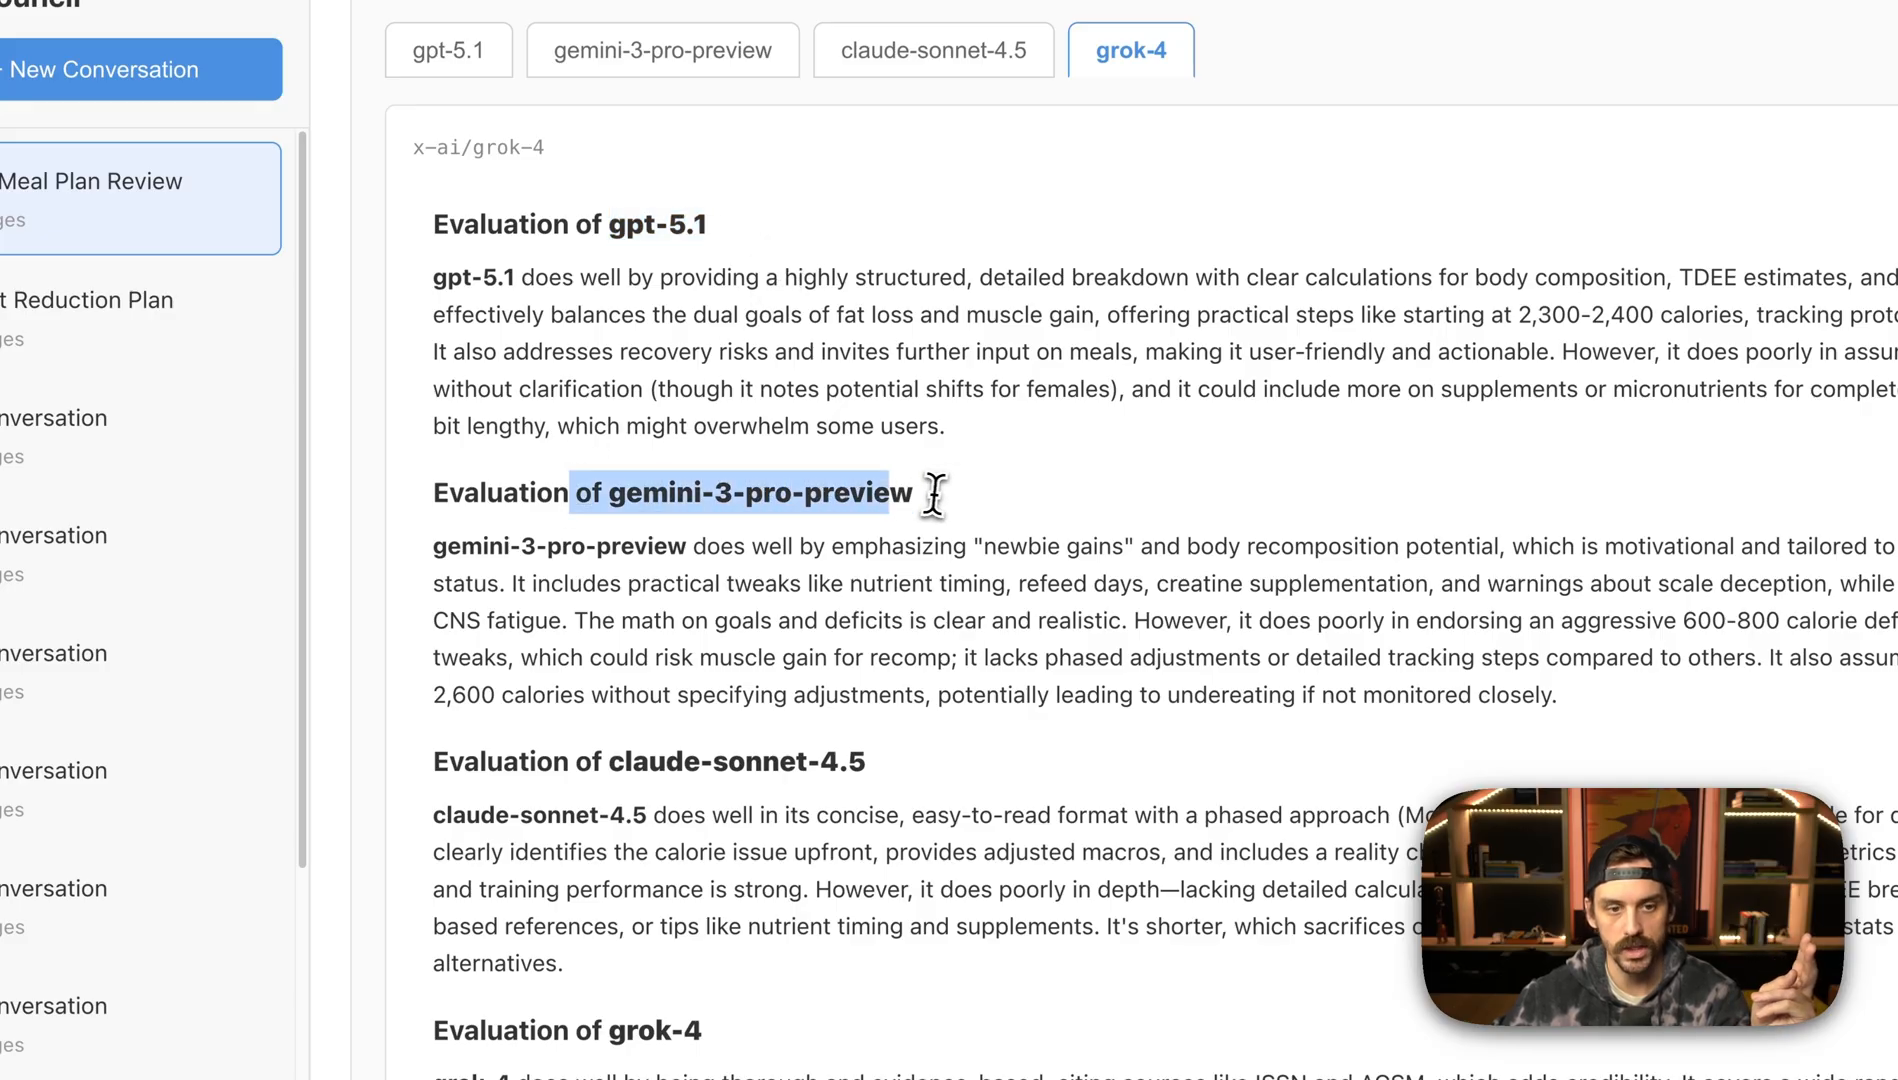
- Read down grok-4's peer evaluation to its FINAL RANKING, highlighting a passage
{"action": "scroll", "scroll_direction": "down", "scroll_amount": 3}
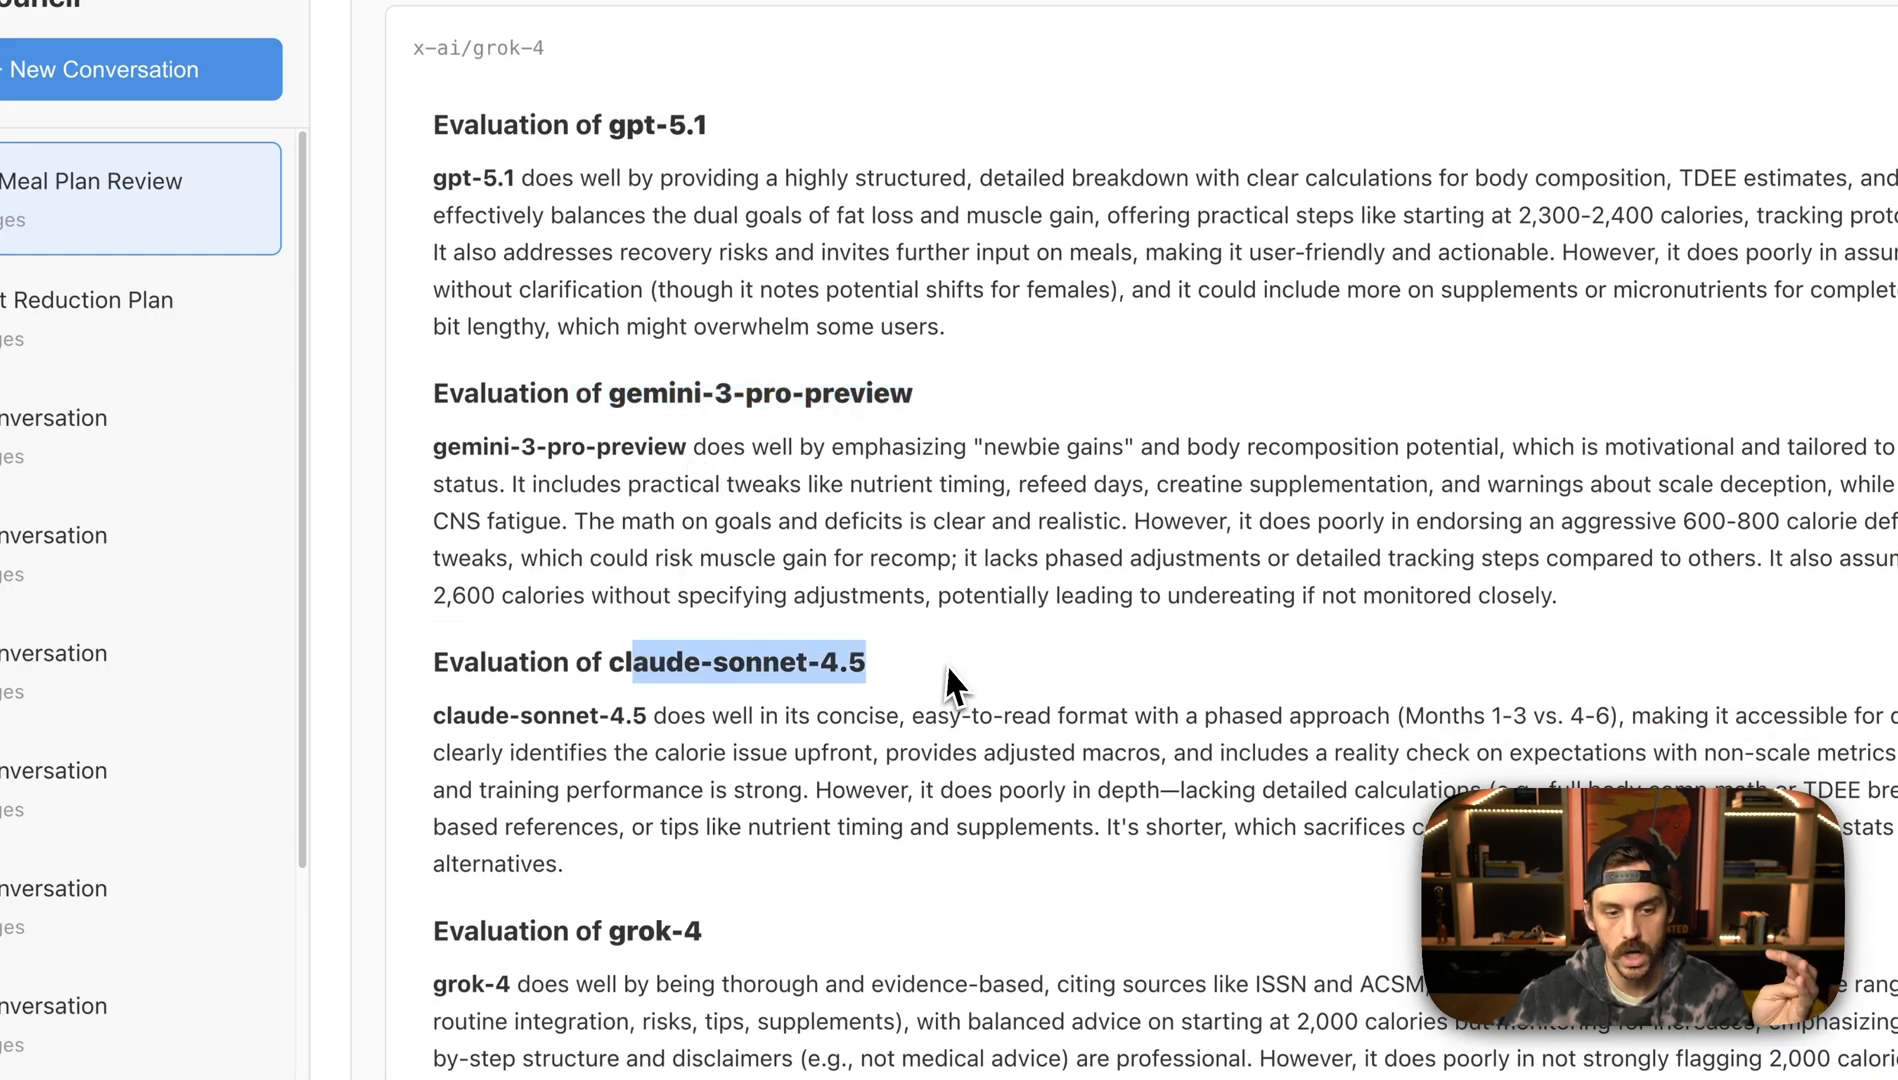
{"action": "scroll", "scroll_direction": "down", "scroll_amount": 3}
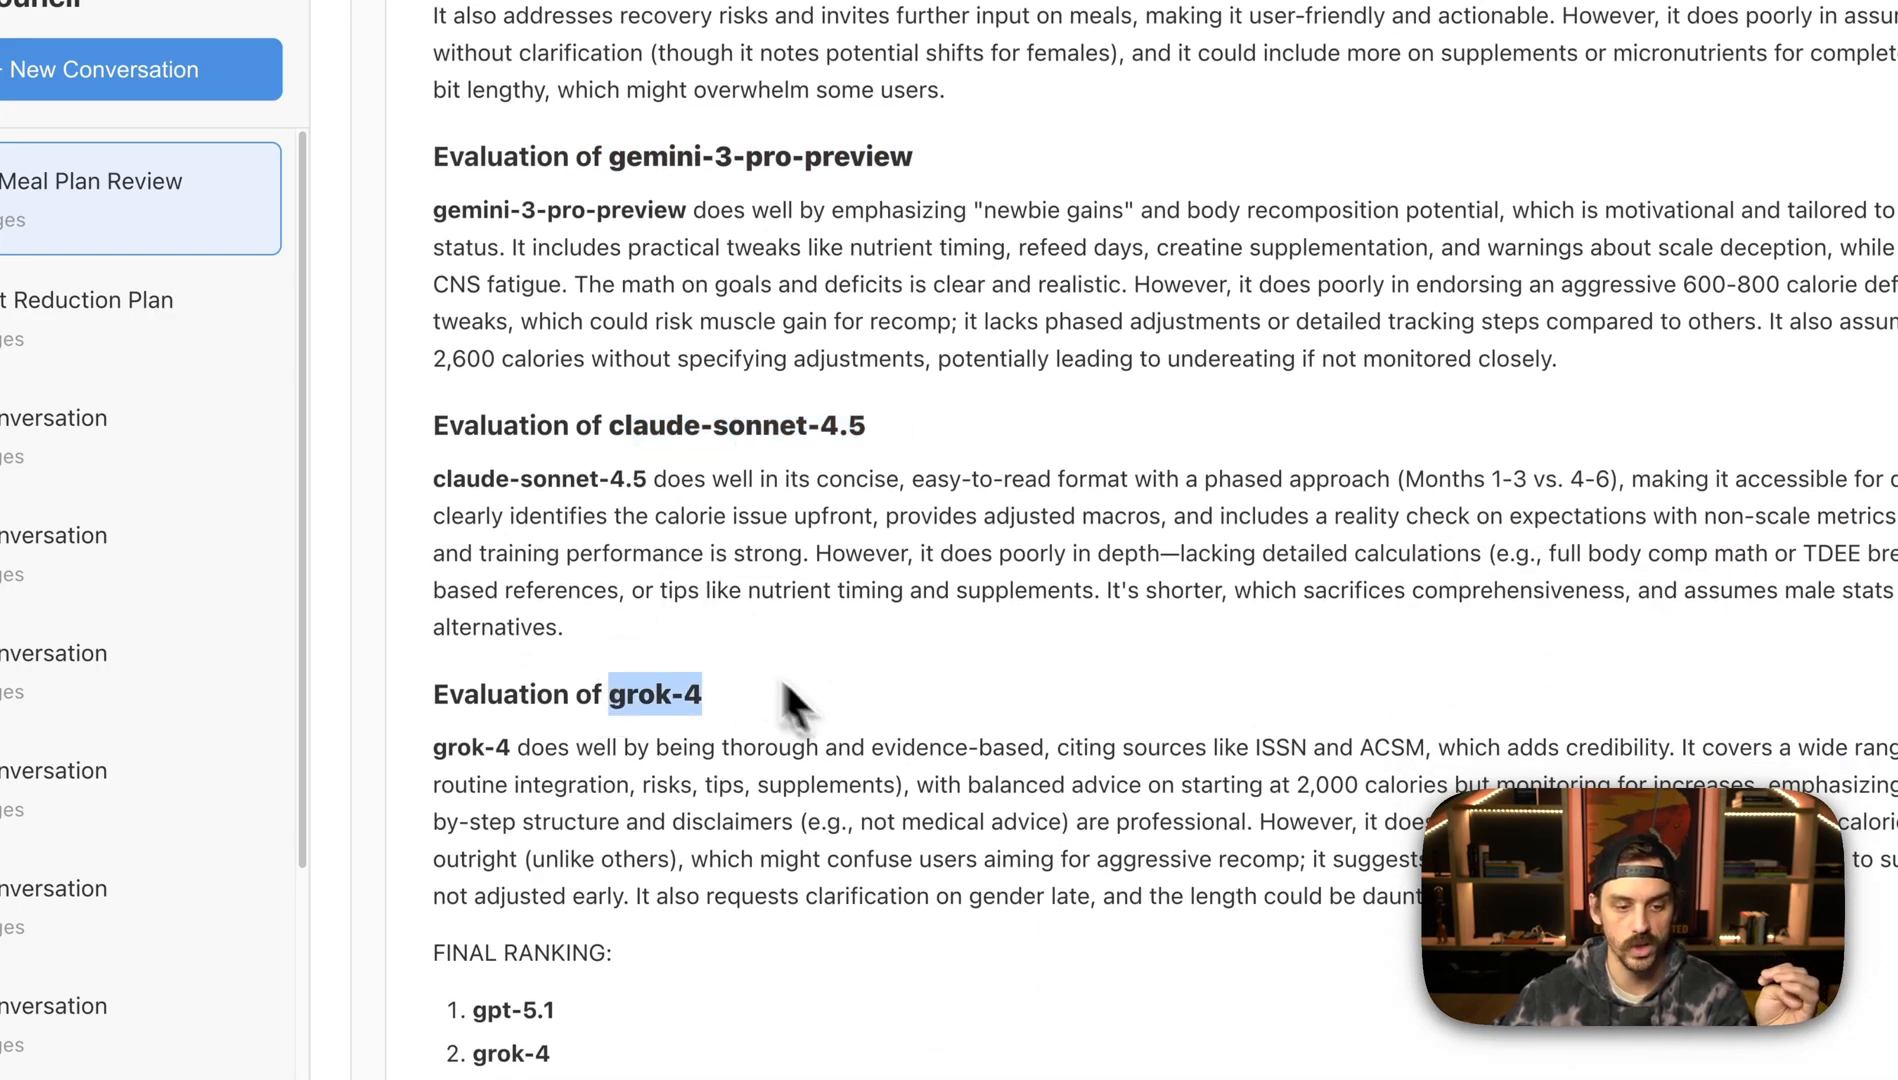
{"action": "scroll", "scroll_direction": "down", "scroll_amount": 3}
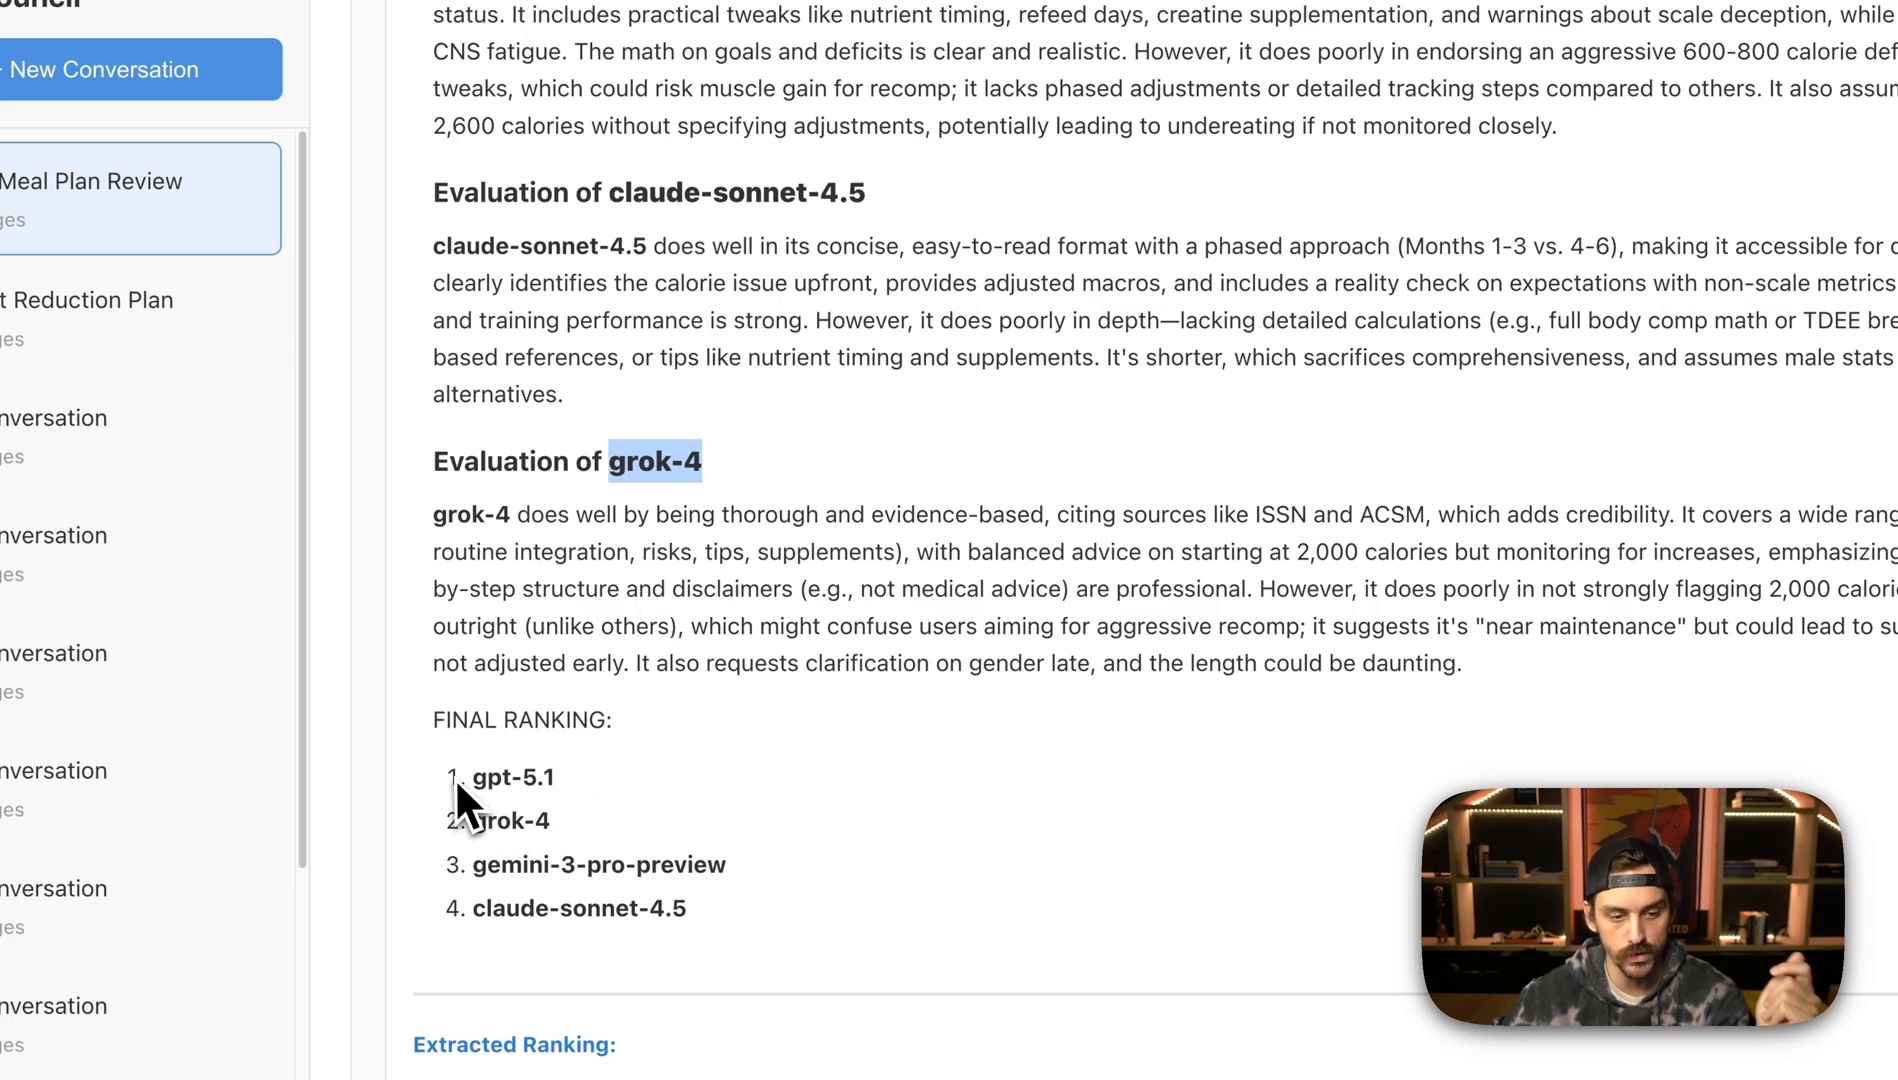
{"action": "left_click_drag", "start_coordinate": [472, 778], "coordinate": [686, 908]}
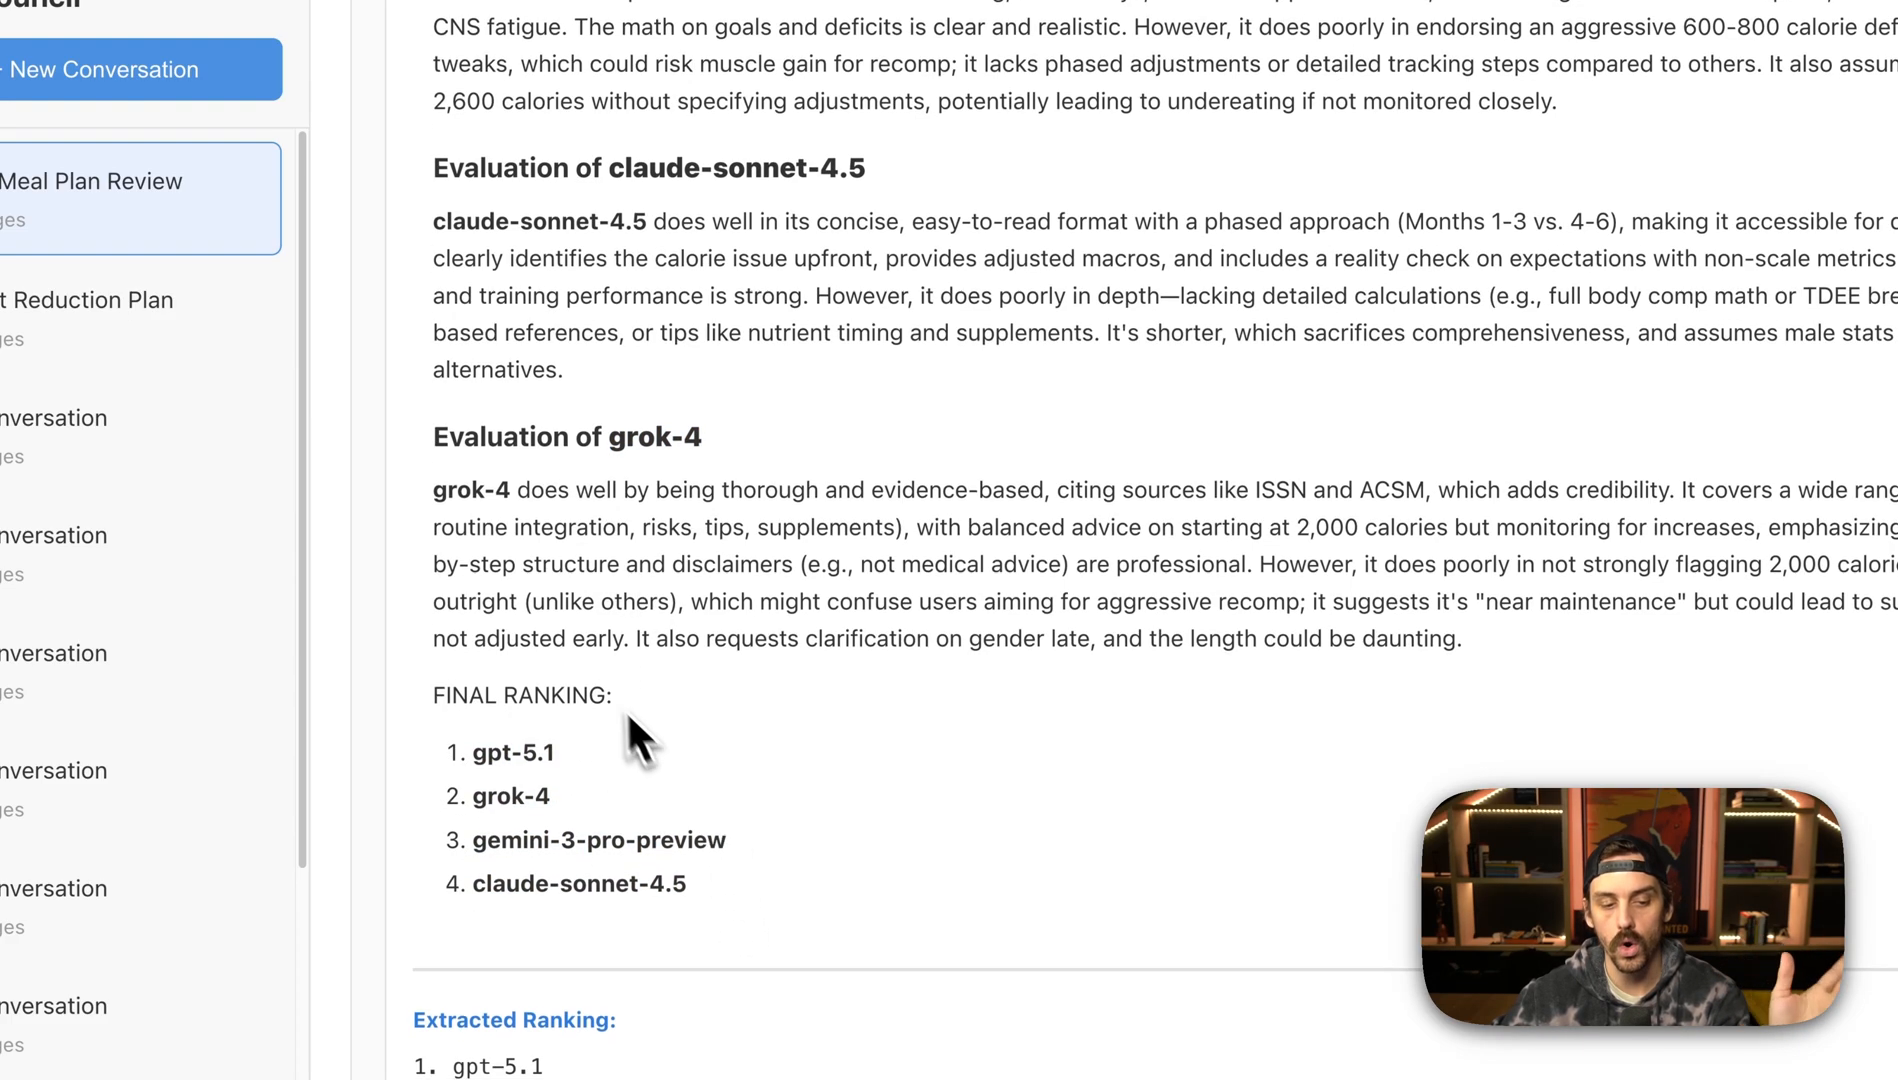
{"action": "scroll", "scroll_direction": "down", "scroll_amount": 3}
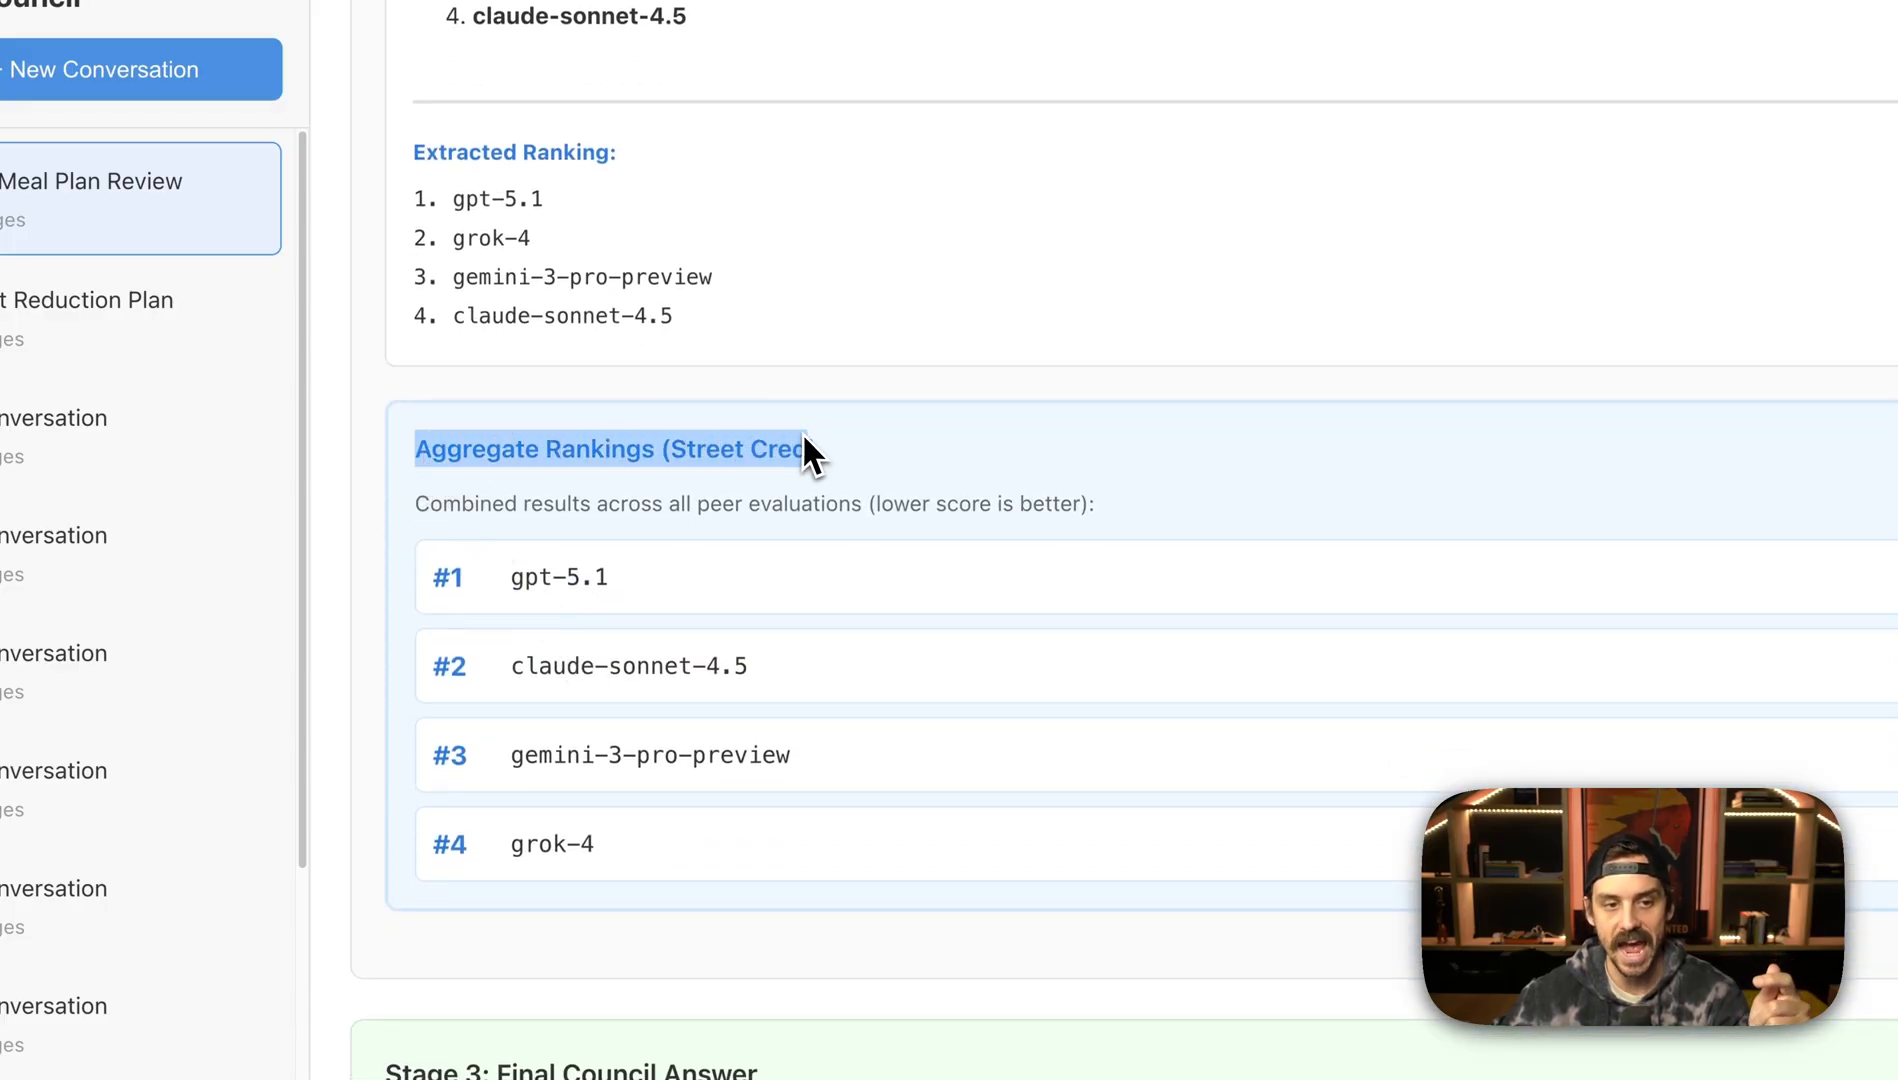
- Scroll to the Aggregate Rankings (Street Cred) box with each model's average score
{"action": "scroll", "scroll_direction": "down", "scroll_amount": 3}
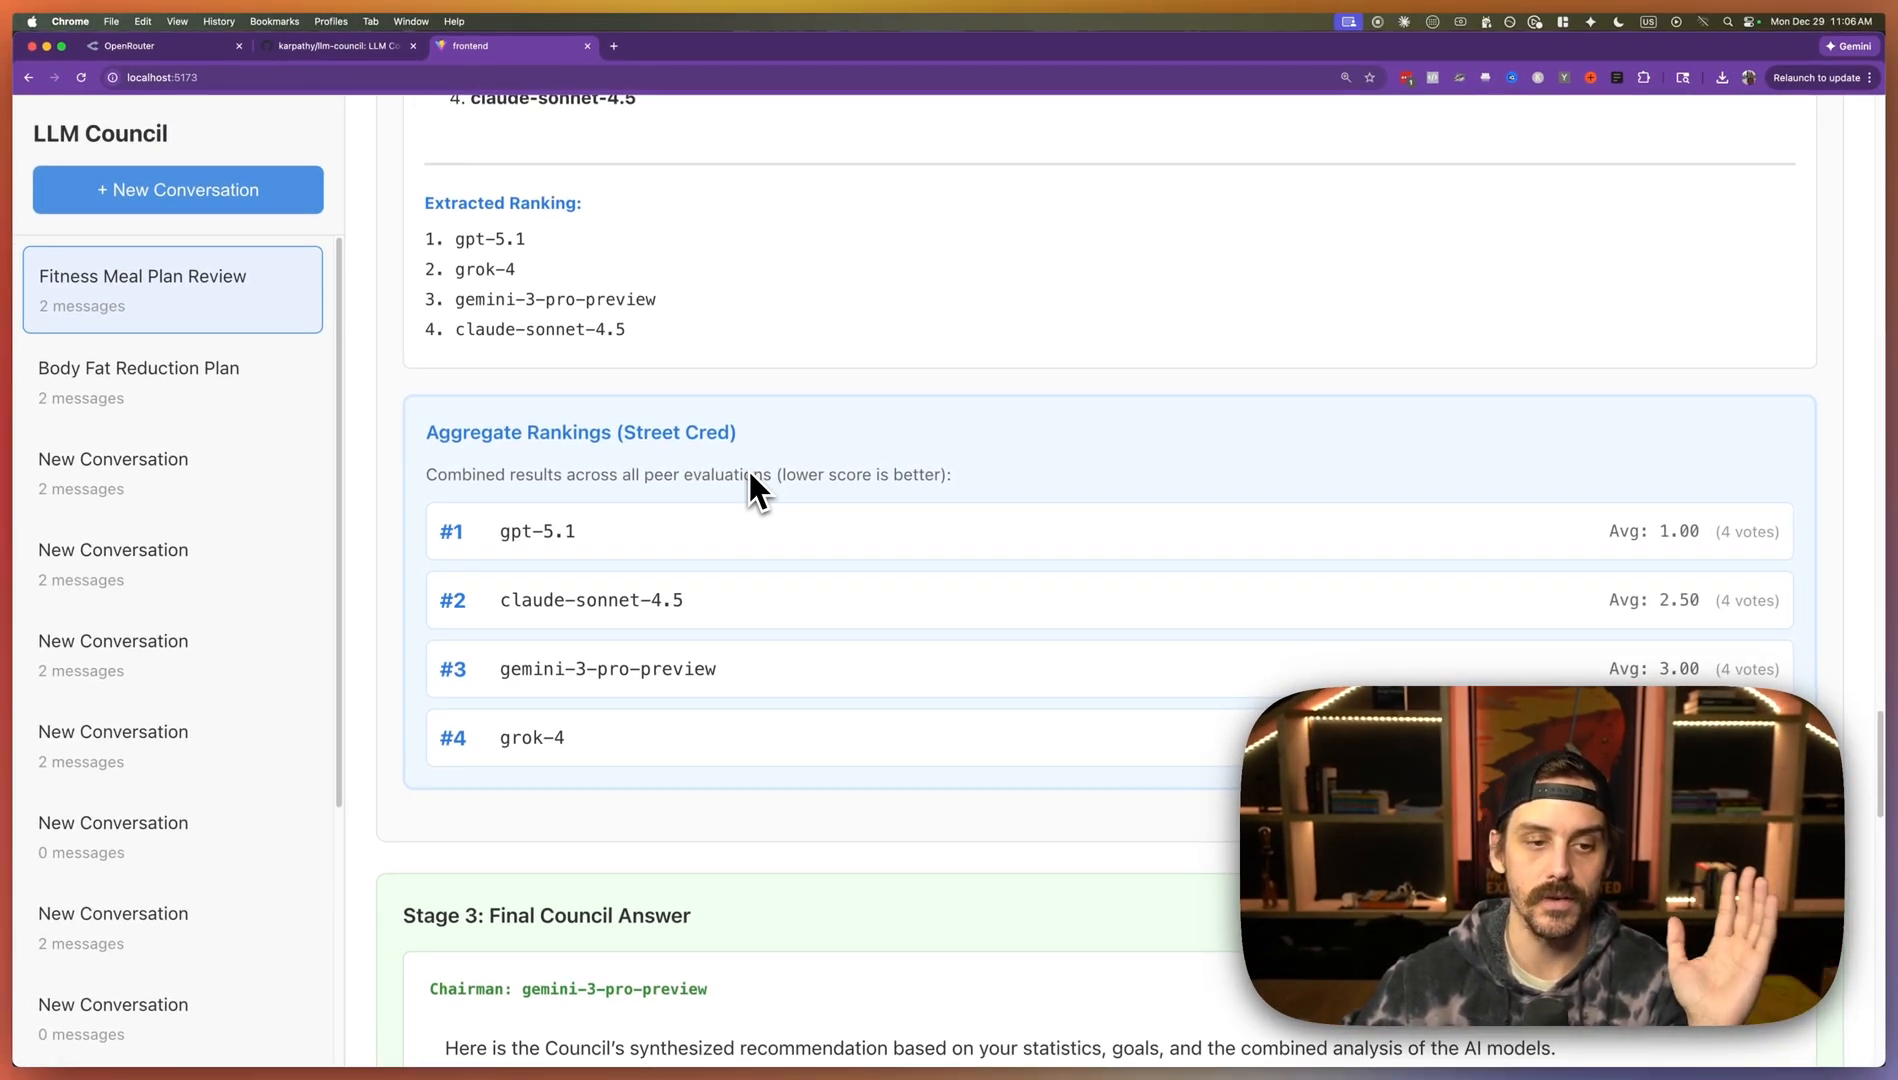
{"action": "mouse_move", "coordinate": [568, 588]}
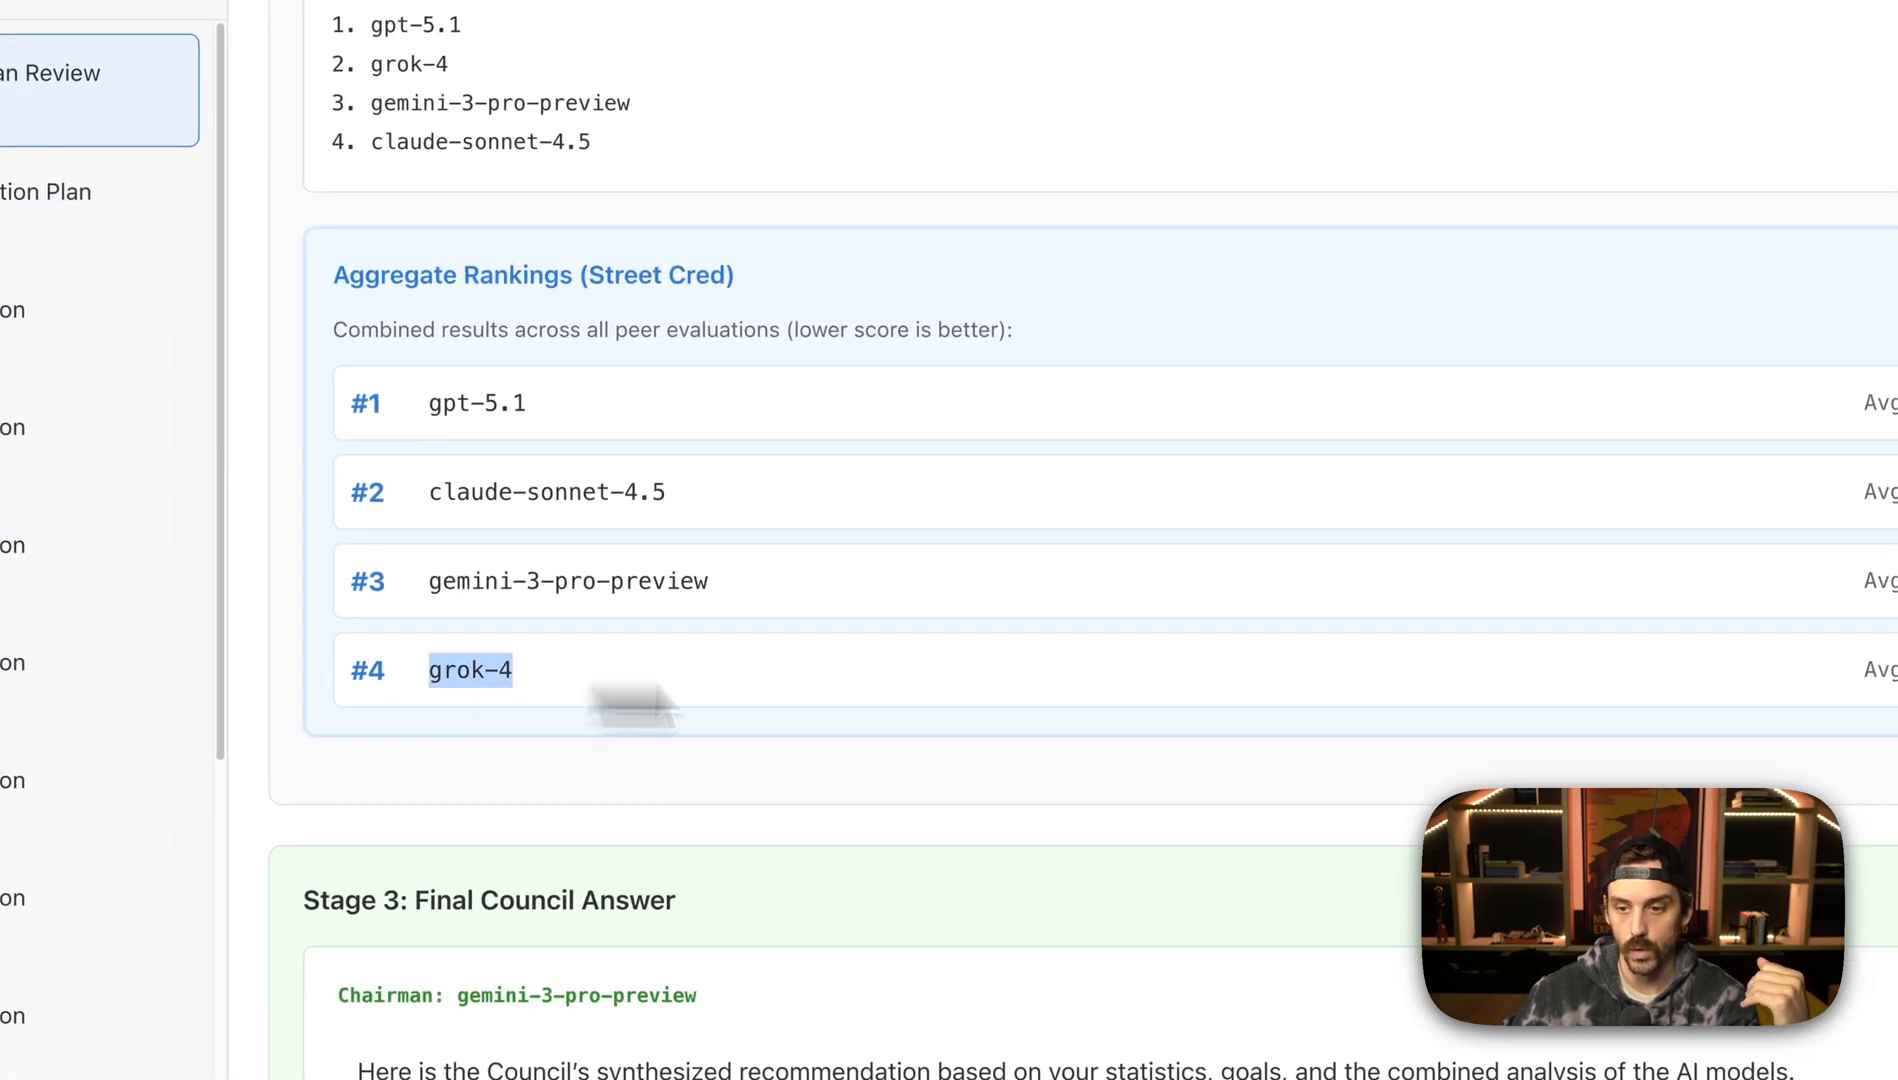
{"action": "scroll", "scroll_direction": "down", "scroll_amount": 3}
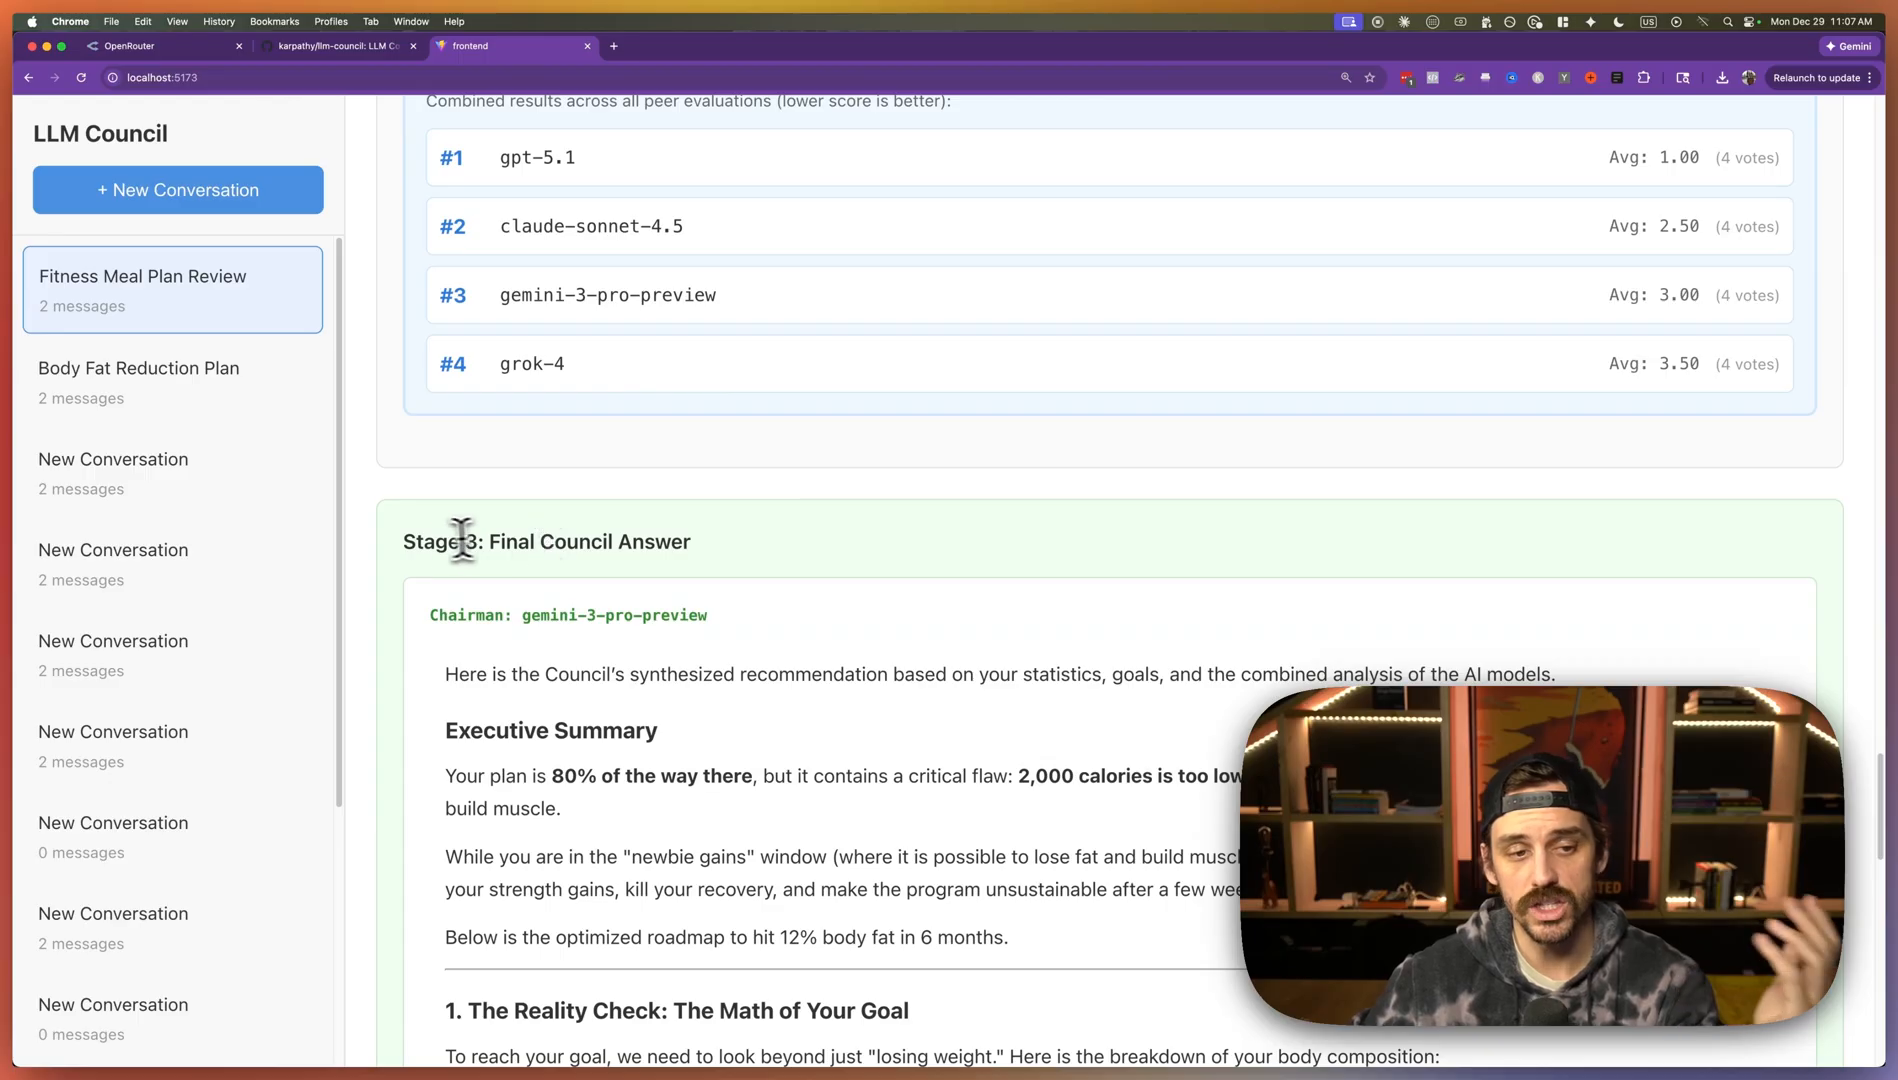
- Read the Stage 3 chairman answer's Executive Summary, Reality Check and Diet sections
{"action": "scroll", "scroll_direction": "down", "scroll_amount": 3}
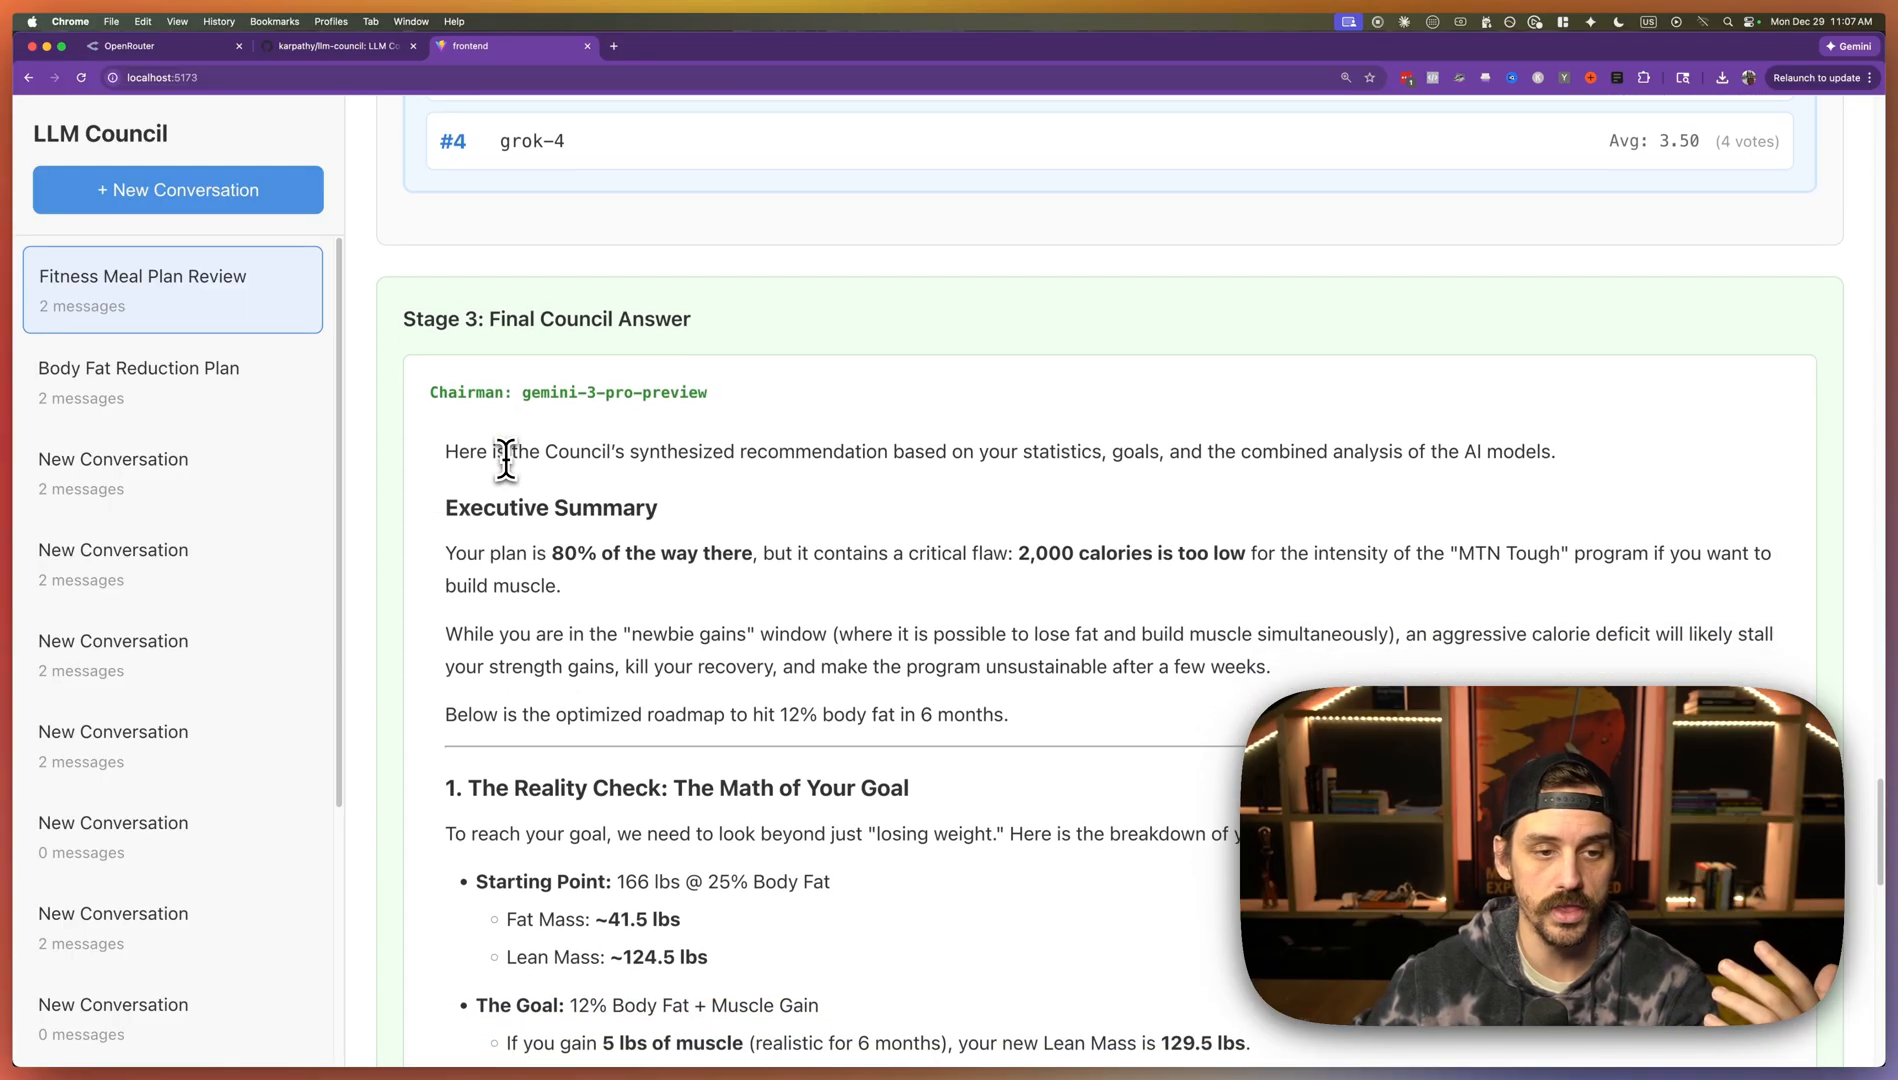
{"action": "scroll", "scroll_direction": "down", "scroll_amount": 3}
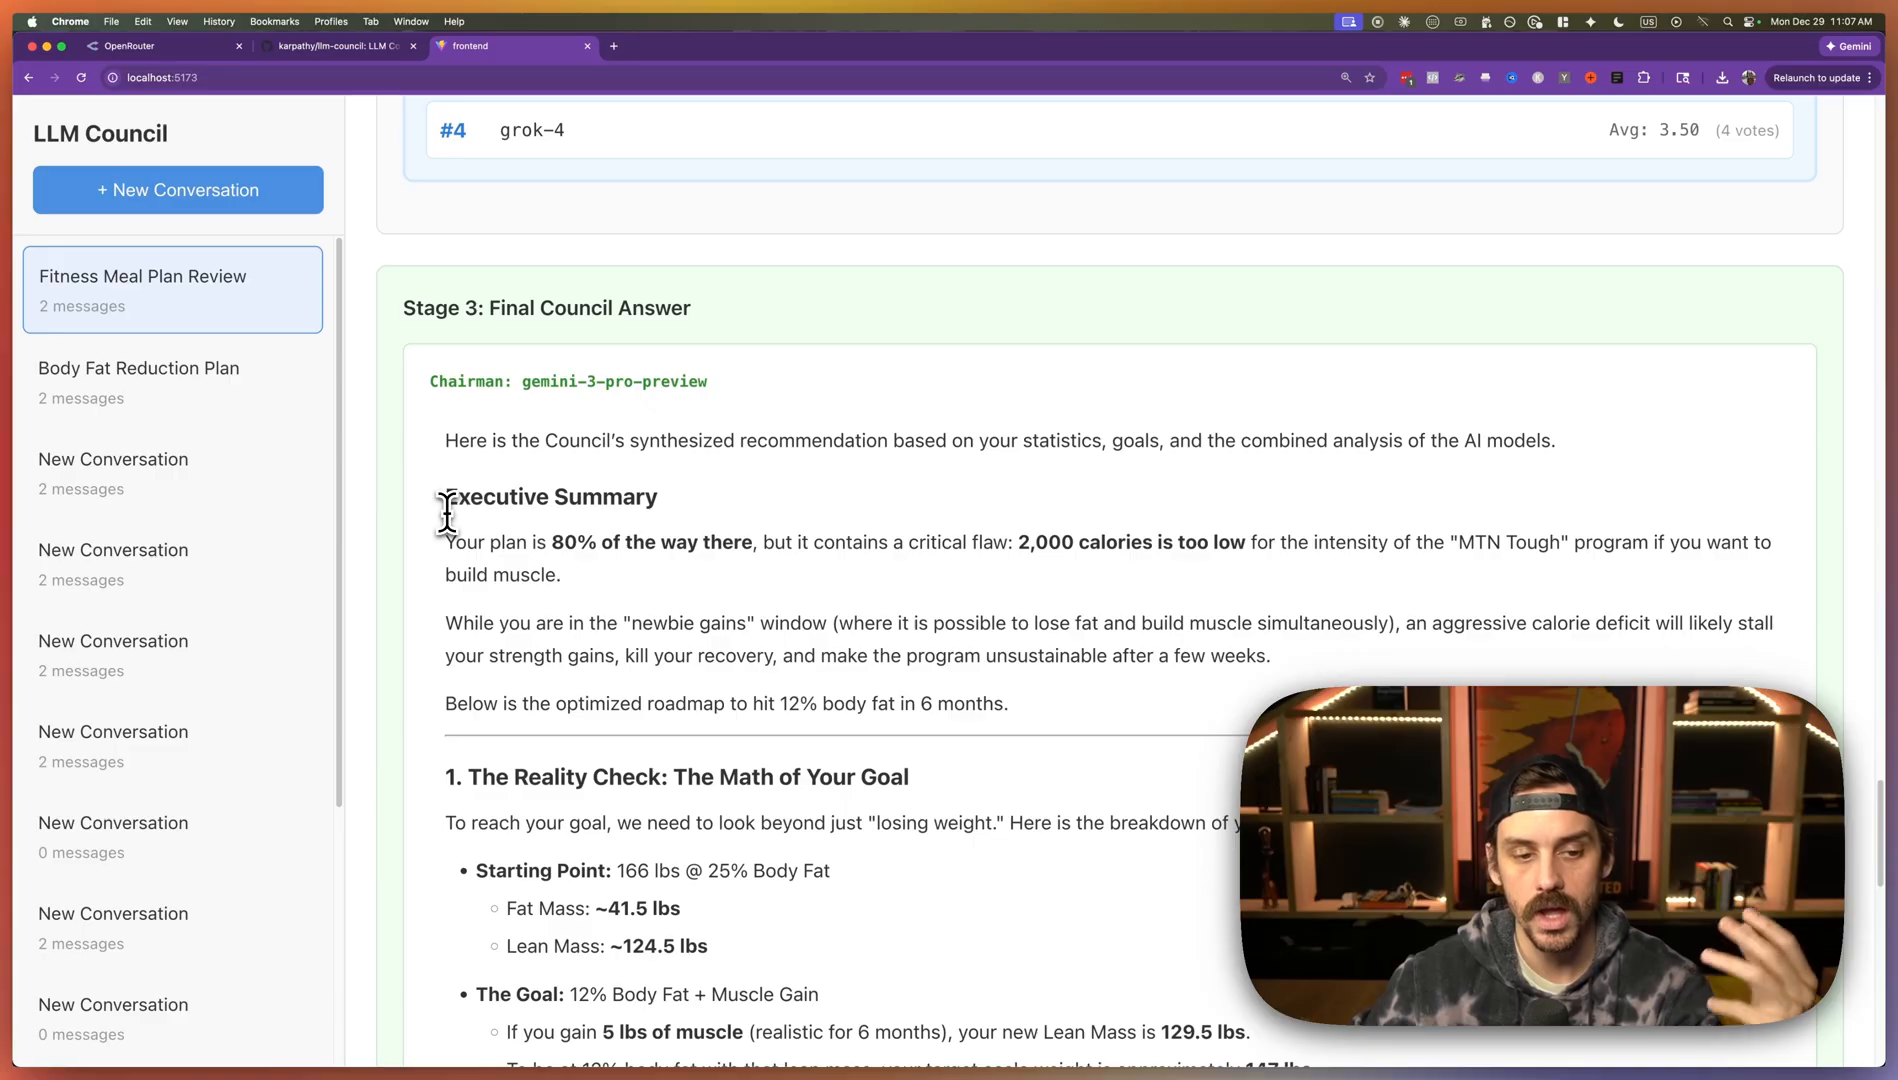
{"action": "scroll", "scroll_direction": "down", "scroll_amount": 3}
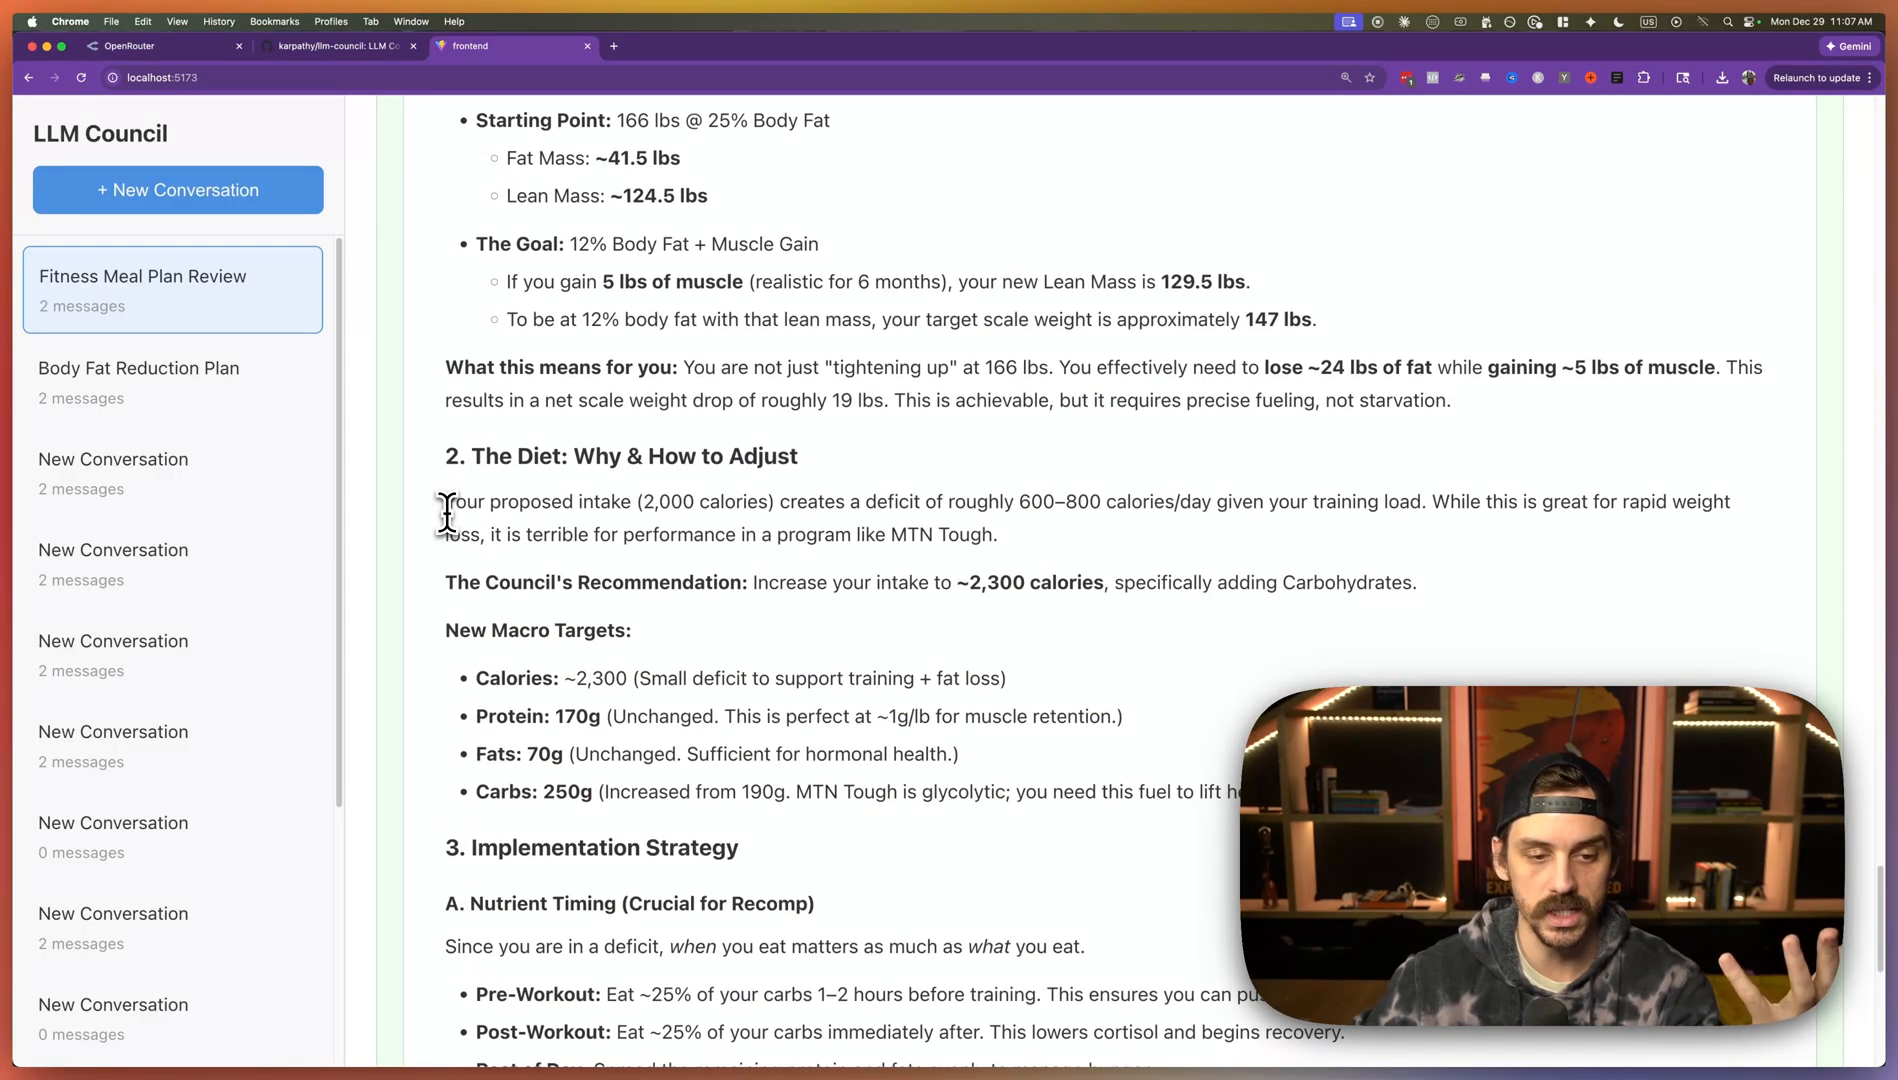
{"action": "scroll", "scroll_direction": "down", "scroll_amount": 3}
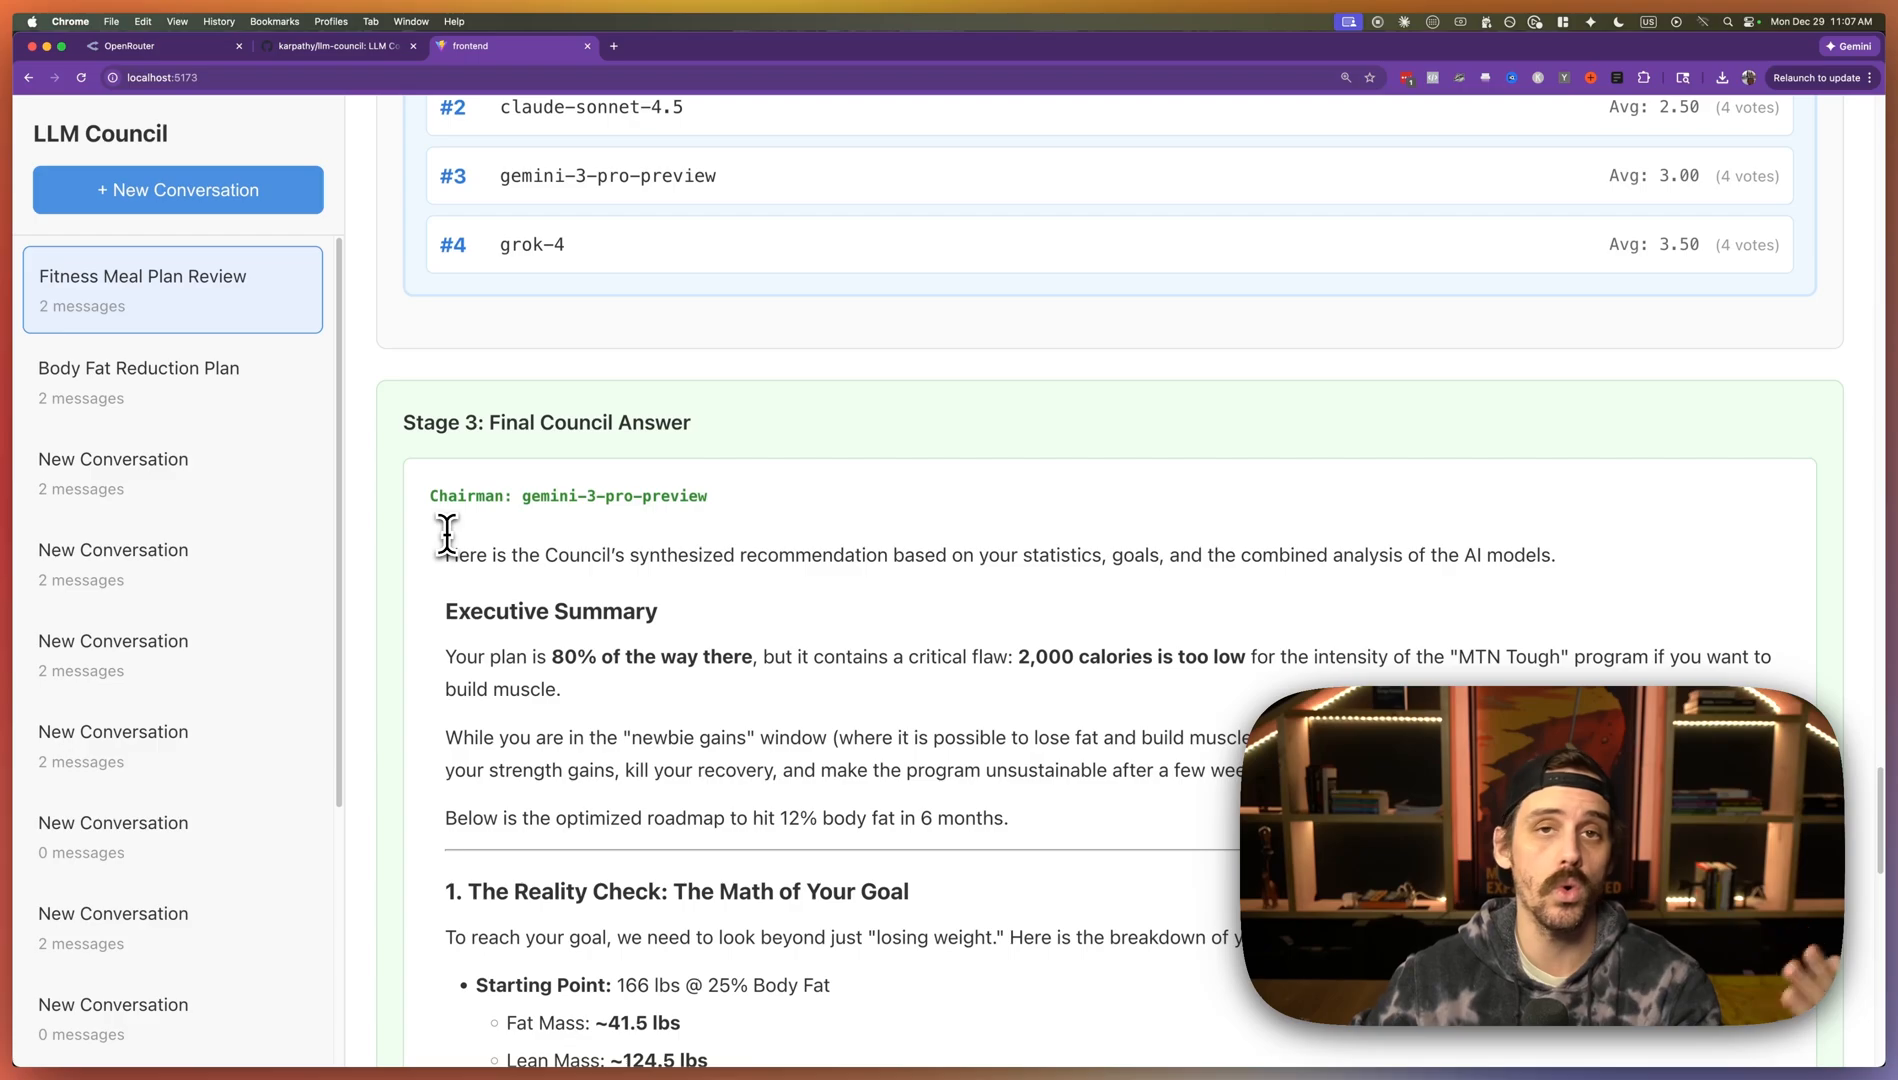
{"action": "scroll", "scroll_direction": "down", "scroll_amount": 3}
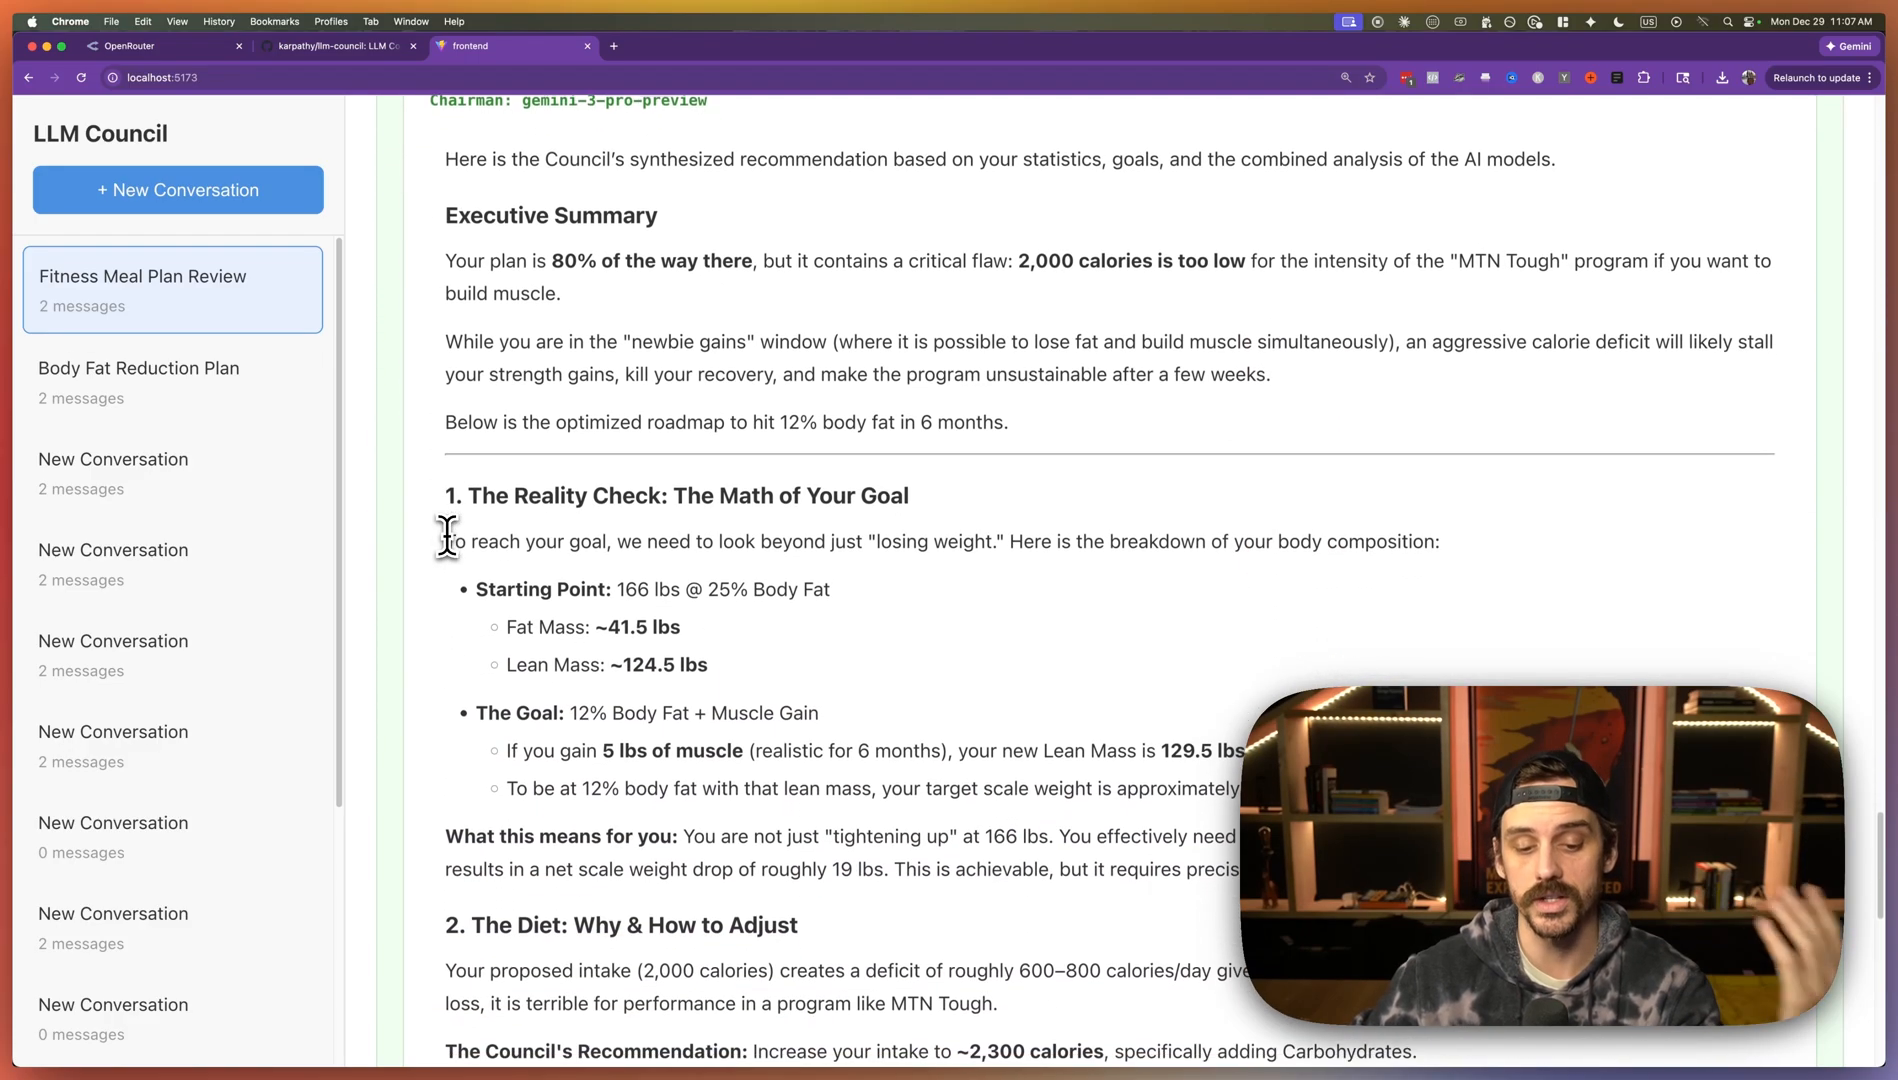
{"action": "scroll", "scroll_direction": "down", "scroll_amount": 3}
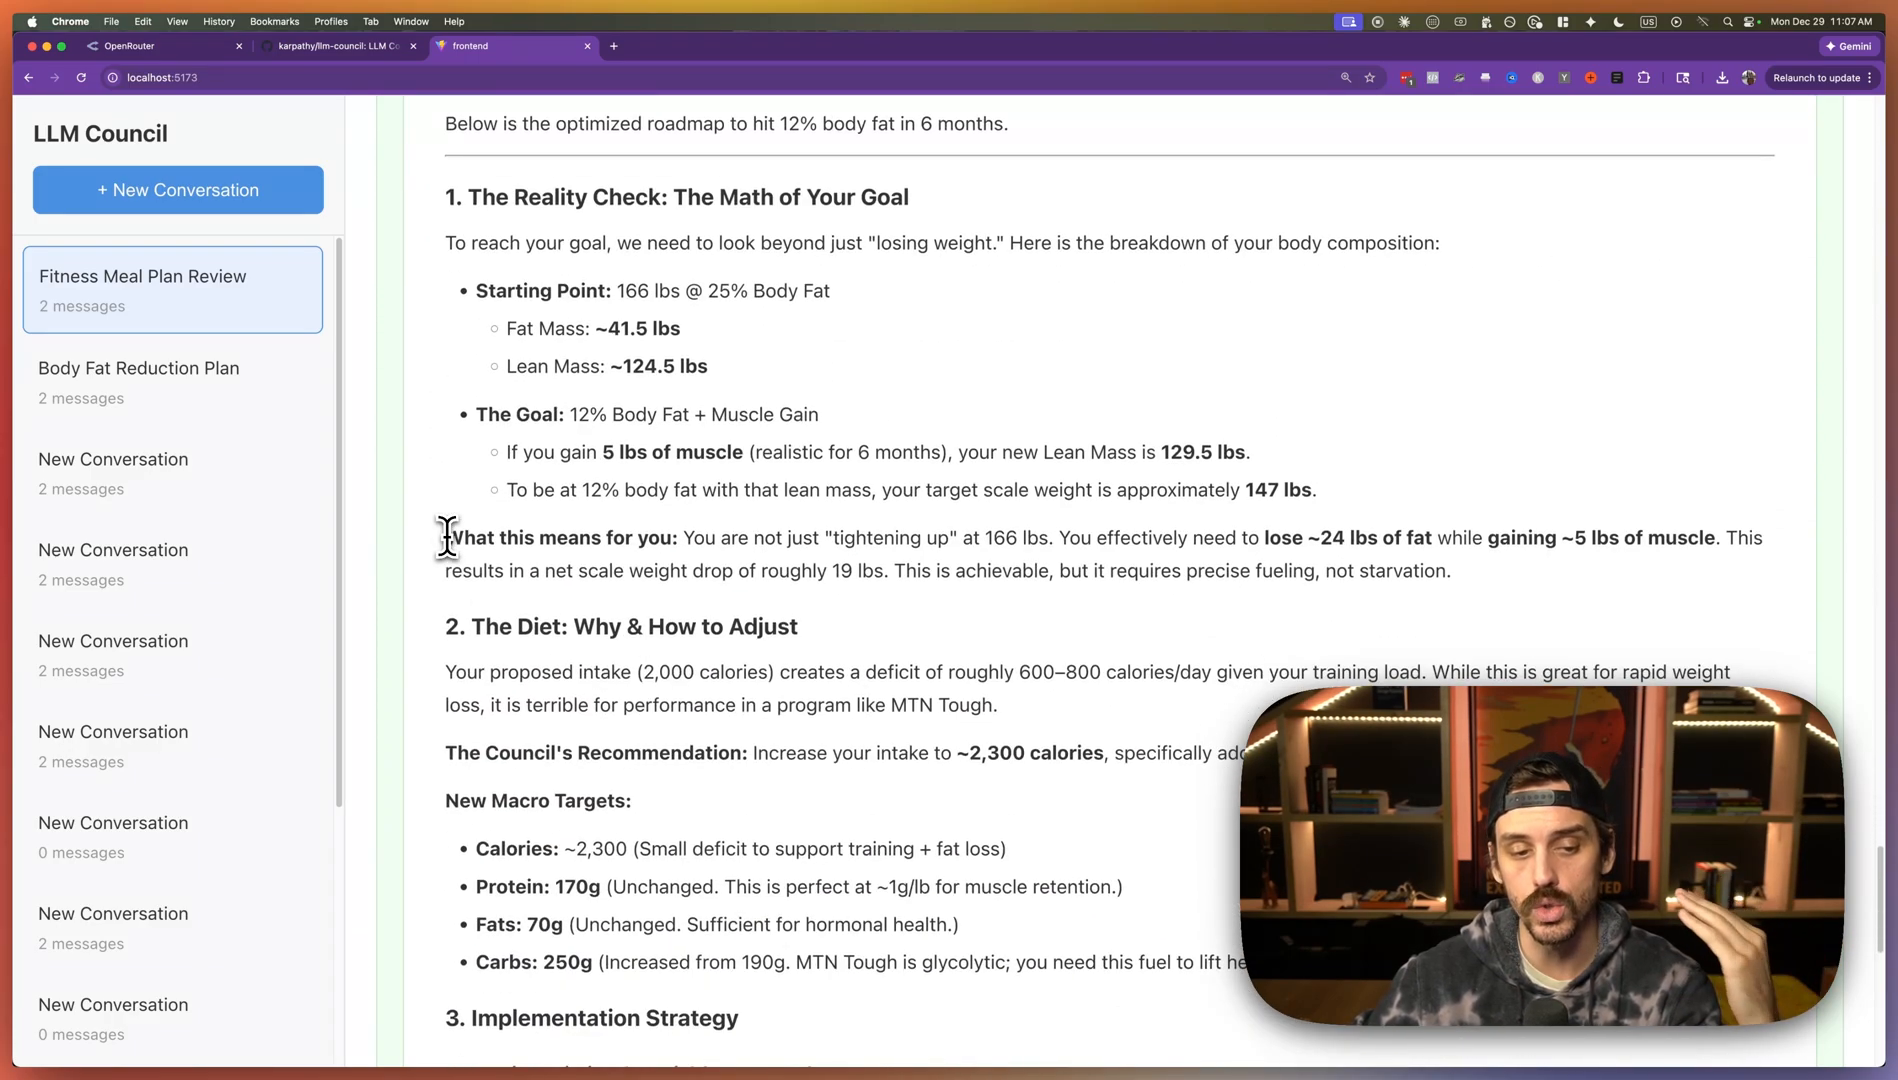
{"action": "scroll", "scroll_direction": "down", "scroll_amount": 3}
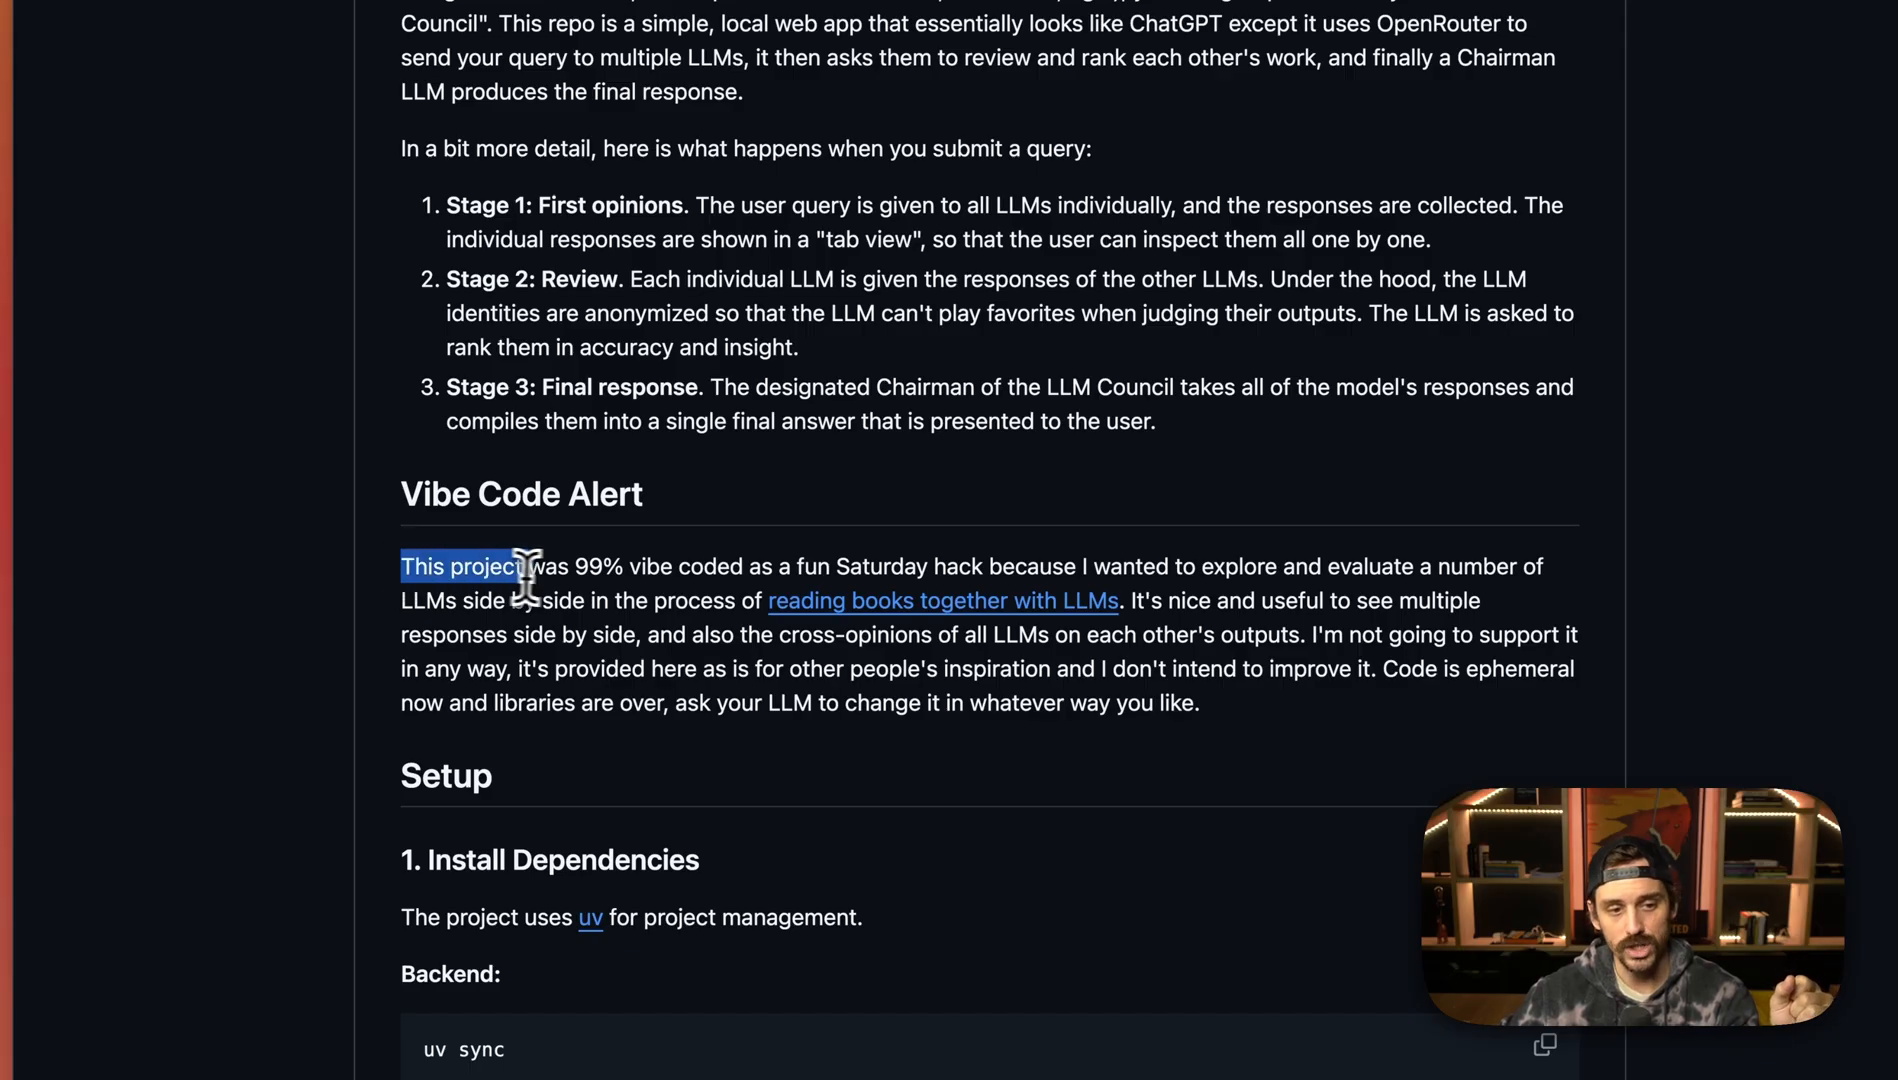
- Highlight the README sentence 'This project was 99% vibe coded'
{"action": "left_click_drag", "start_coordinate": [532, 566], "coordinate": [750, 566]}
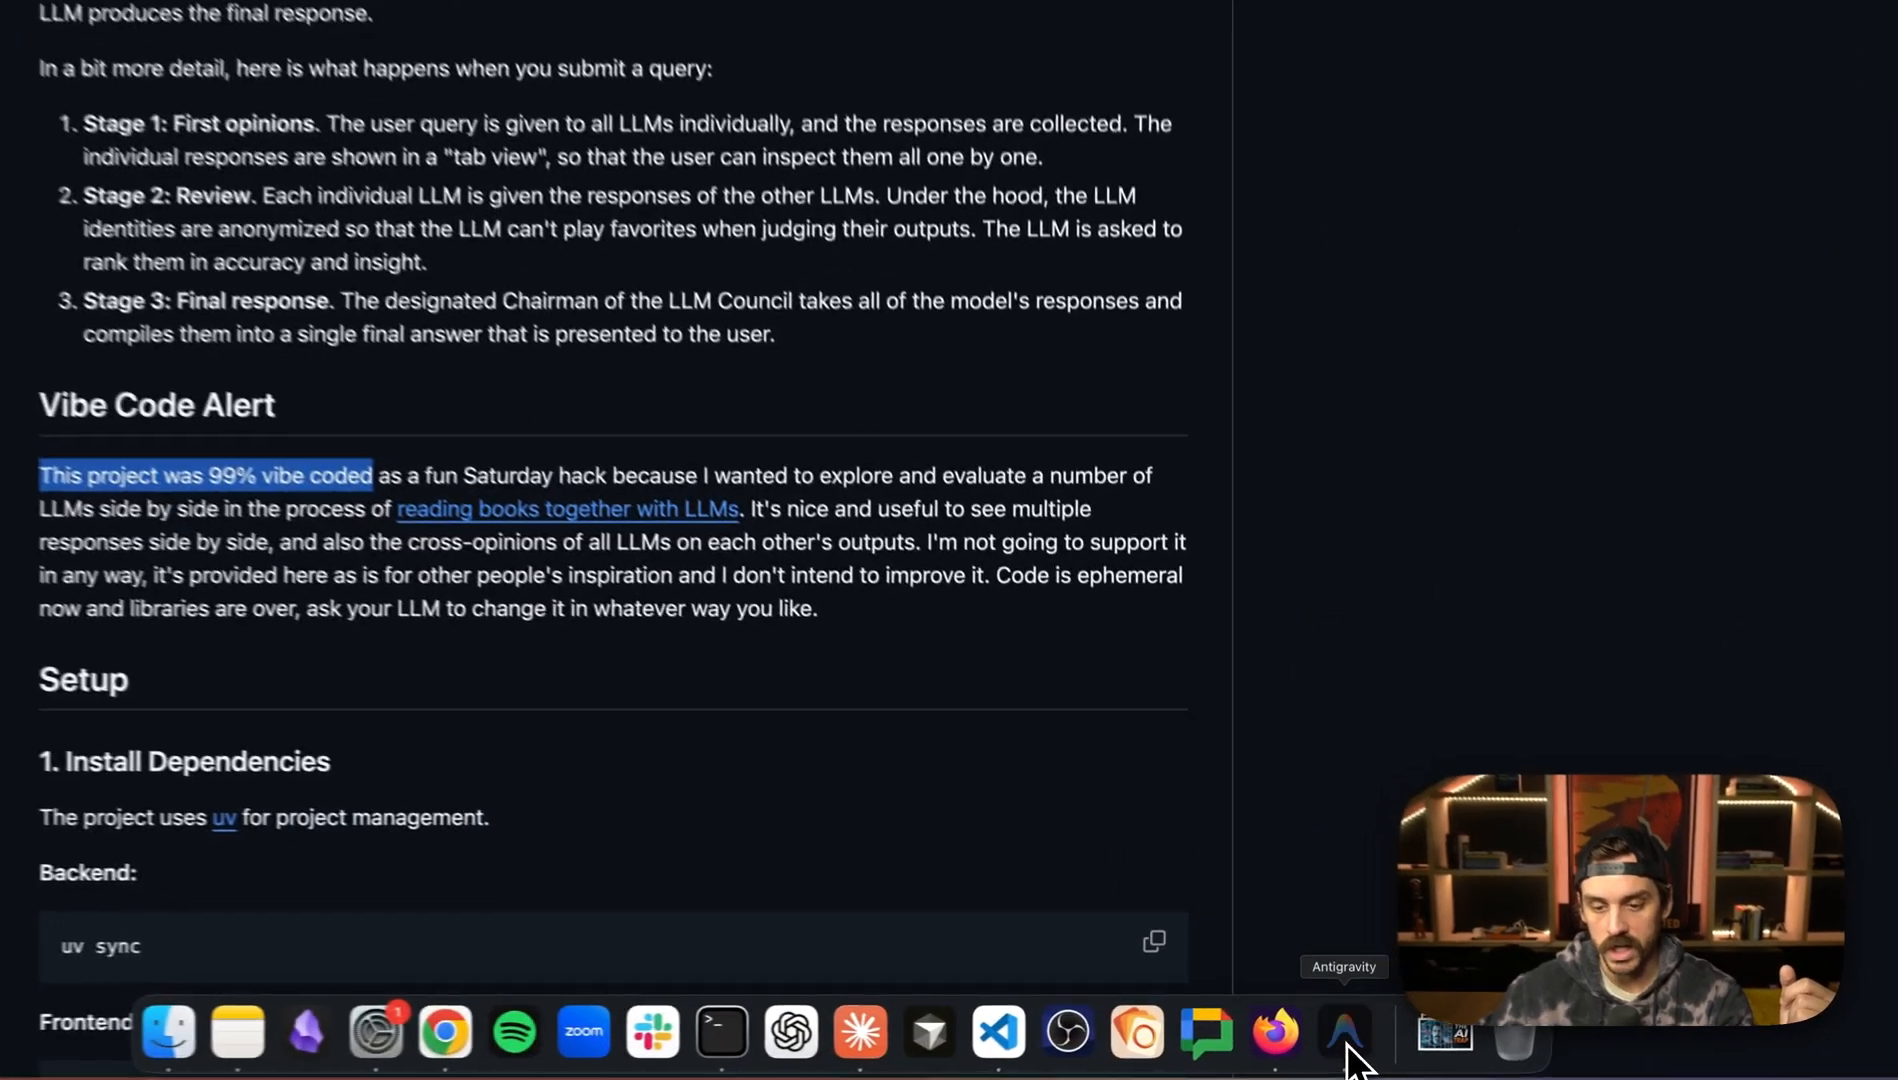
- Switch to Antigravity showing backend/config.py council models beside the agent panel
{"action": "left_click", "coordinate": [1344, 1032]}
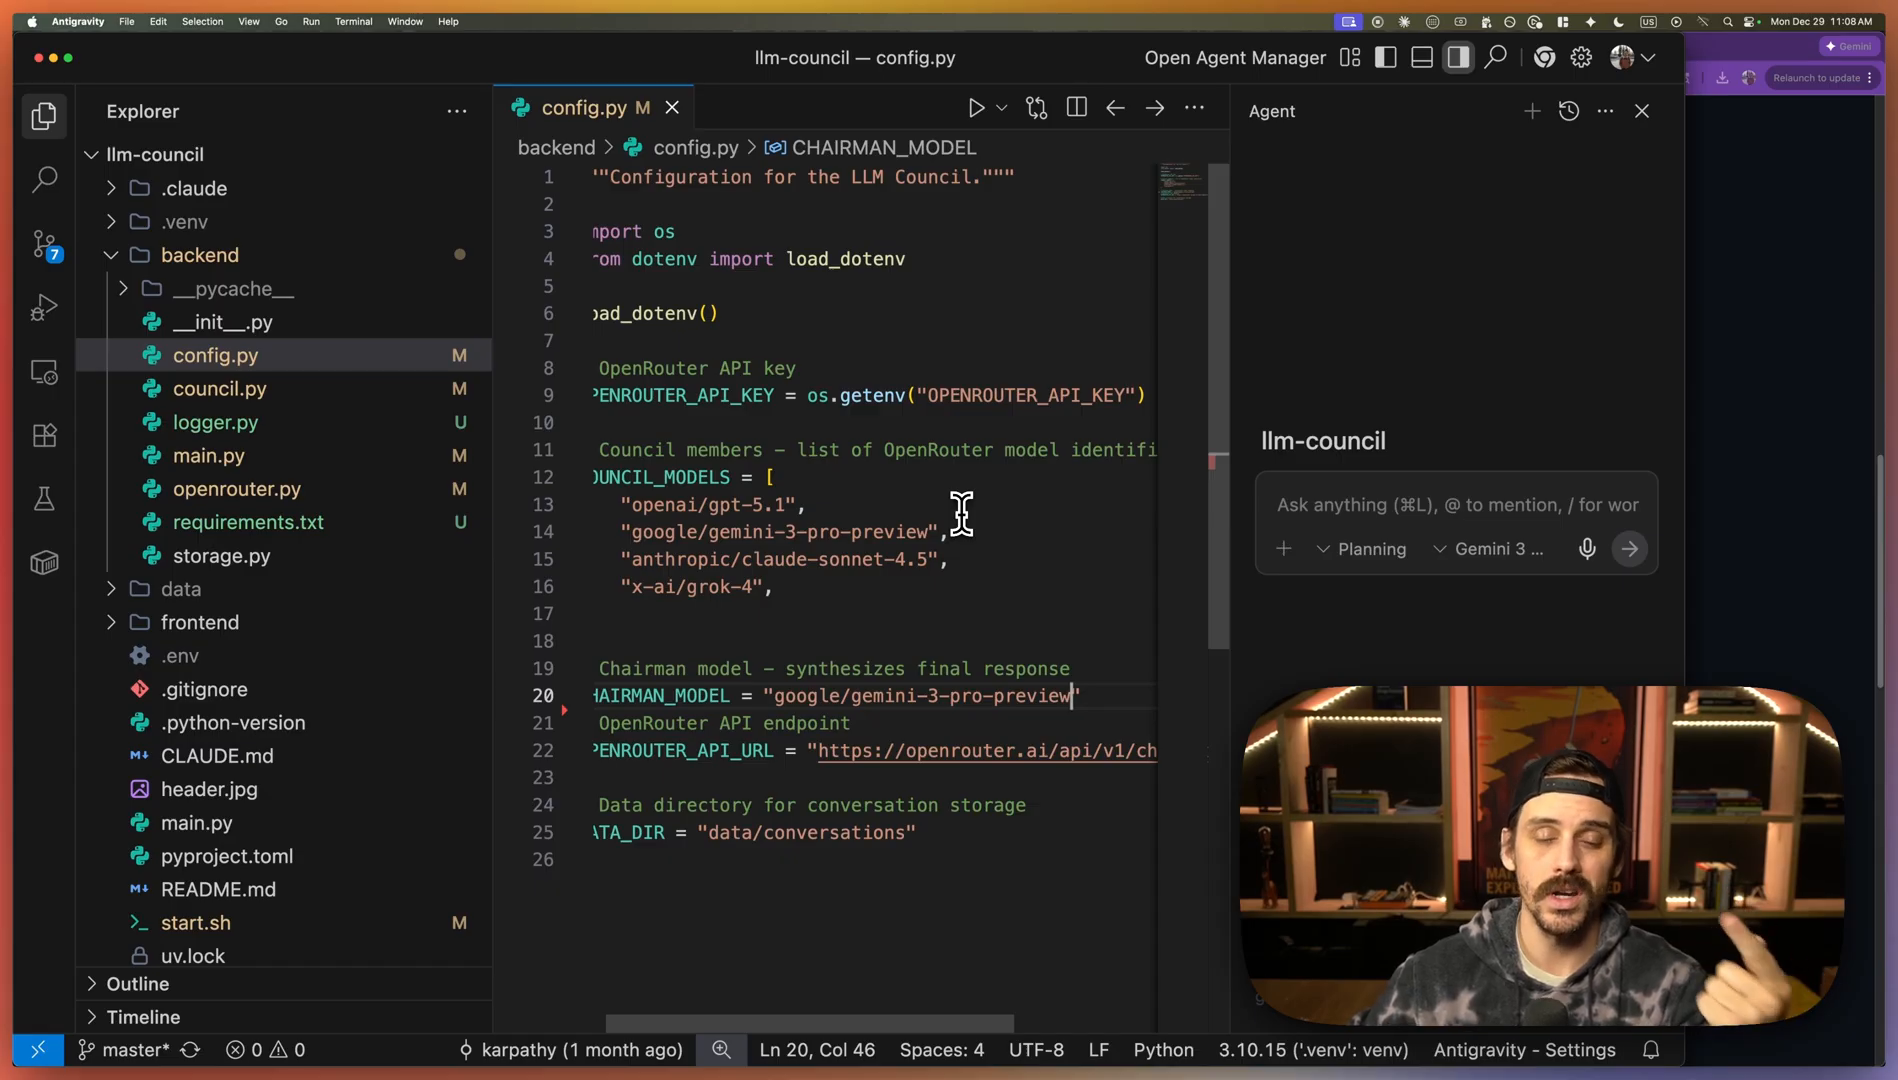
{"action": "mouse_move", "coordinate": [910, 514]}
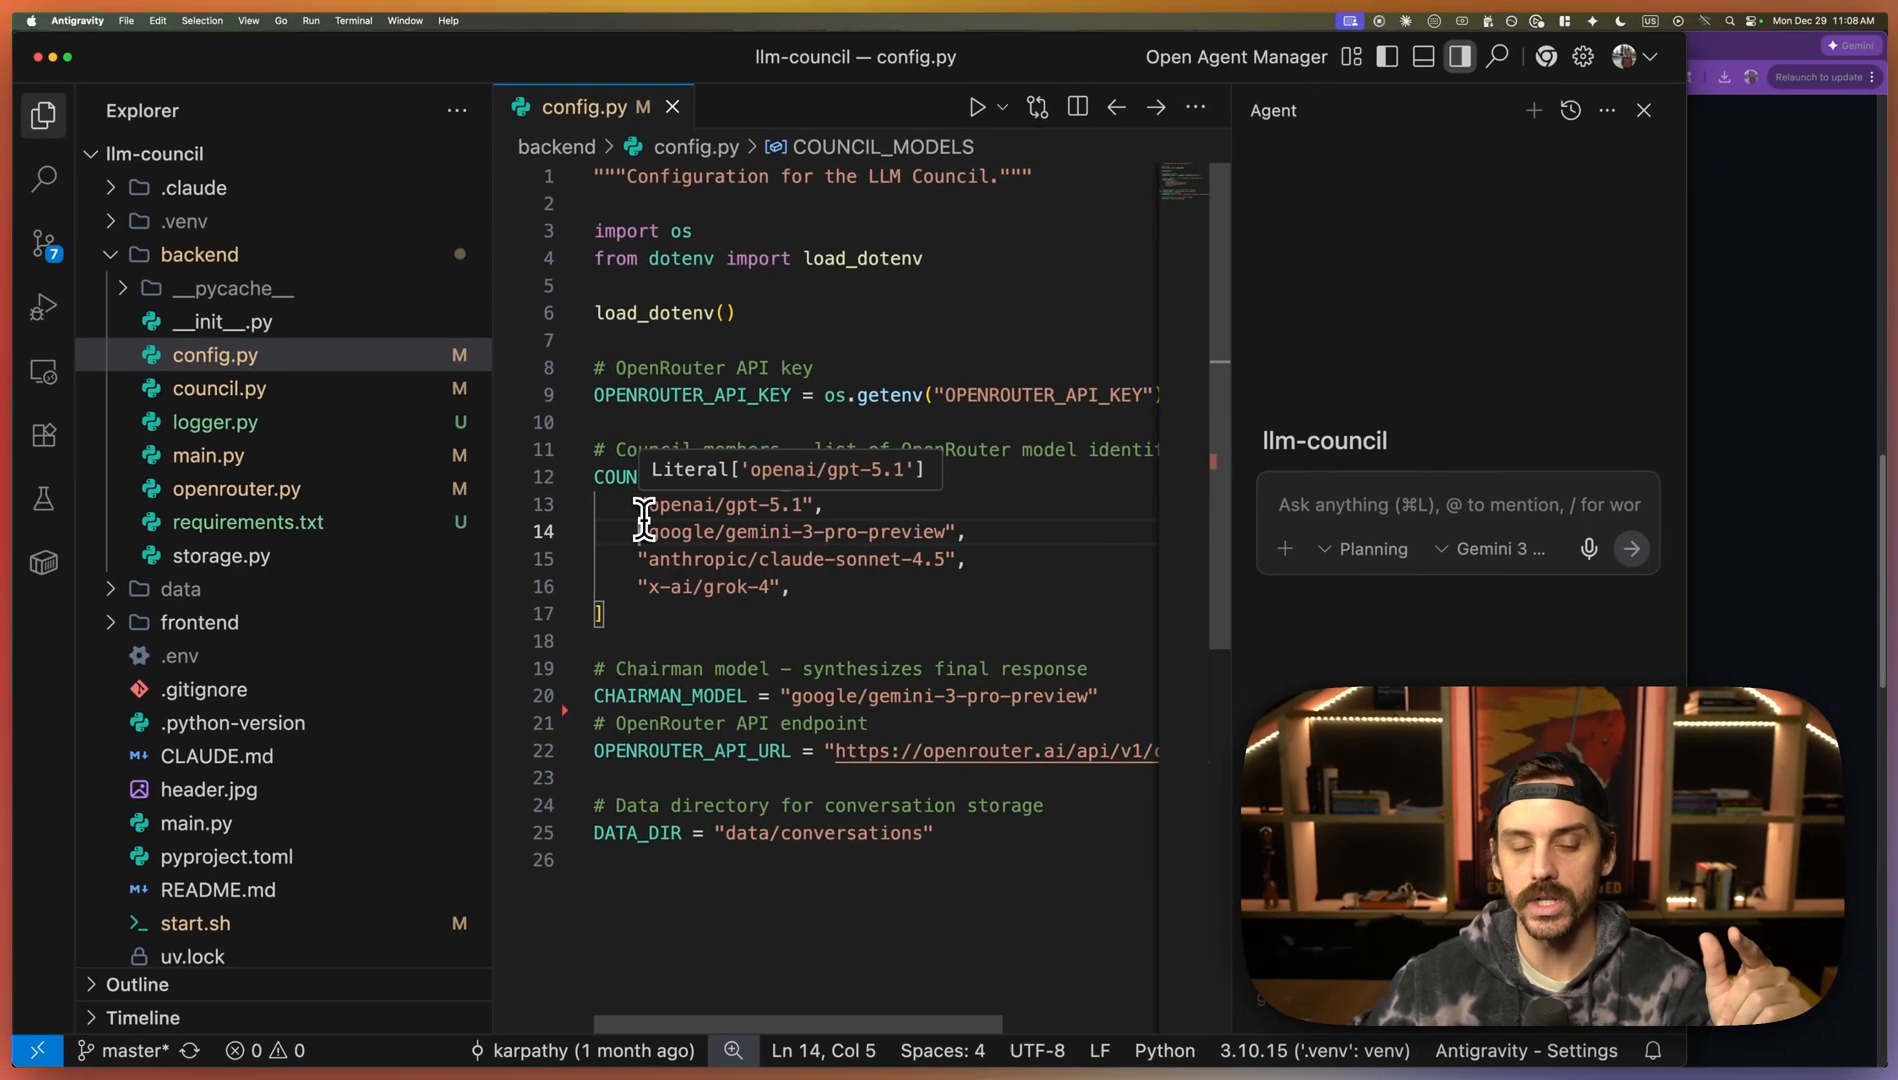
{"action": "mouse_move", "coordinate": [694, 626]}
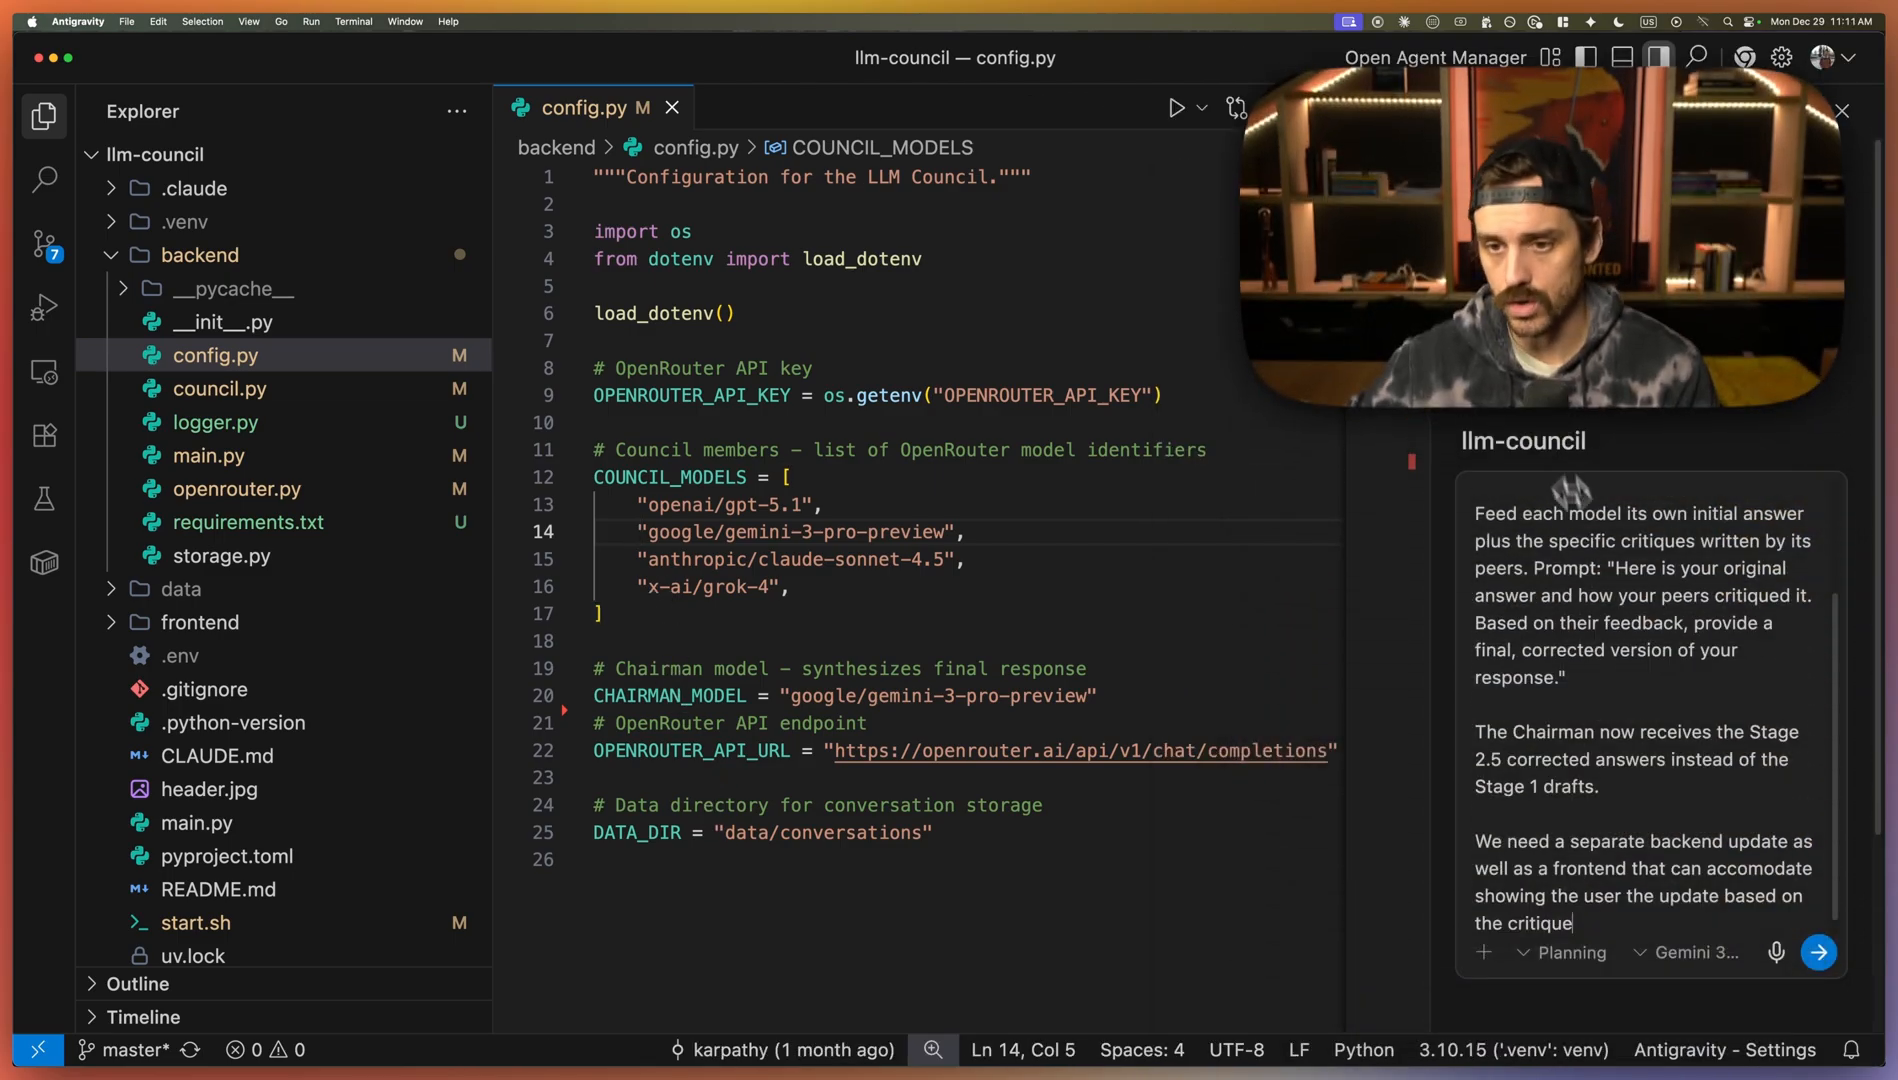
{"action": "mouse_move", "coordinate": [1718, 768]}
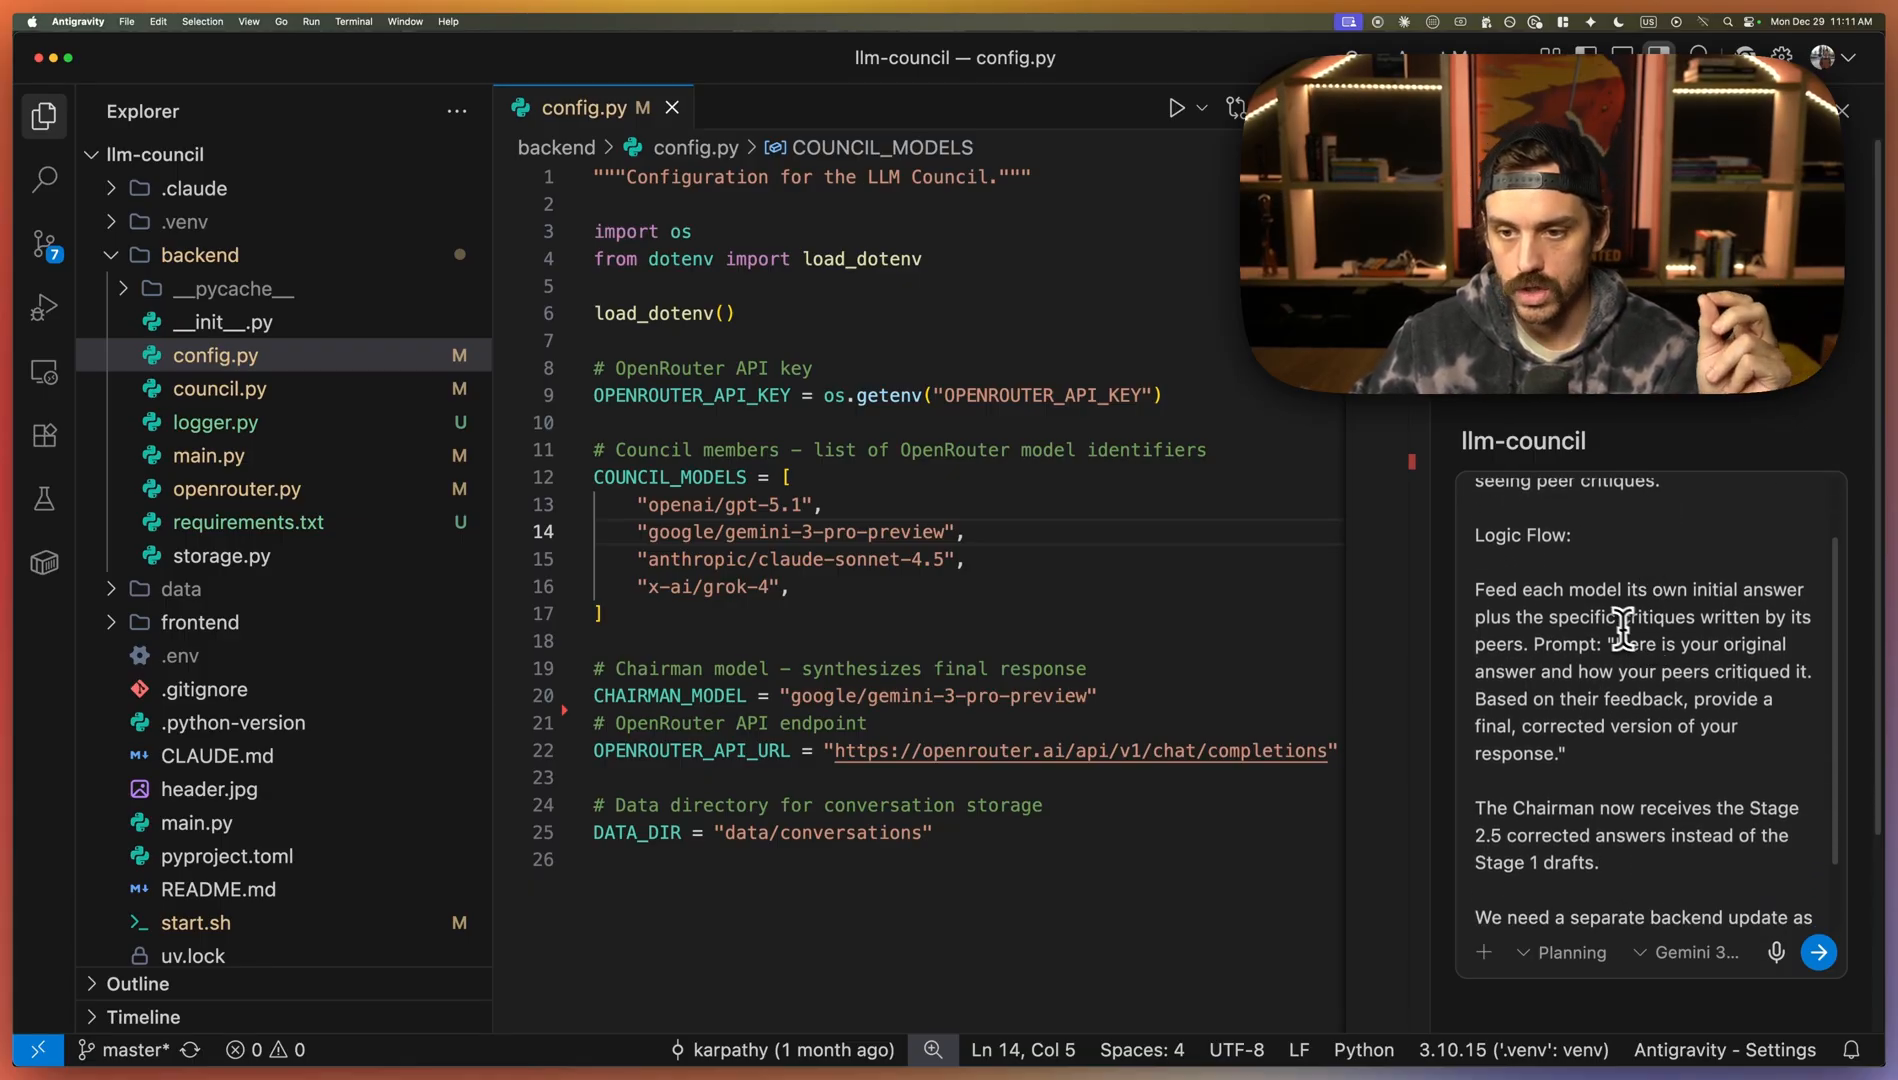
- Highlight the prompt's own-answer feedback and backend/frontend update requests
{"action": "double_click", "coordinate": [1538, 590]}
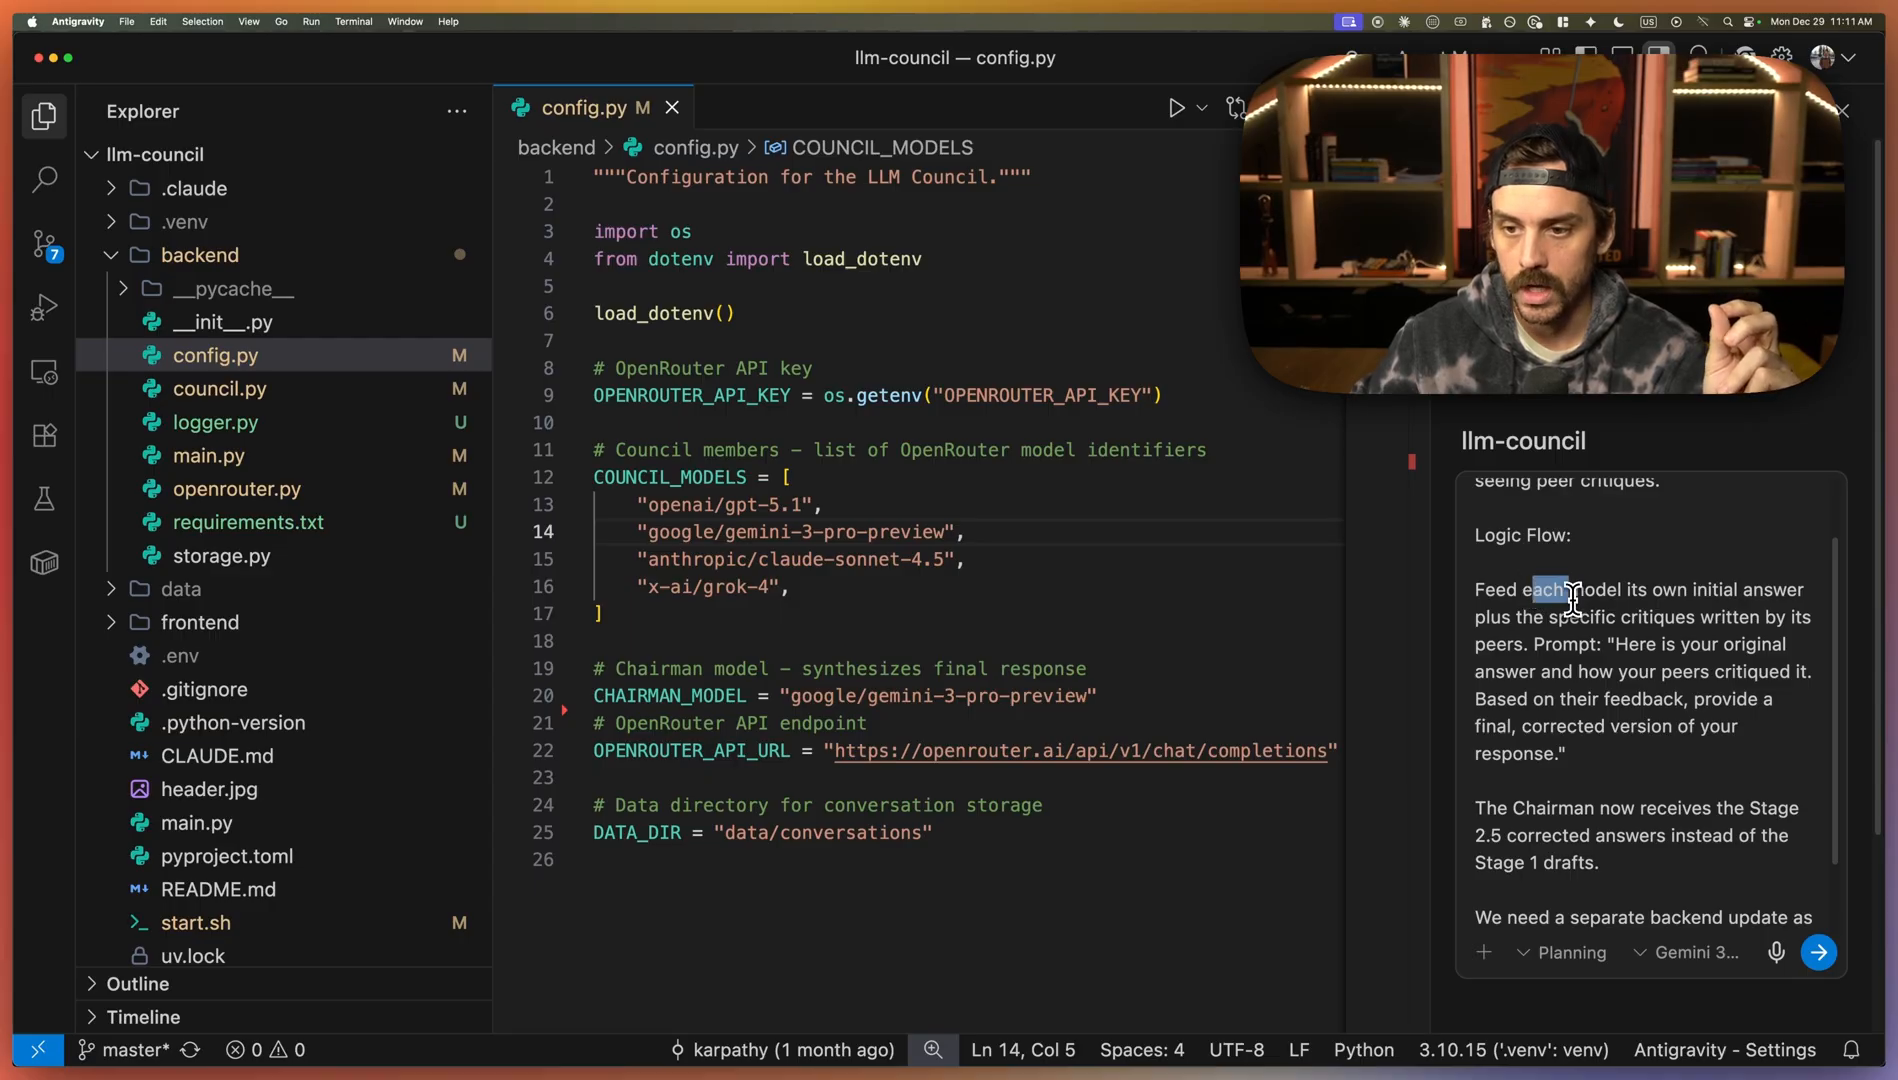
{"action": "left_click_drag", "start_coordinate": [1574, 590], "coordinate": [1544, 616]}
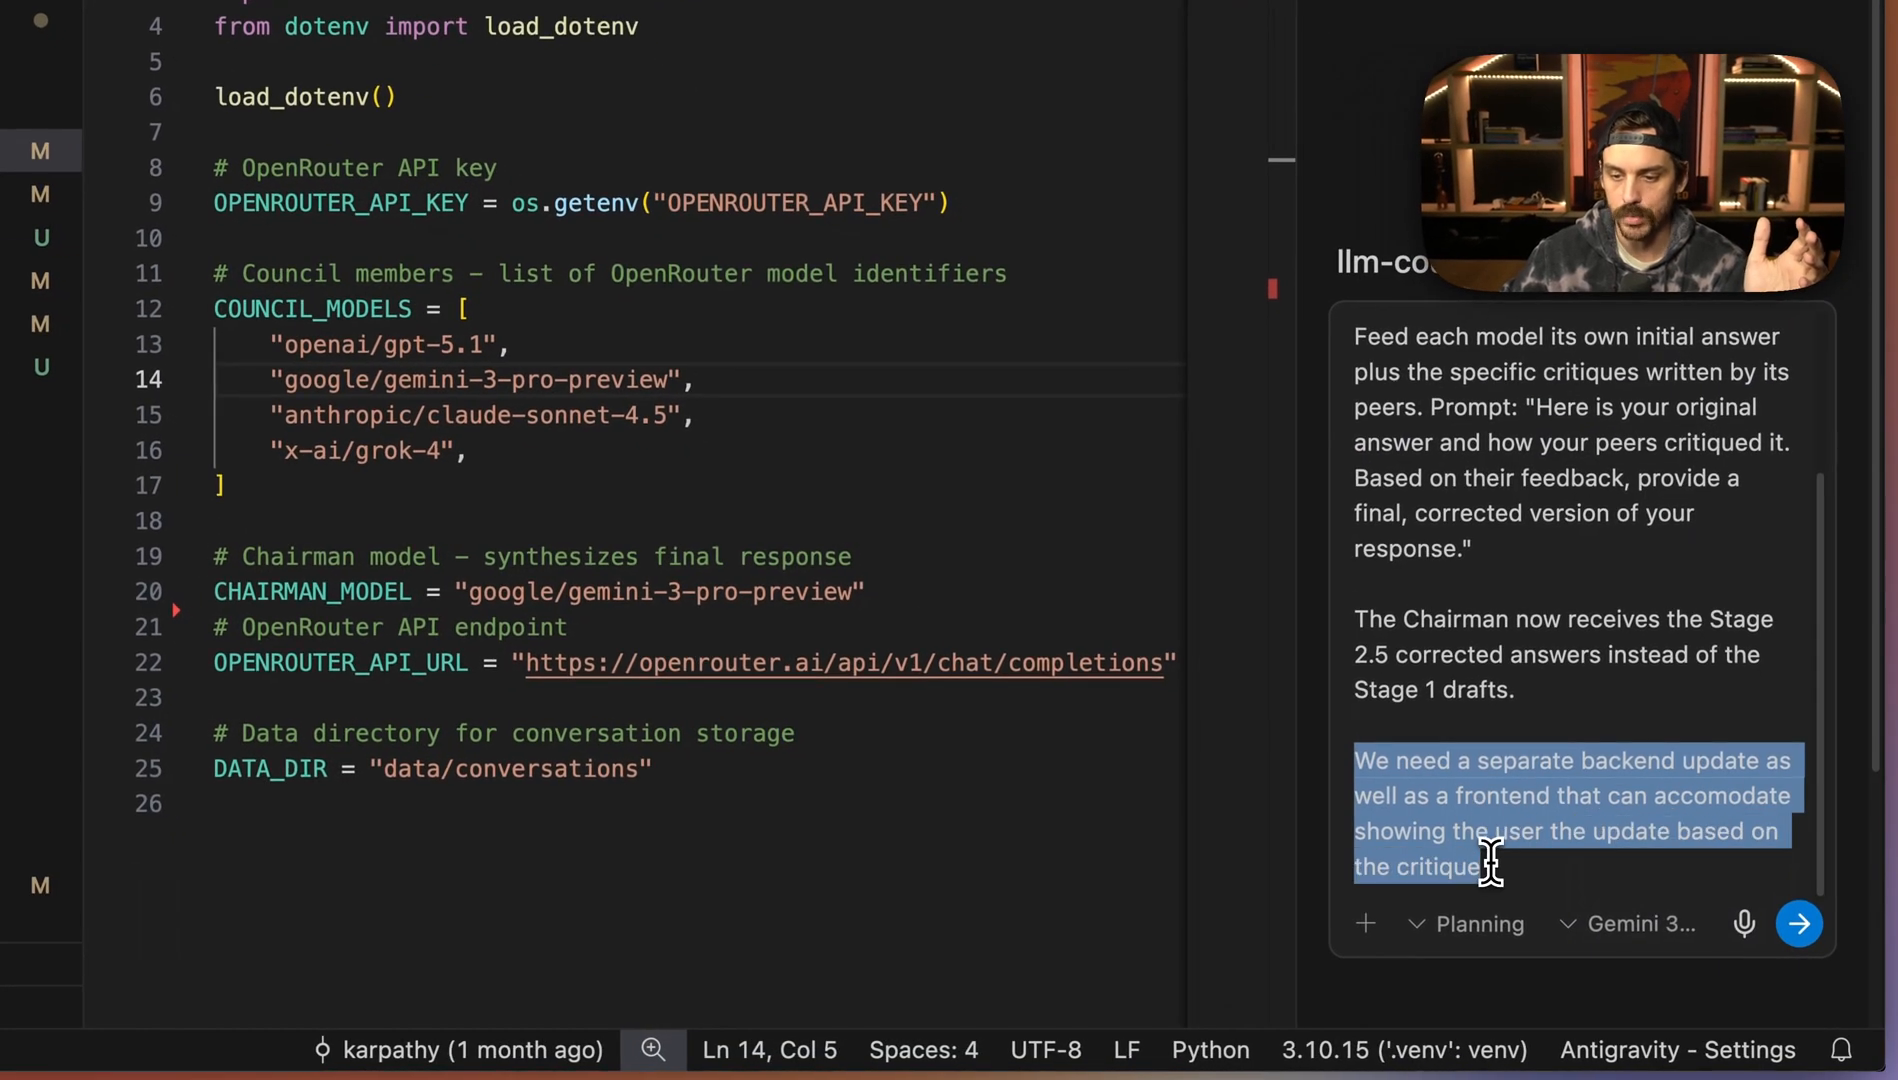
{"action": "mouse_move", "coordinate": [1798, 922]}
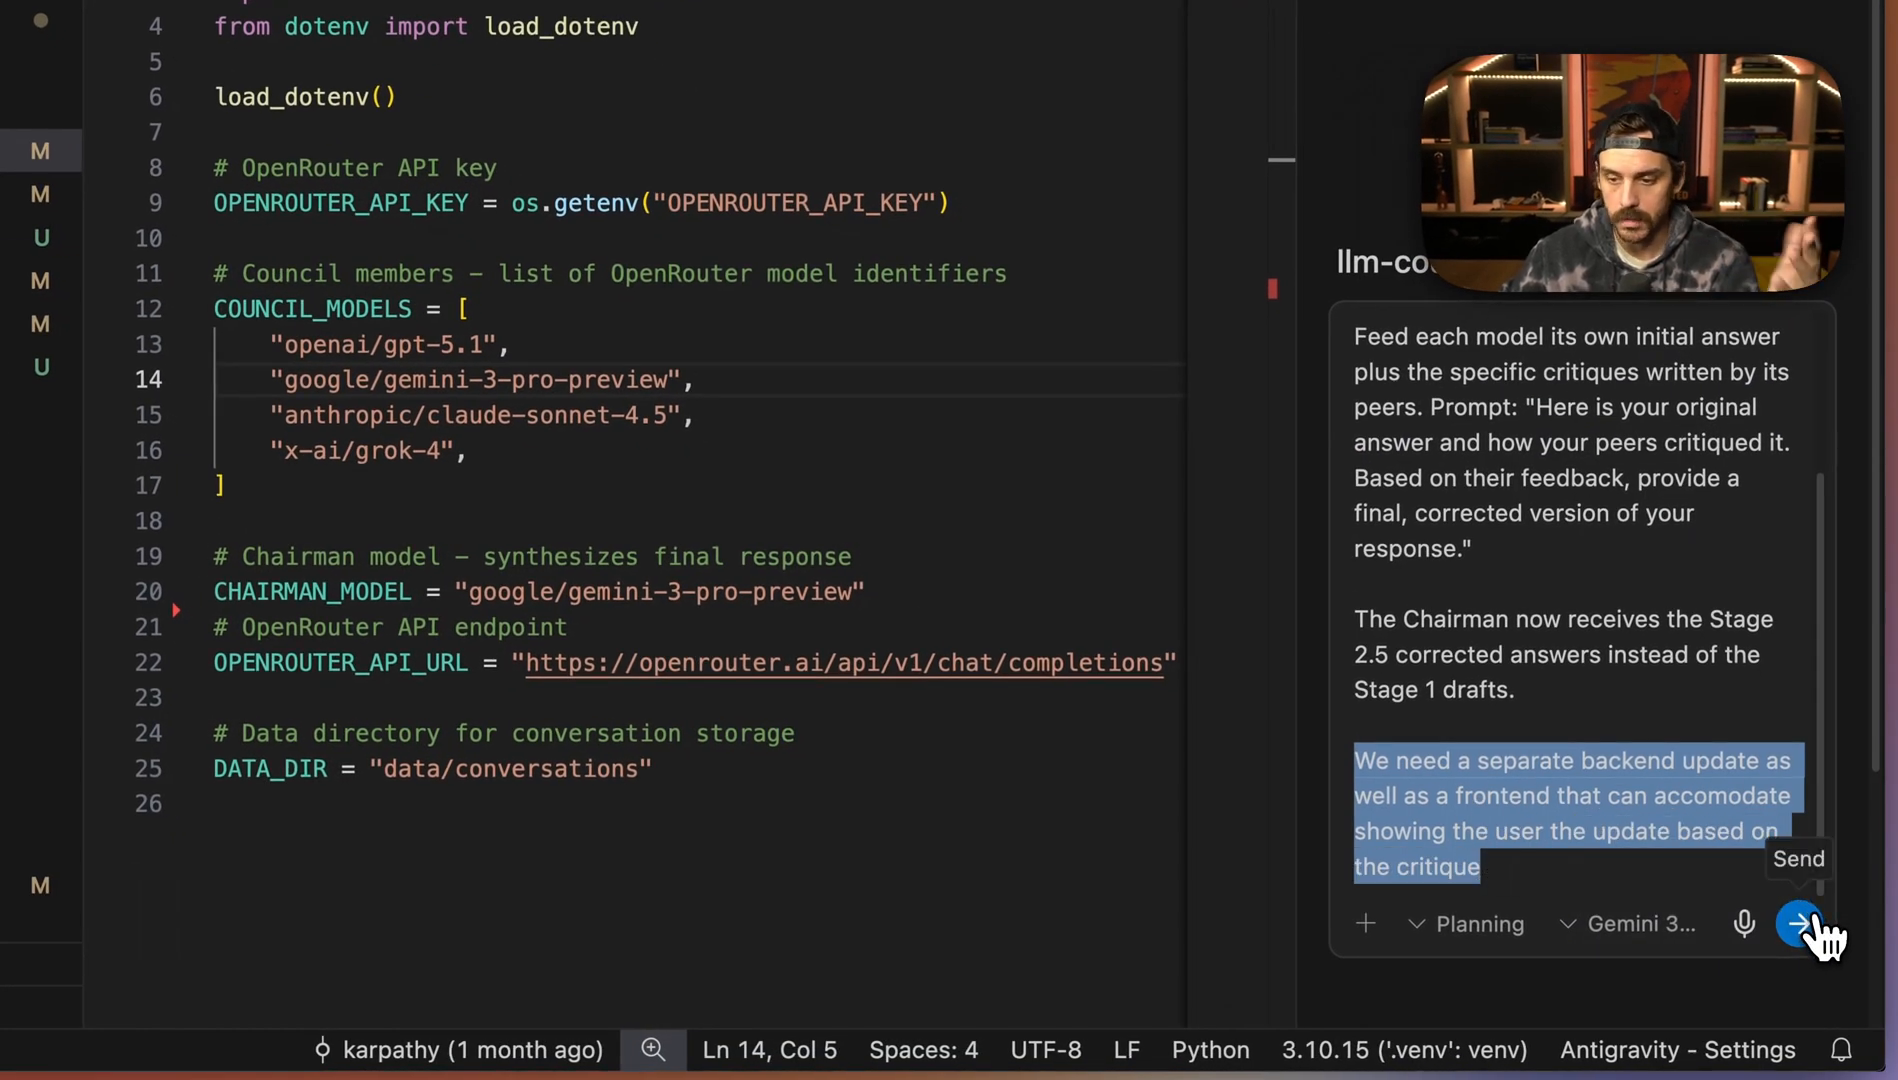
{"action": "left_click", "coordinate": [1802, 922]}
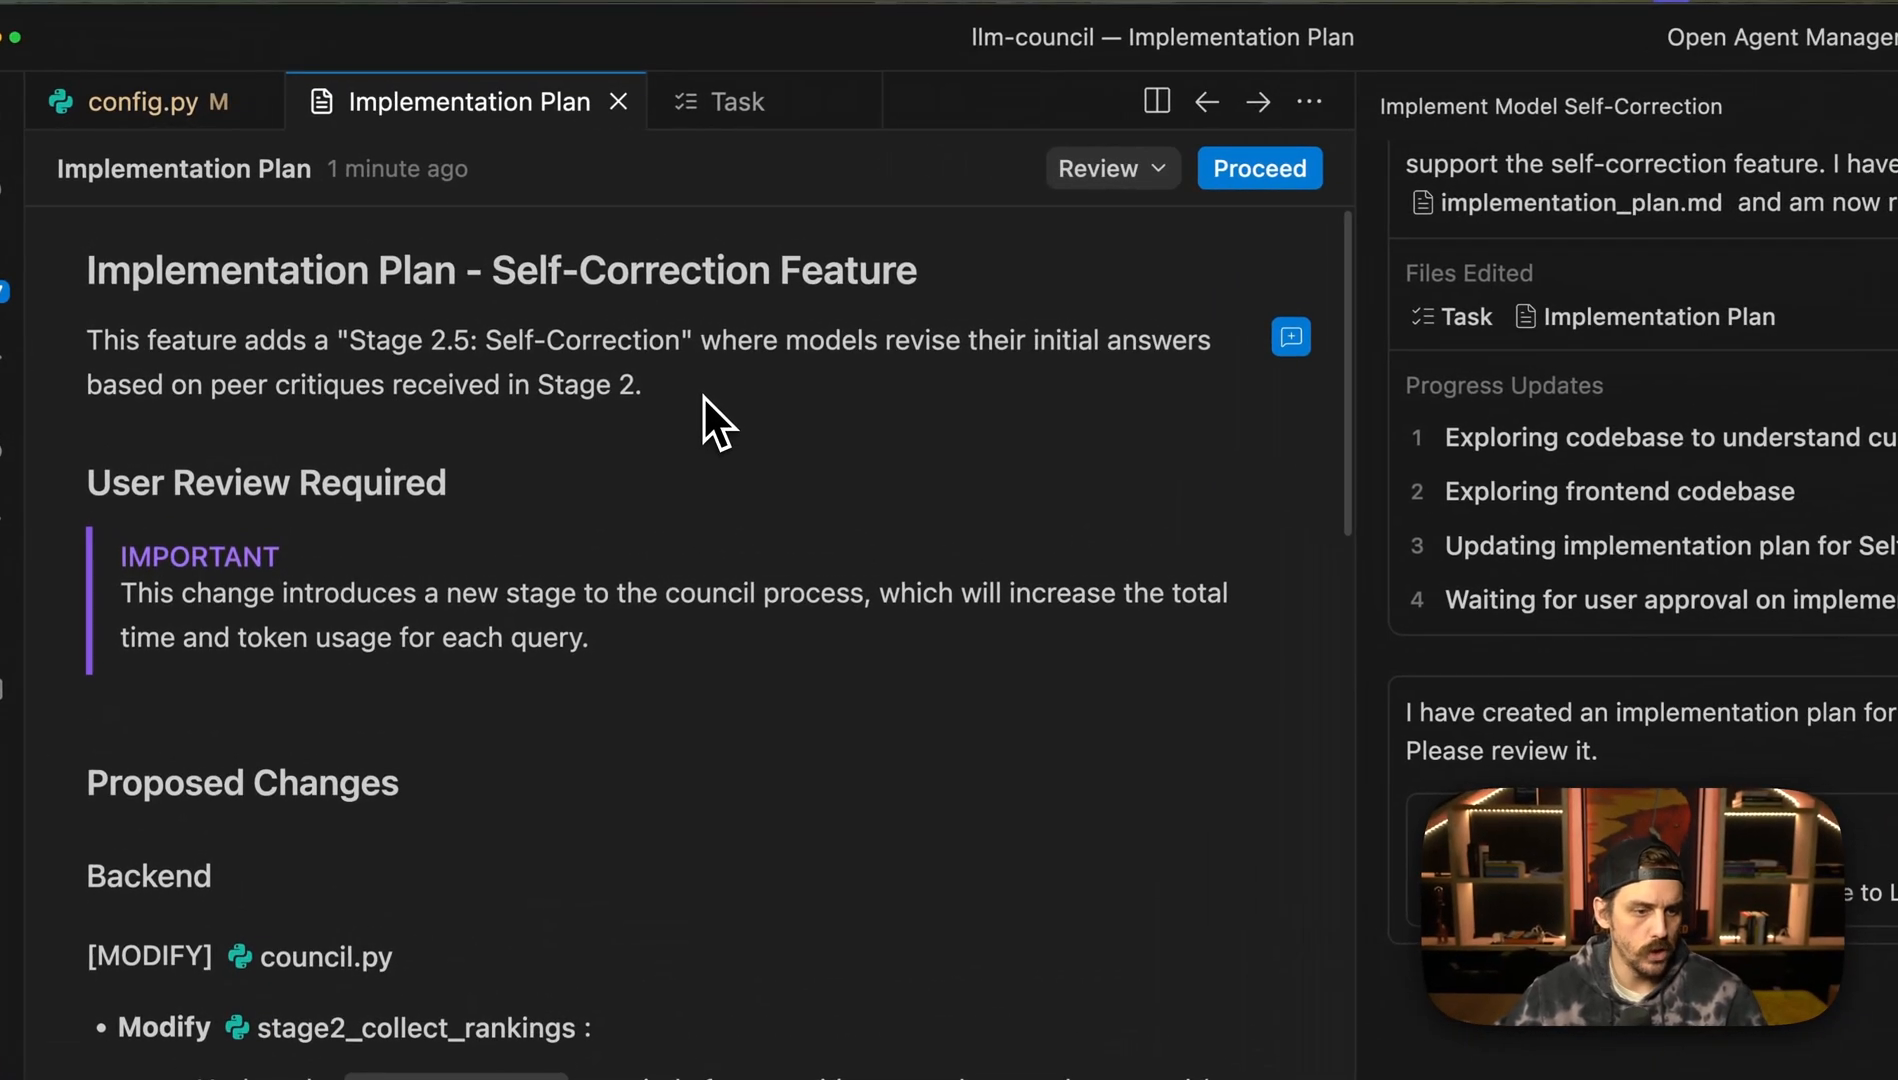
{"action": "scroll", "scroll_direction": "down", "scroll_amount": 3}
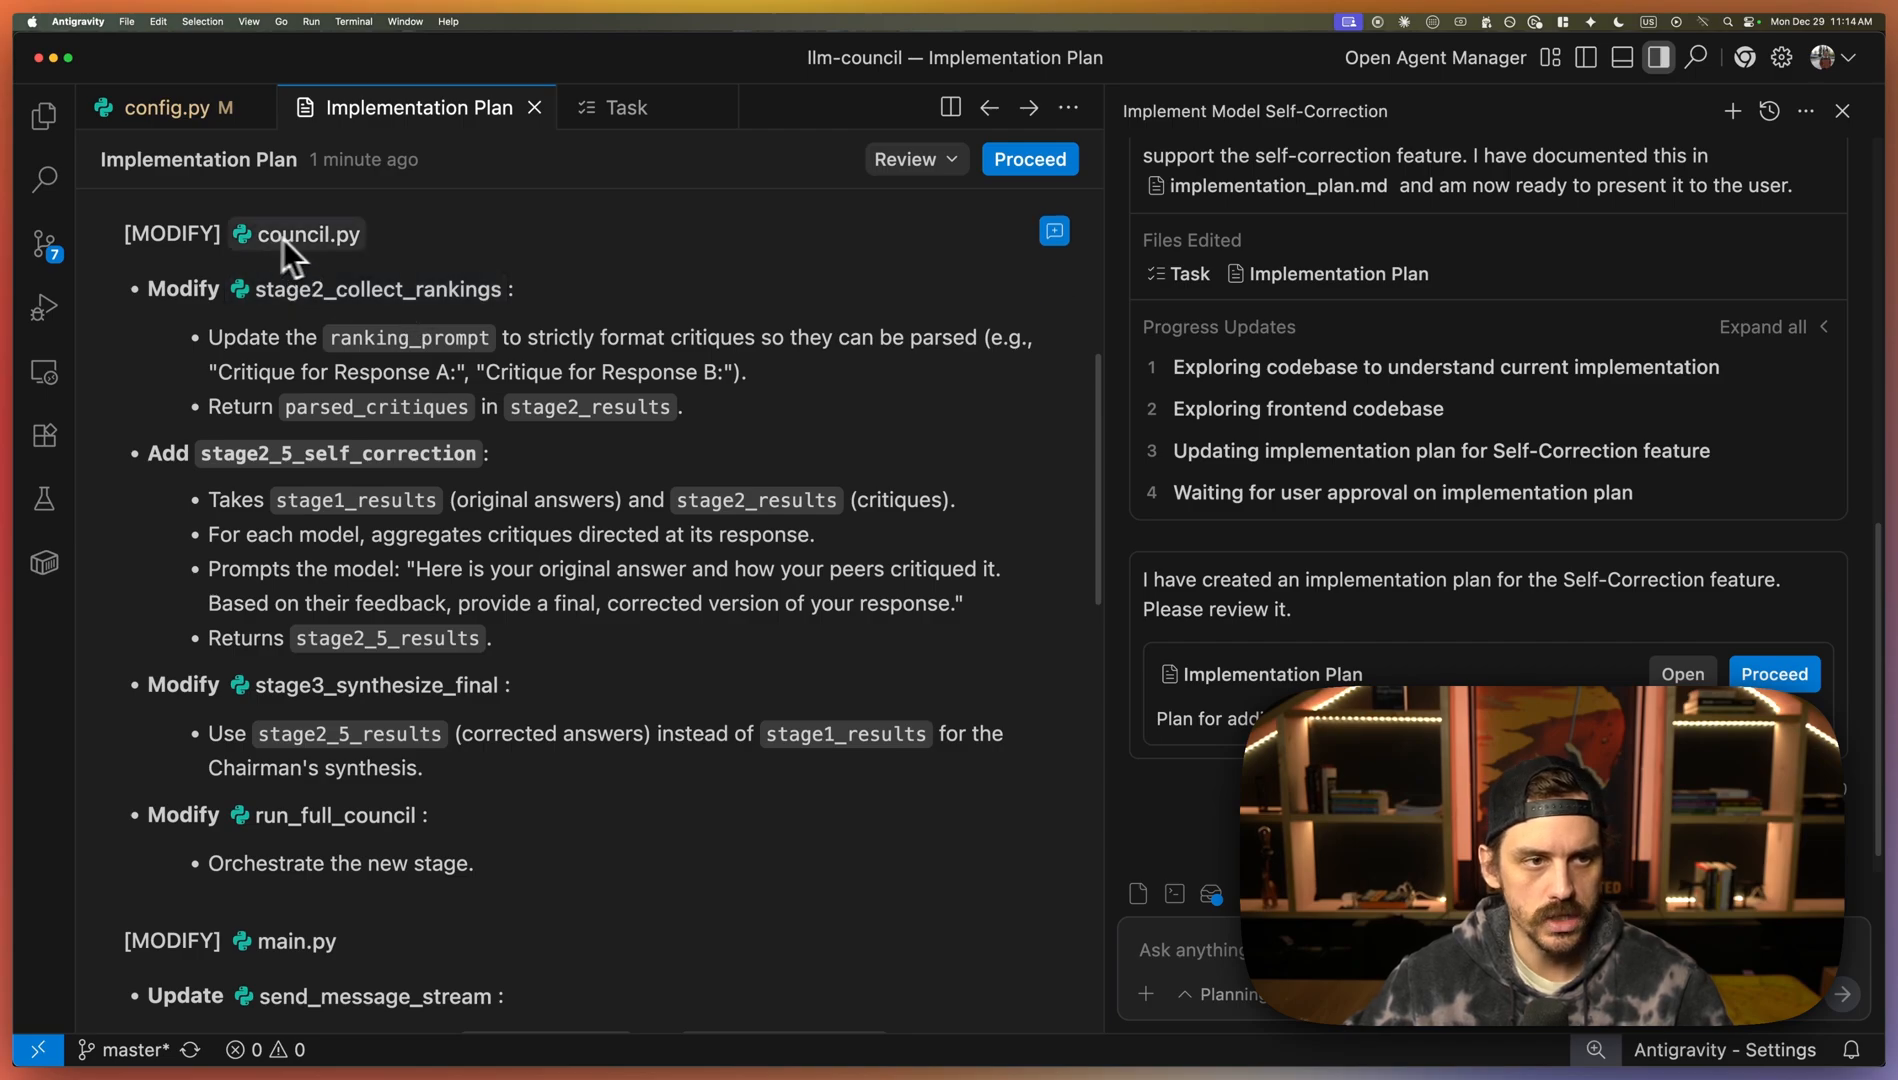
{"action": "scroll", "scroll_direction": "down", "scroll_amount": 3}
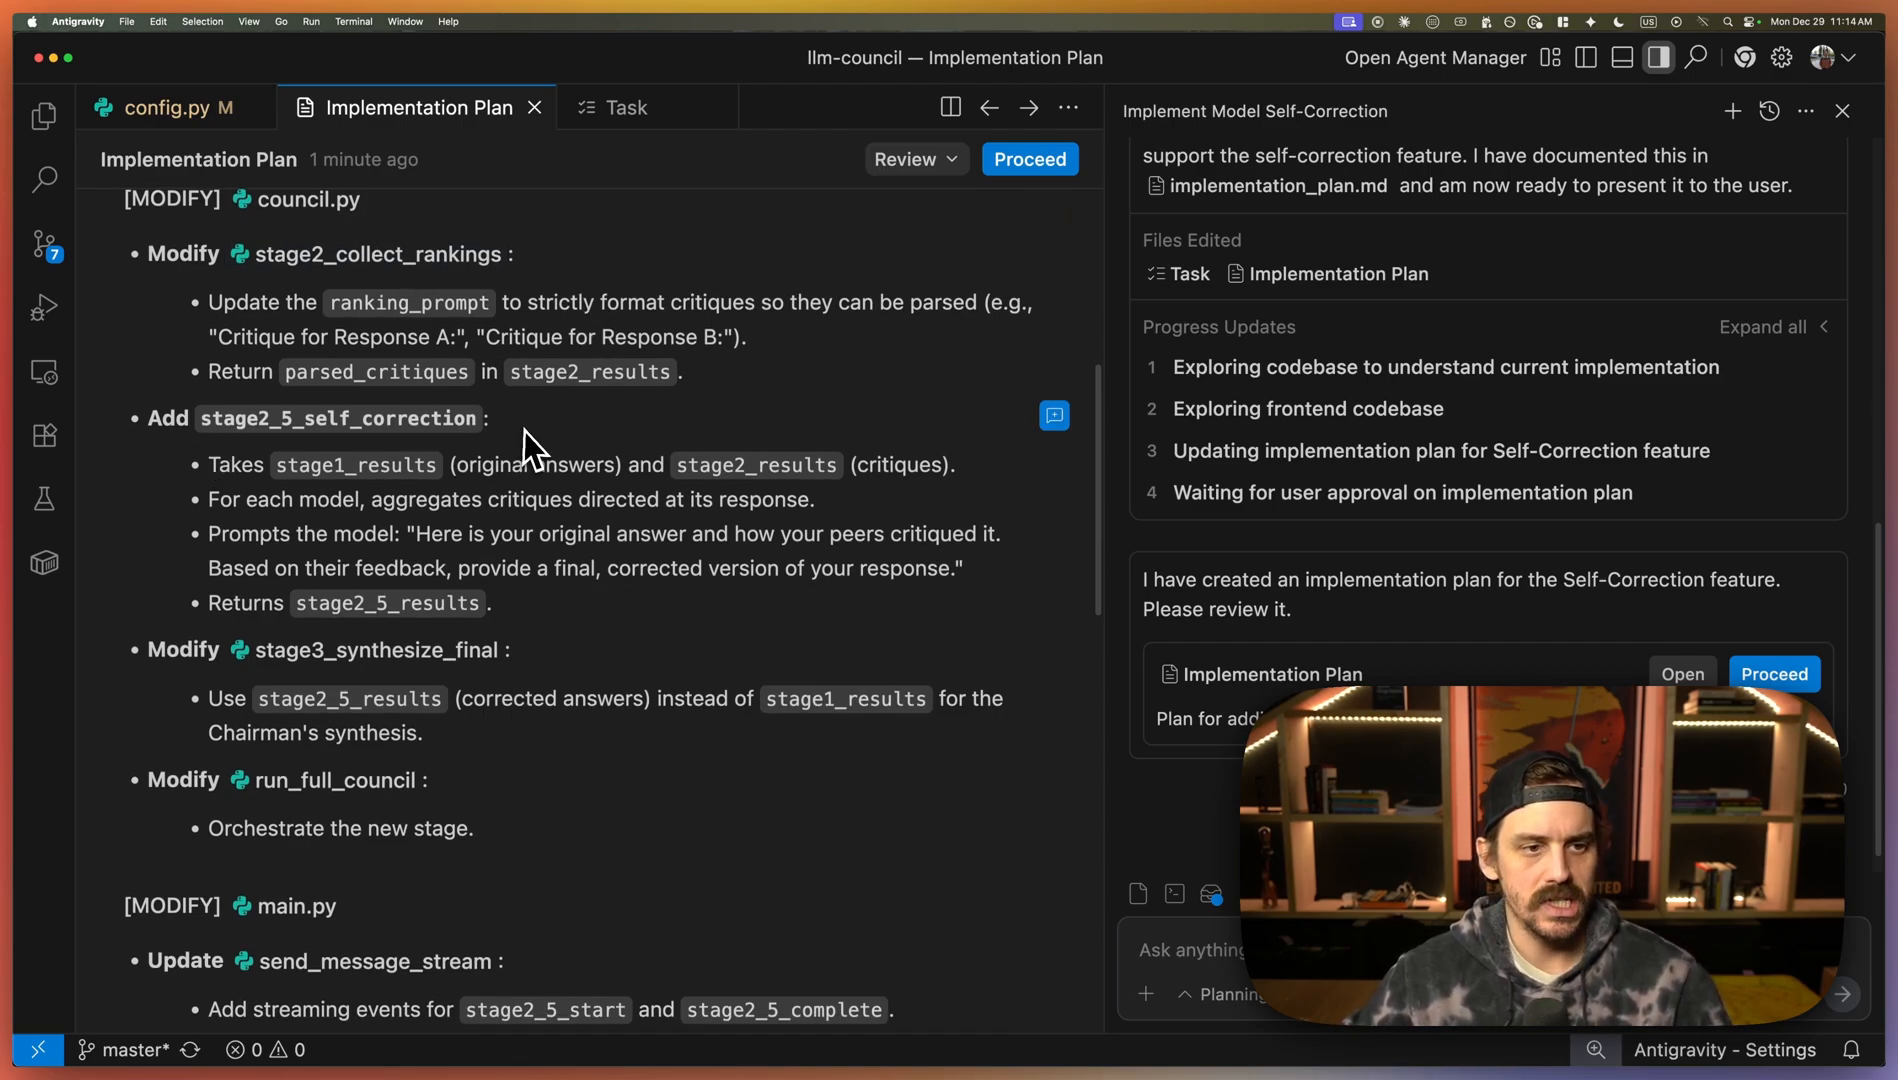
{"action": "scroll", "scroll_direction": "down", "scroll_amount": 3}
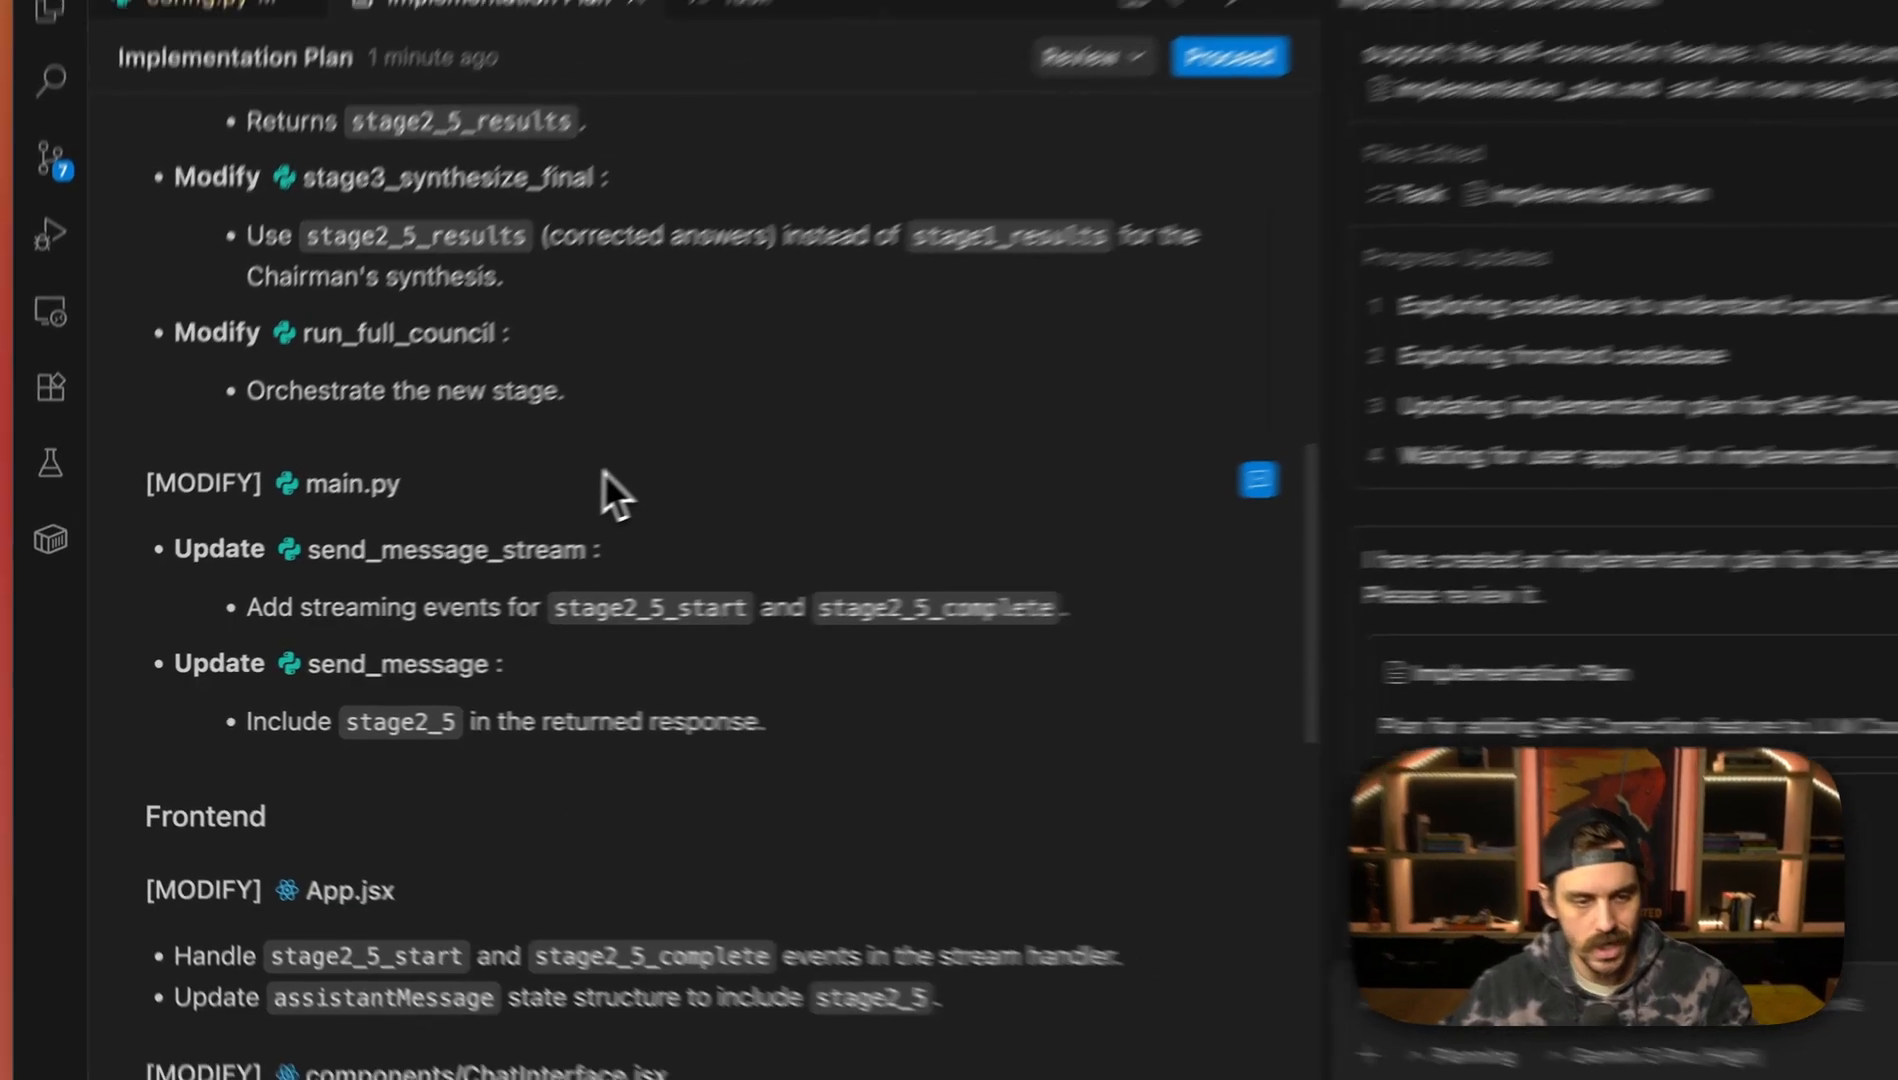
{"action": "scroll", "scroll_direction": "down", "scroll_amount": 3}
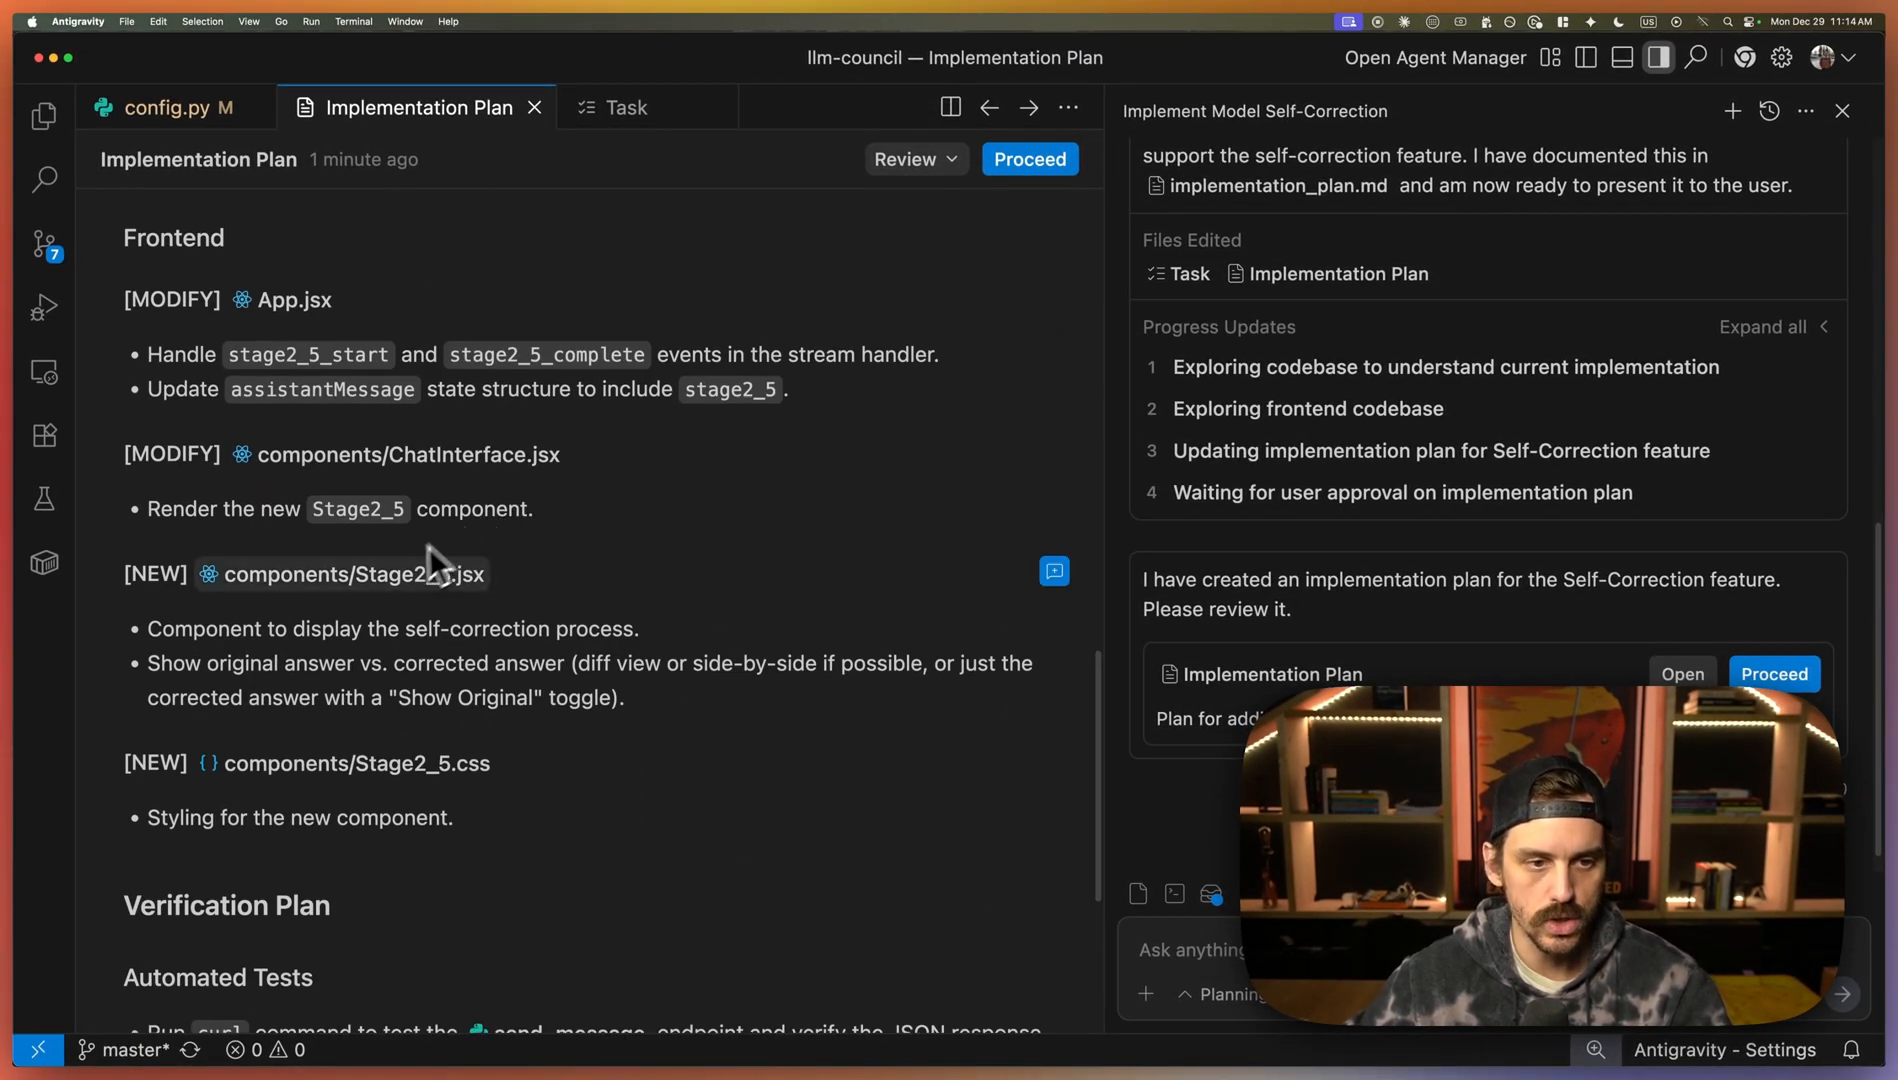
{"action": "scroll", "scroll_direction": "down", "scroll_amount": 3}
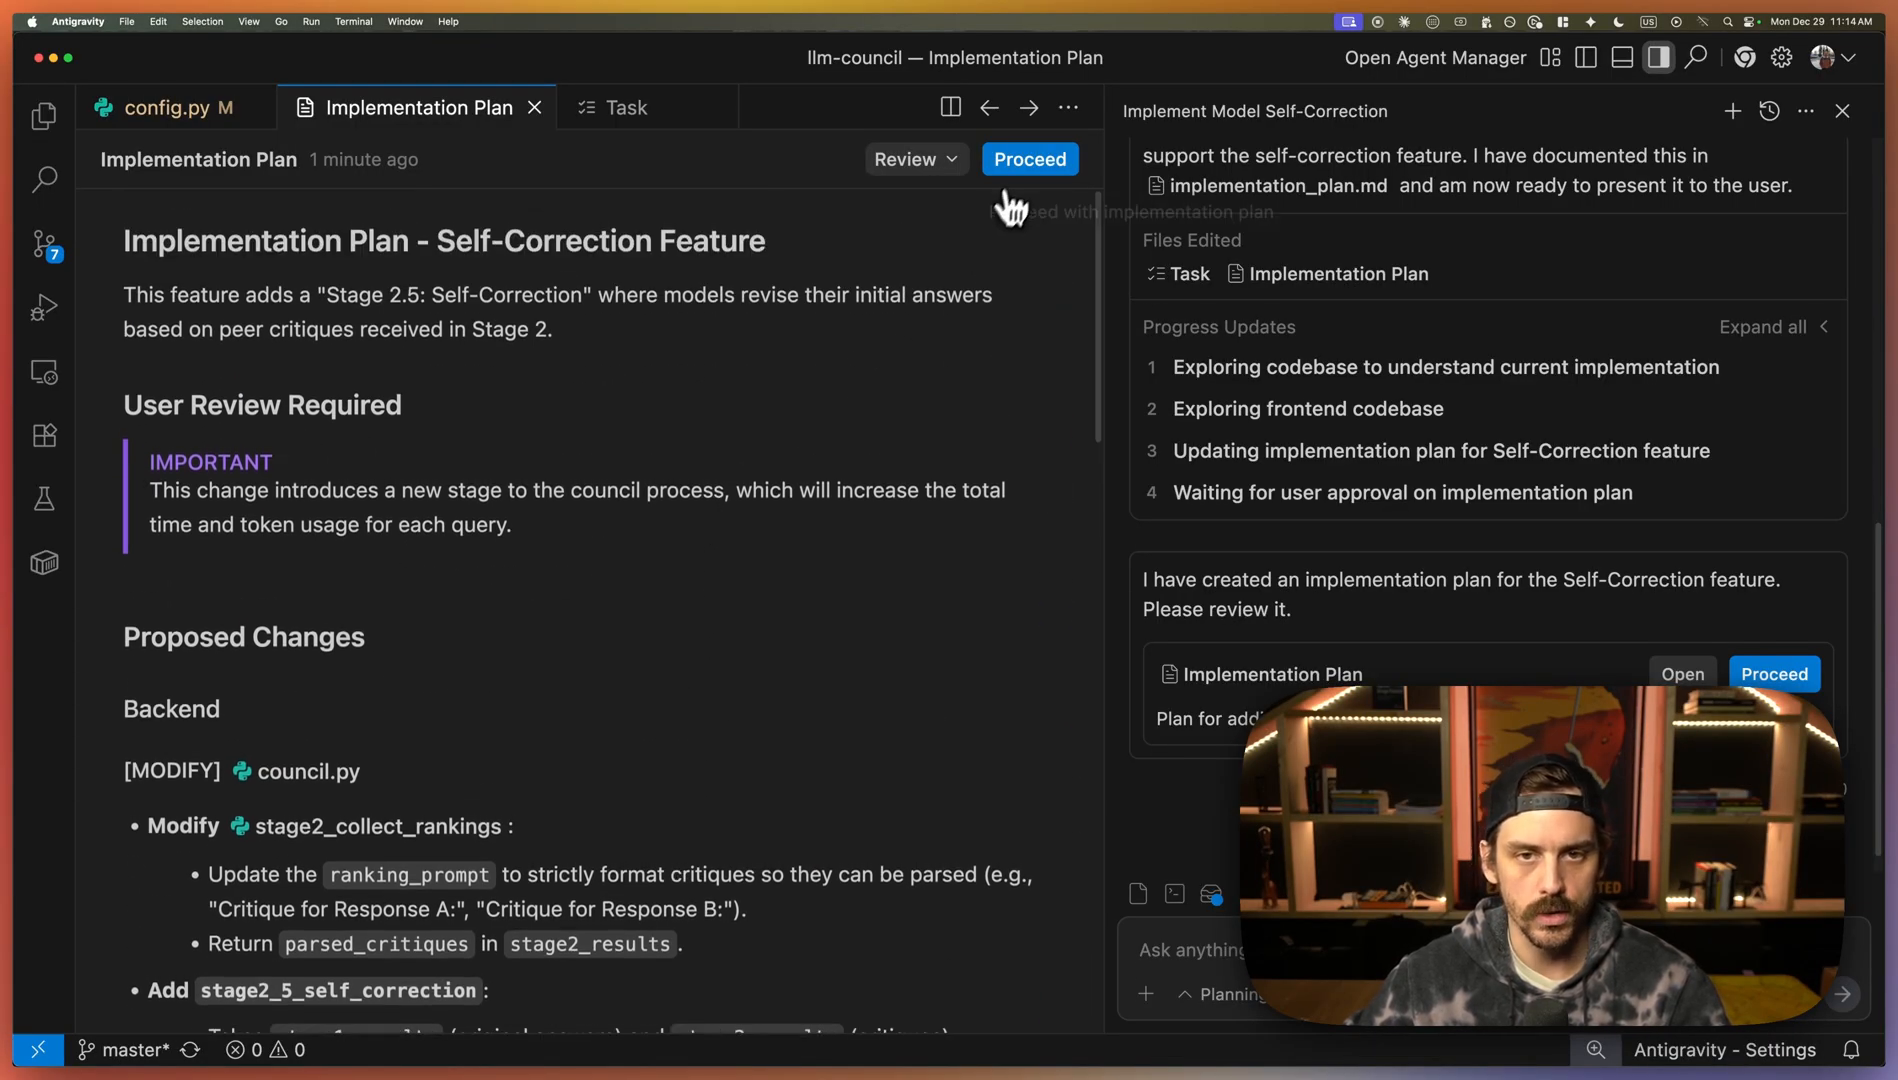
- Approve the Implementation Plan so the agent builds the Stage 2.5 feature
{"action": "left_click", "coordinate": [1028, 158]}
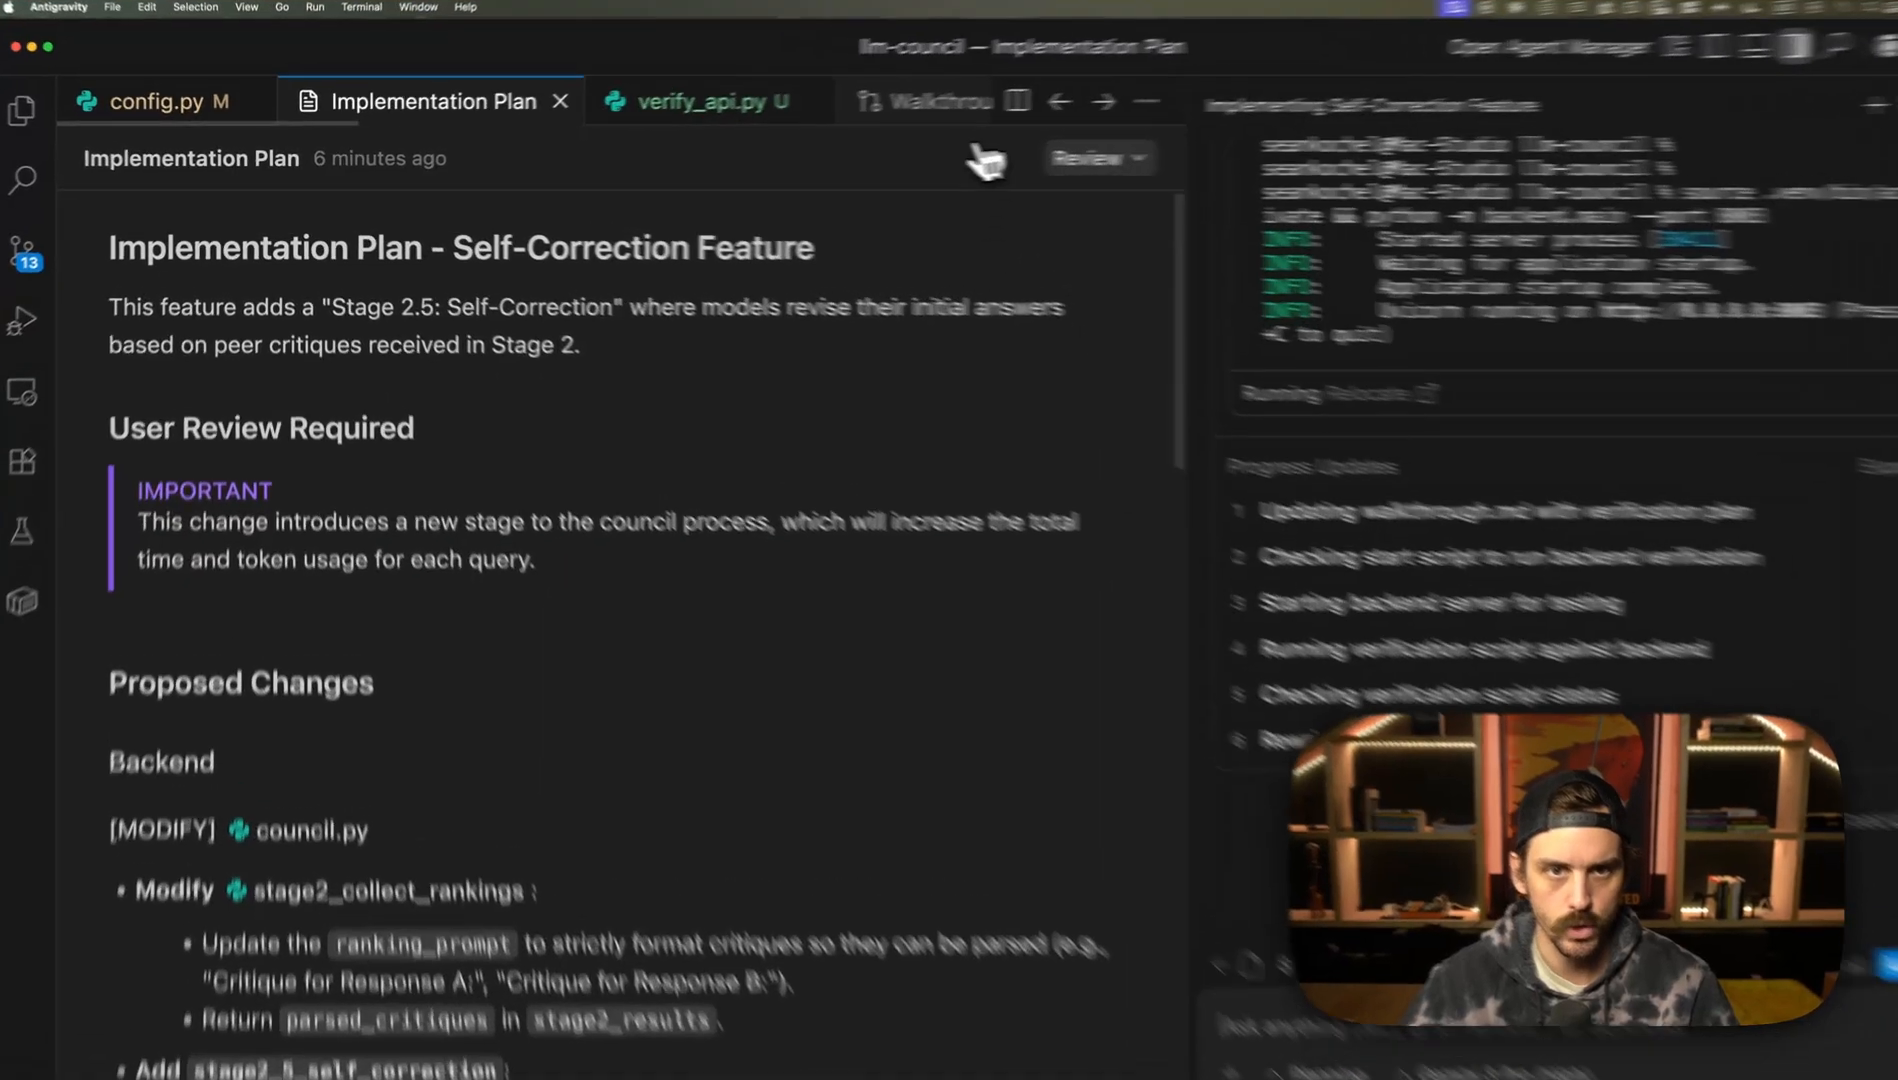
{"action": "left_click", "coordinate": [938, 100]}
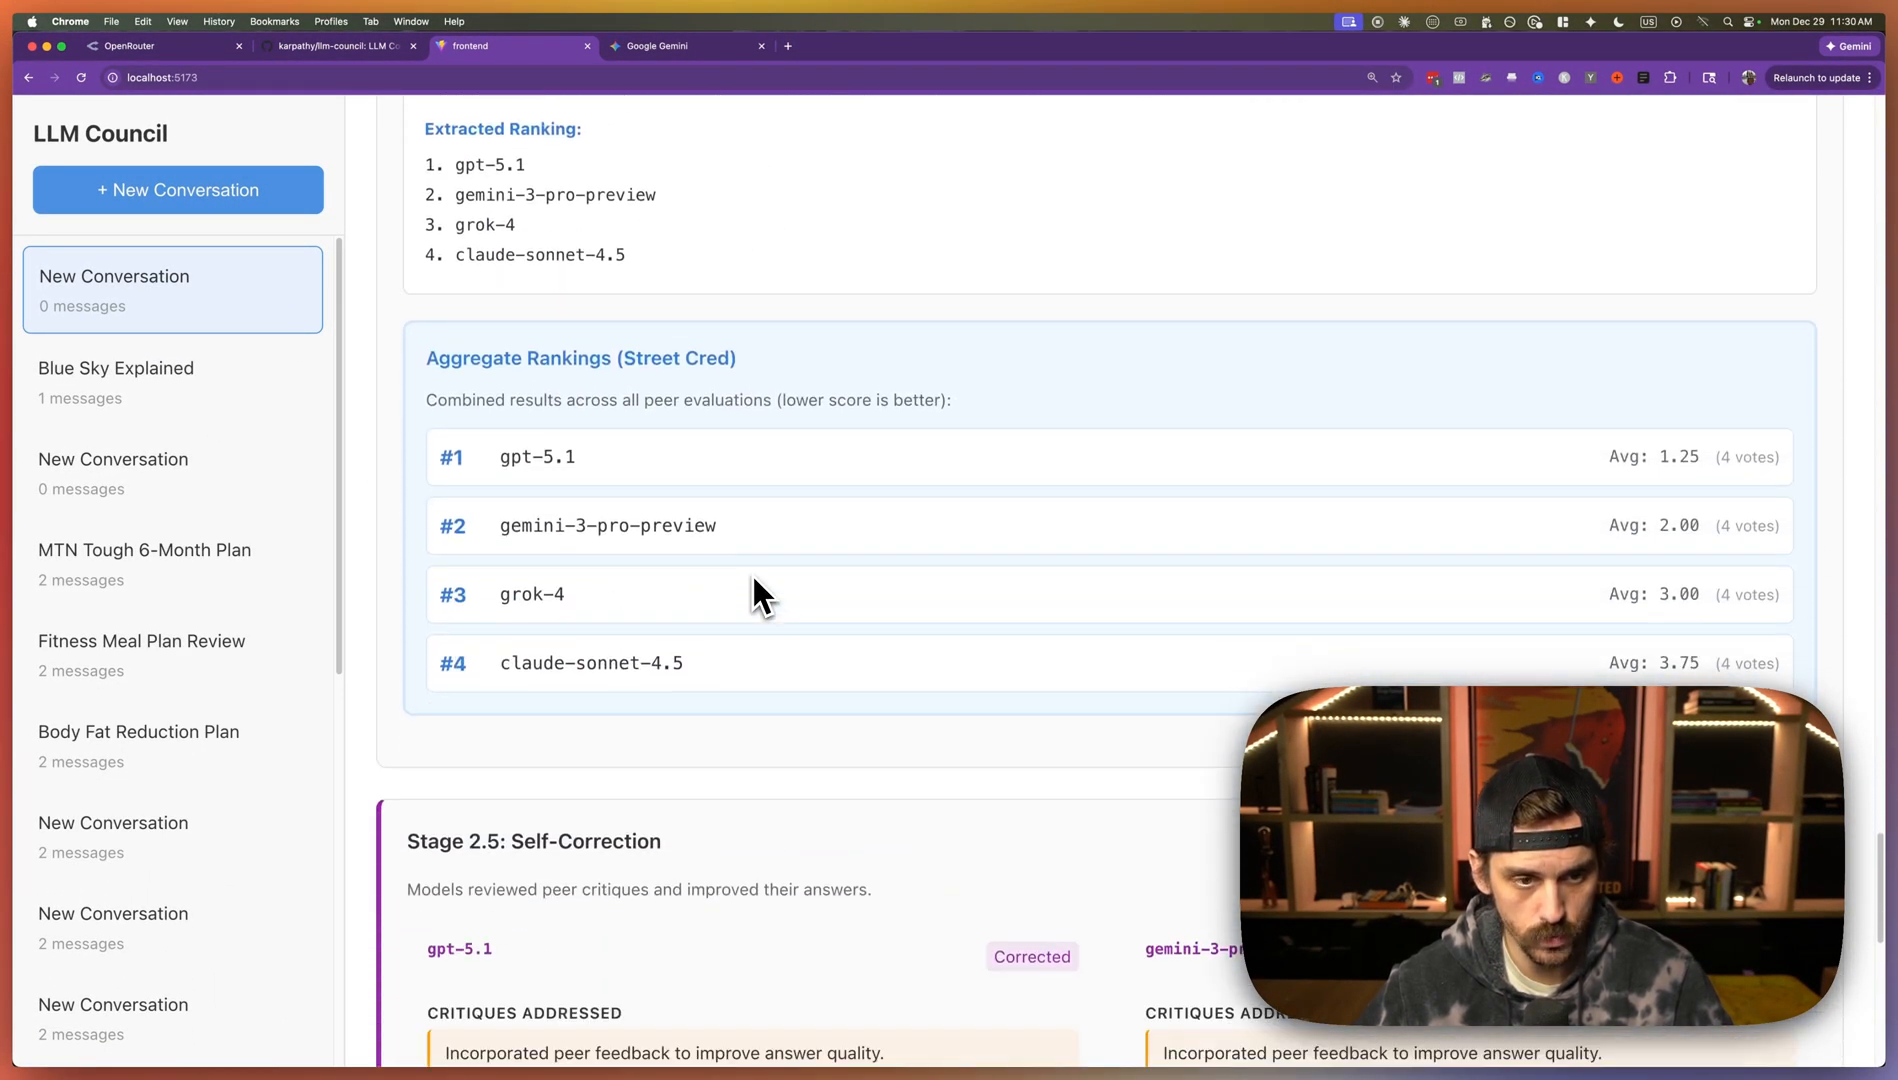
- Scroll through Aggregate Rankings and the four models' Stage 2.5 corrected answers
{"action": "scroll", "scroll_direction": "down", "scroll_amount": 3}
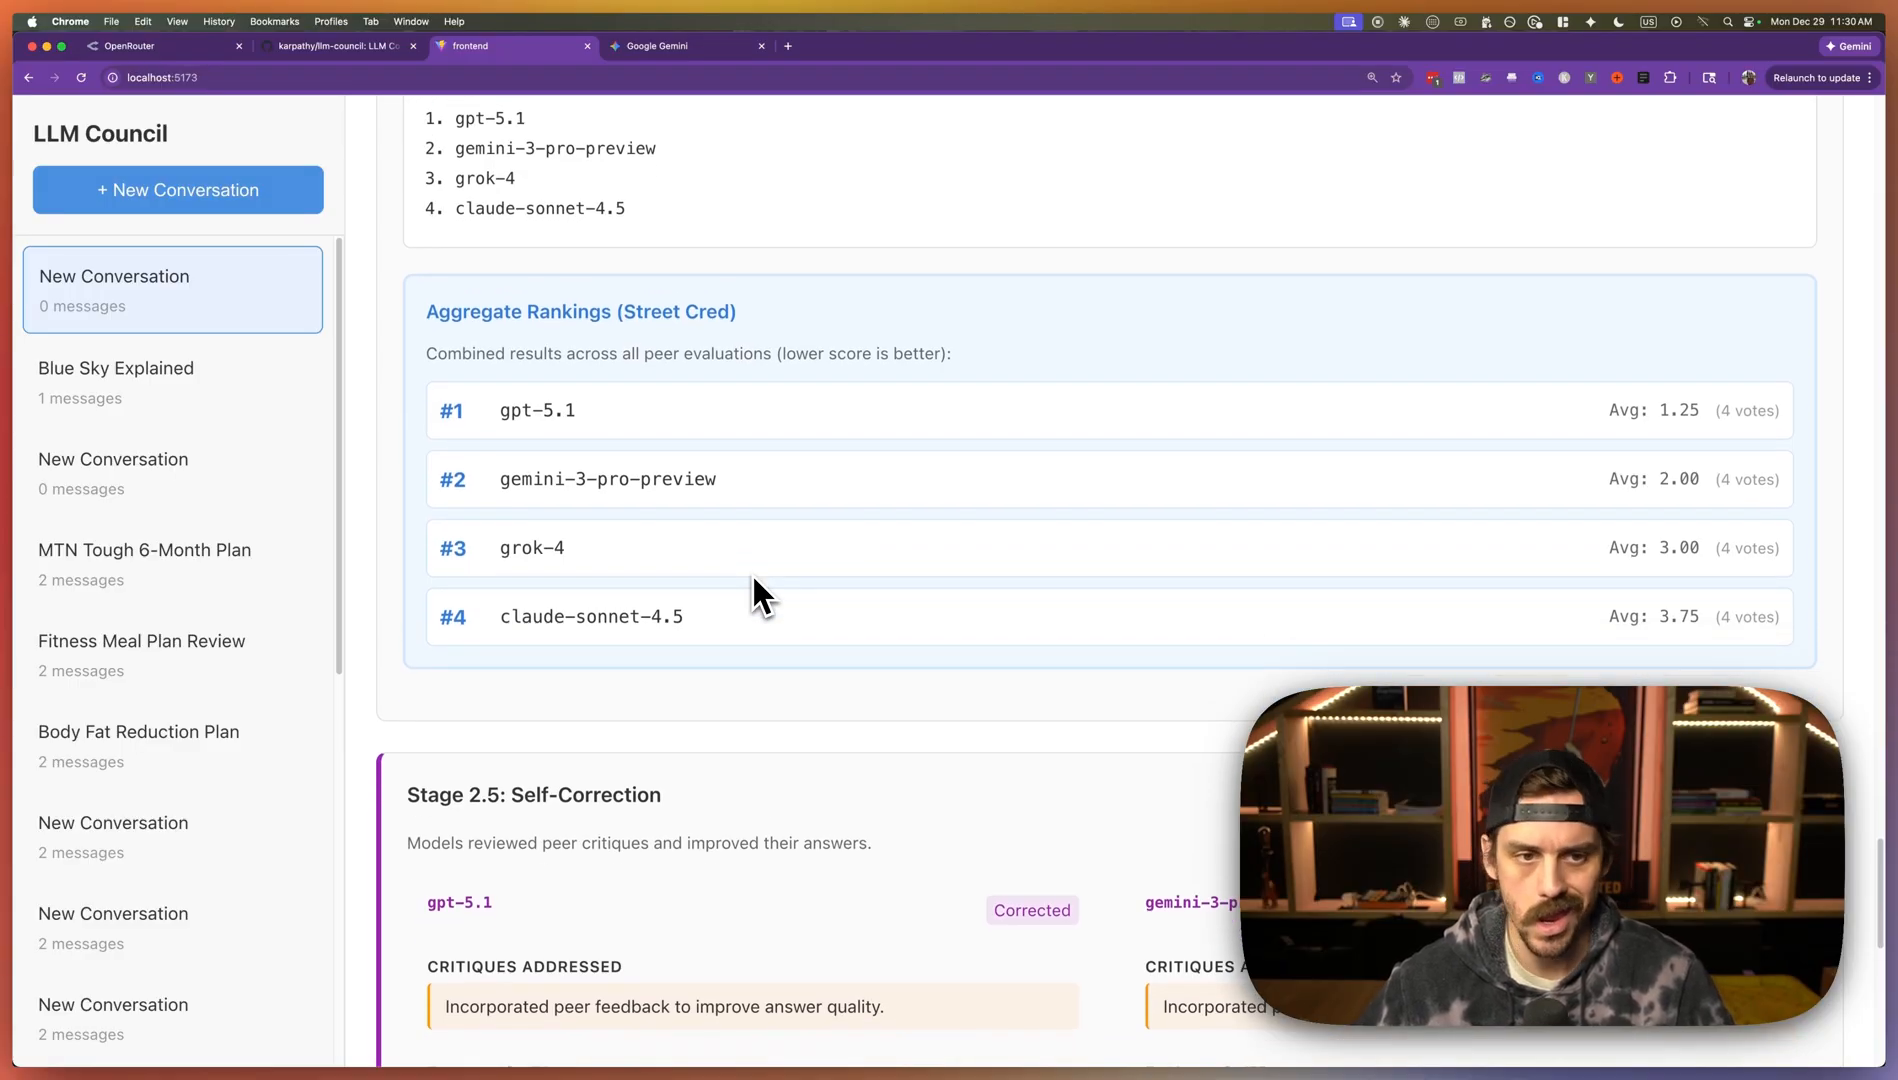
{"action": "scroll", "scroll_direction": "down", "scroll_amount": 3}
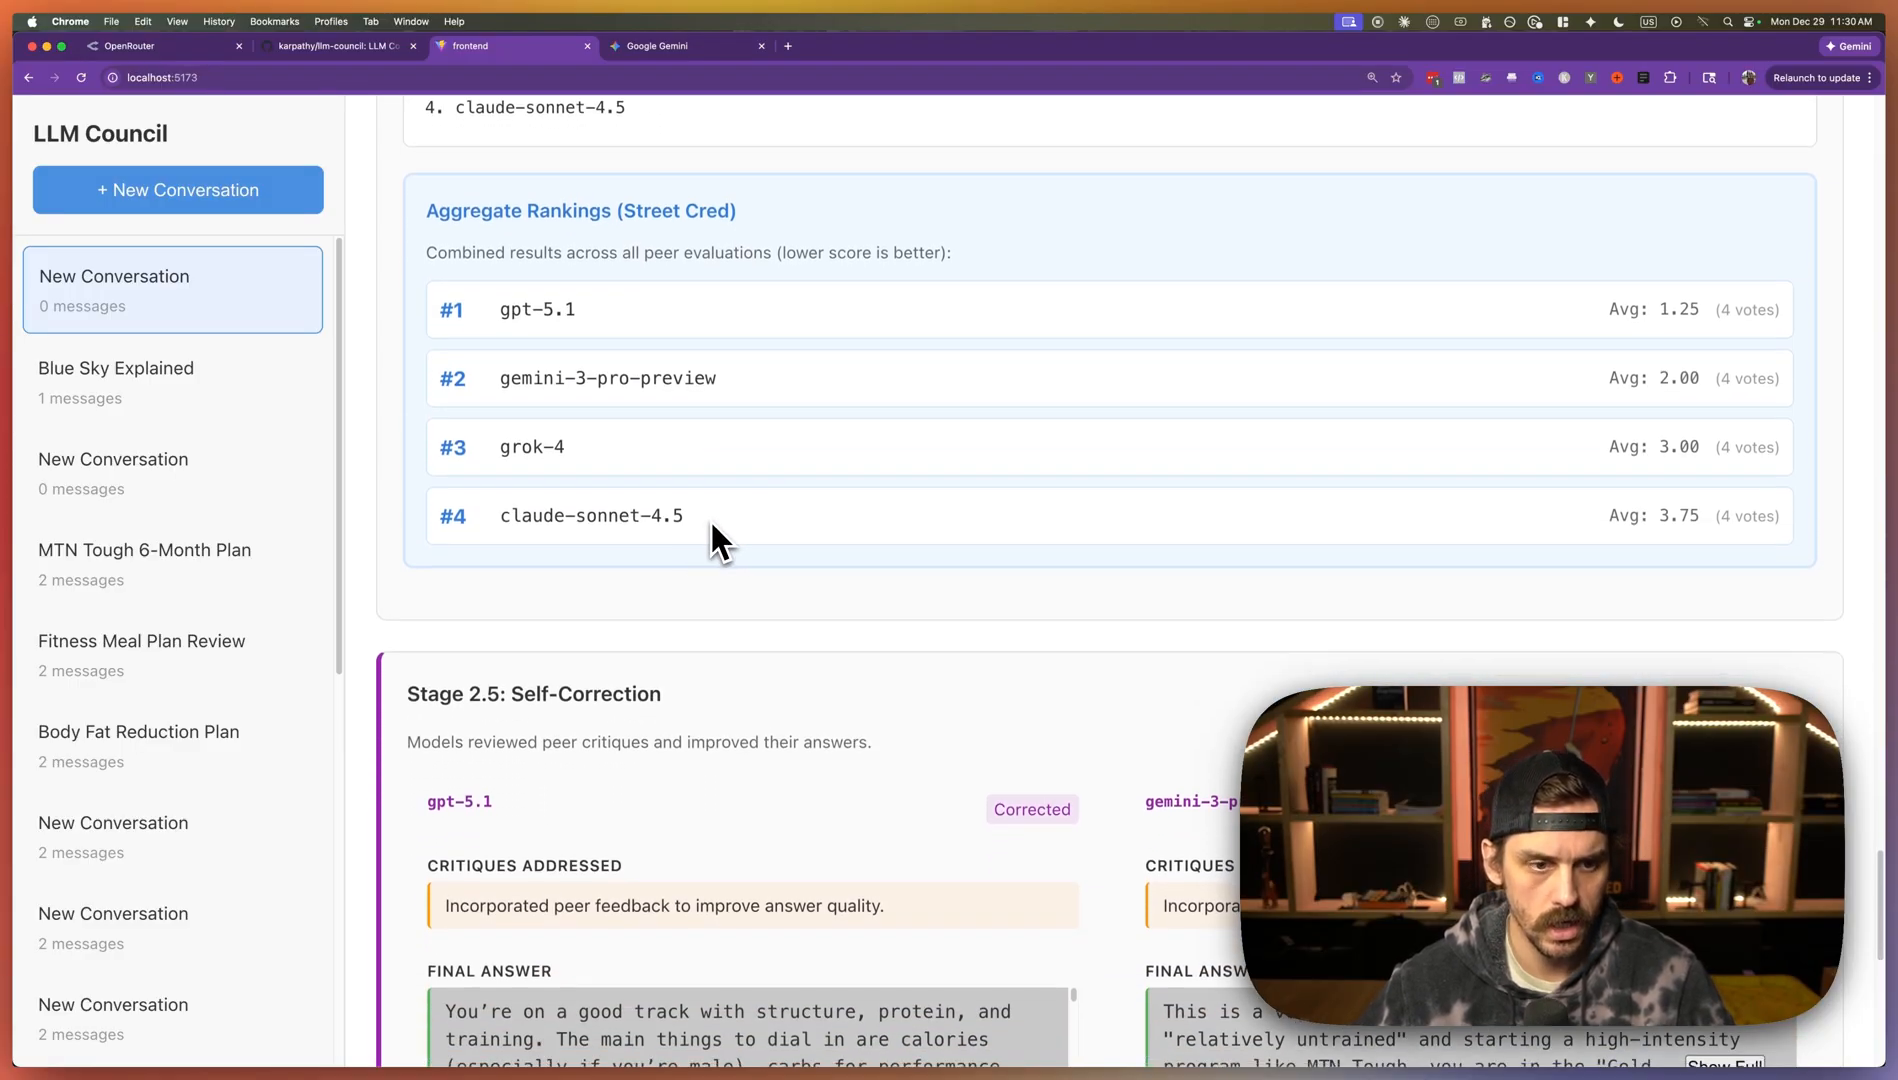
{"action": "scroll", "scroll_direction": "down", "scroll_amount": 3}
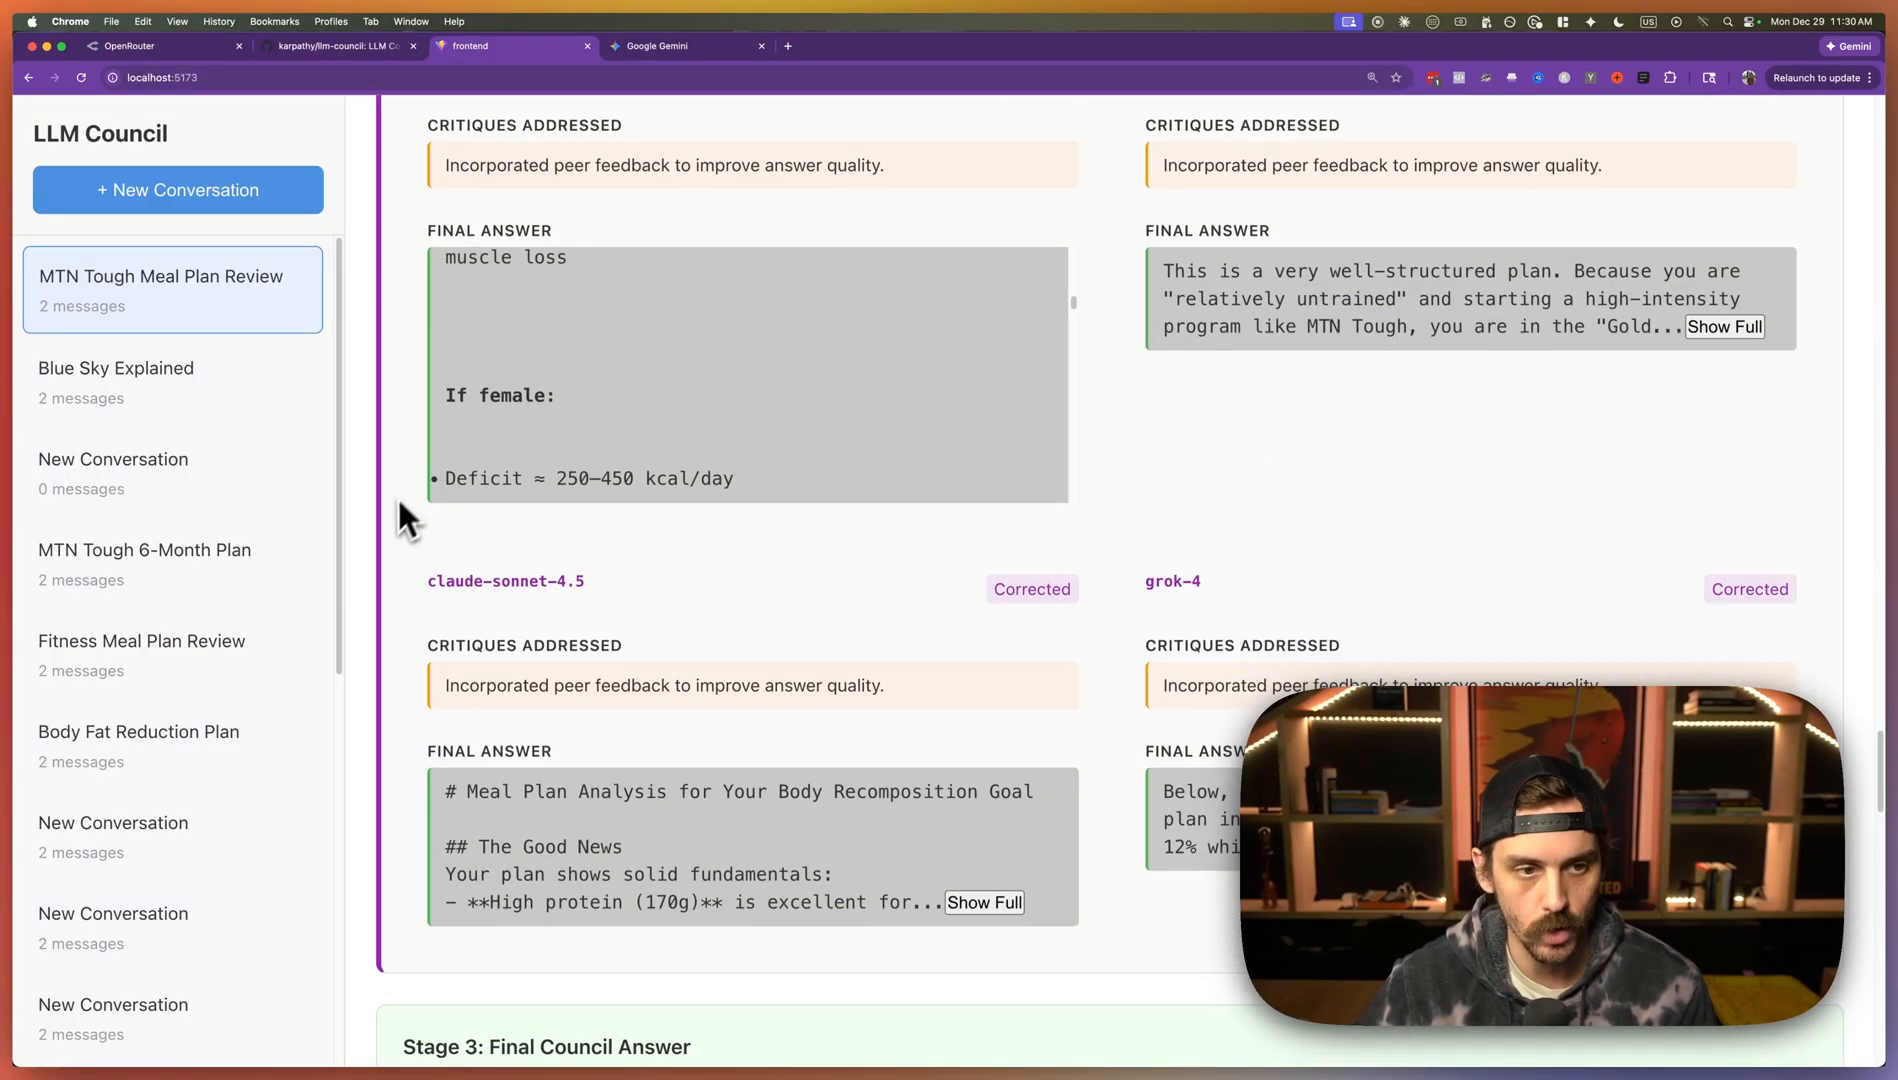
{"action": "scroll", "scroll_direction": "down", "scroll_amount": 3}
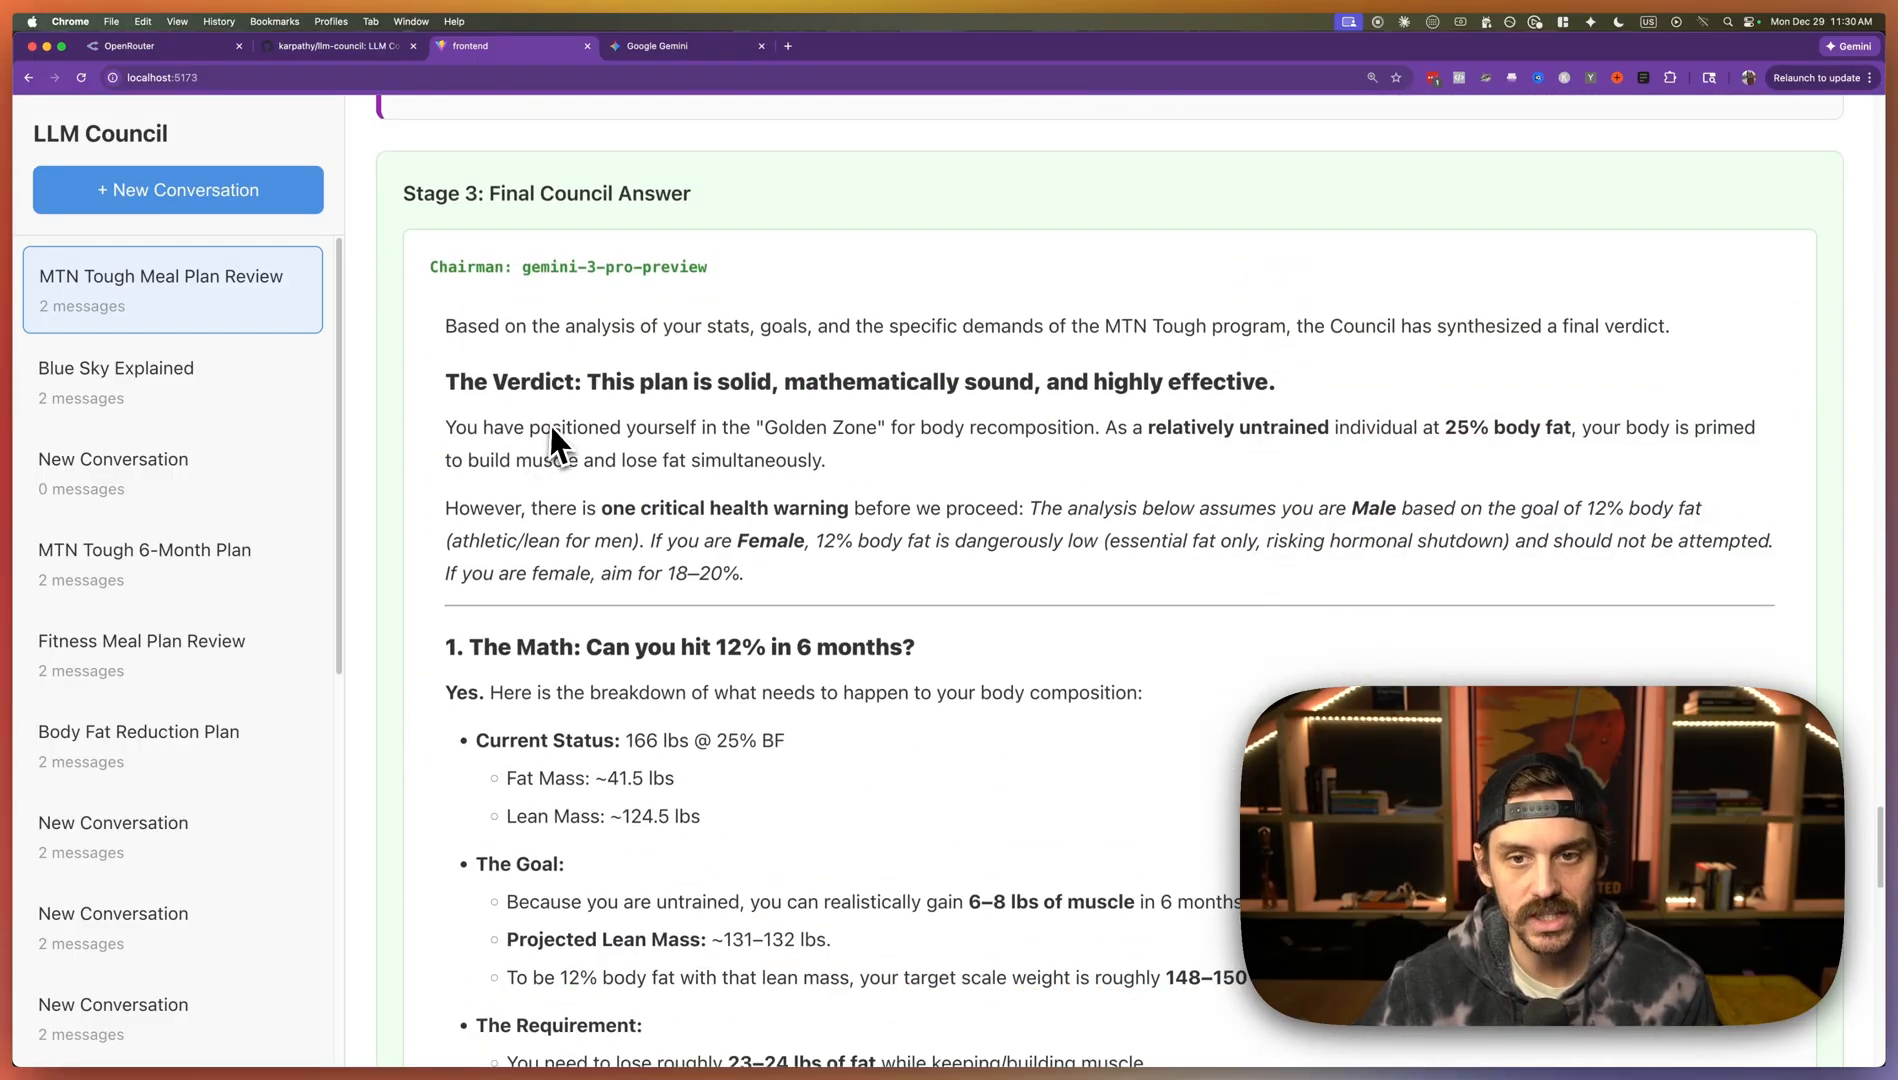
{"action": "mouse_move", "coordinate": [430, 272]}
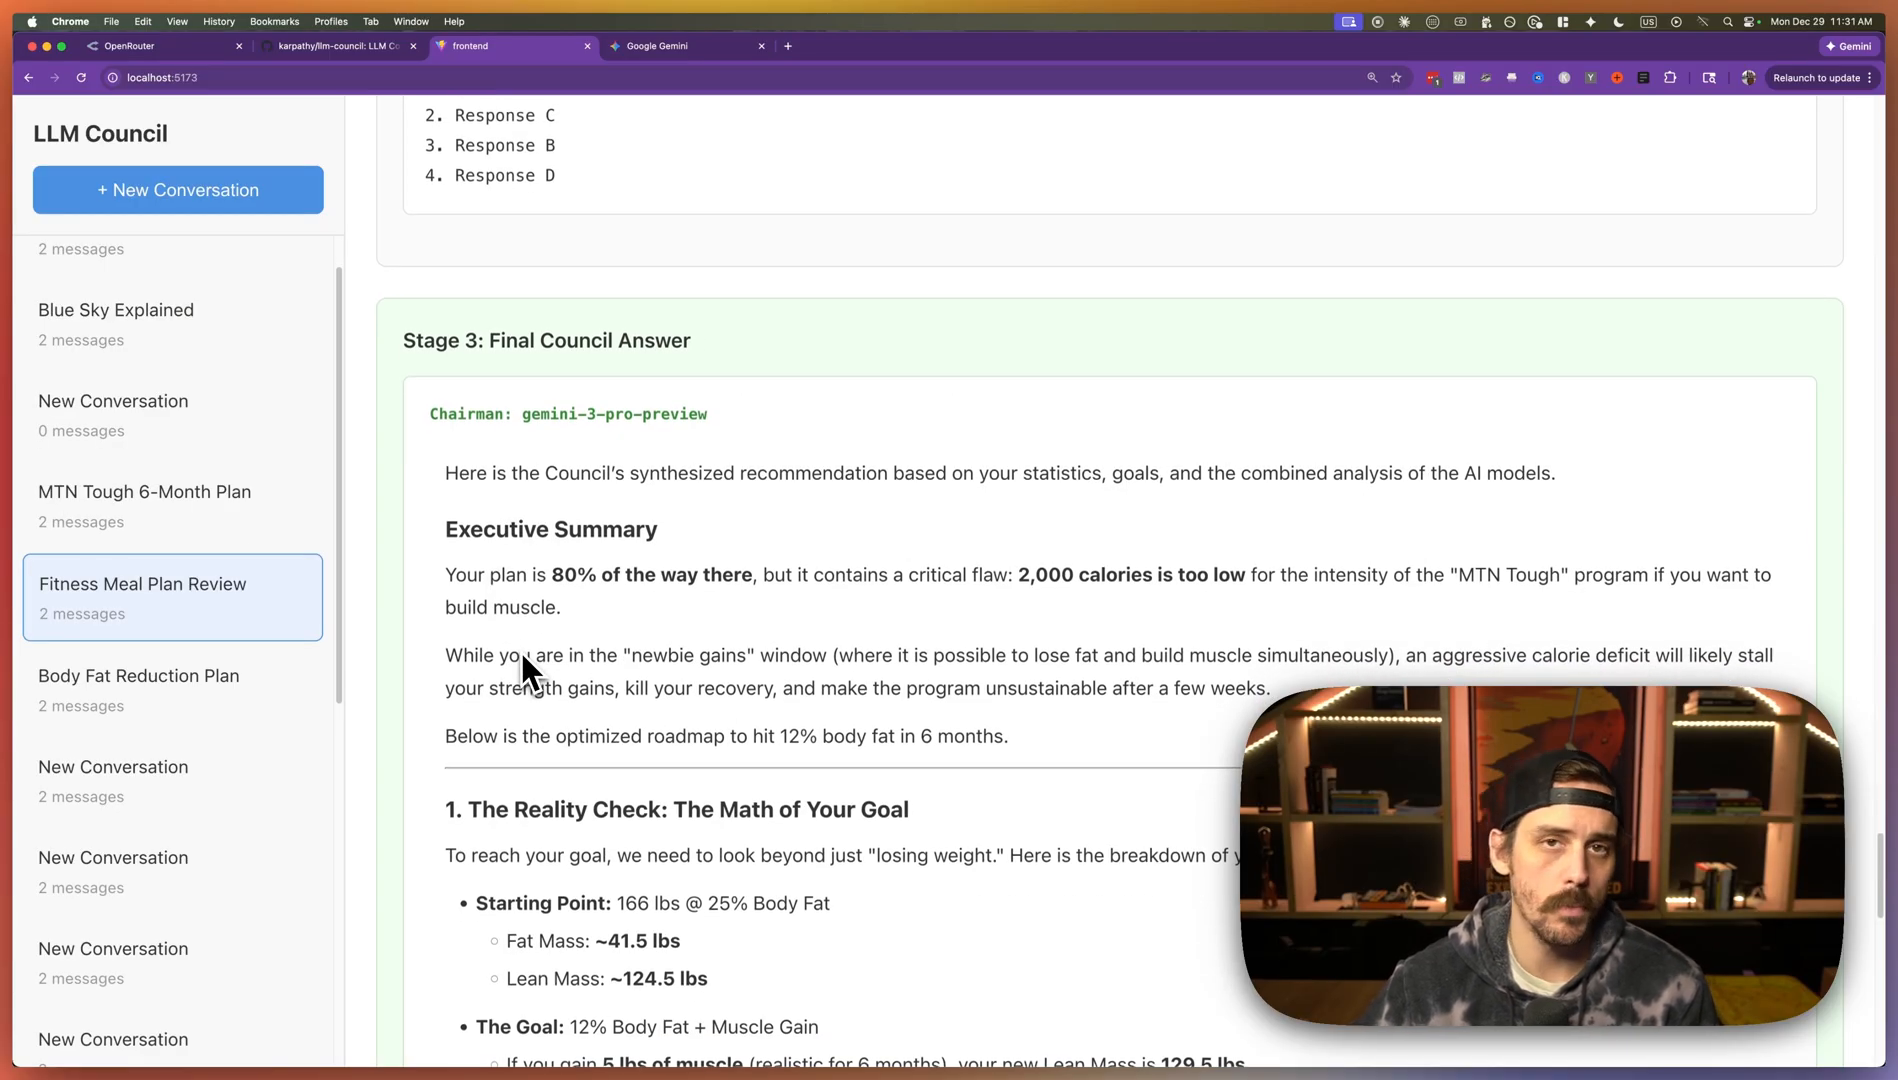
- Highlight the older plan review's Executive Summary paragraphs to compare its 2,300-calorie verdict
{"action": "scroll", "scroll_direction": "down", "scroll_amount": 3}
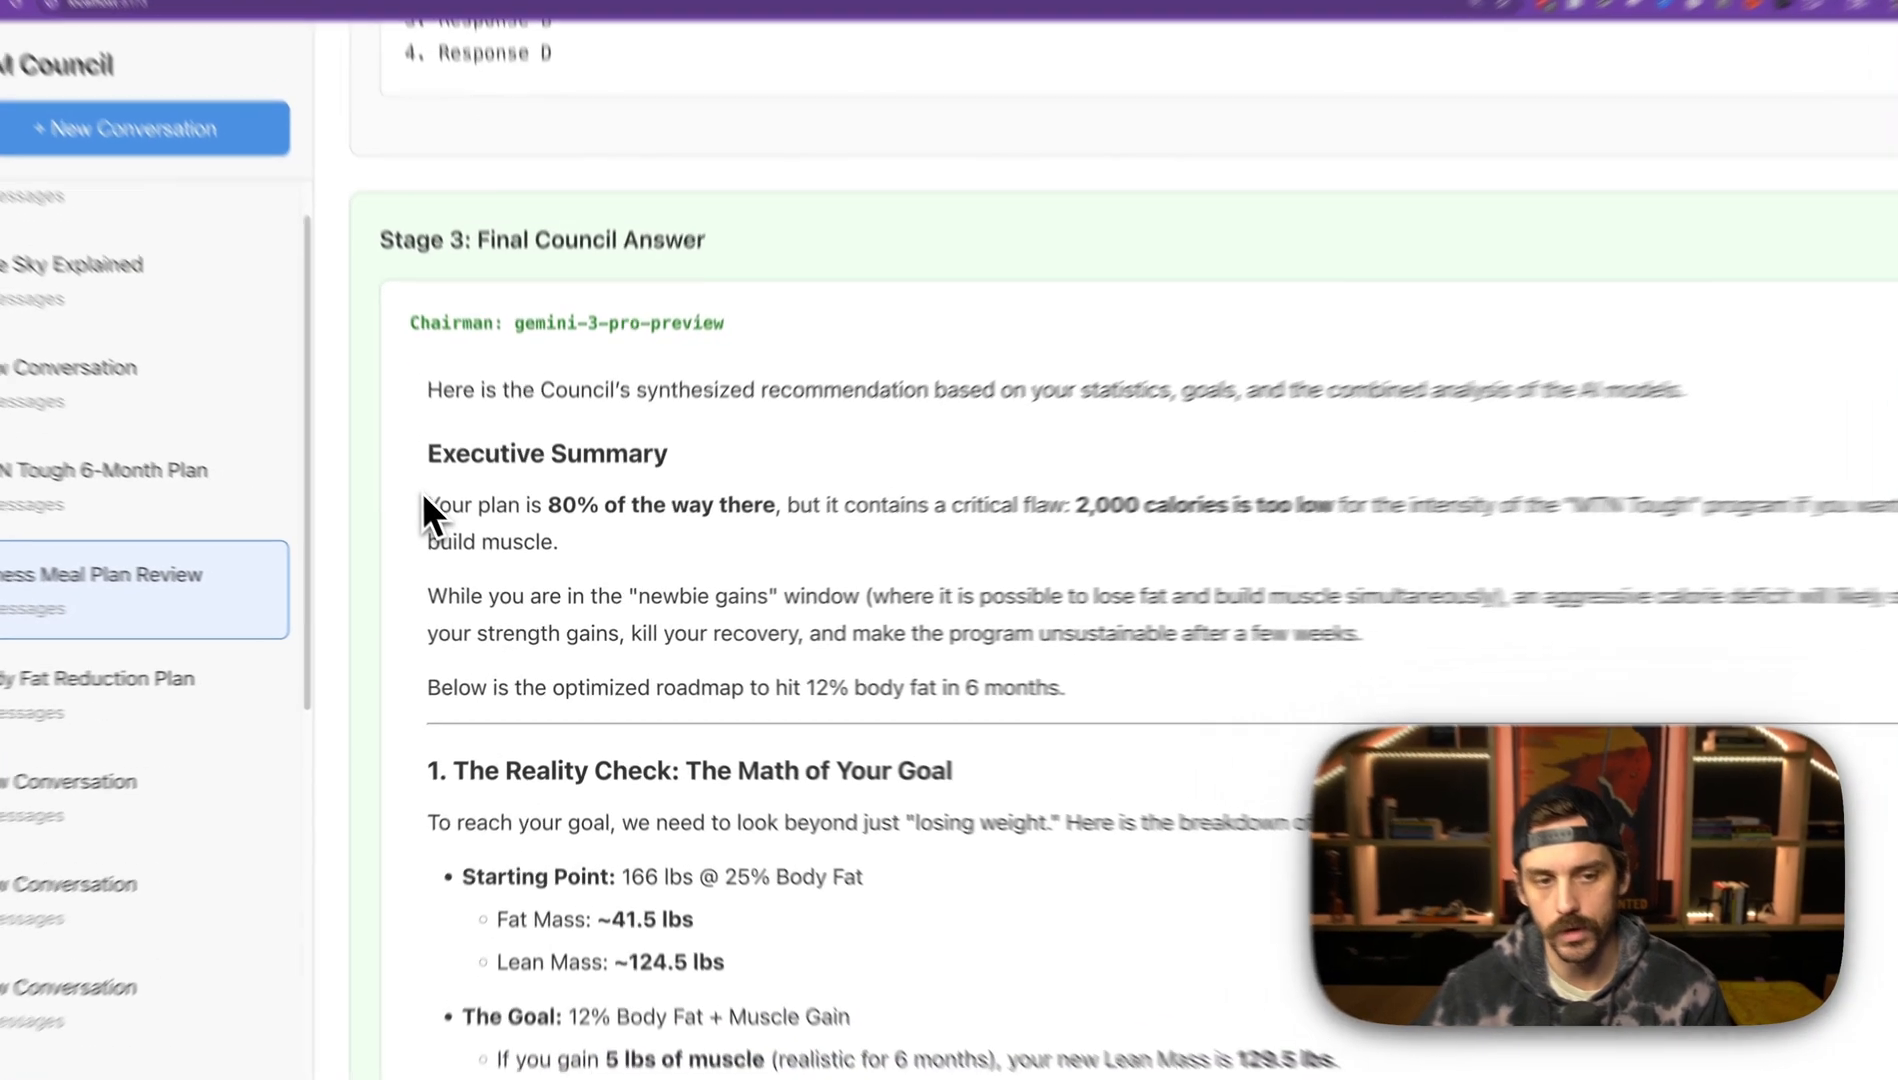
{"action": "left_click_drag", "start_coordinate": [426, 504], "coordinate": [1136, 692]}
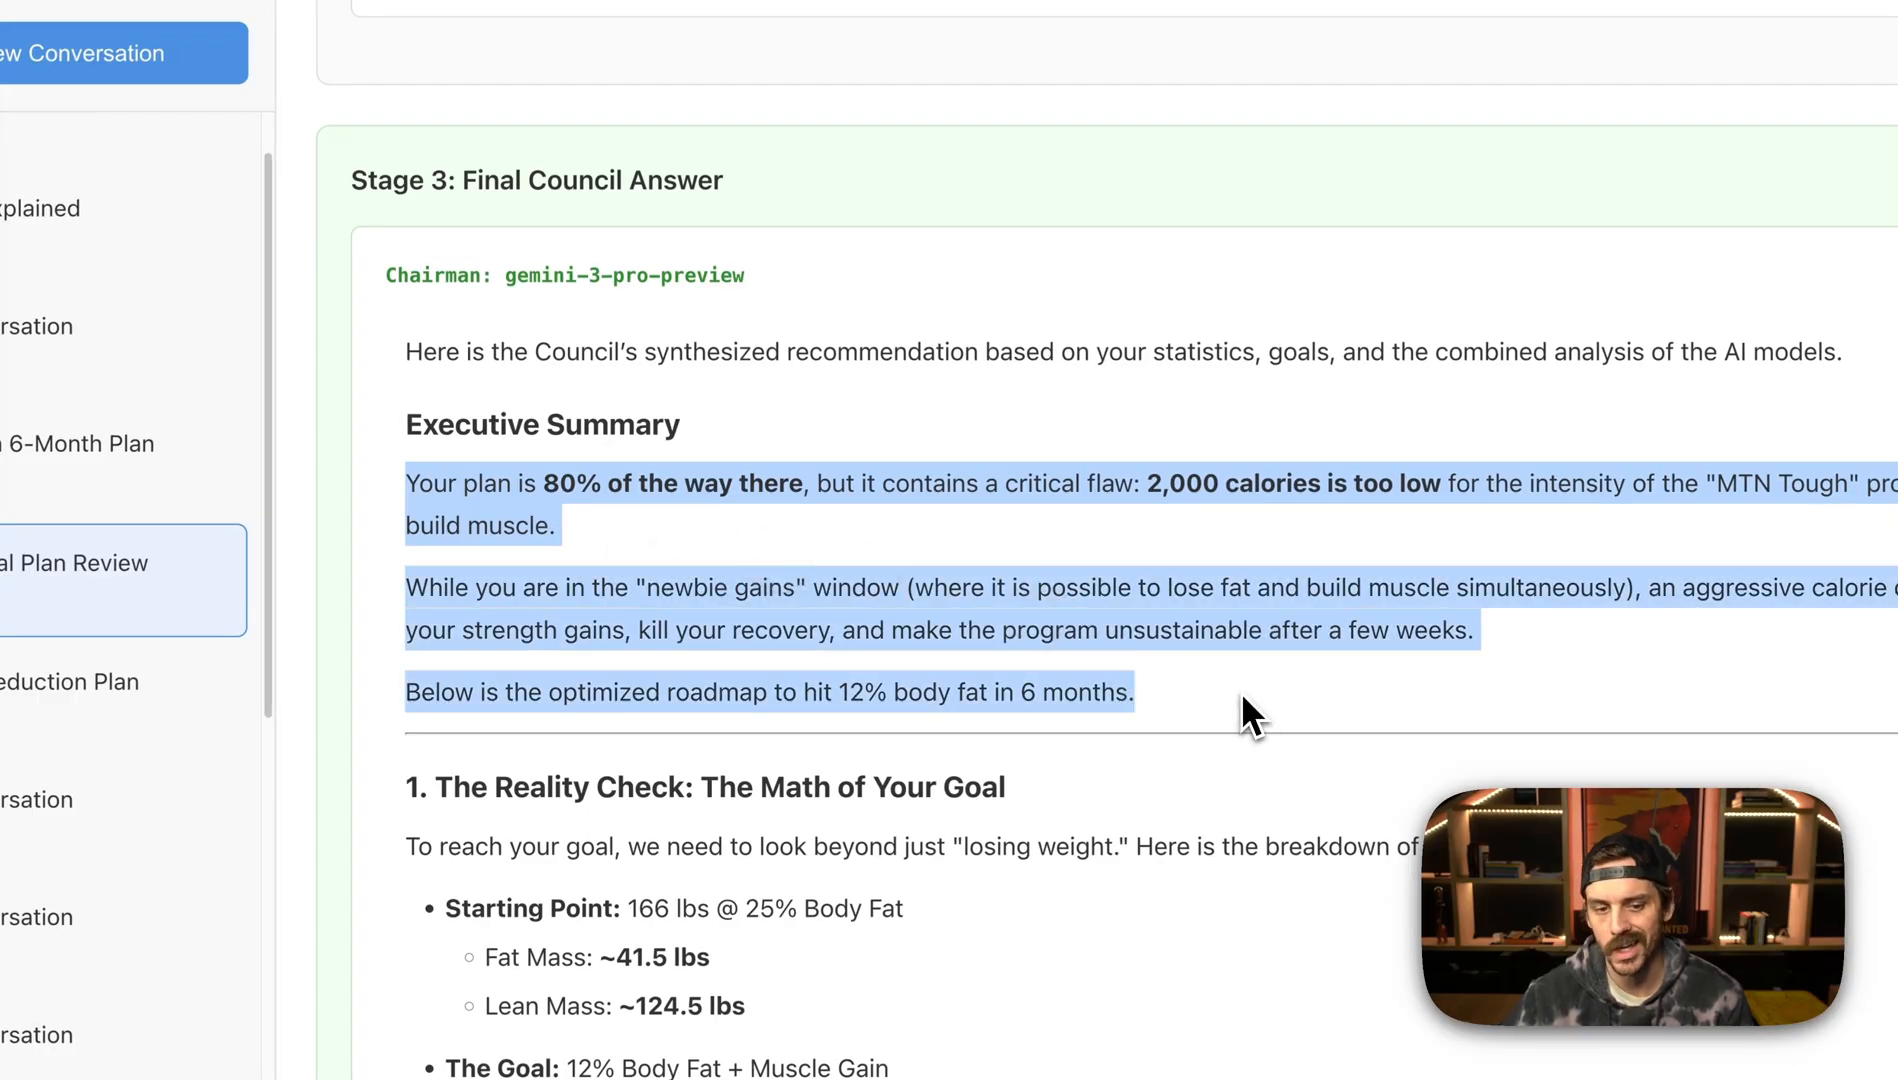
{"action": "left_click", "coordinate": [1252, 714]}
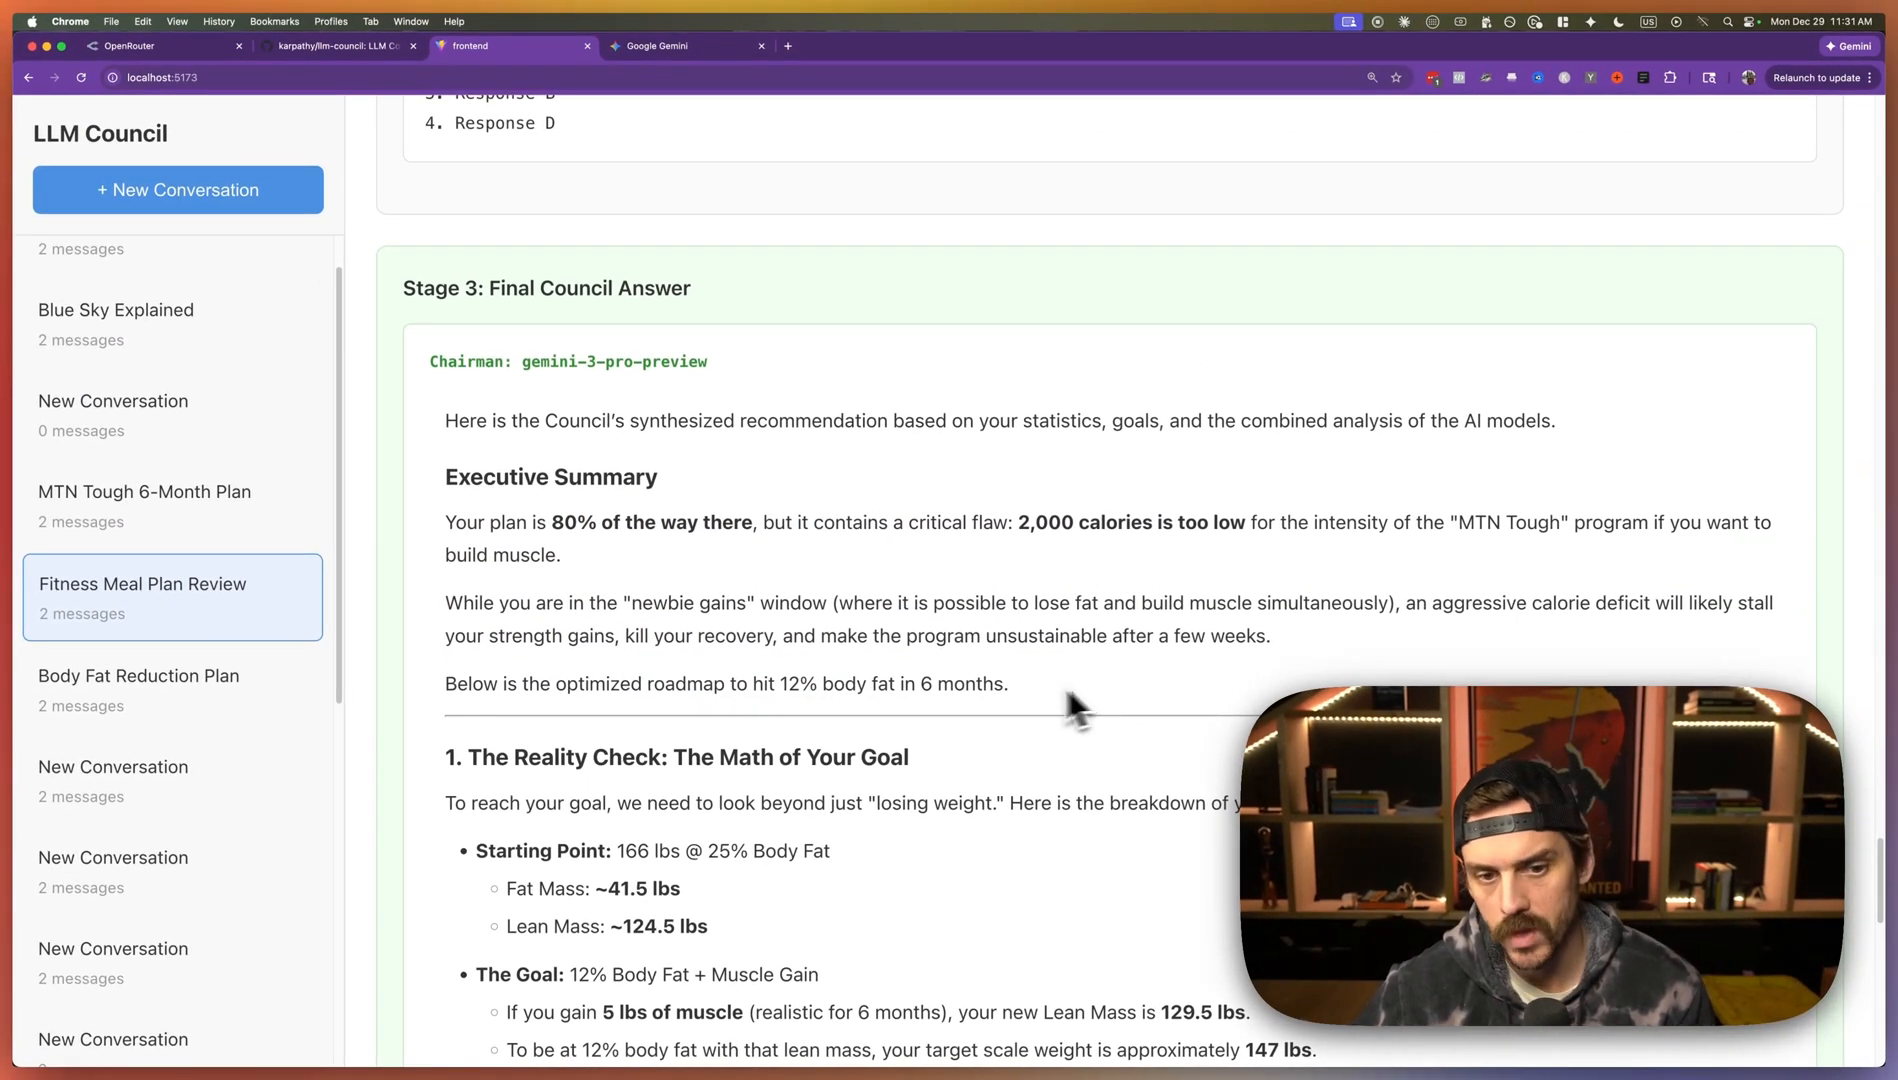
{"action": "scroll", "scroll_direction": "down", "scroll_amount": 3}
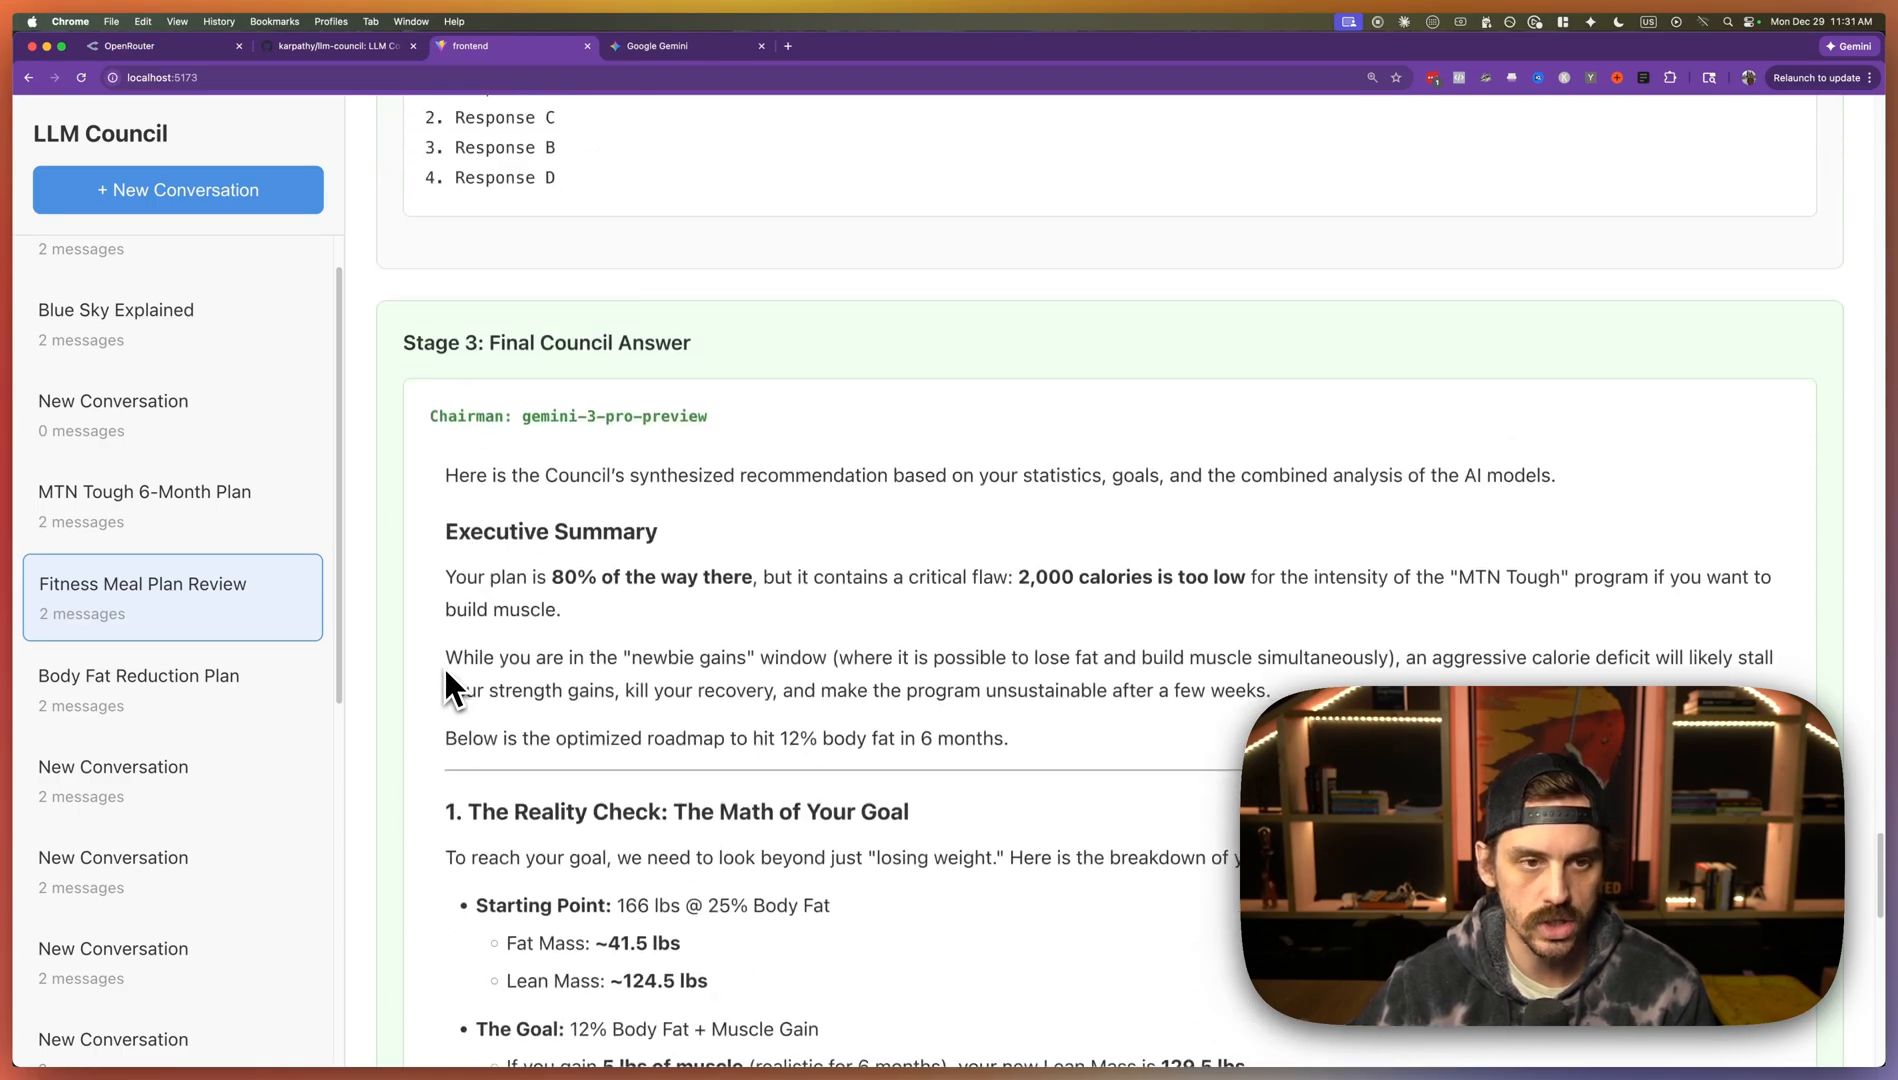
{"action": "left_click_drag", "start_coordinate": [448, 576], "coordinate": [1008, 772]}
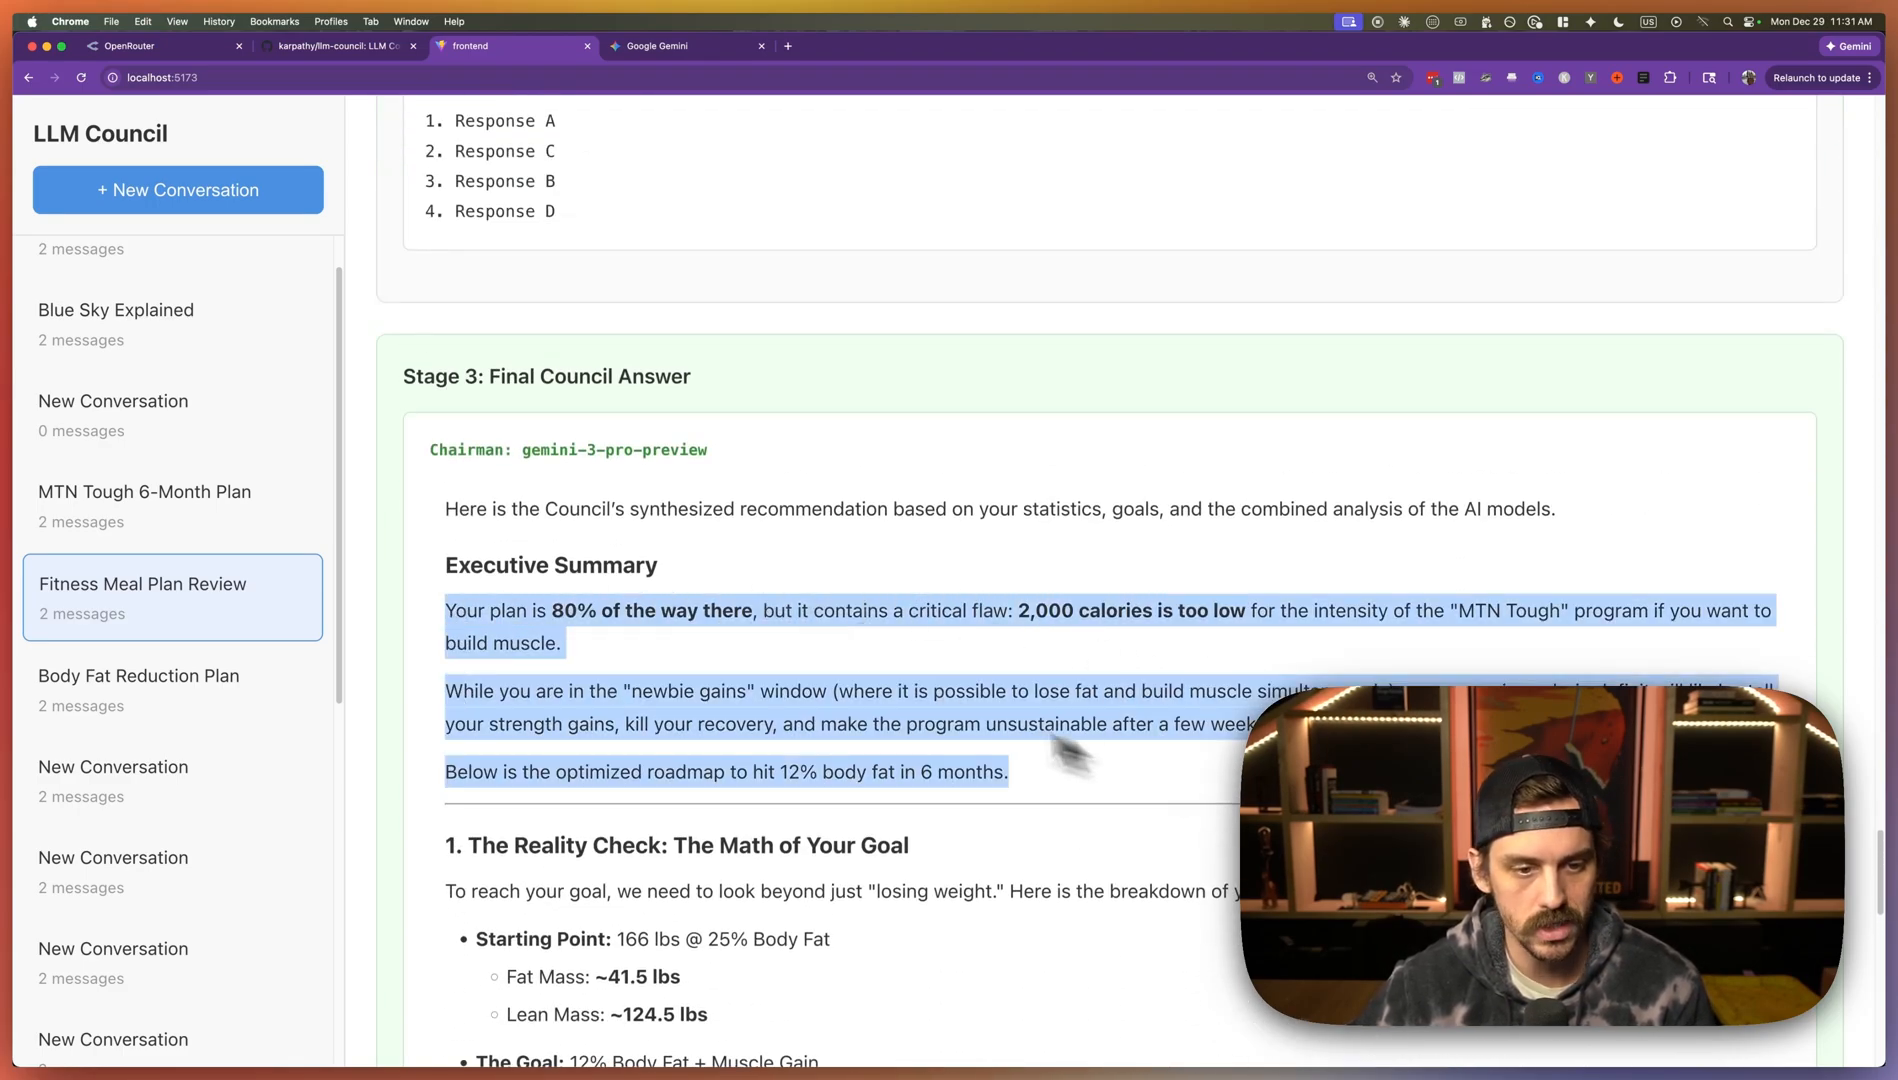
{"action": "scroll", "scroll_direction": "down", "scroll_amount": 3}
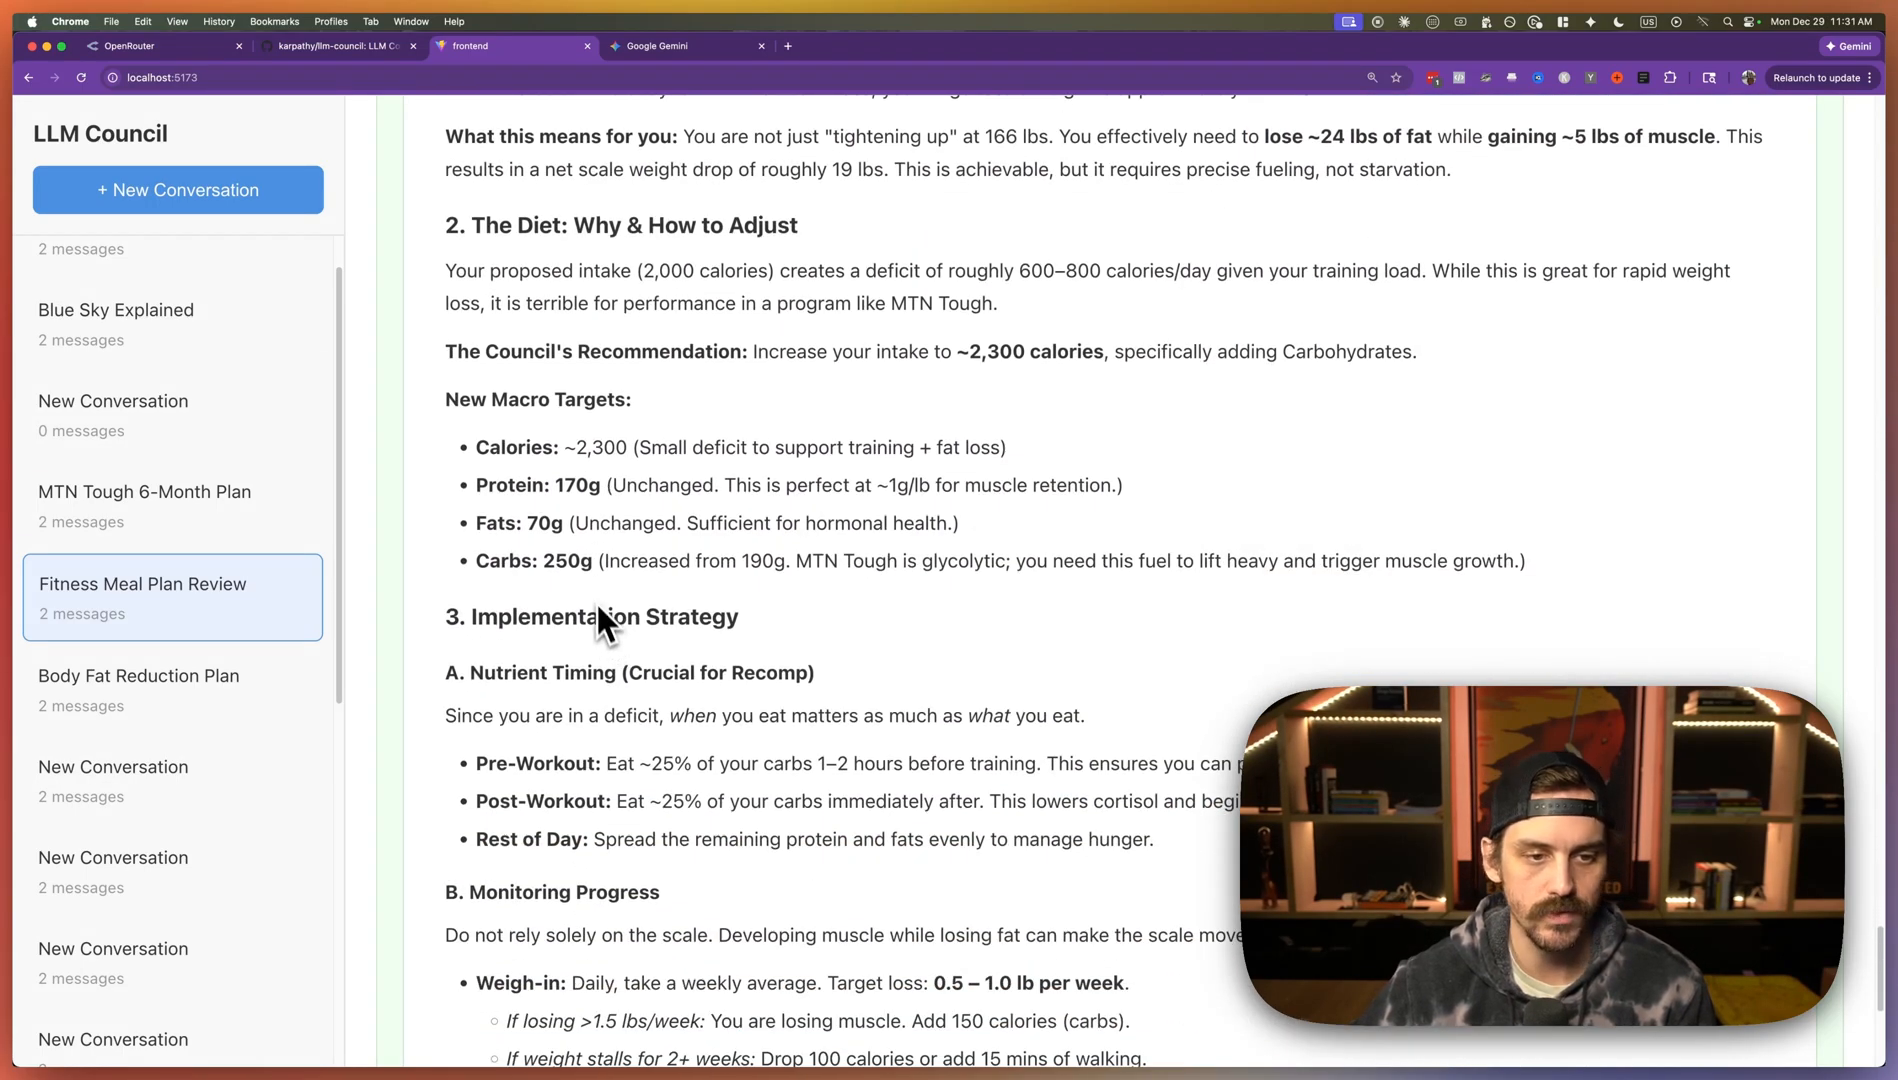
- Return to the MTN Tough Meal Plan Review conversation and scroll its Stage 3 answer to the top
{"action": "left_click", "coordinate": [170, 288]}
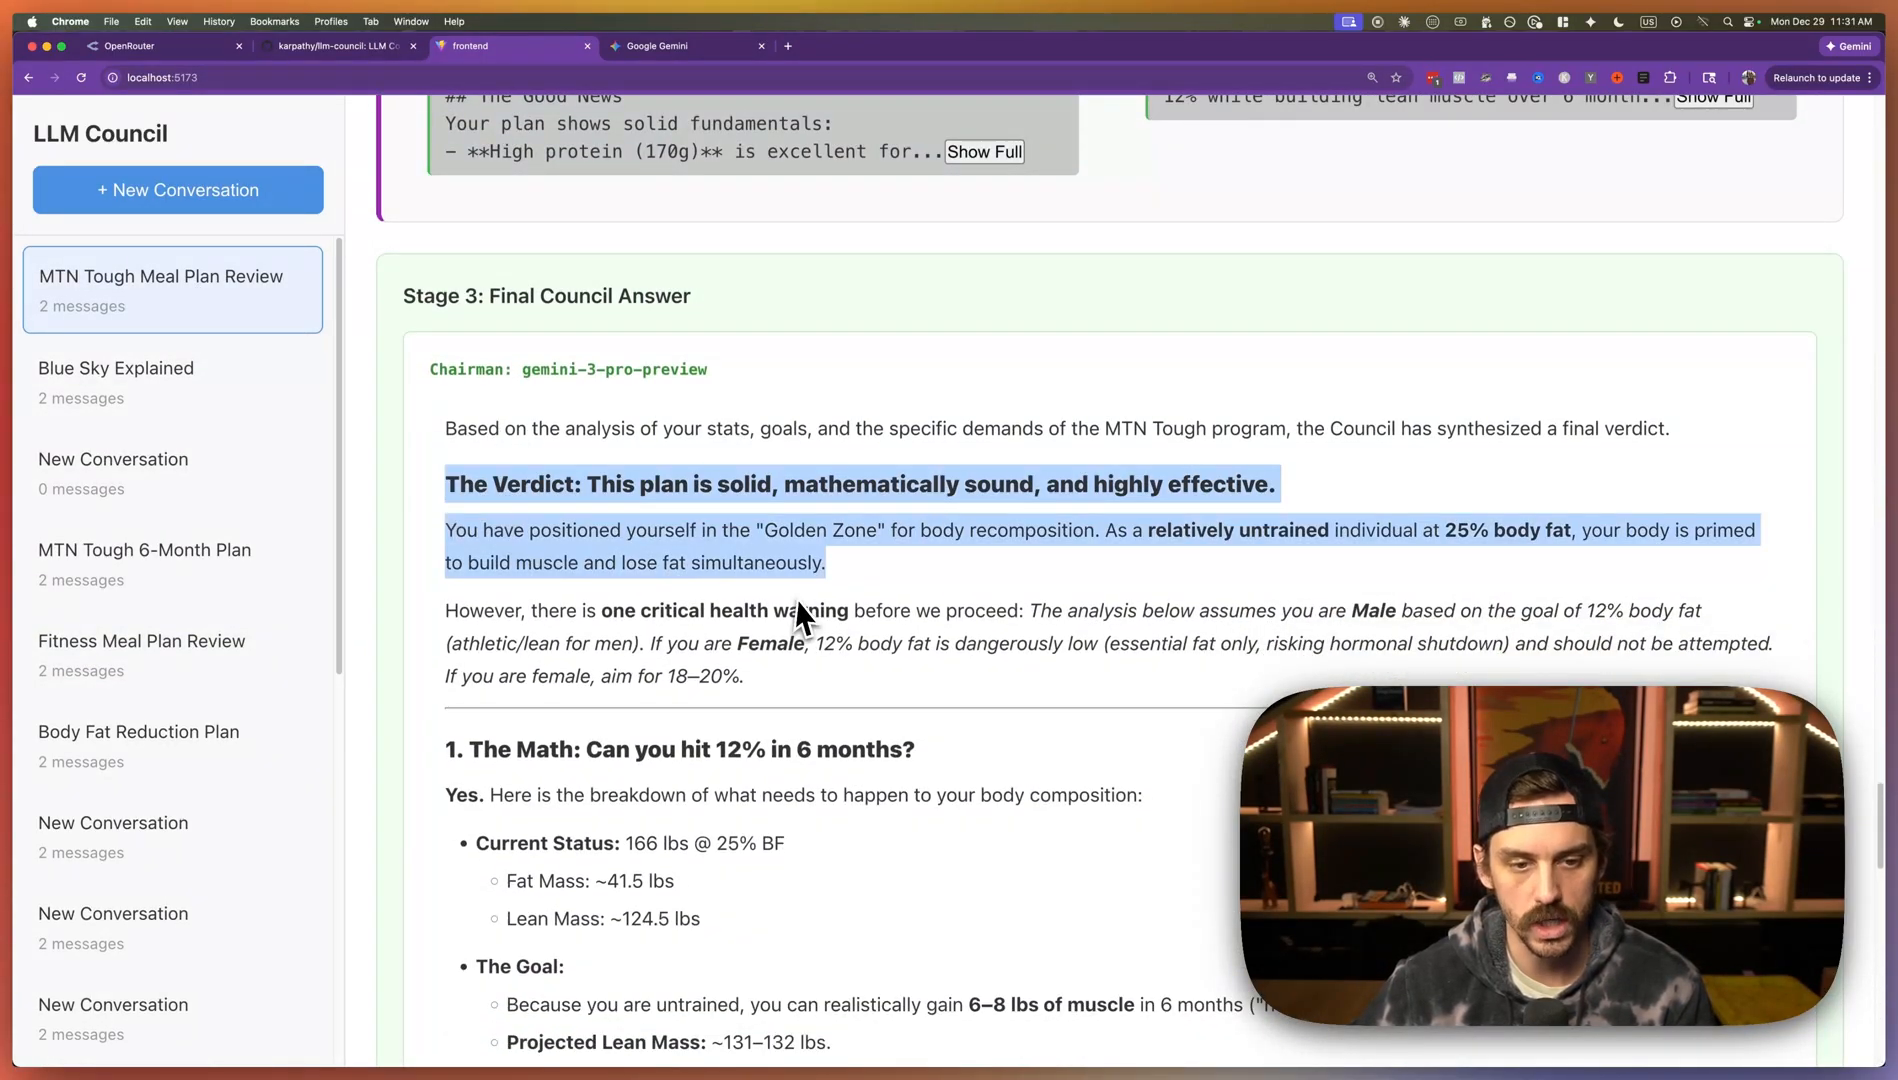
{"action": "scroll", "scroll_direction": "down", "scroll_amount": 3}
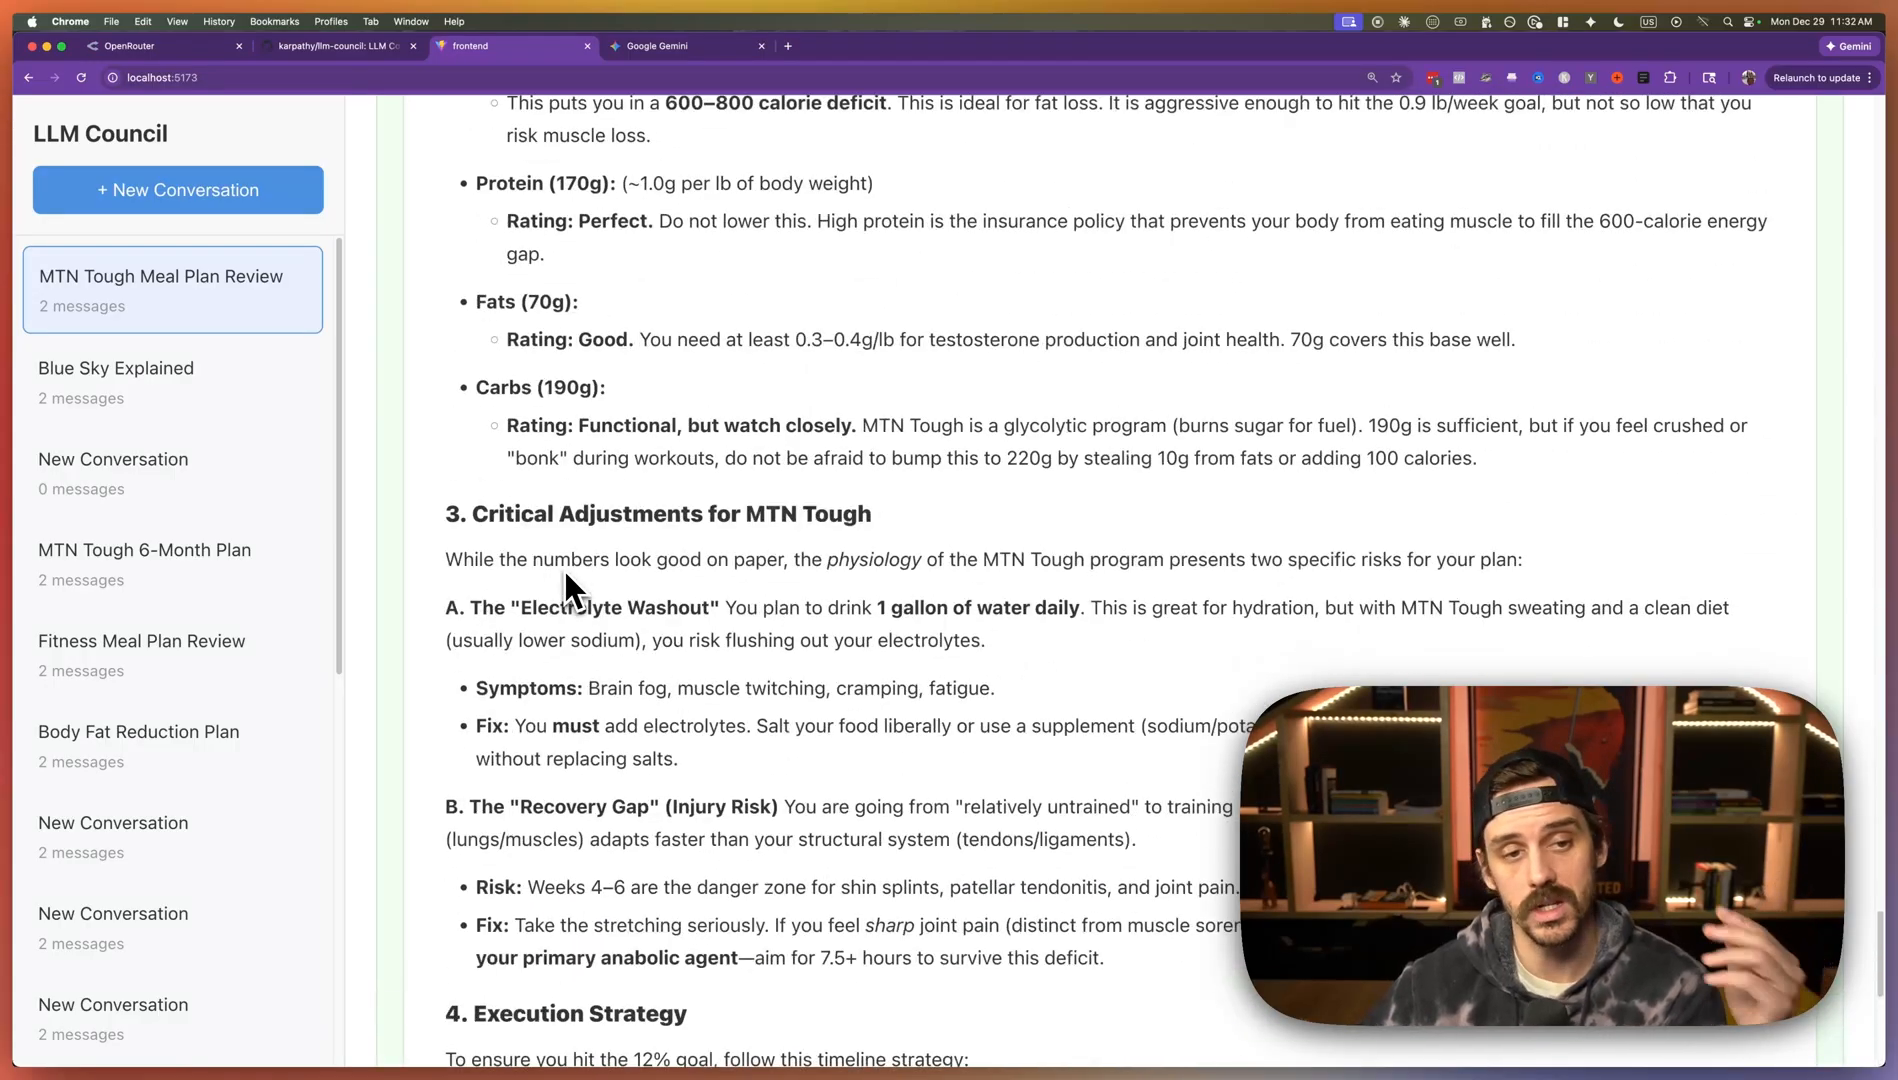
{"action": "scroll", "scroll_direction": "down", "scroll_amount": 3}
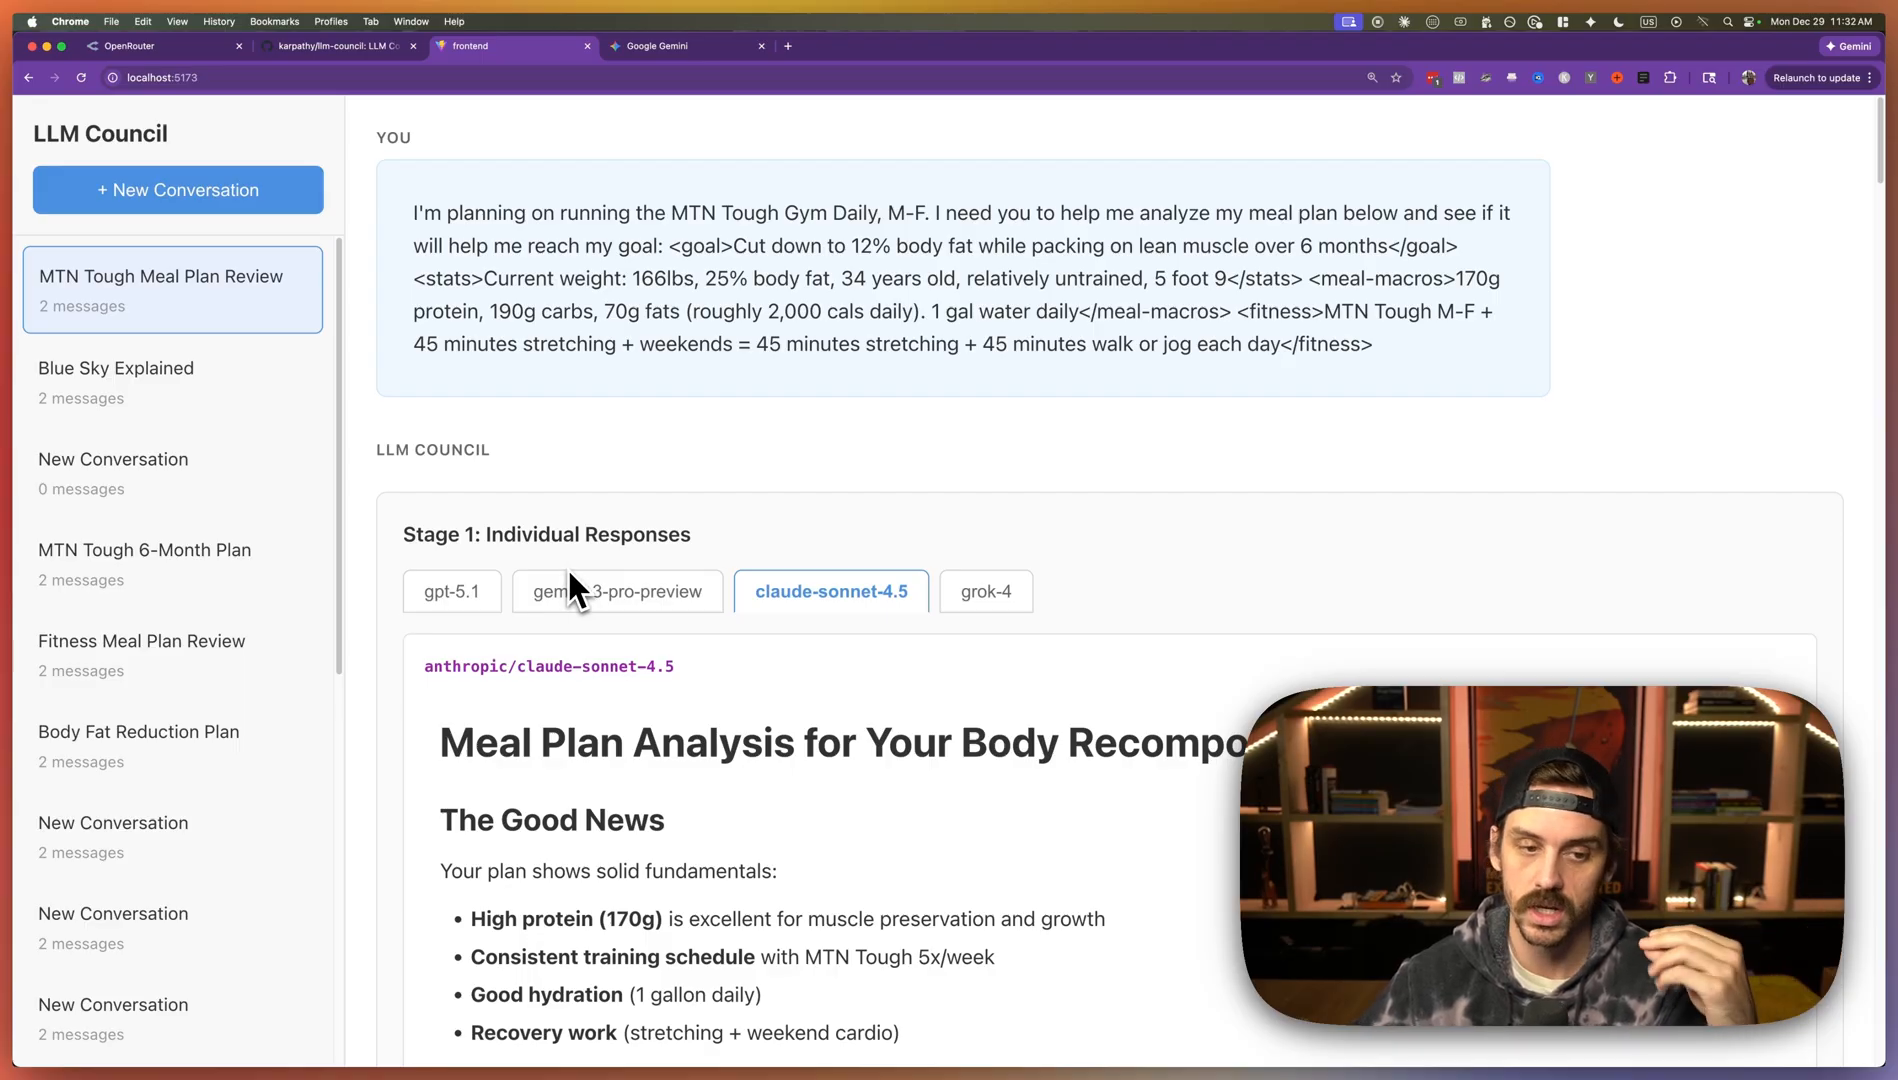
{"action": "mouse_move", "coordinate": [544, 194]}
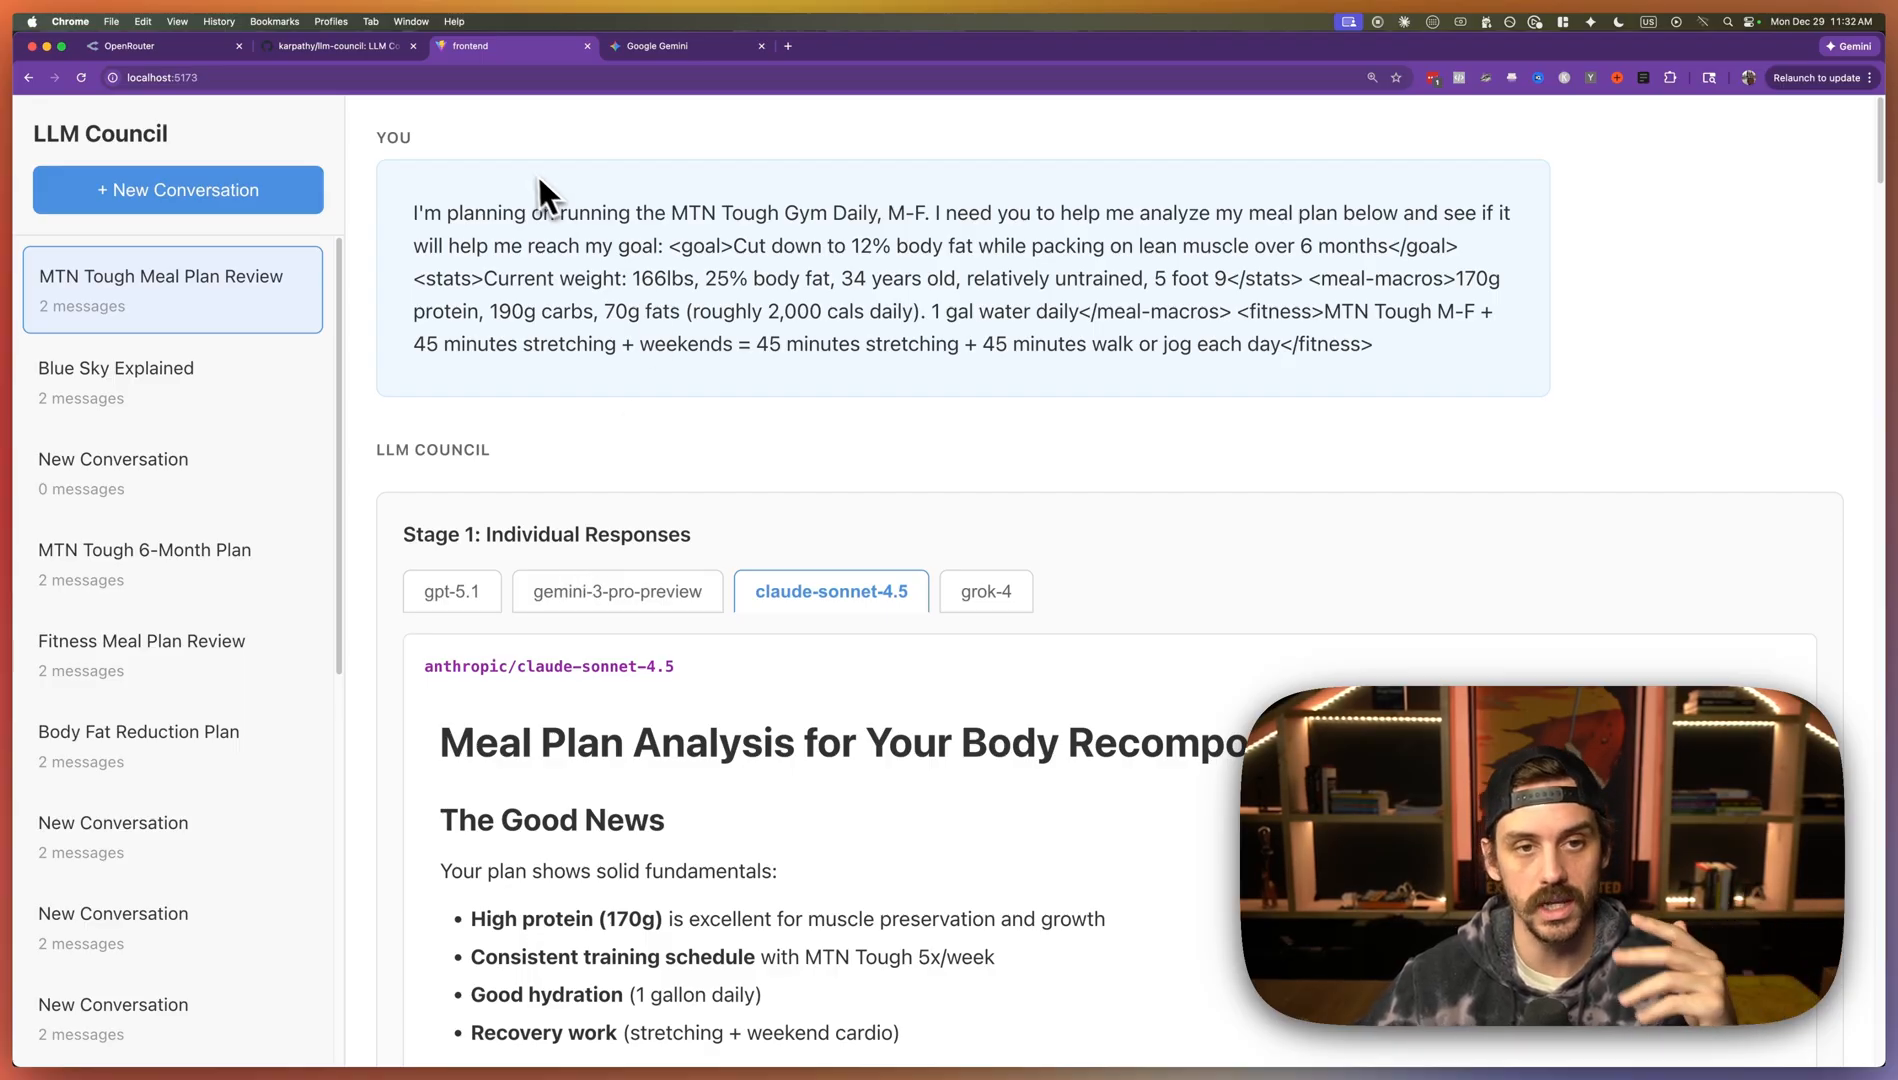
{"action": "mouse_move", "coordinate": [522, 194]}
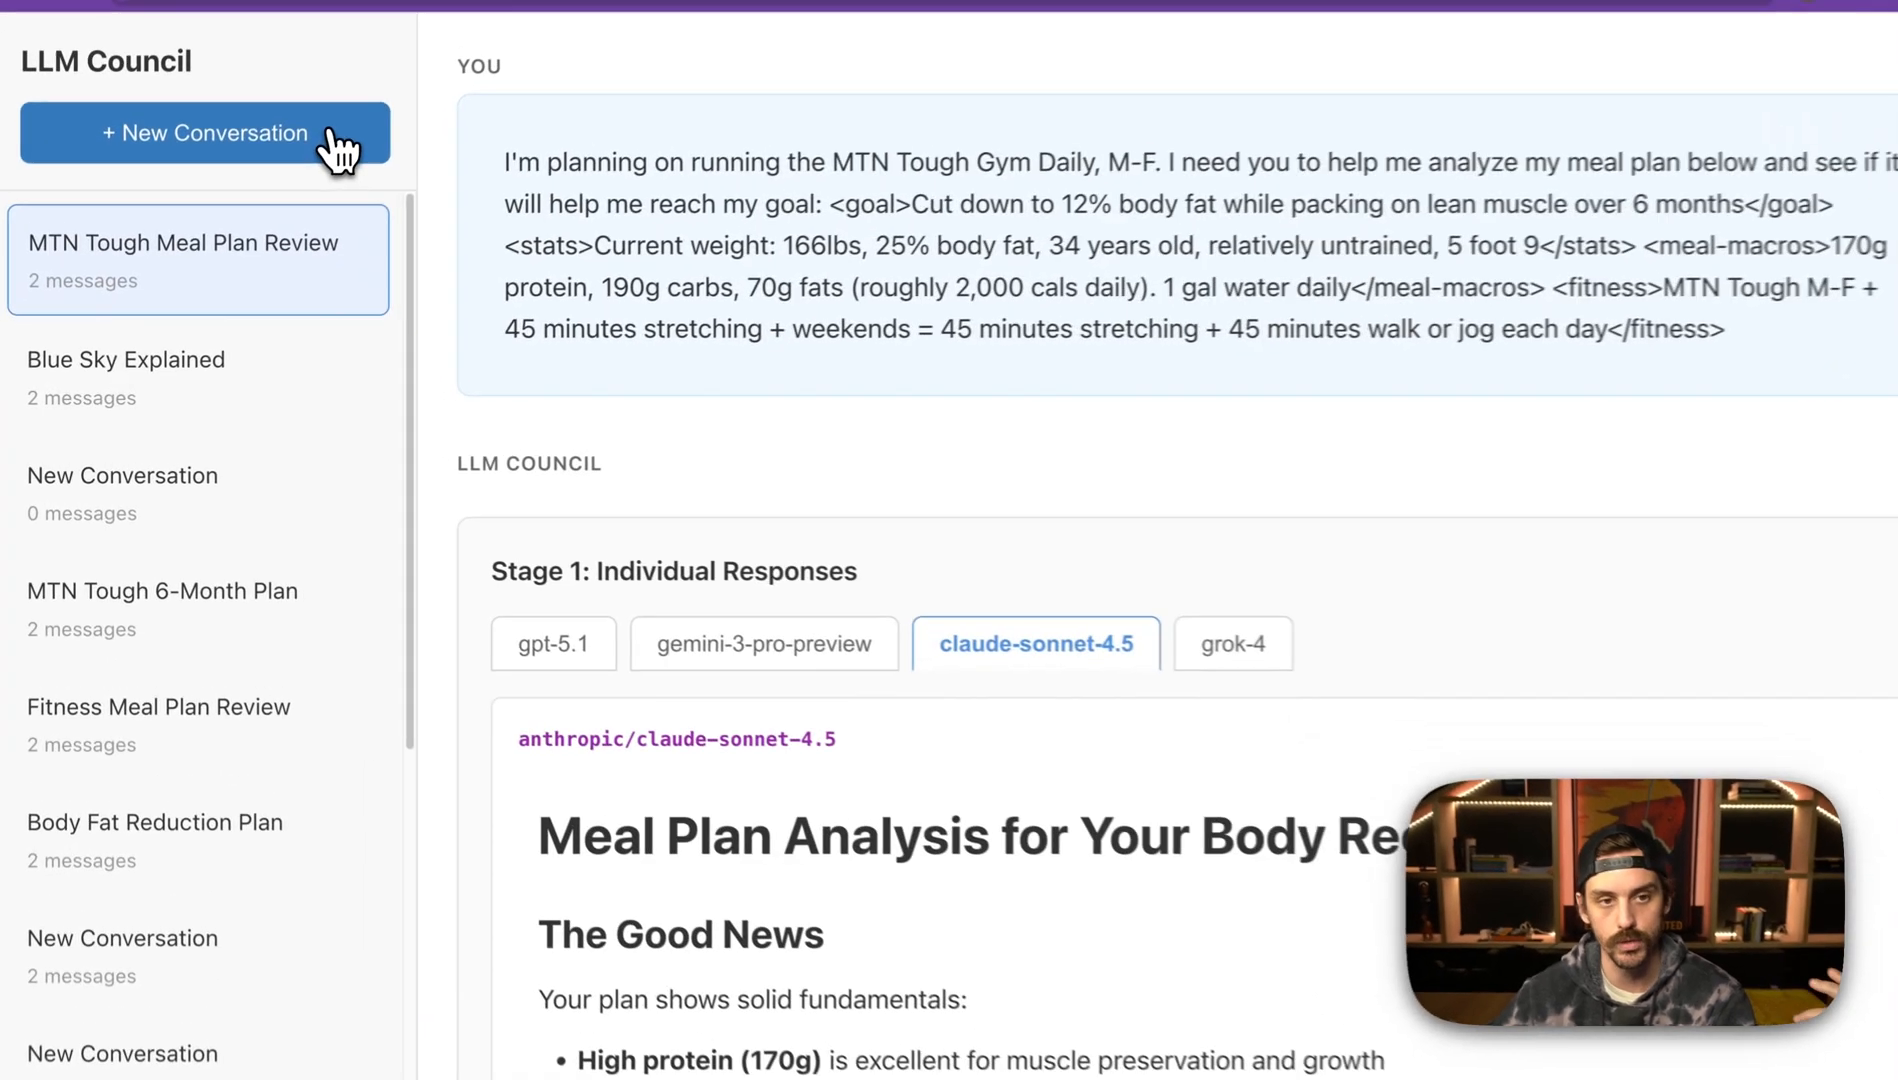
- Start a new, empty LLM Council conversation from the sidebar
{"action": "left_click", "coordinate": [204, 134]}
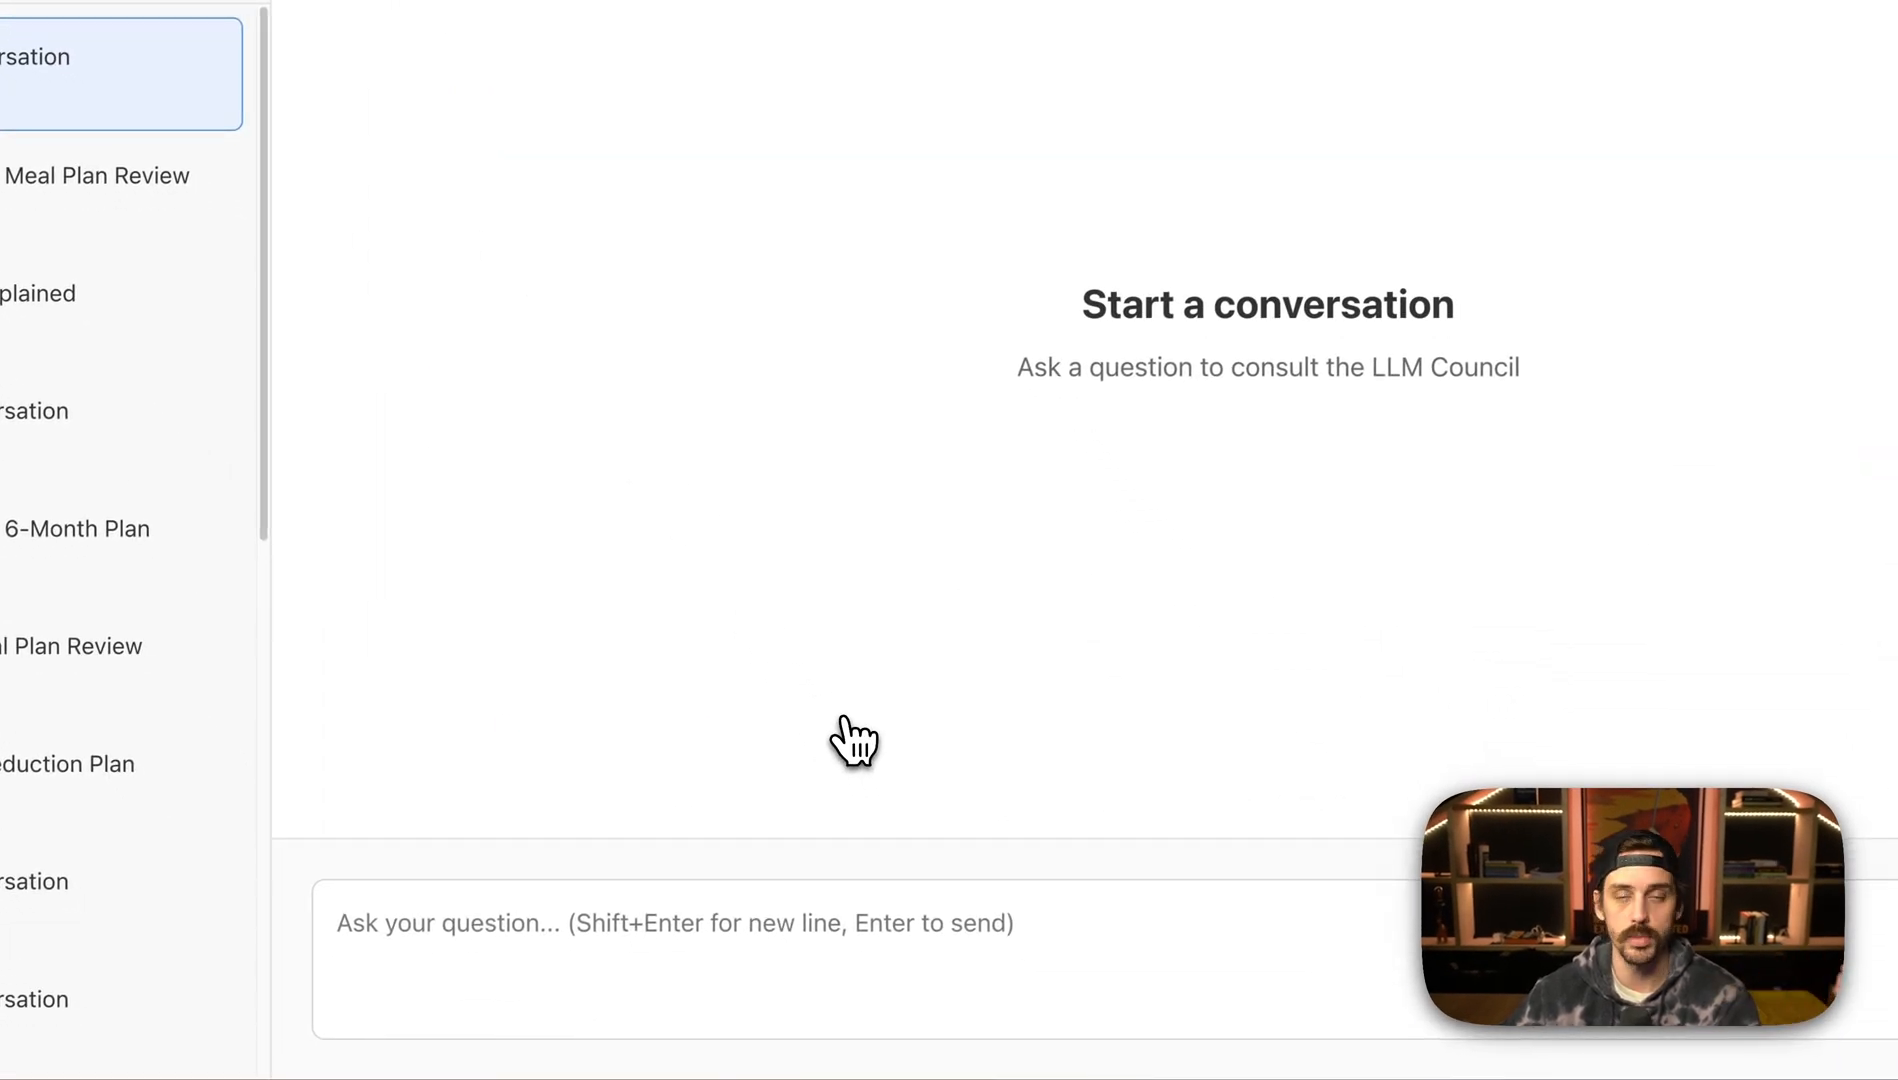